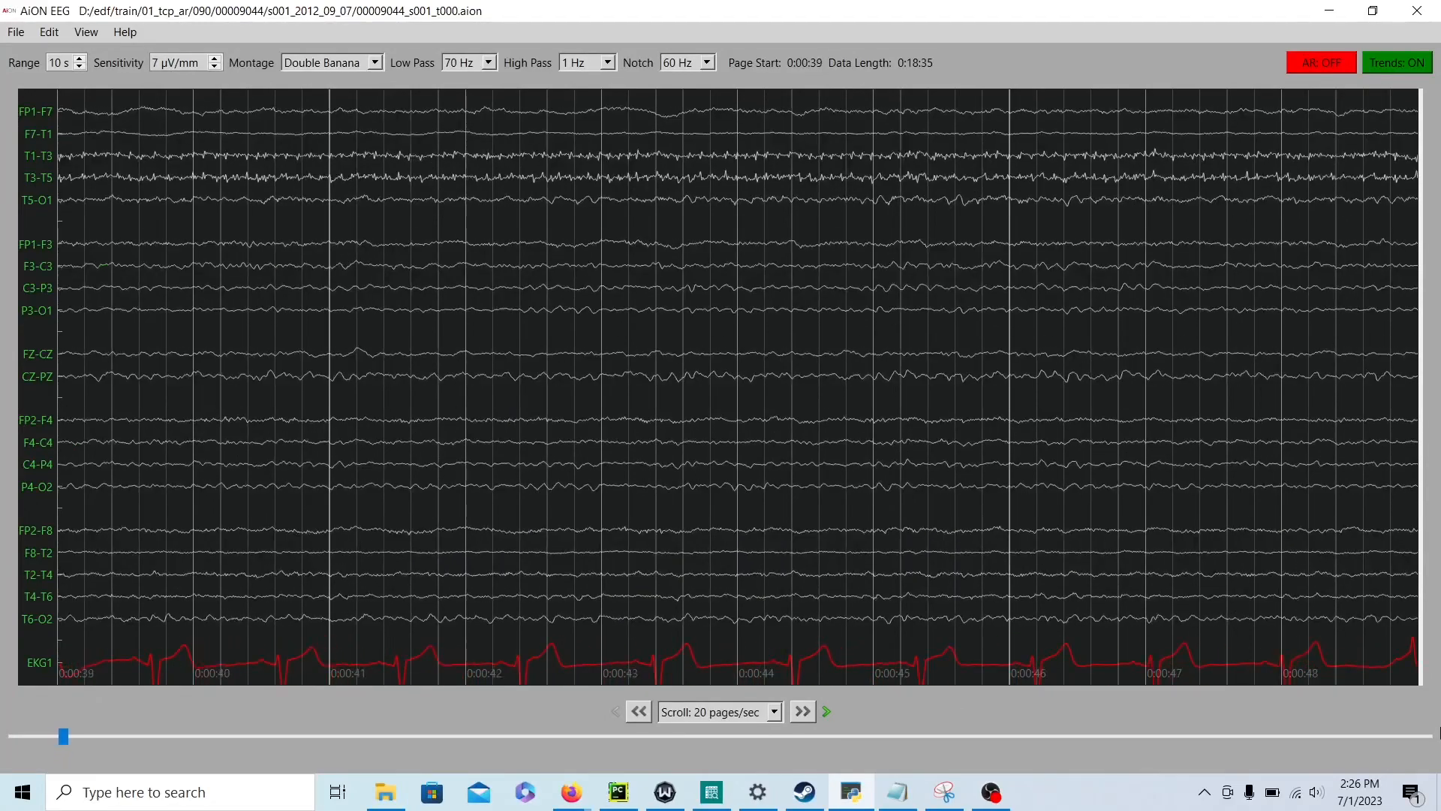
# Step: Page forward from 0:00:39 past the frontal high-frequency bursts to the EYES CLOSED annotation at 0:01:13
pyautogui.click(800, 710)
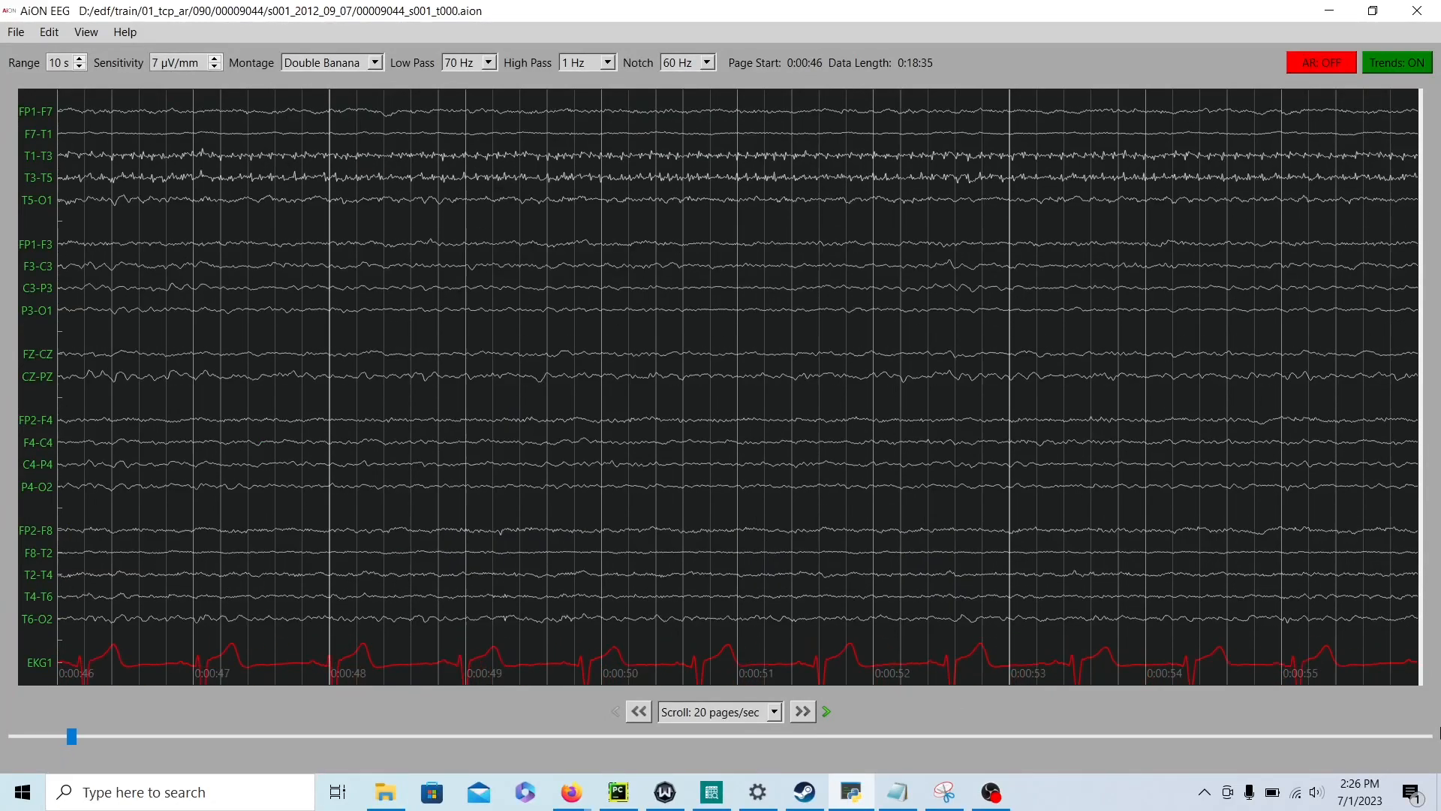
pyautogui.click(800, 710)
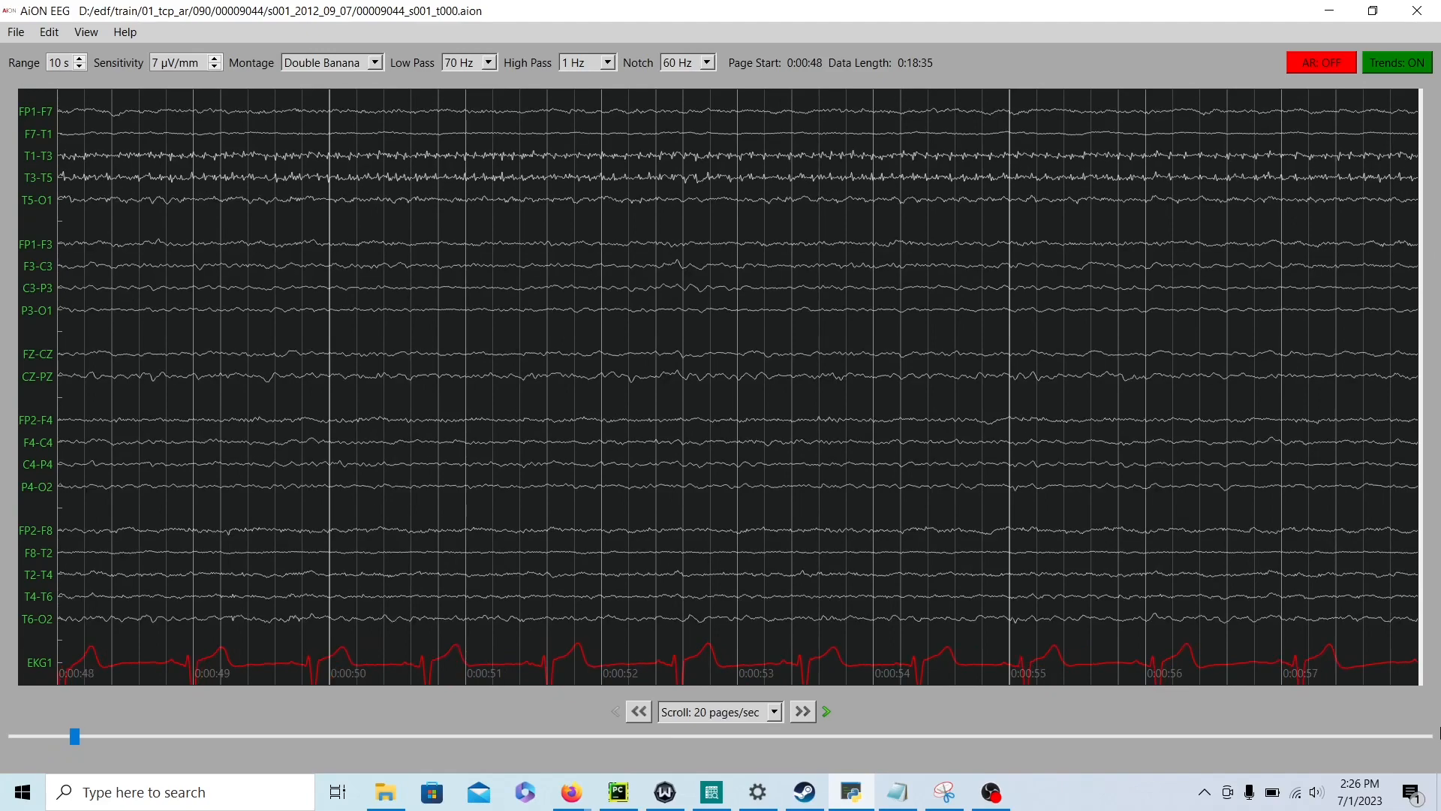
pyautogui.click(800, 710)
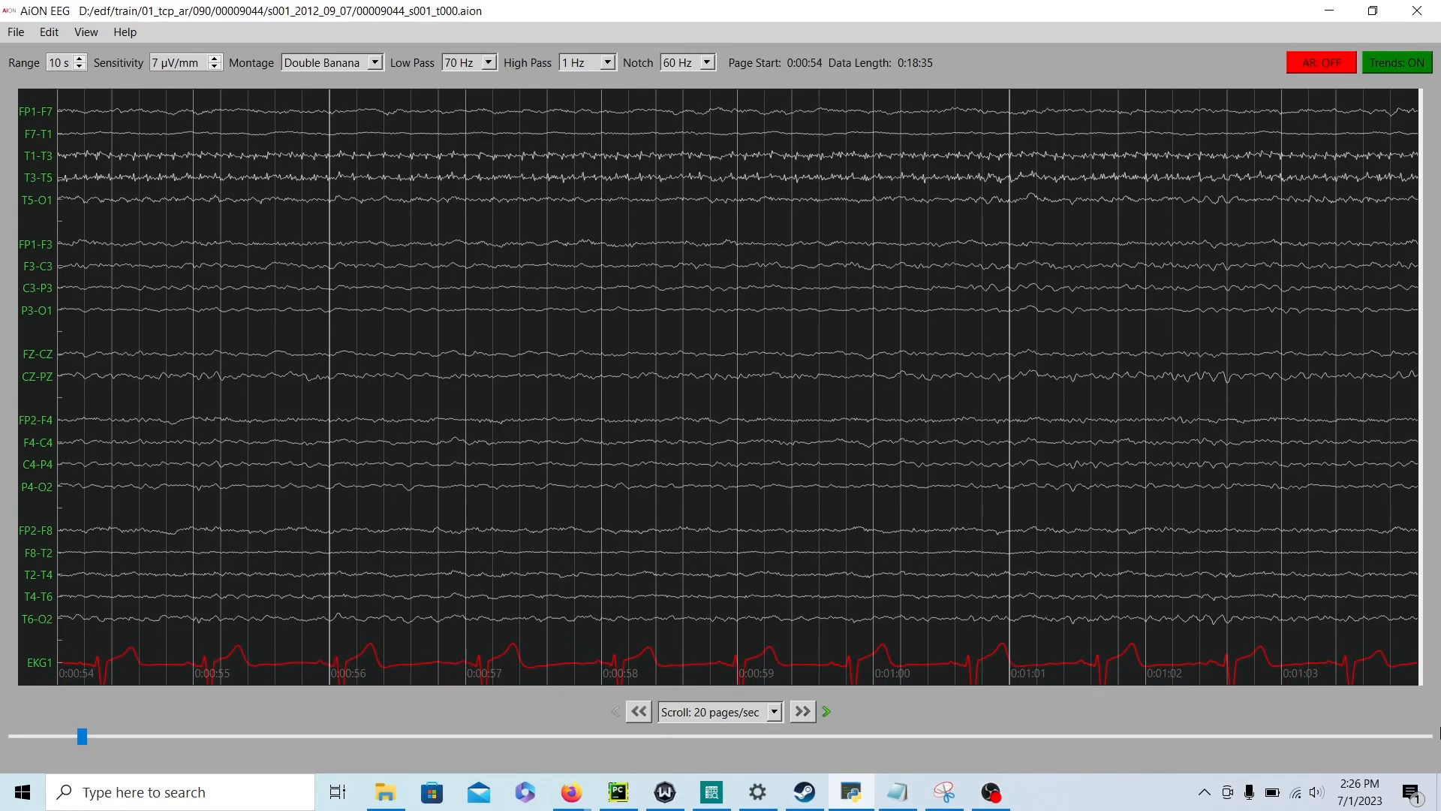
pyautogui.click(801, 710)
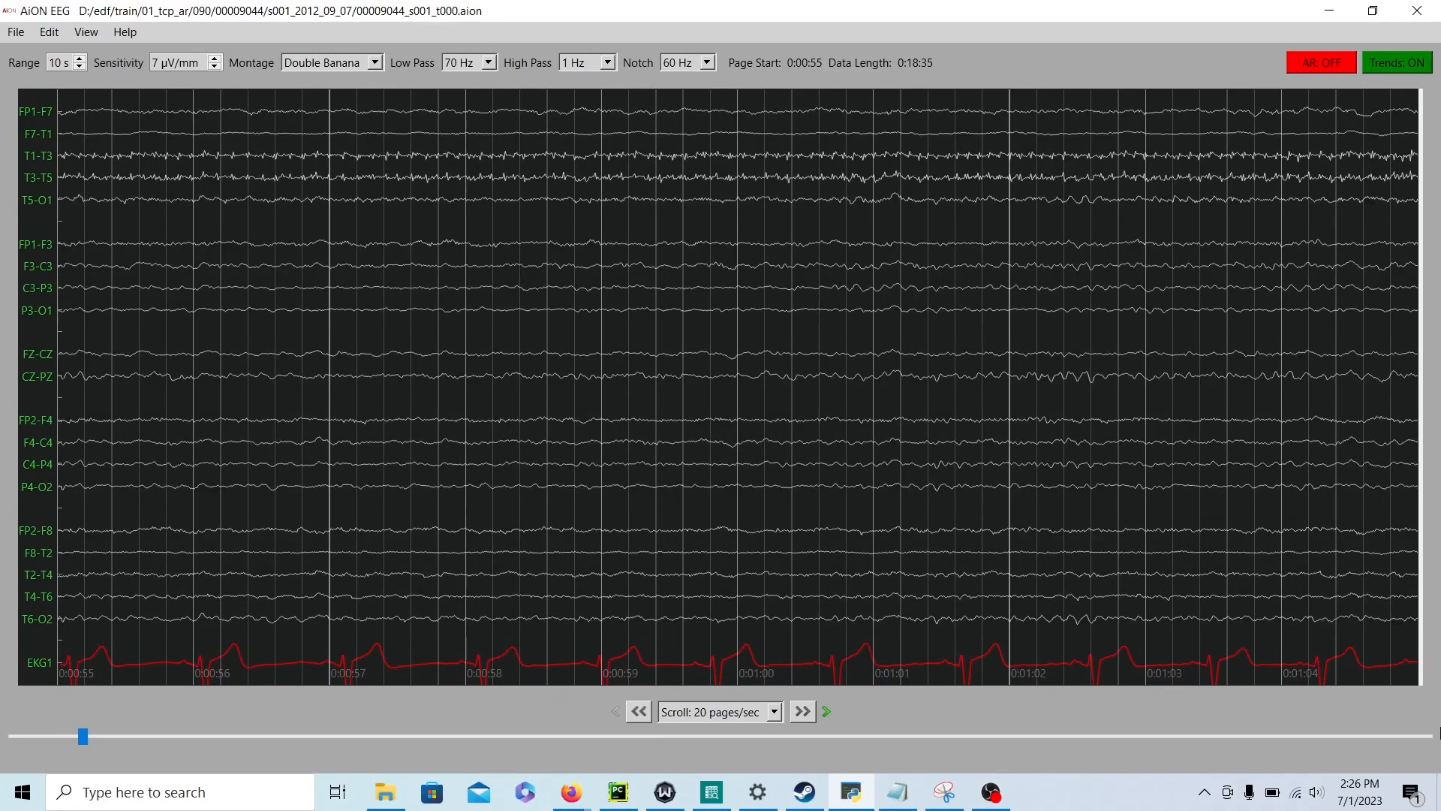
pyautogui.click(800, 710)
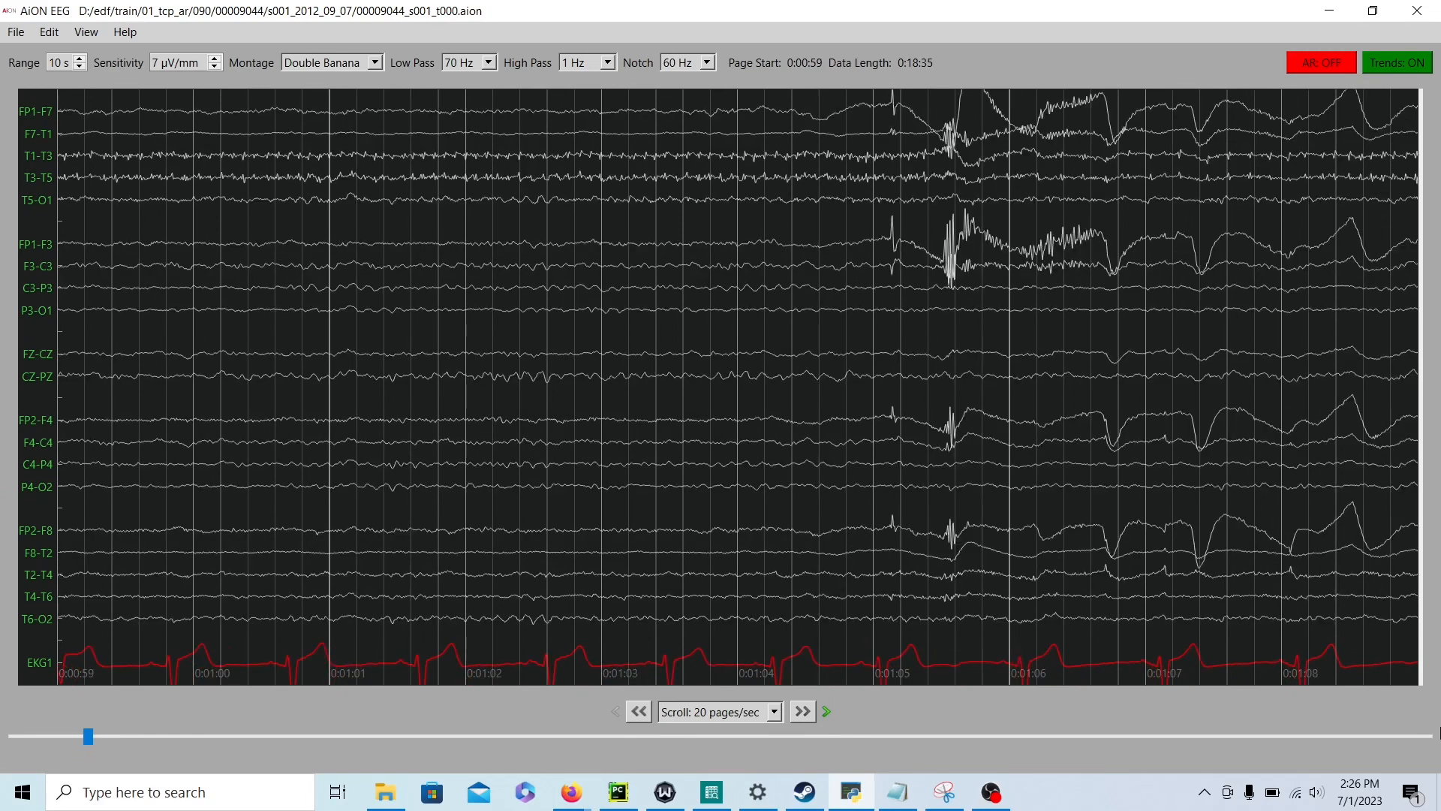
pyautogui.click(800, 710)
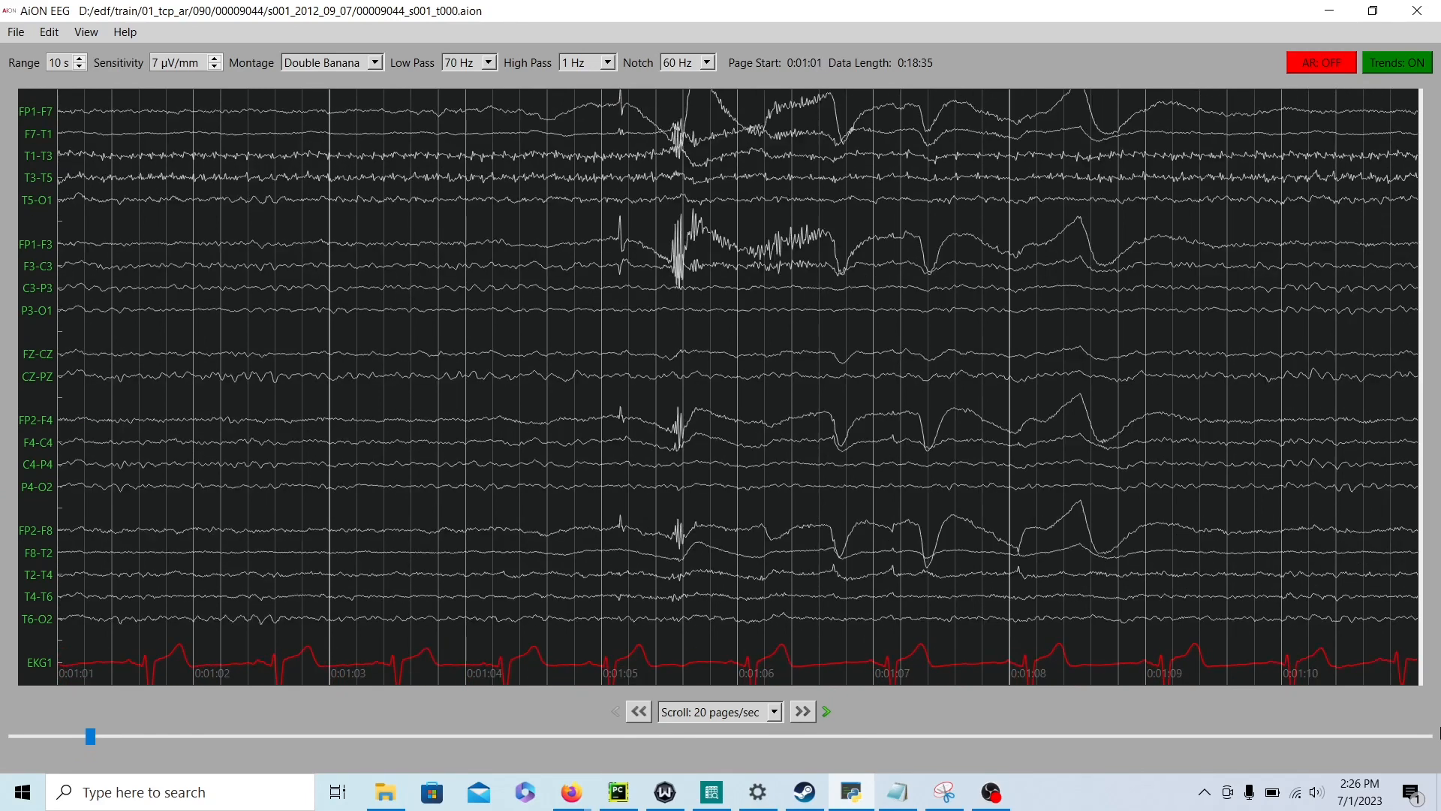
pyautogui.click(800, 710)
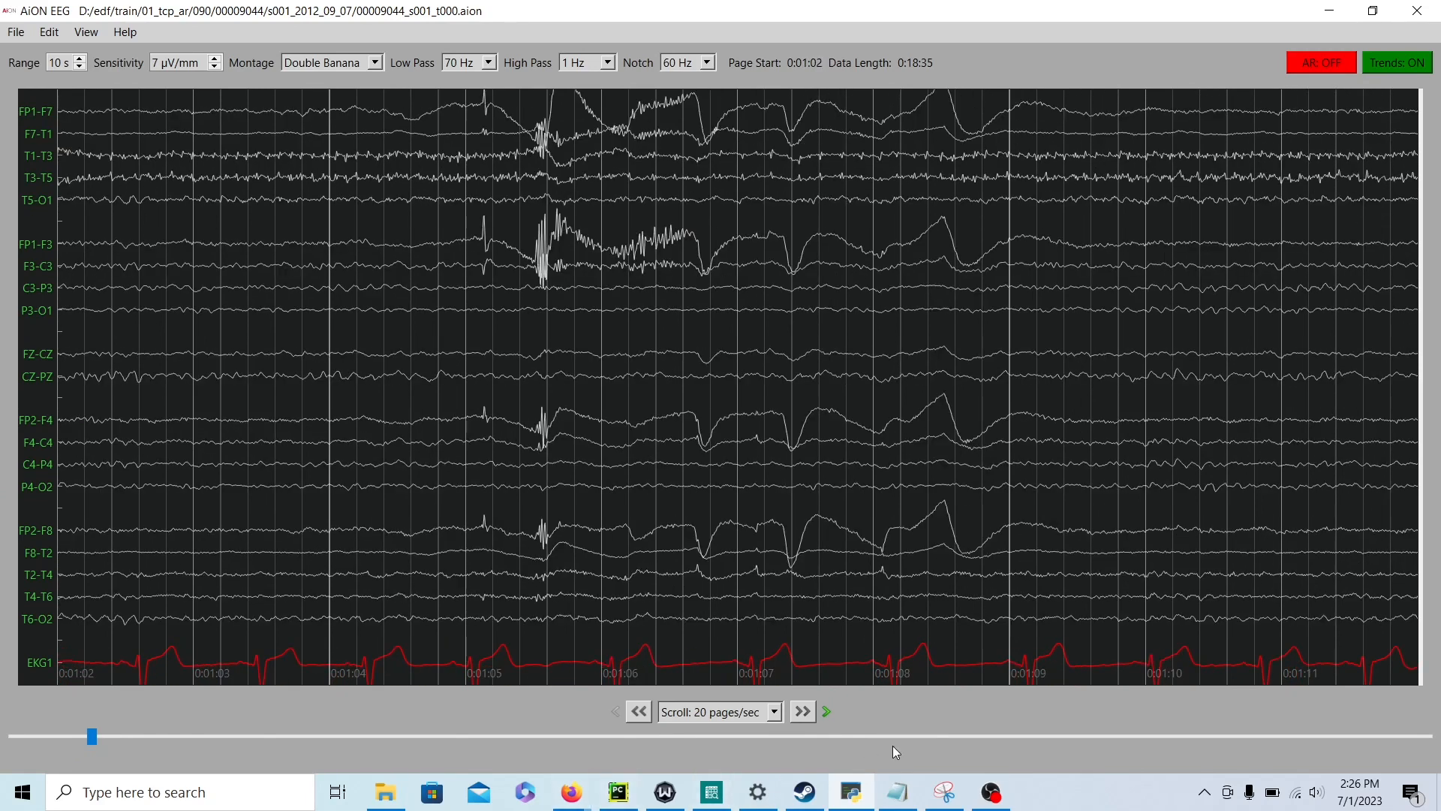
pyautogui.moveTo(861, 539)
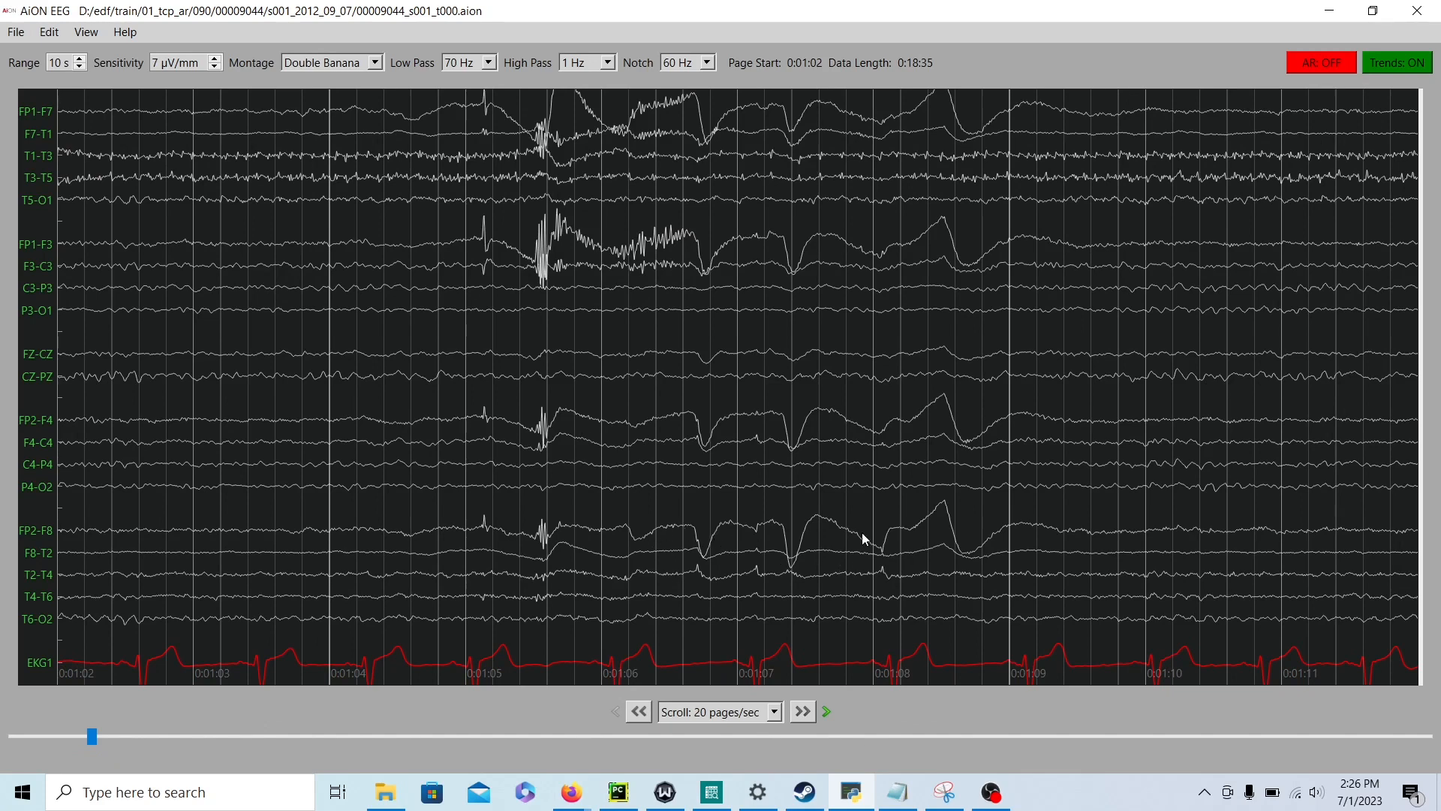
pyautogui.click(800, 710)
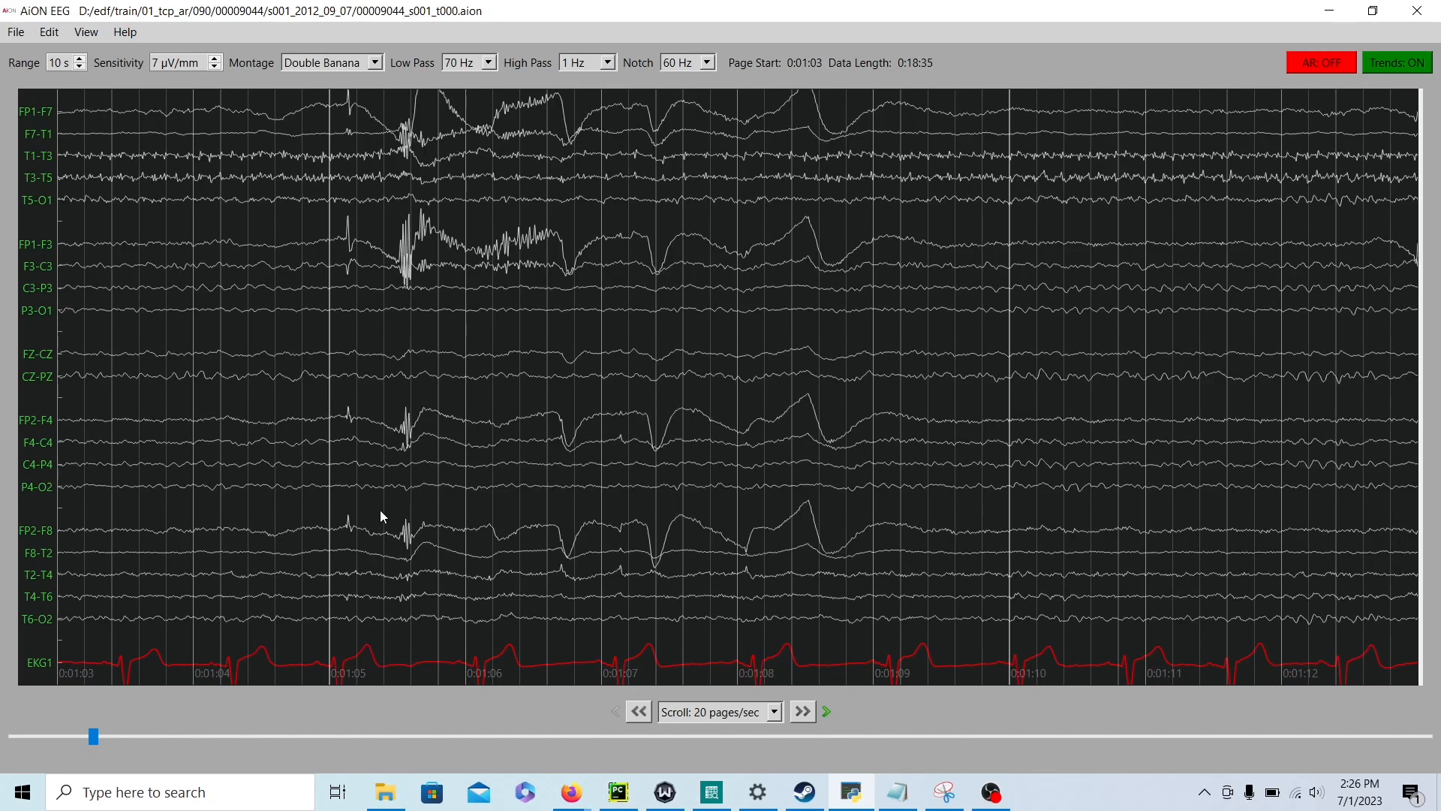
pyautogui.click(800, 710)
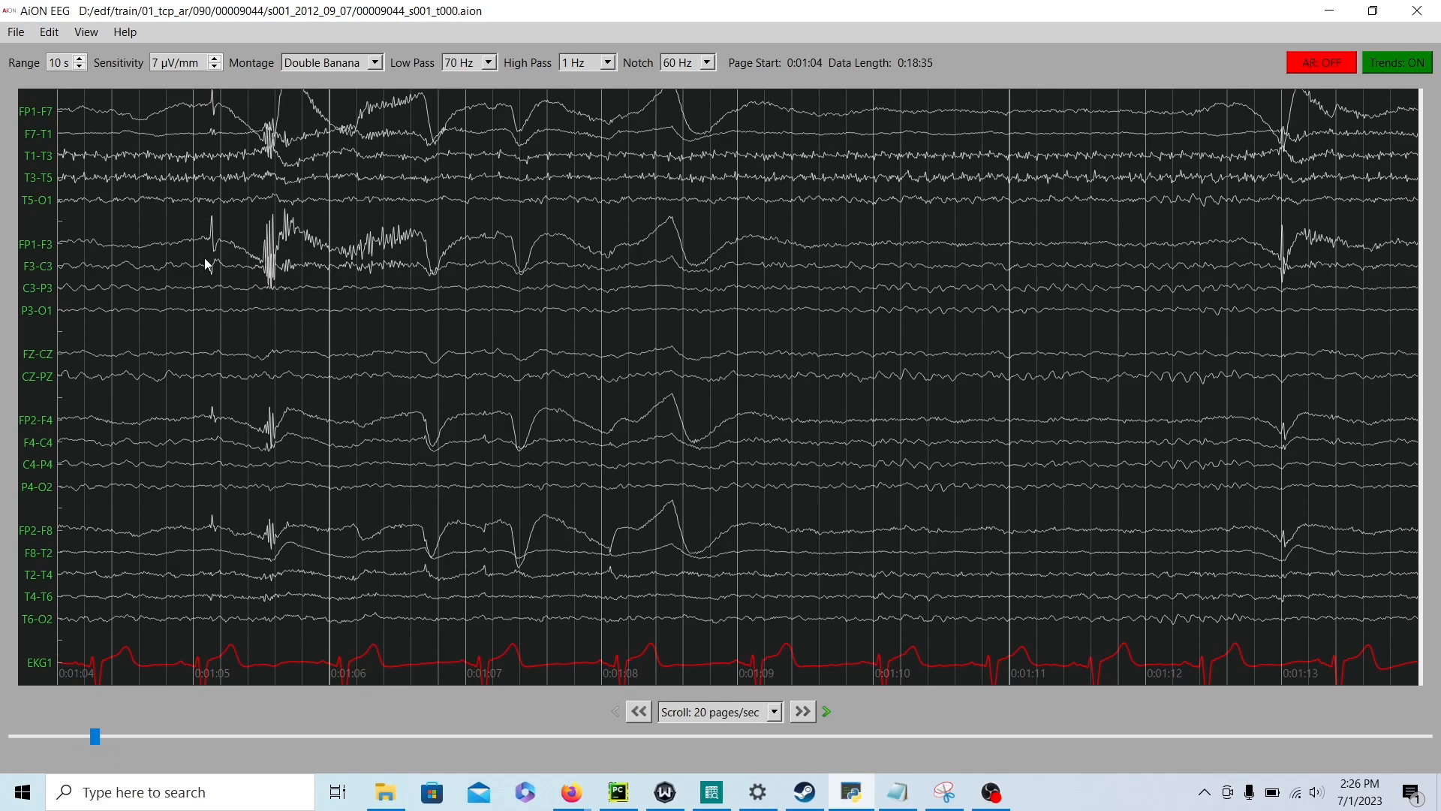
pyautogui.moveTo(248, 250)
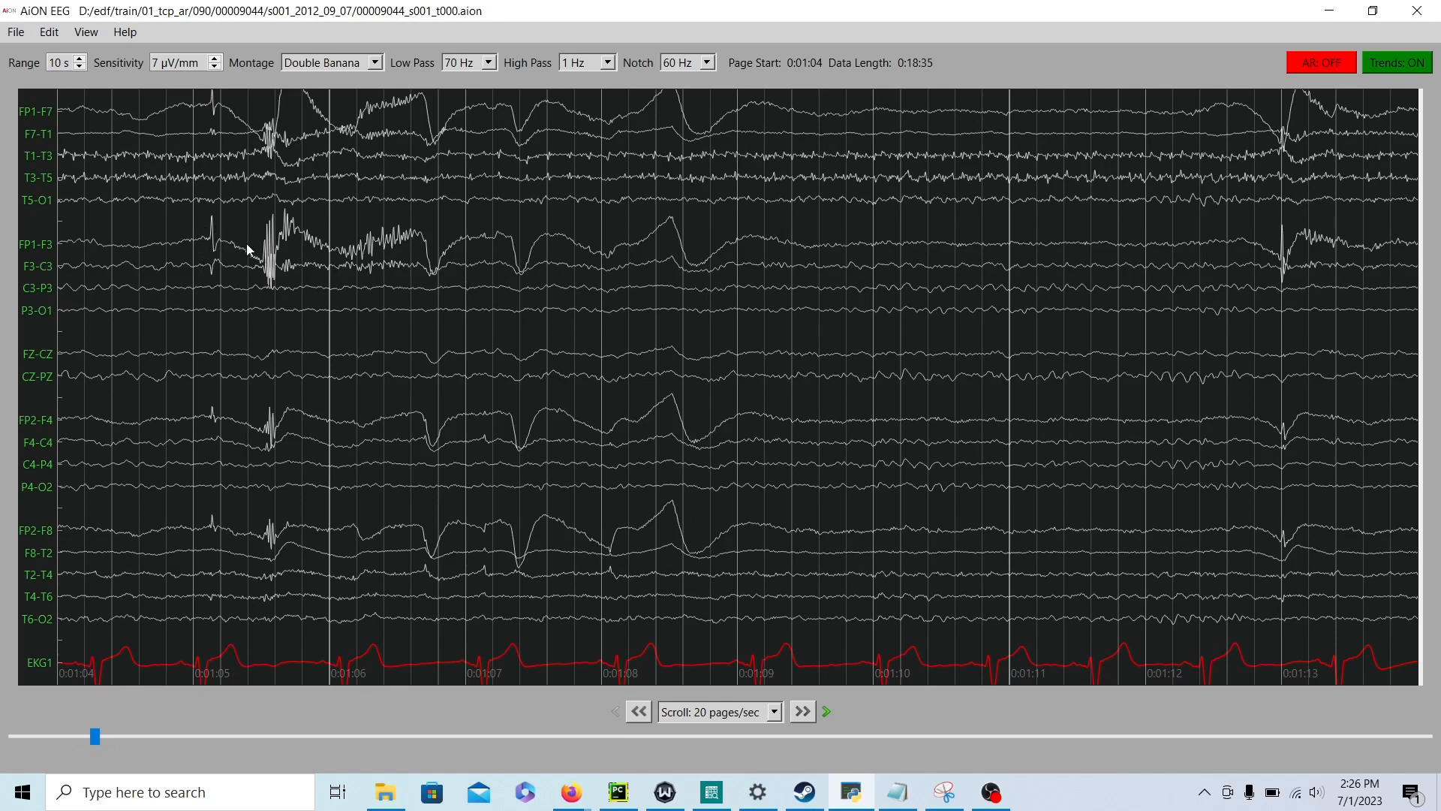
pyautogui.moveTo(269, 235)
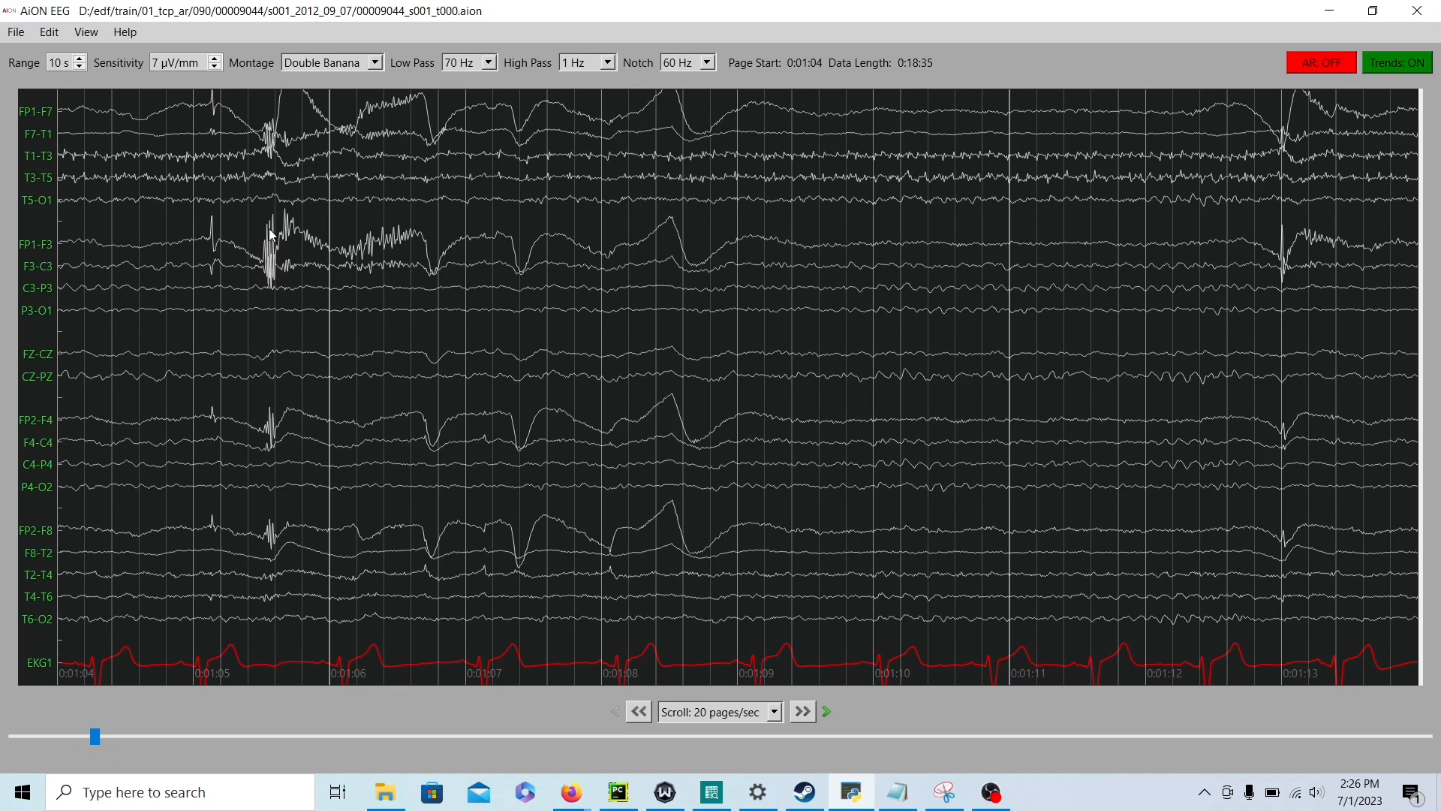
pyautogui.moveTo(316, 268)
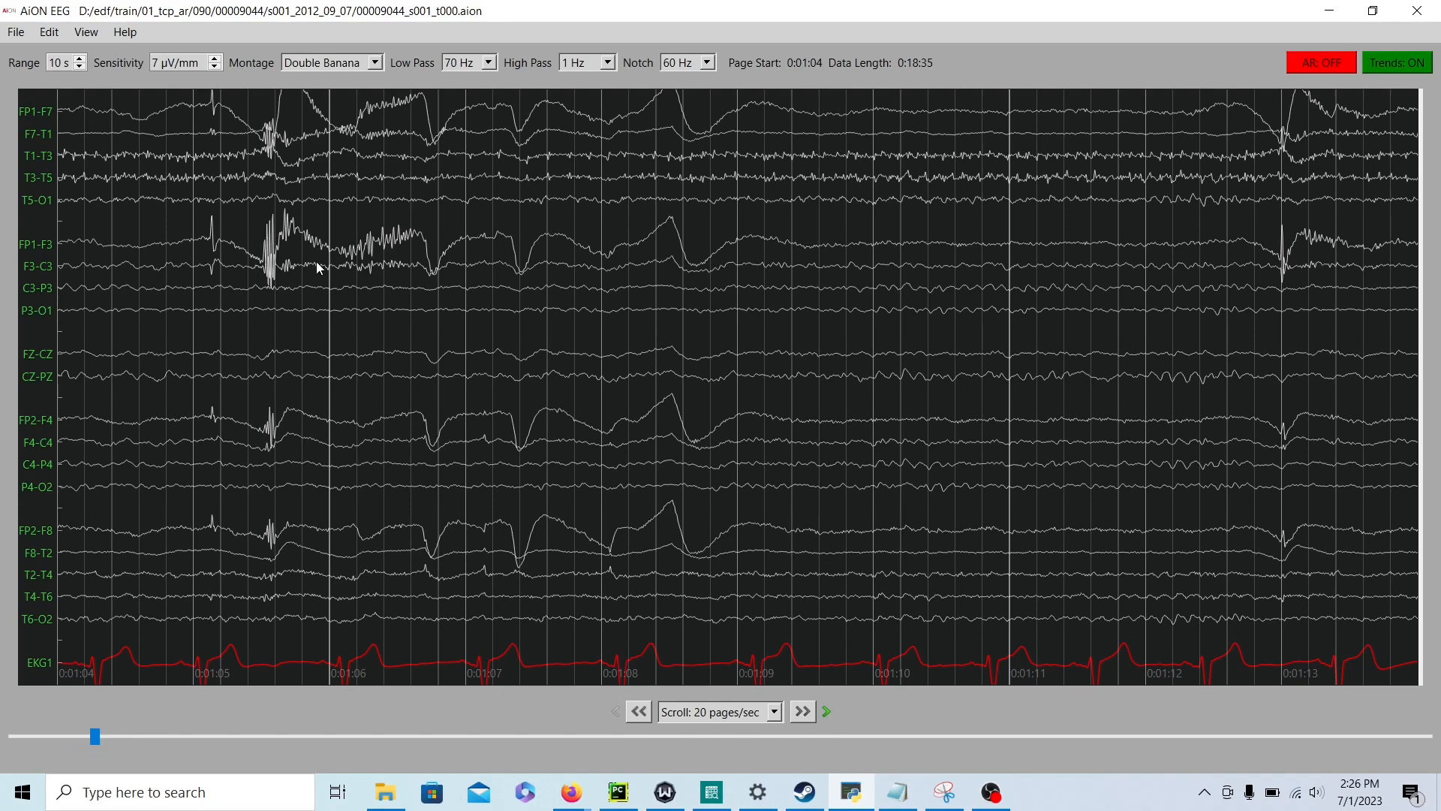
pyautogui.click(800, 710)
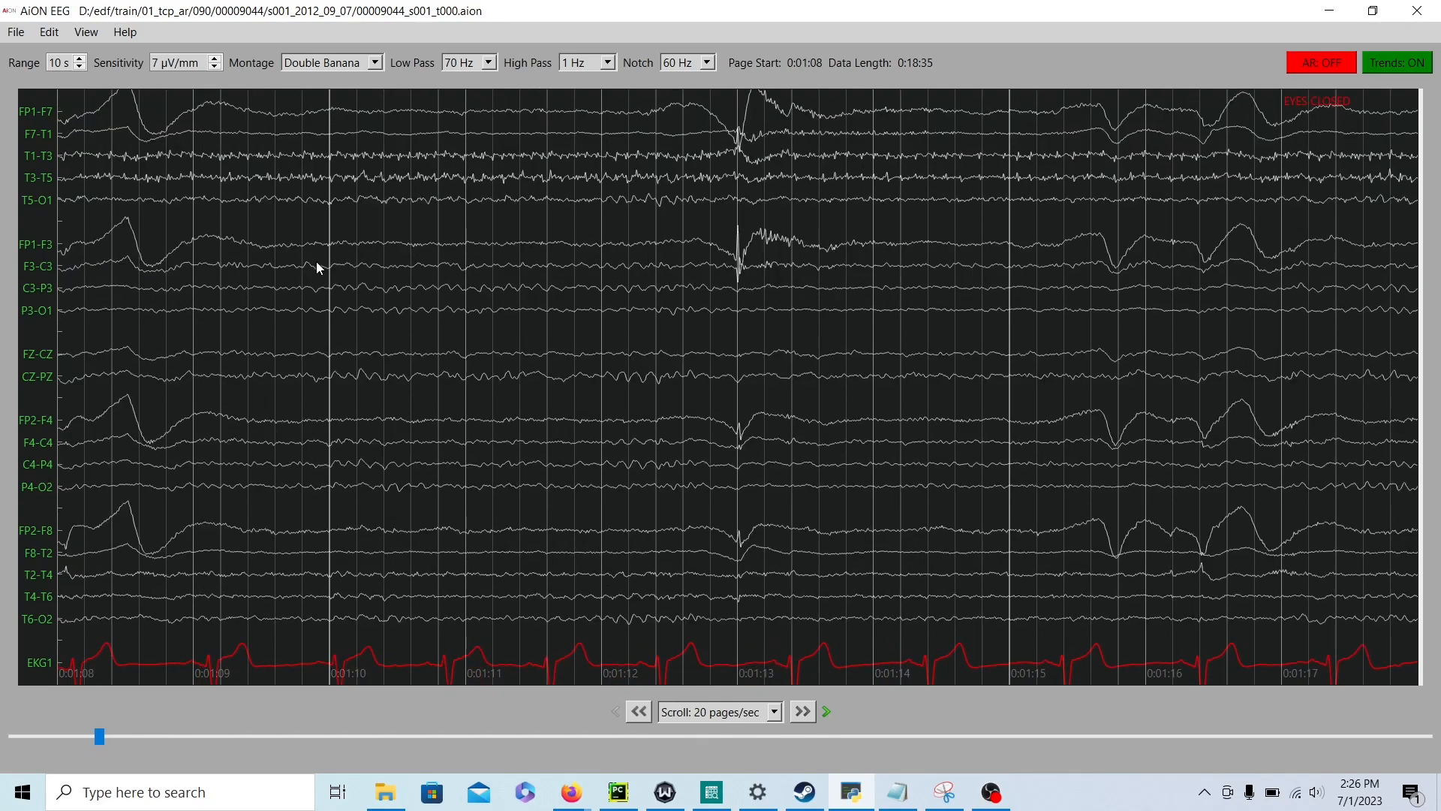
pyautogui.click(800, 709)
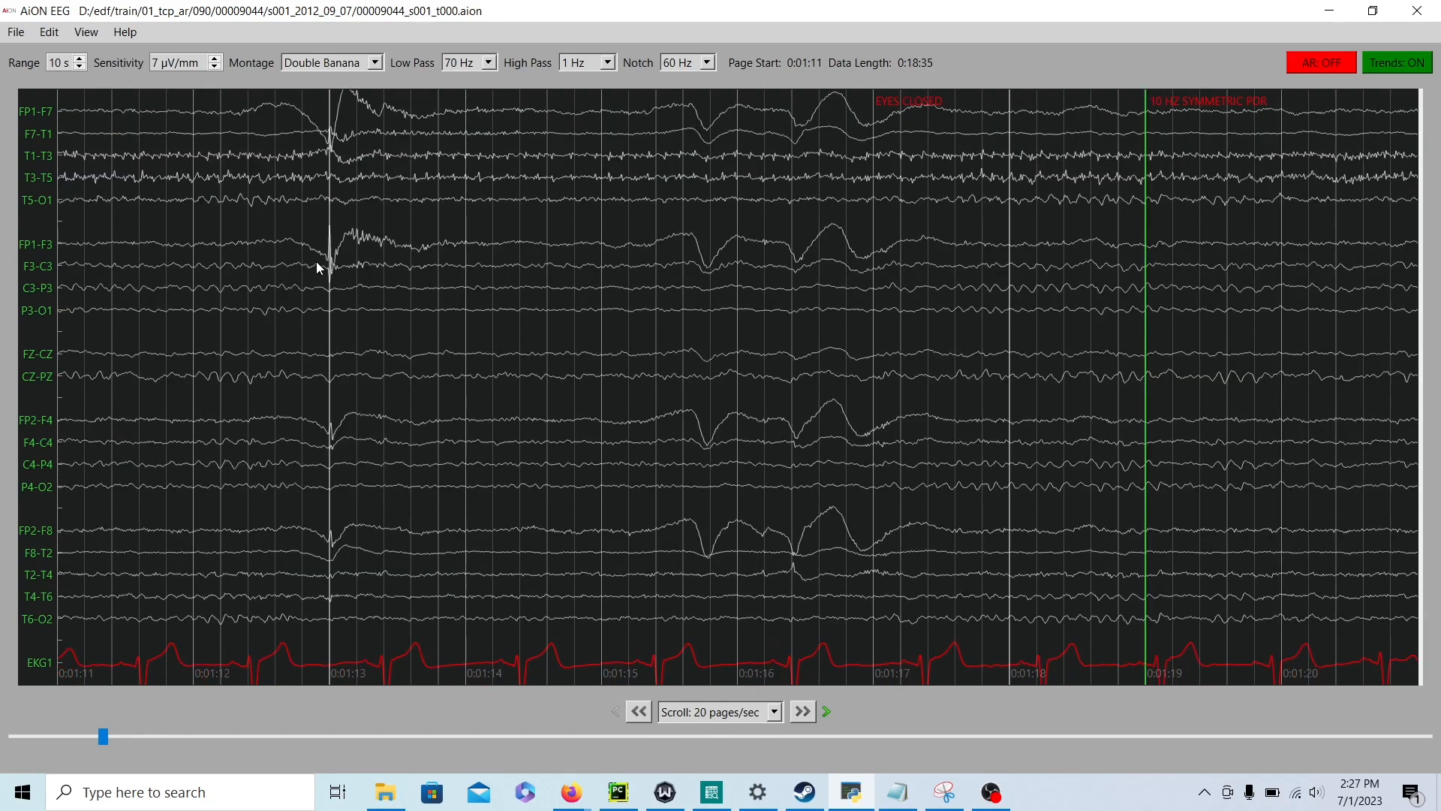
pyautogui.click(800, 710)
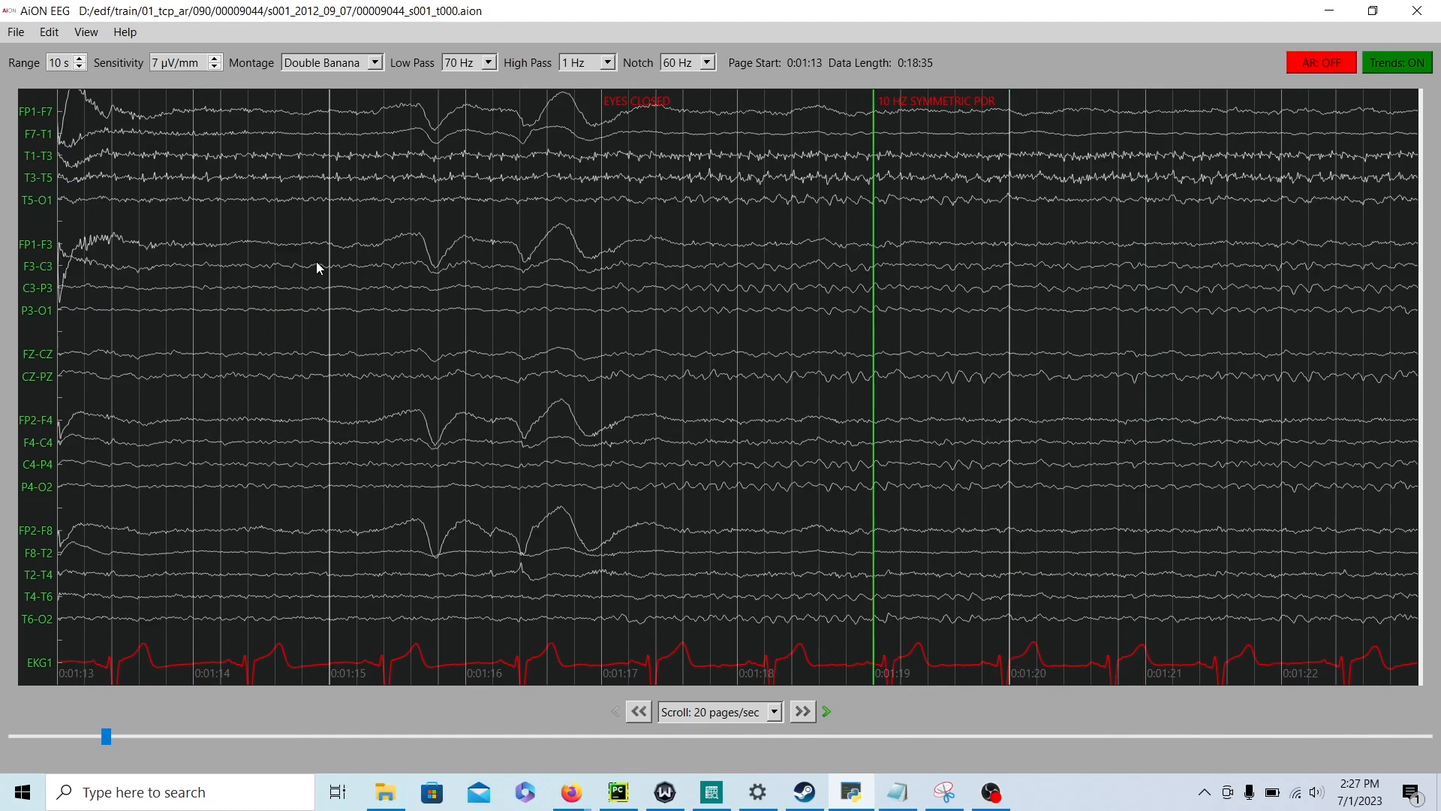
# Step: Page forward through the interictal EEG past 0:02:00, stepping back to review the frontal burst near 0:02:27
pyautogui.click(800, 710)
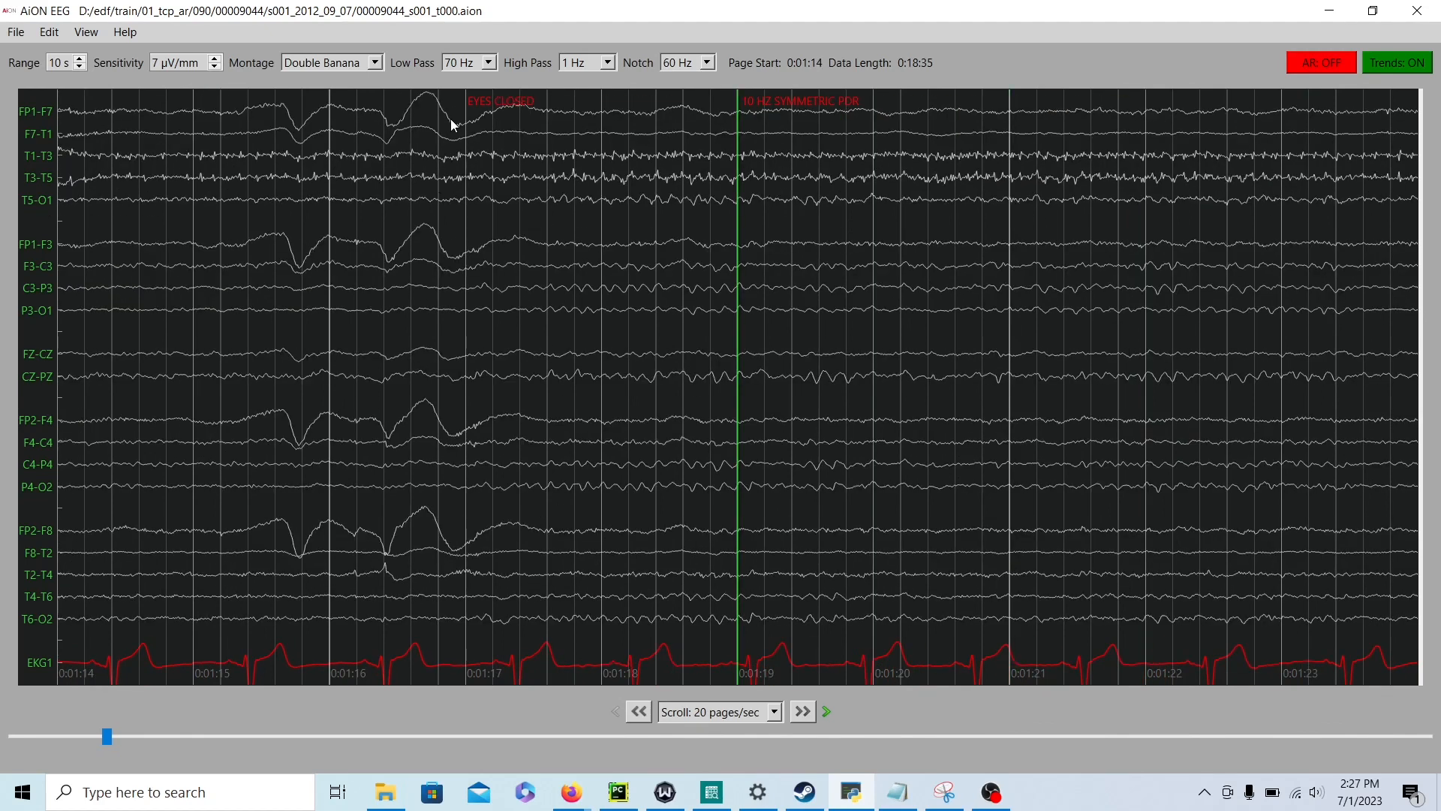
pyautogui.moveTo(471, 112)
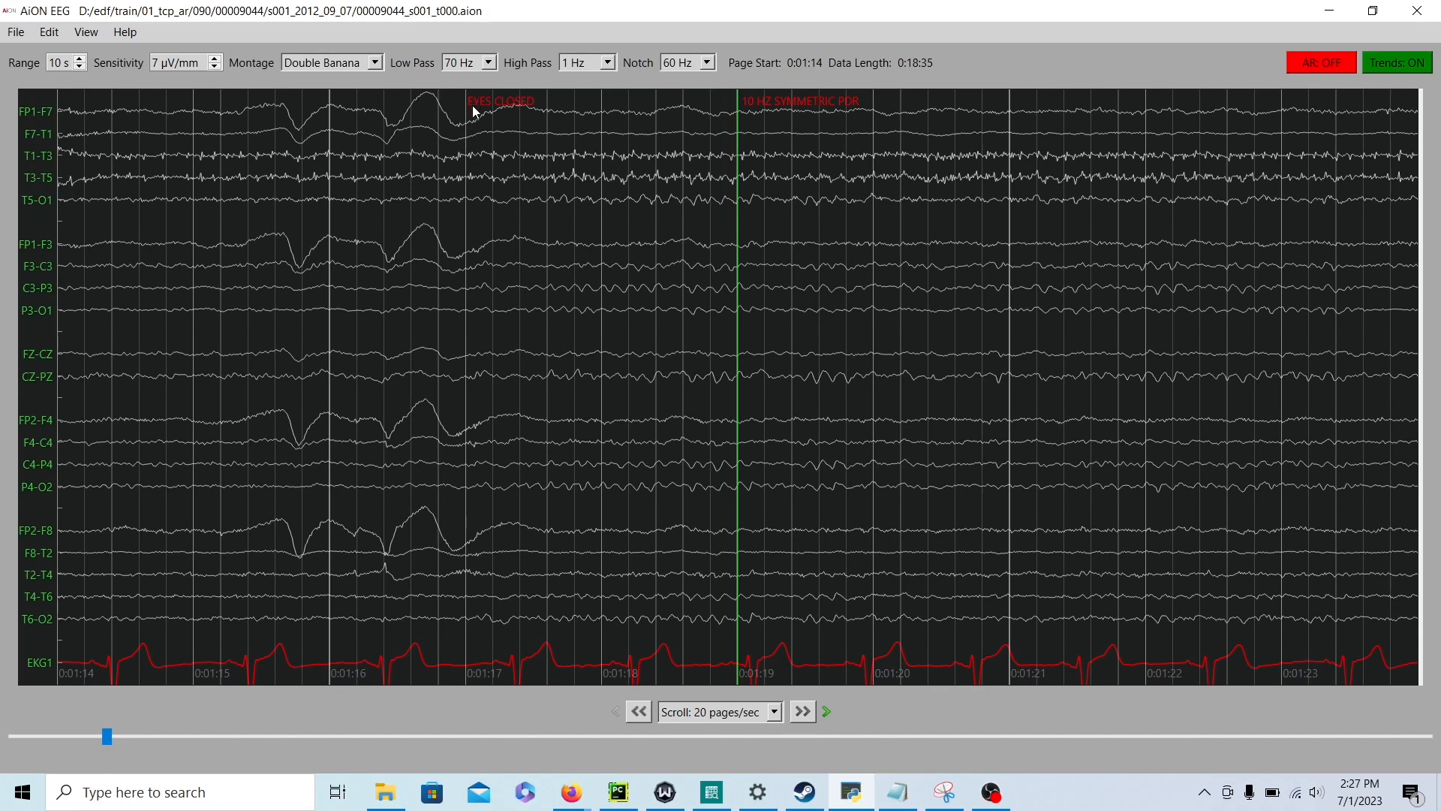
pyautogui.moveTo(464, 116)
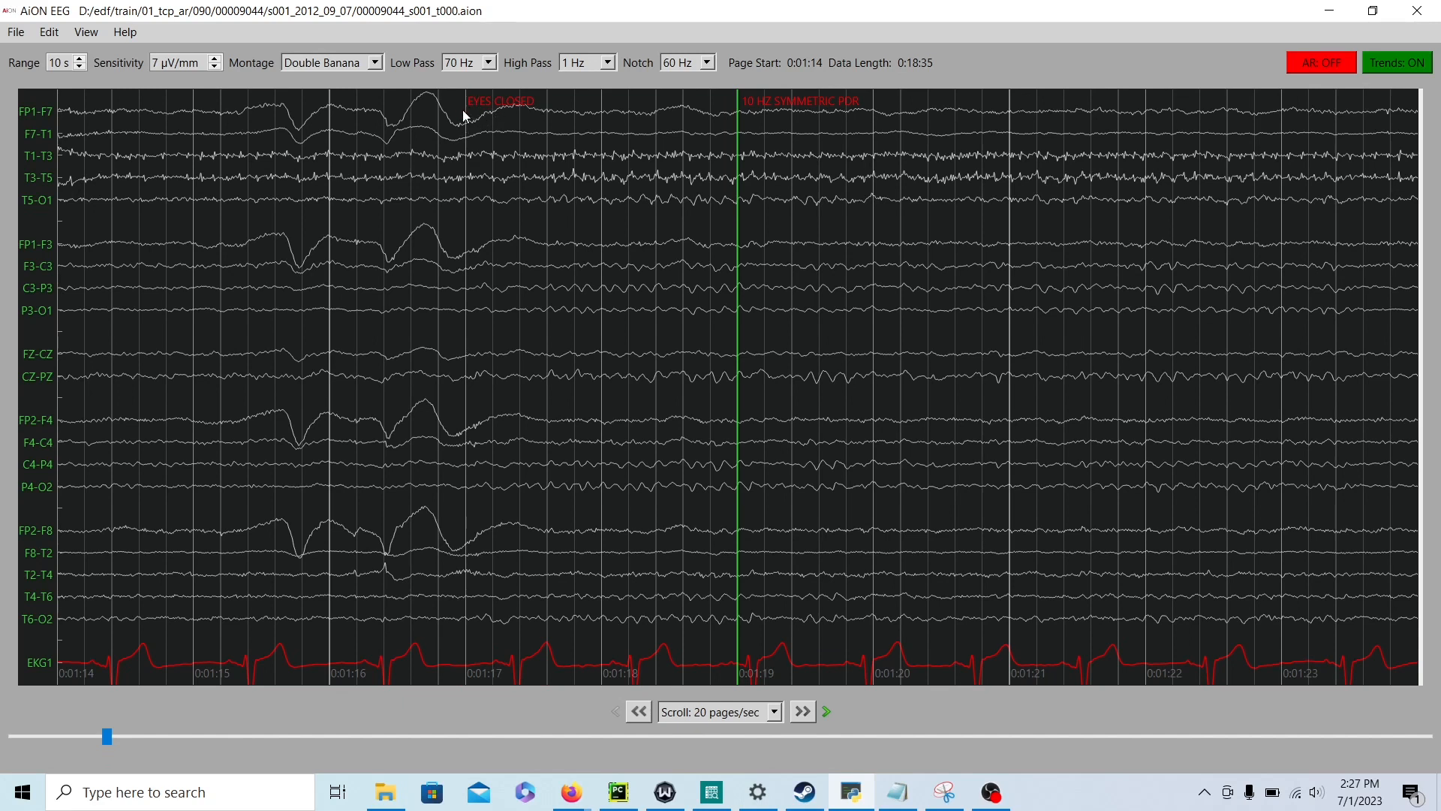
pyautogui.moveTo(479, 308)
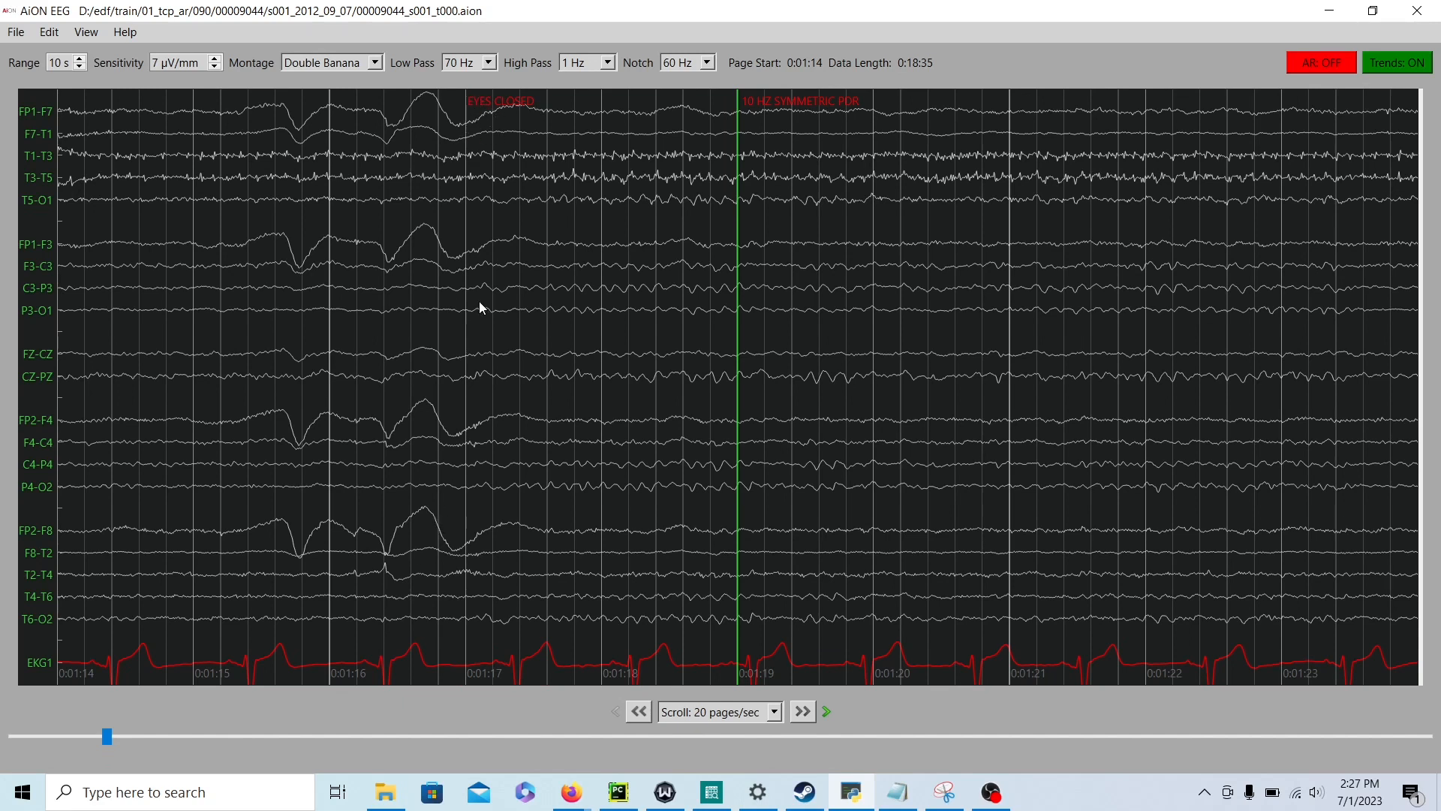
pyautogui.moveTo(575, 121)
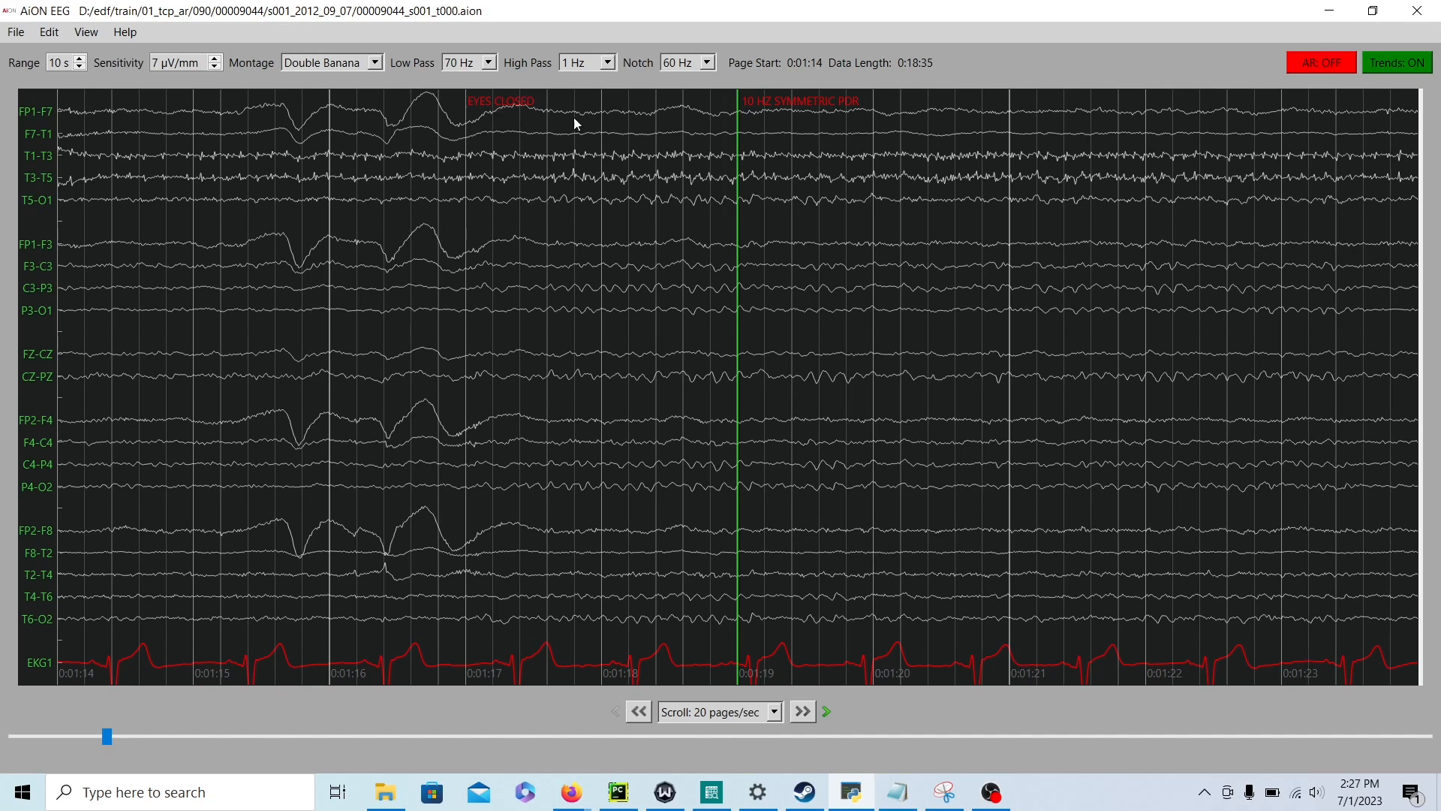
pyautogui.moveTo(182, 269)
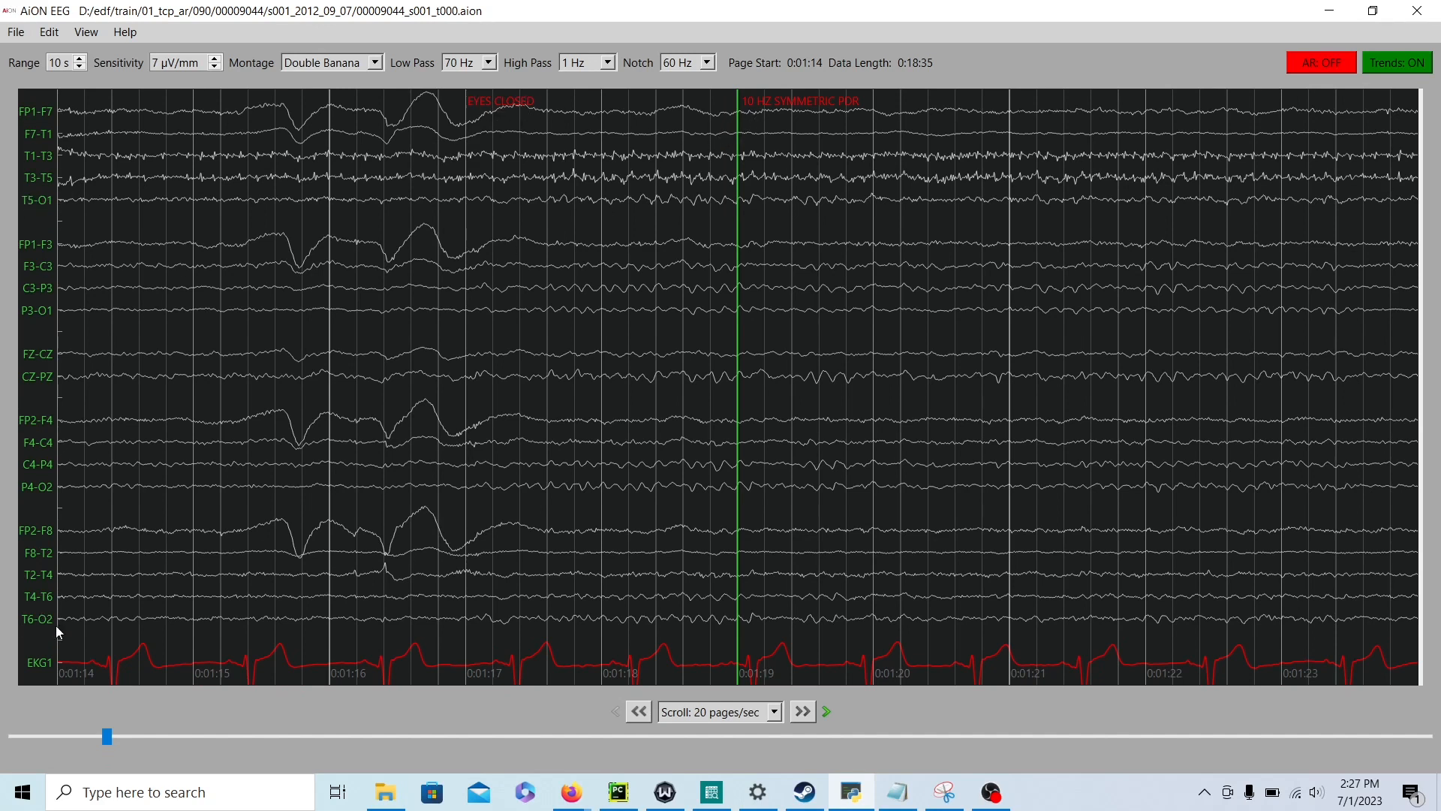
pyautogui.moveTo(715, 203)
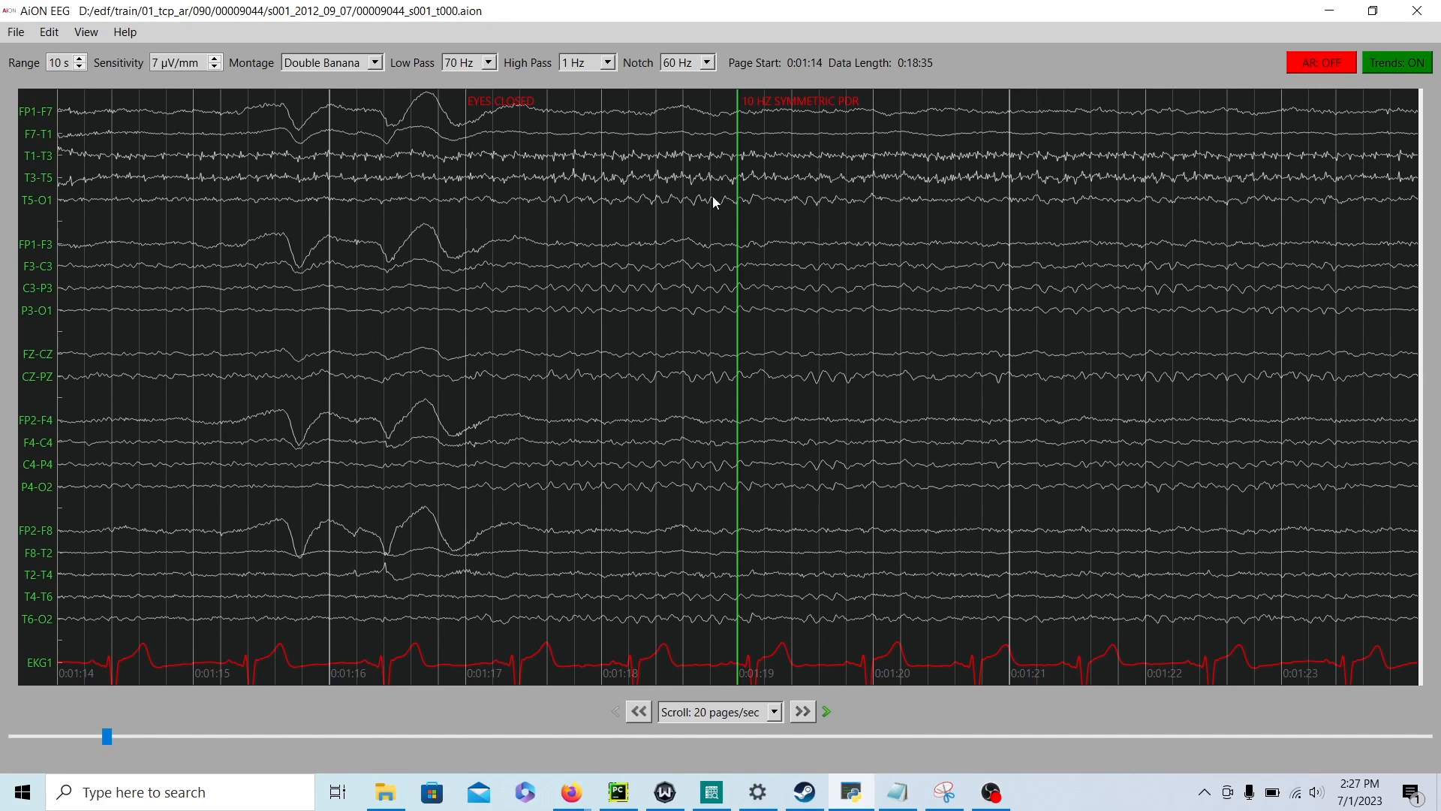
pyautogui.moveTo(598, 641)
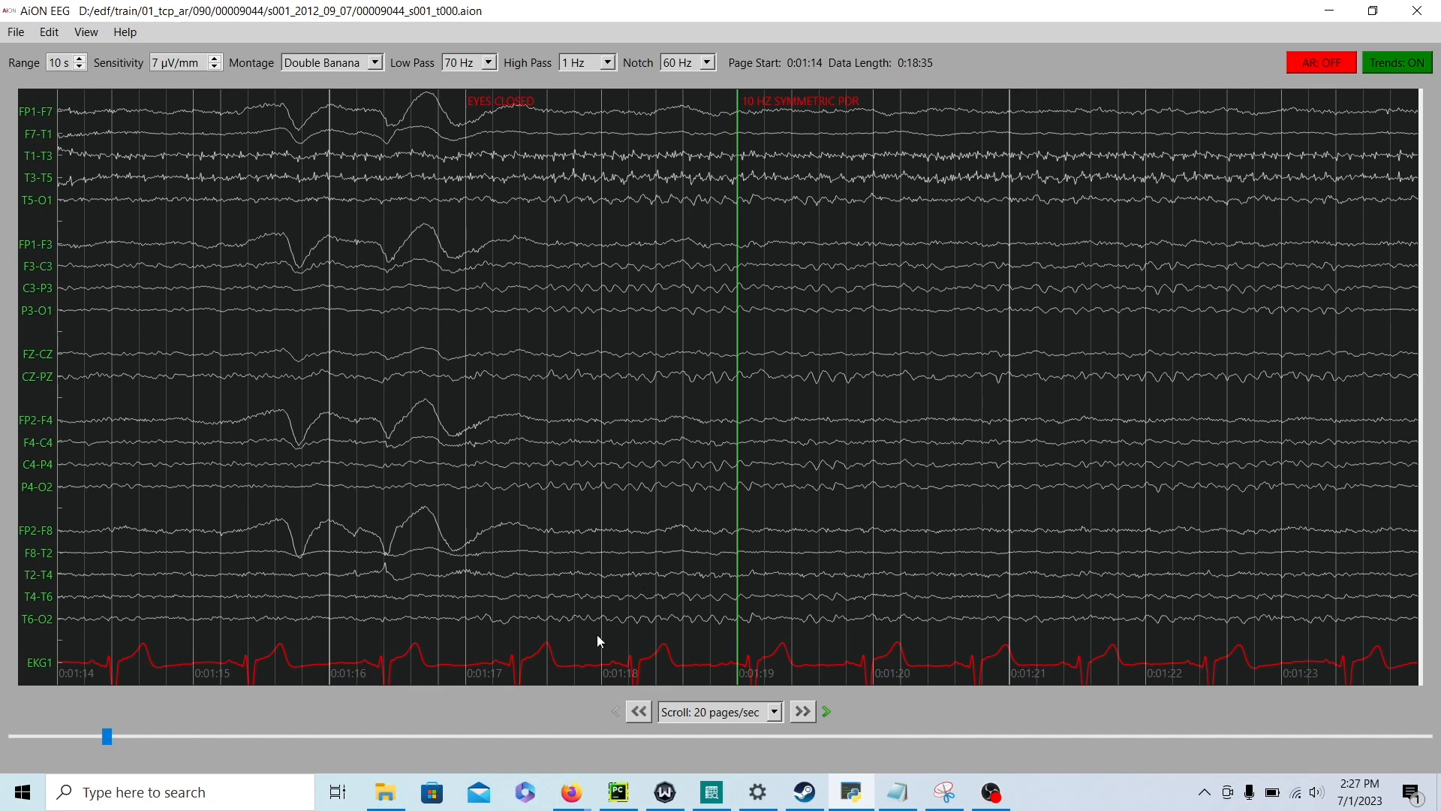
pyautogui.moveTo(605, 628)
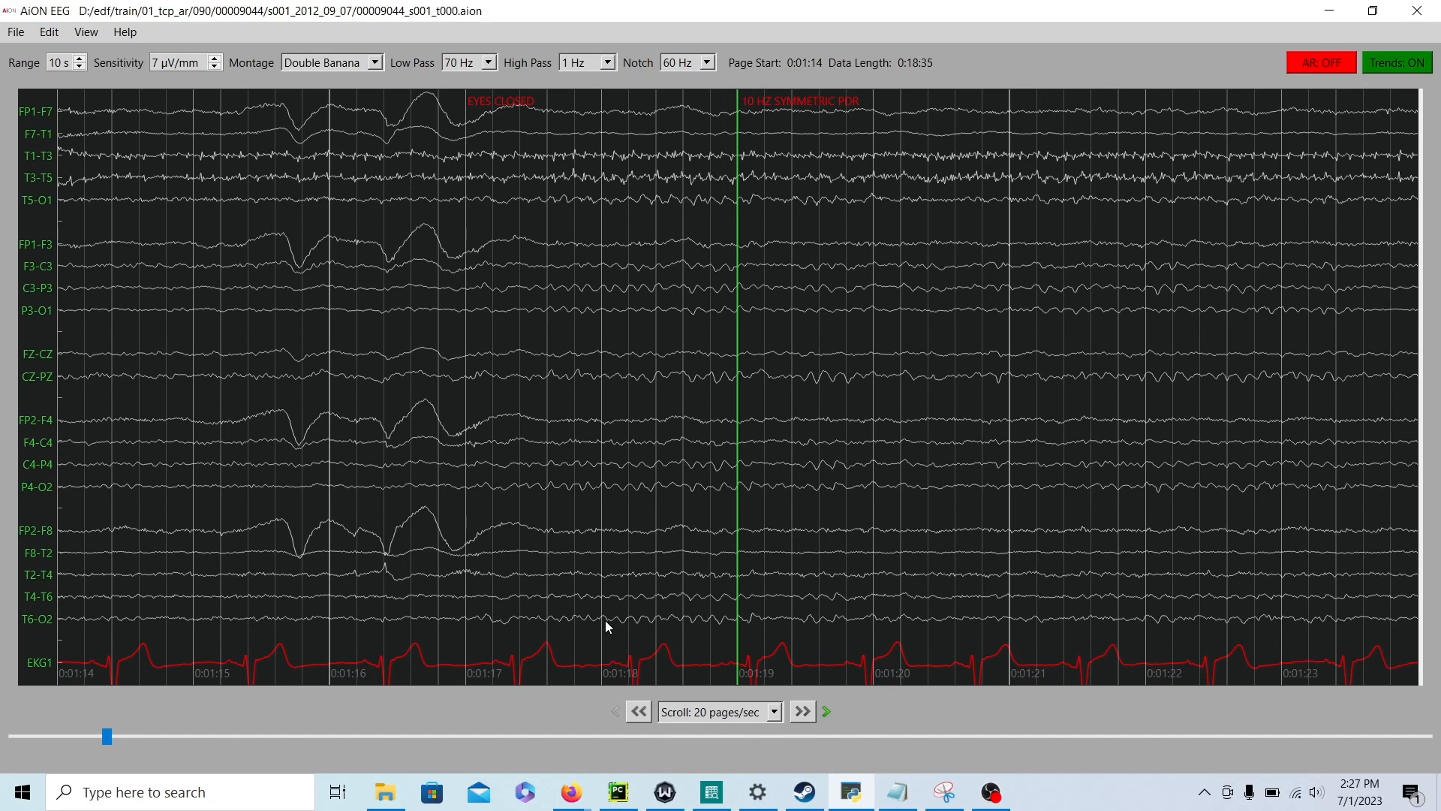
pyautogui.moveTo(652, 622)
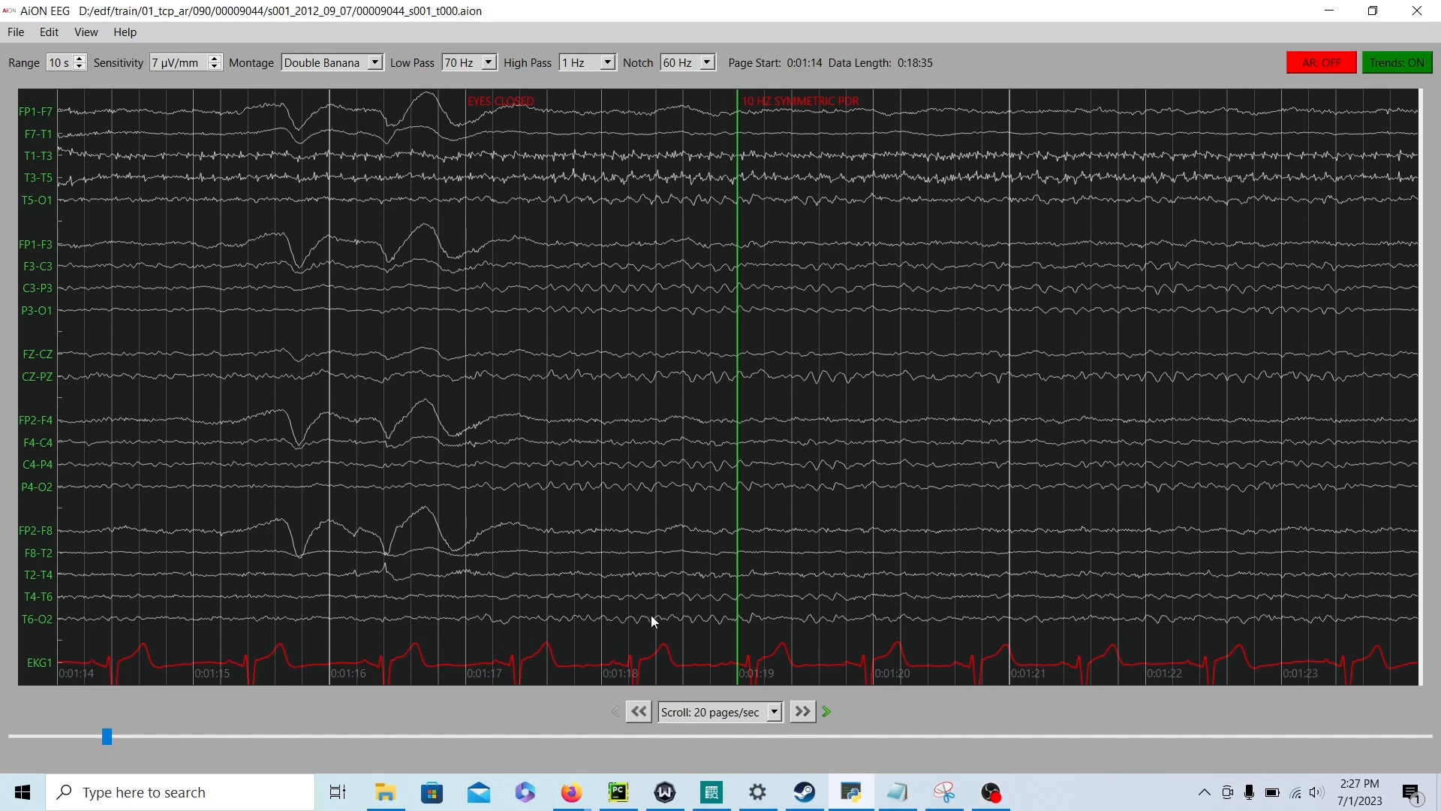
pyautogui.moveTo(707, 624)
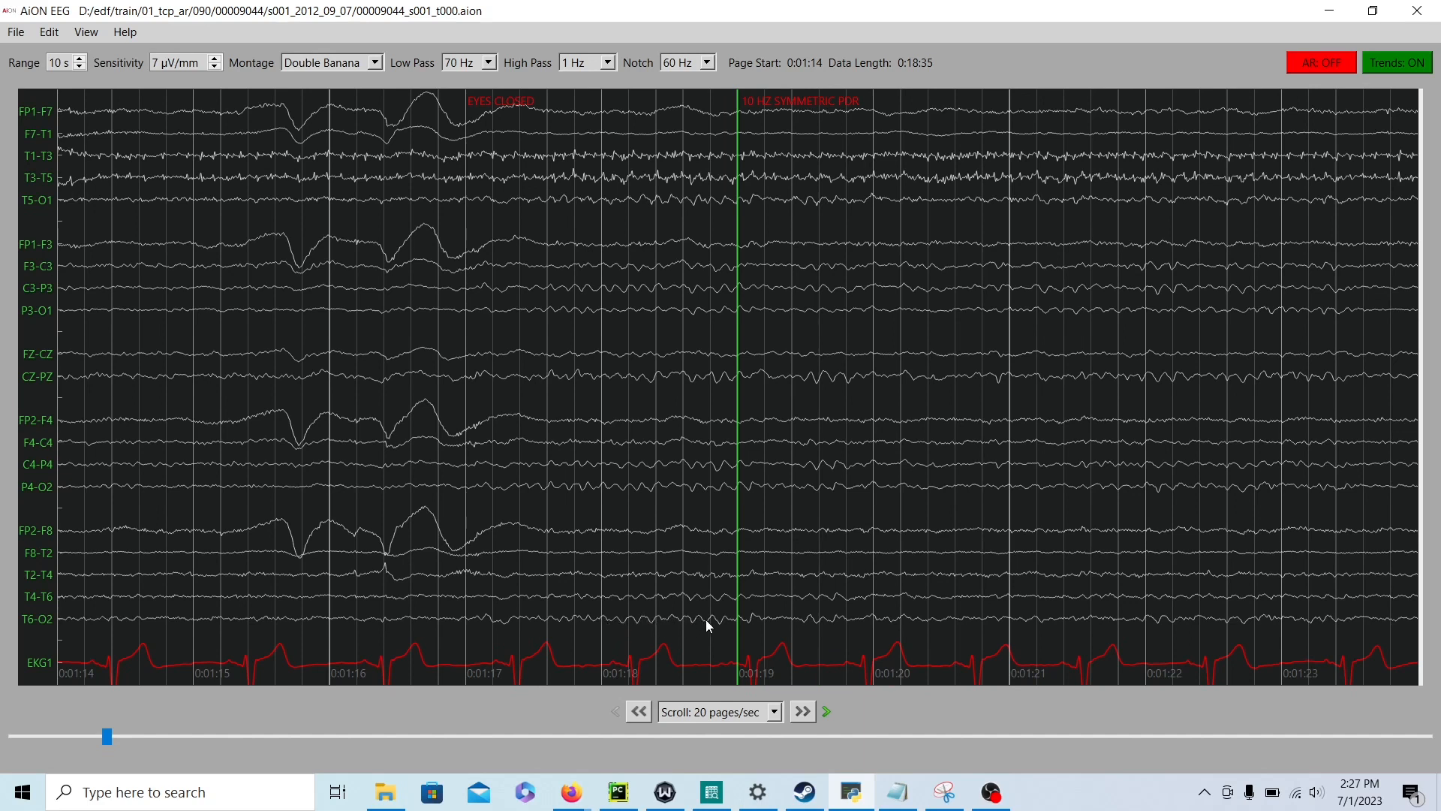
pyautogui.moveTo(321, 653)
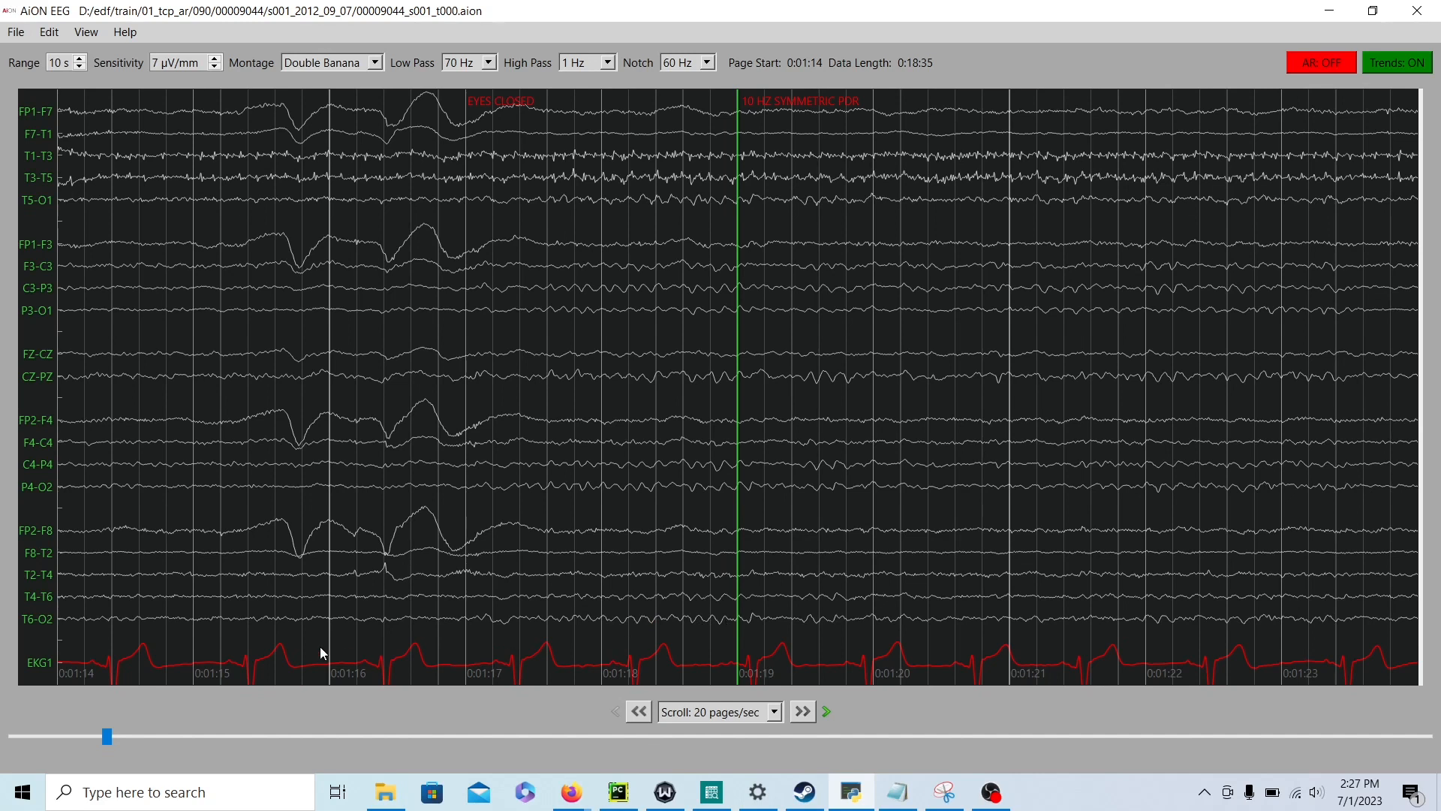
pyautogui.moveTo(51, 624)
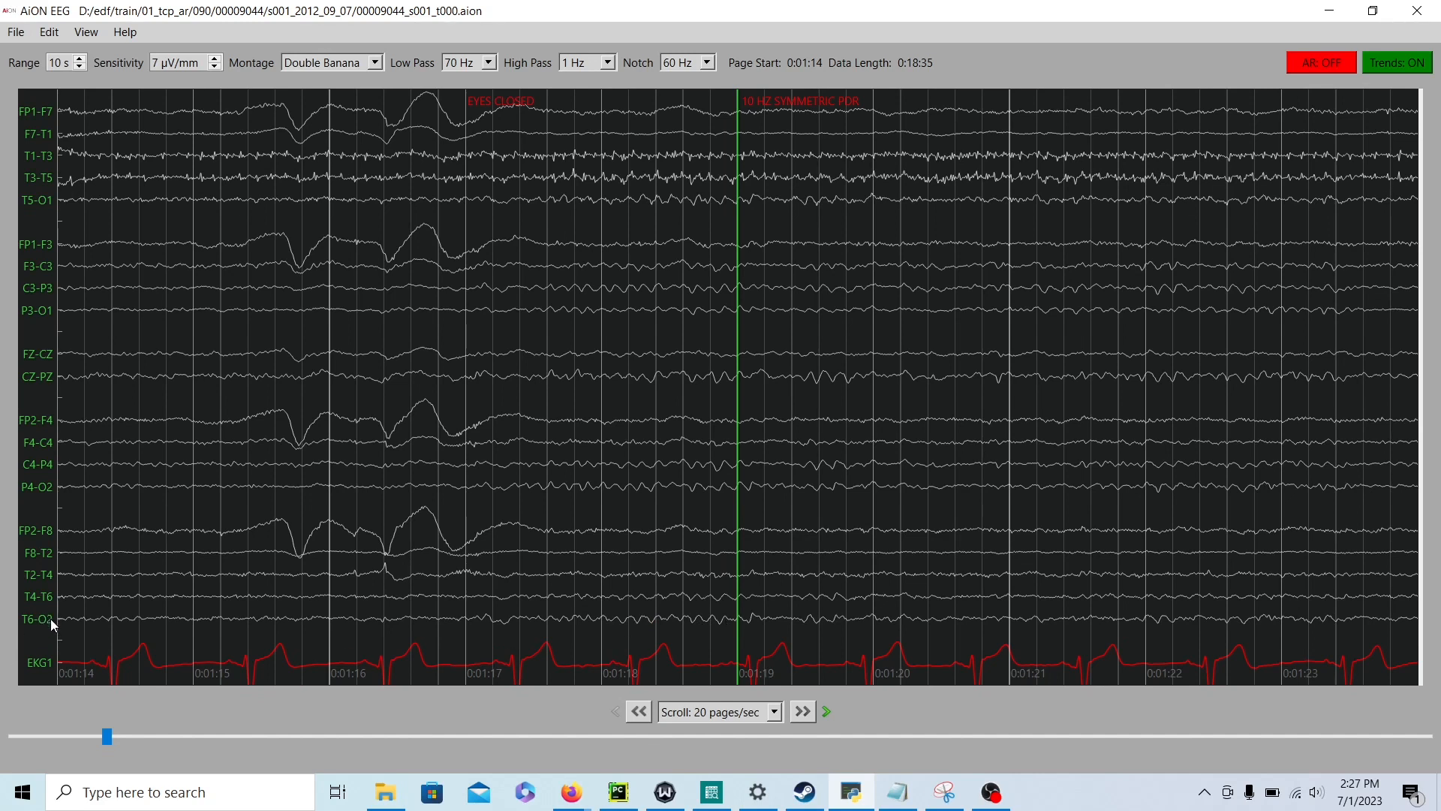
pyautogui.moveTo(60, 235)
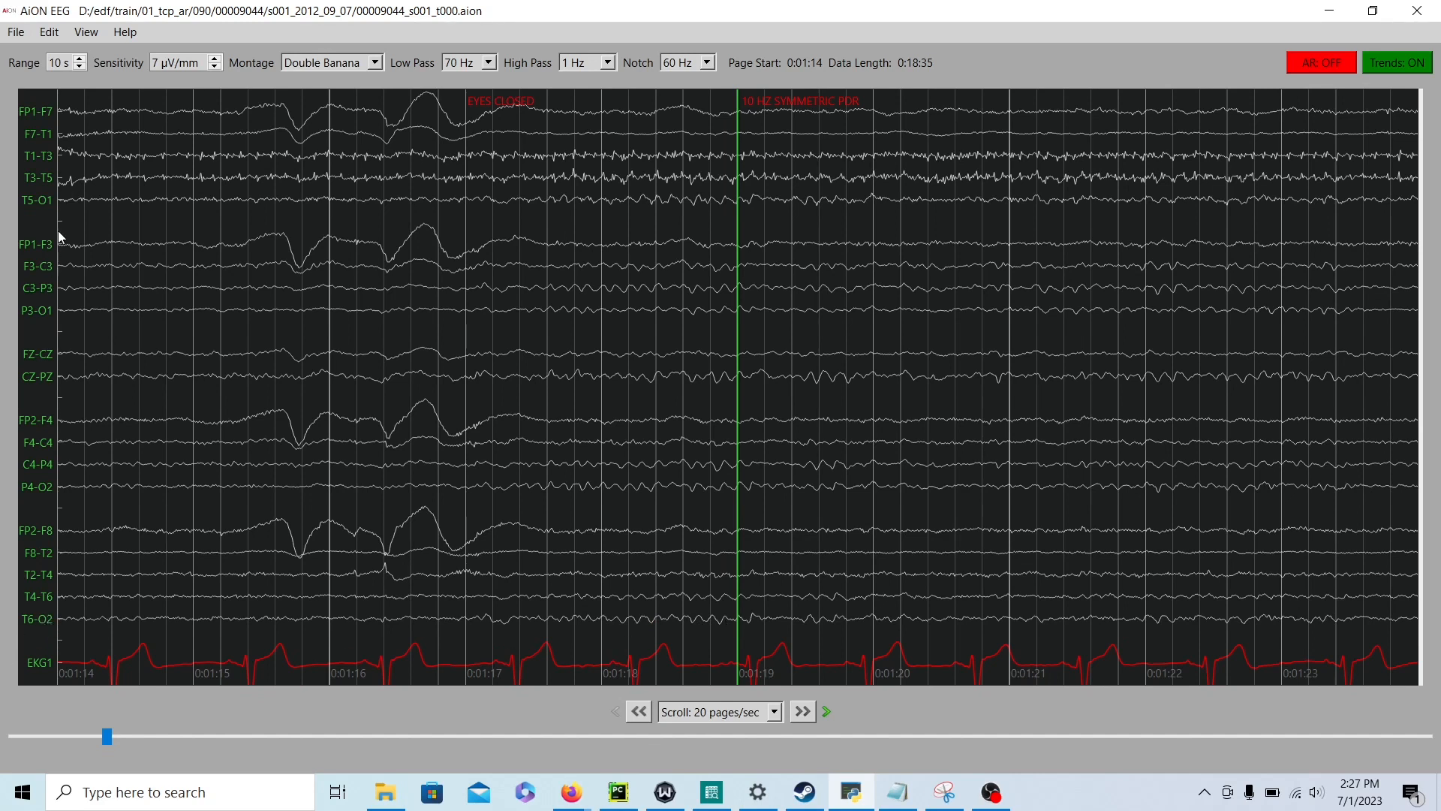
pyautogui.moveTo(604, 202)
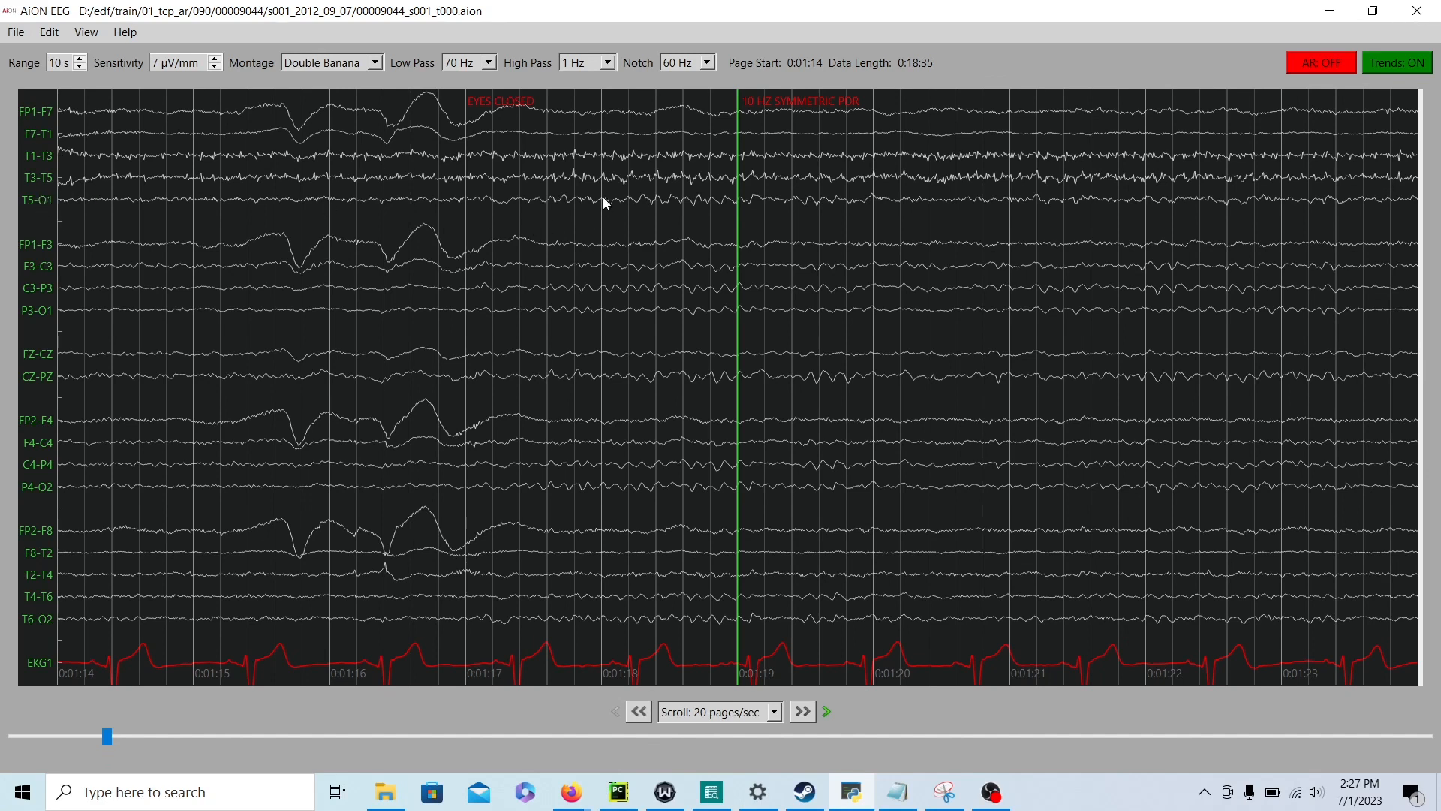
pyautogui.moveTo(617, 216)
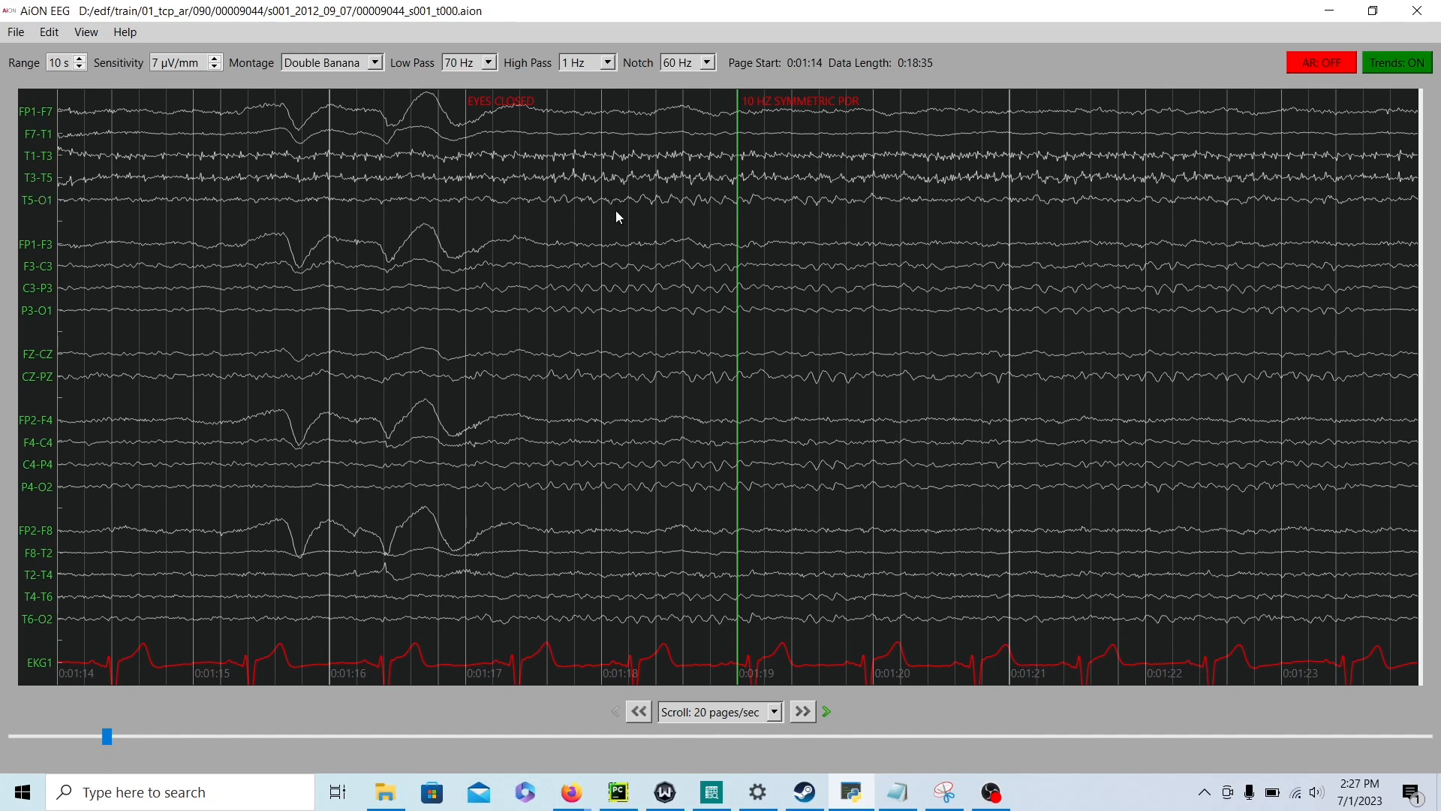
pyautogui.moveTo(671, 206)
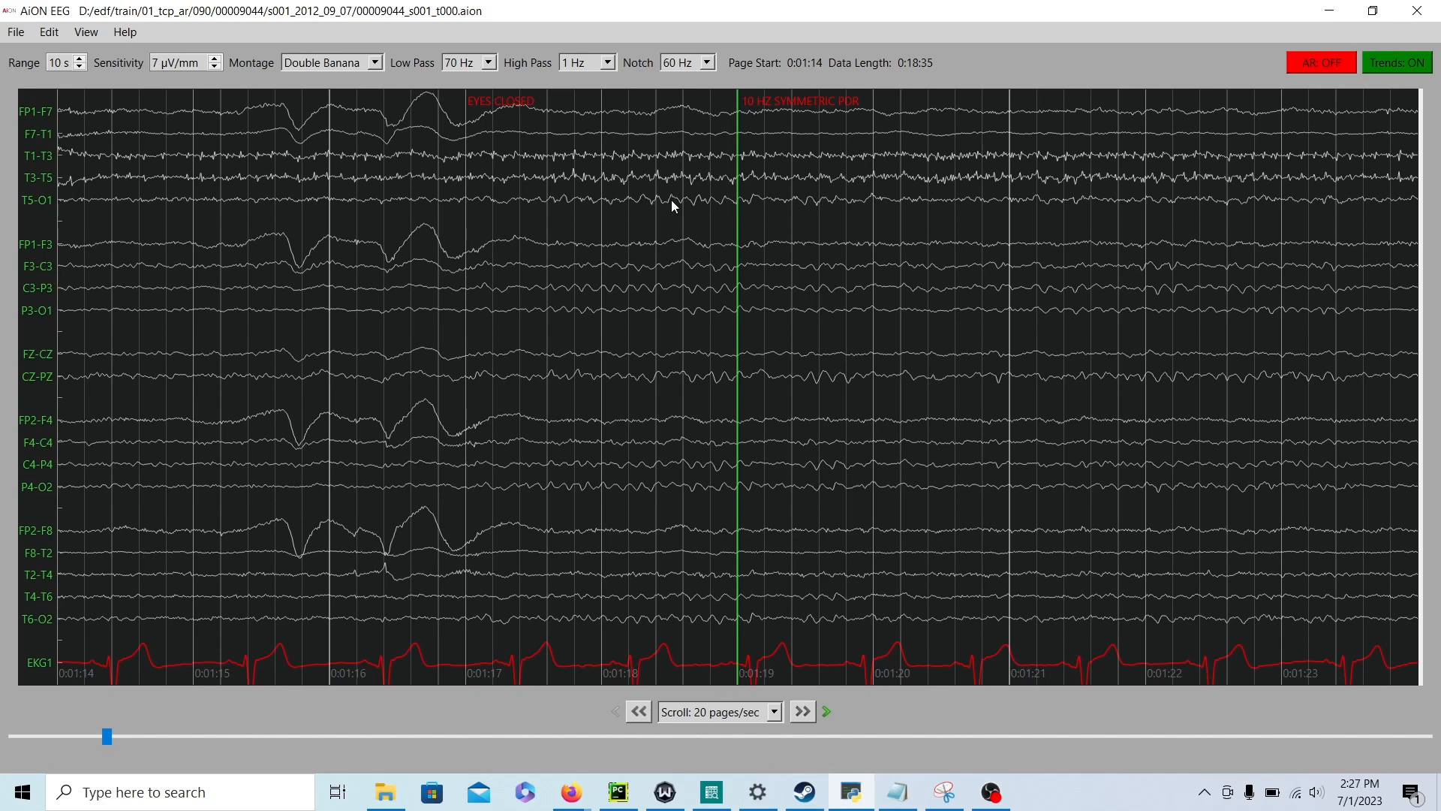
pyautogui.moveTo(723, 205)
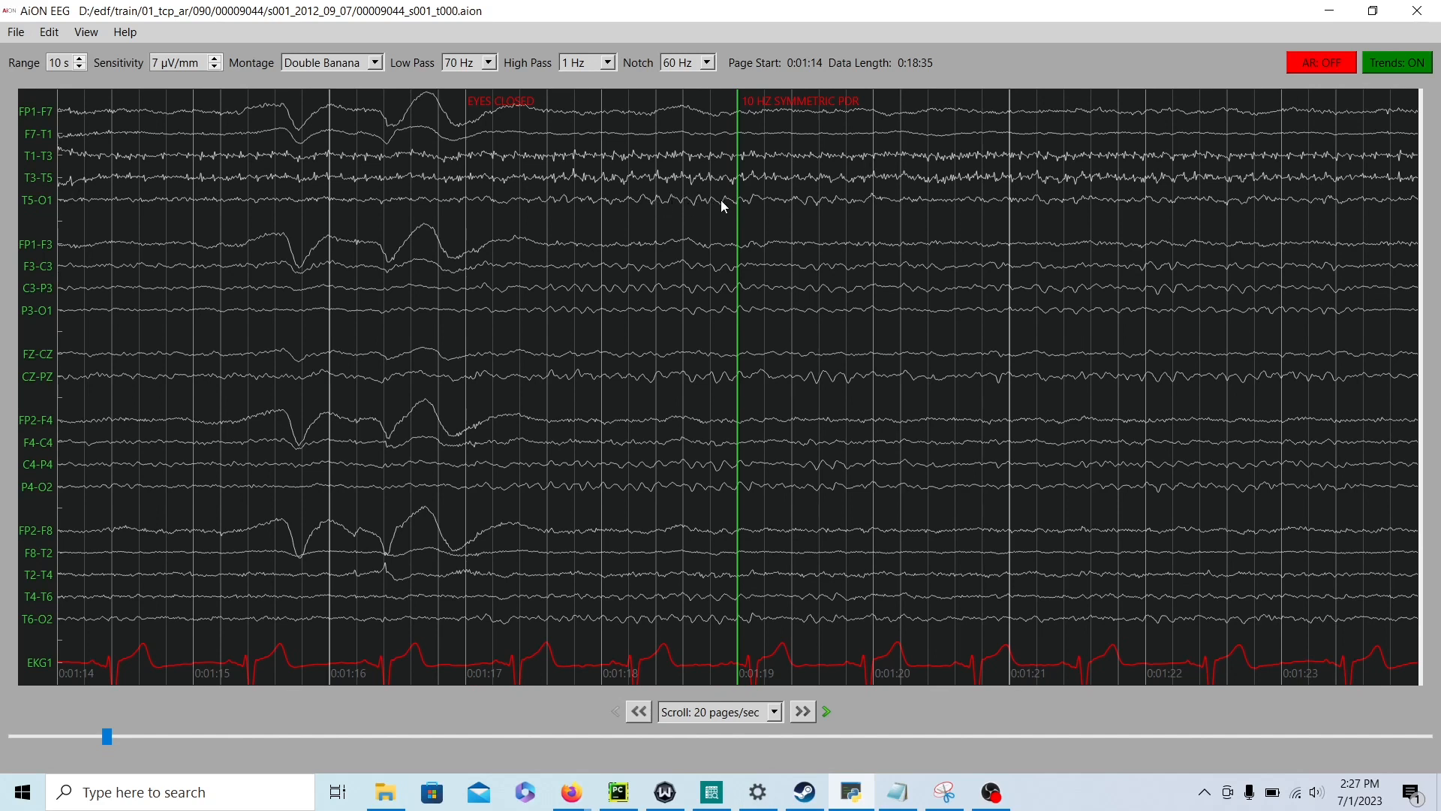
pyautogui.moveTo(762, 108)
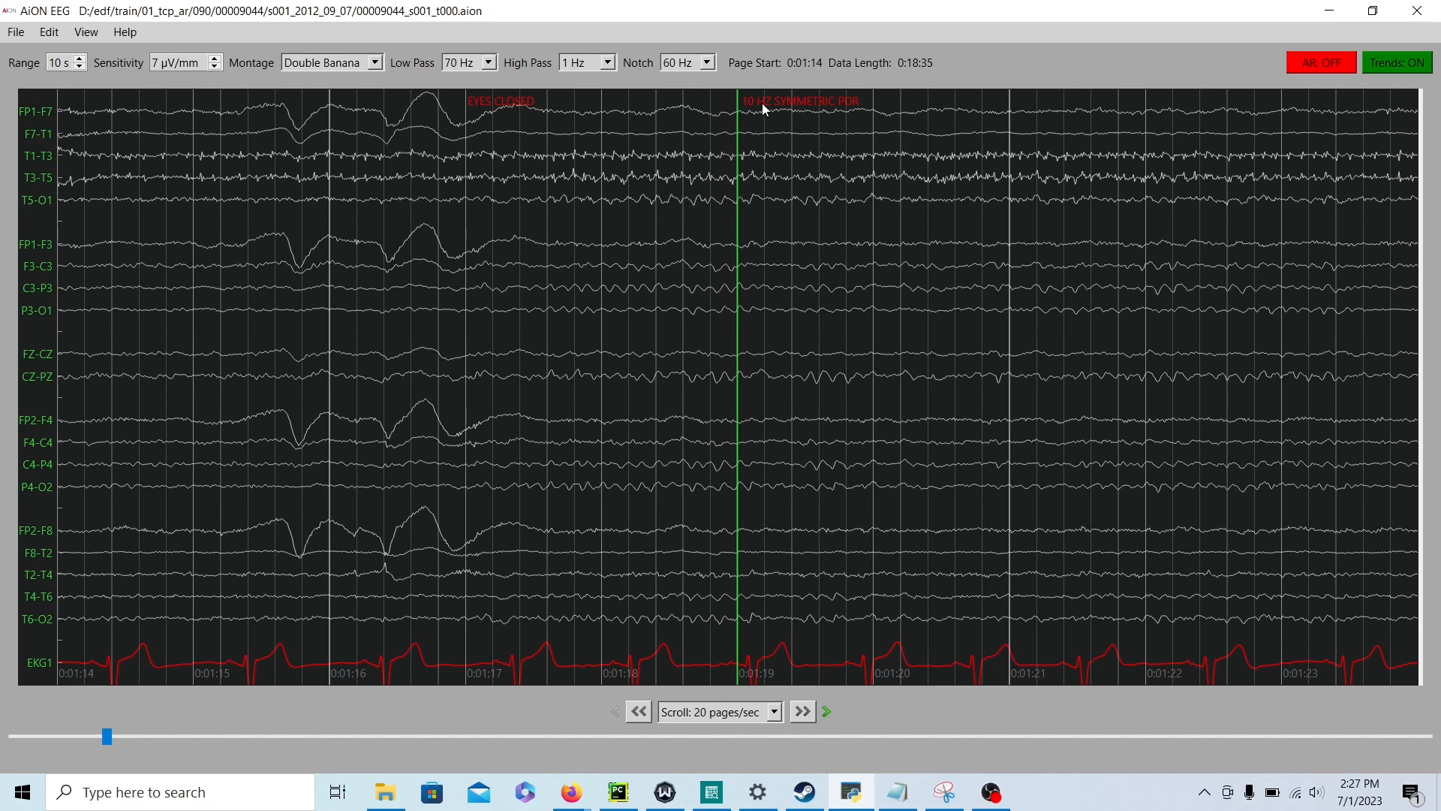
pyautogui.moveTo(753, 268)
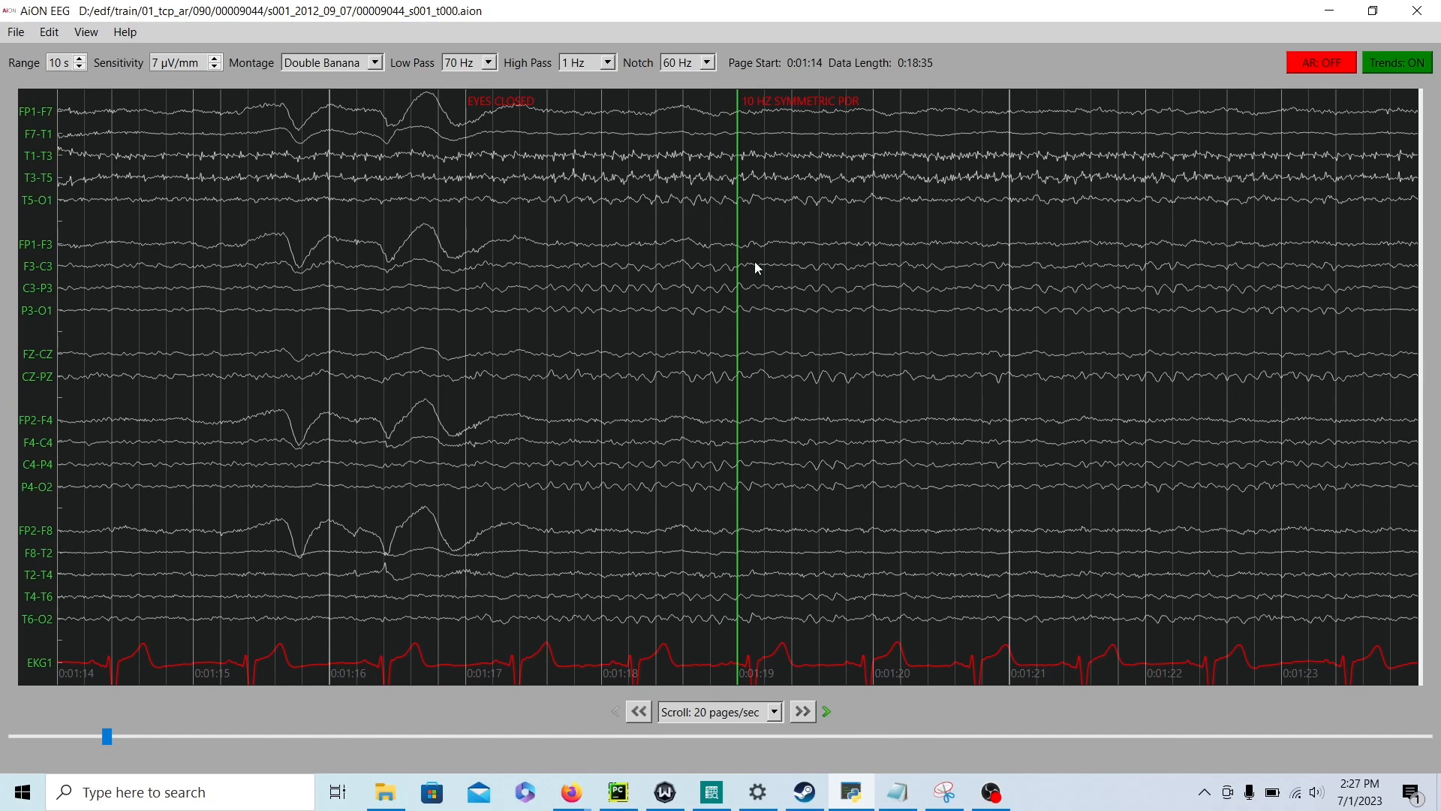
pyautogui.click(638, 710)
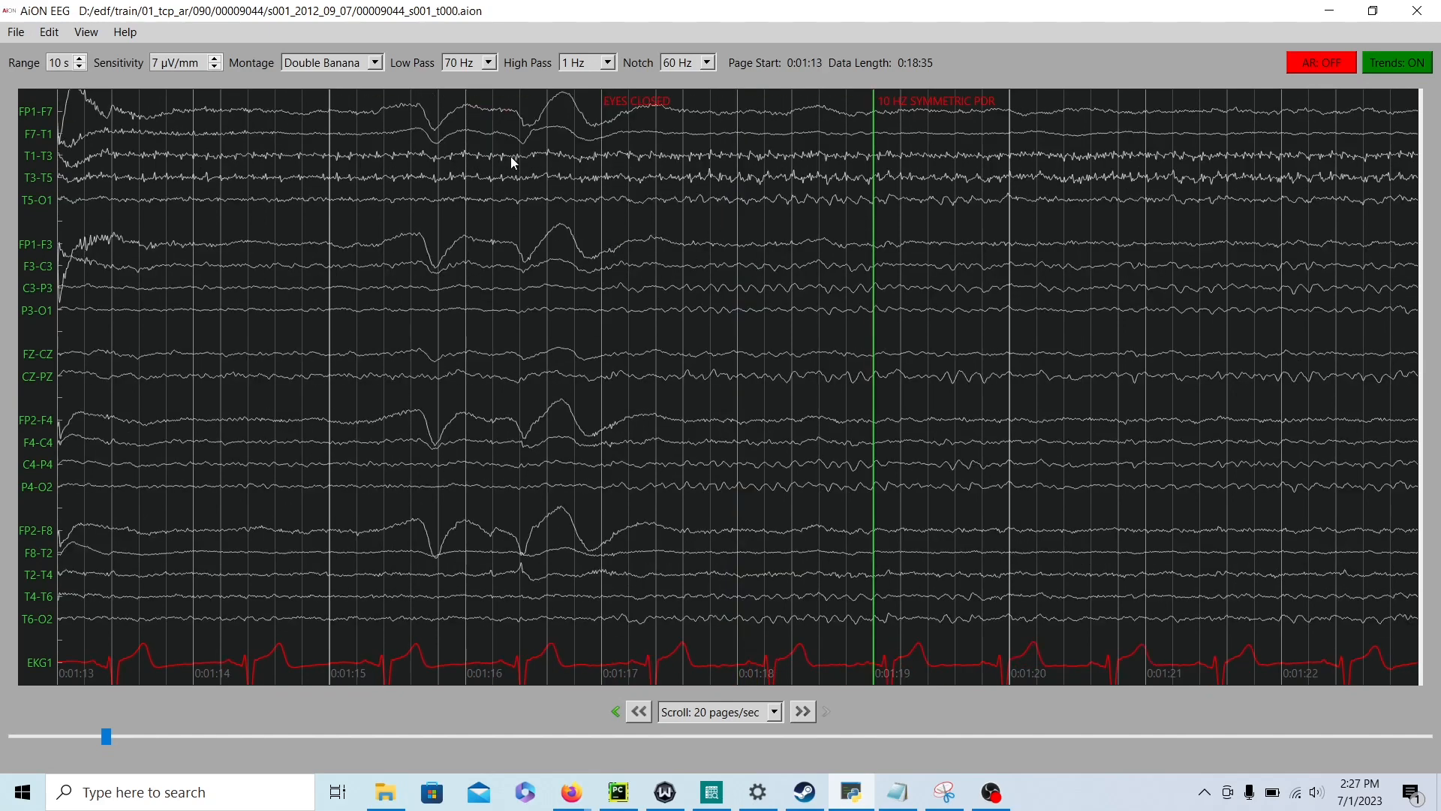
pyautogui.moveTo(959, 121)
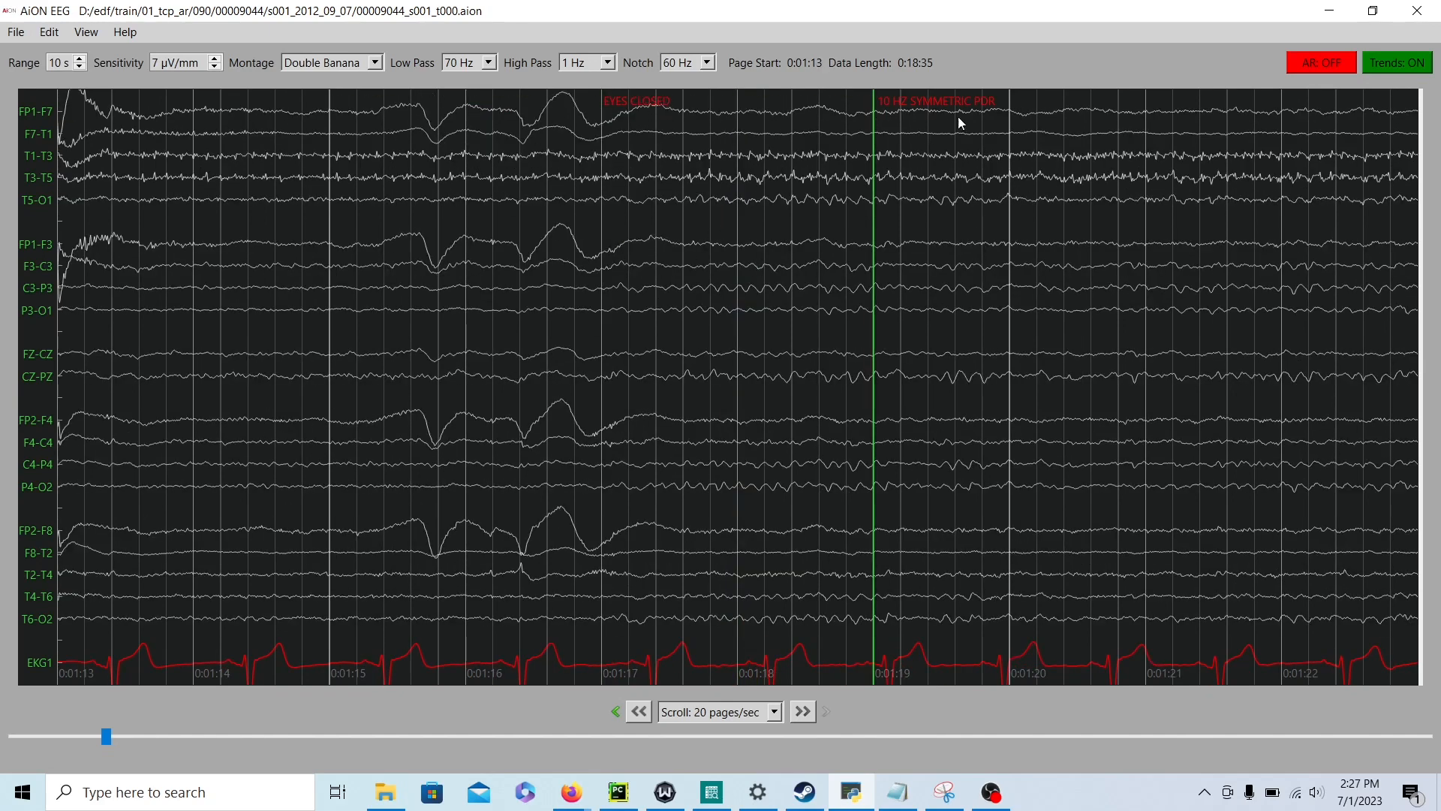
pyautogui.moveTo(411, 449)
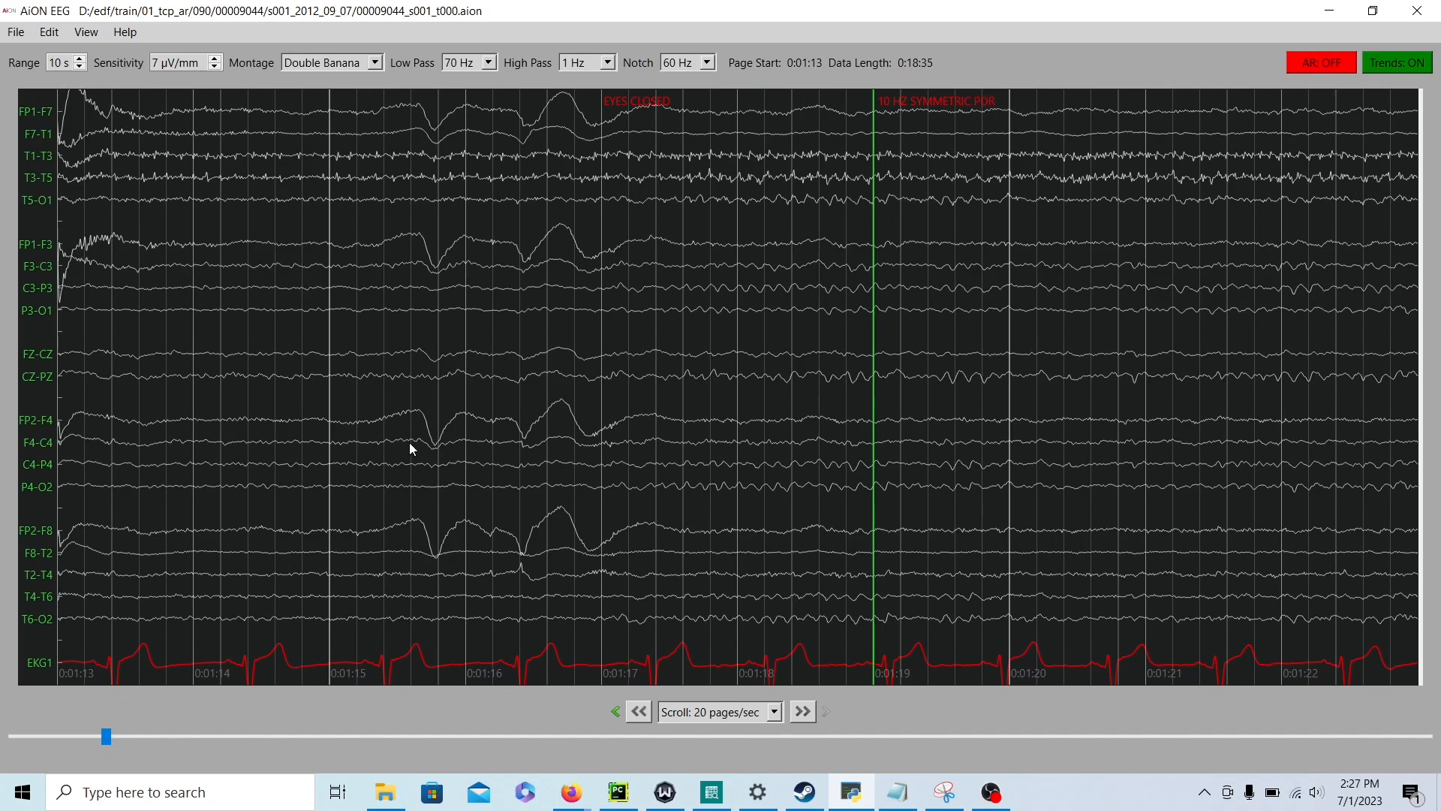
pyautogui.moveTo(865, 603)
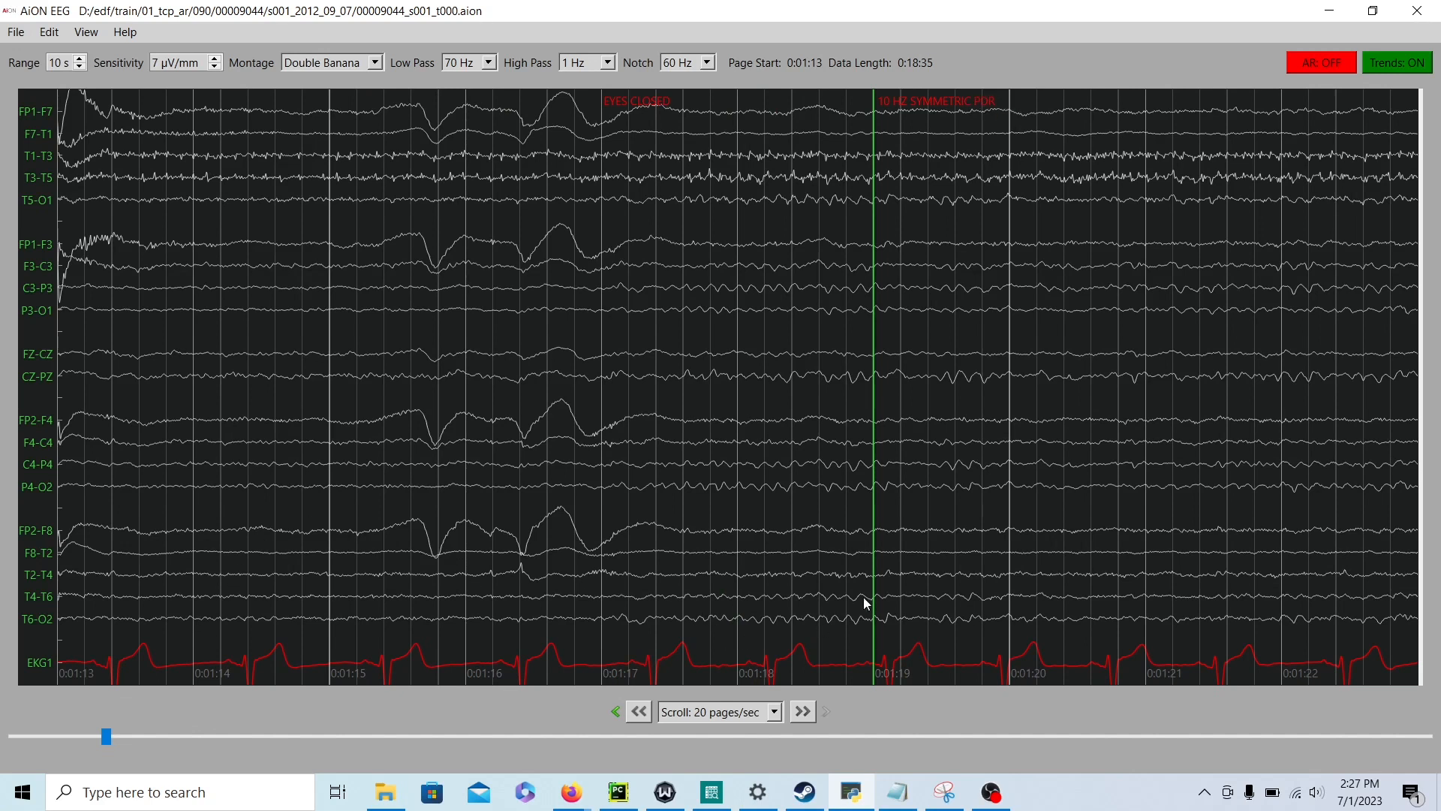
pyautogui.moveTo(220, 631)
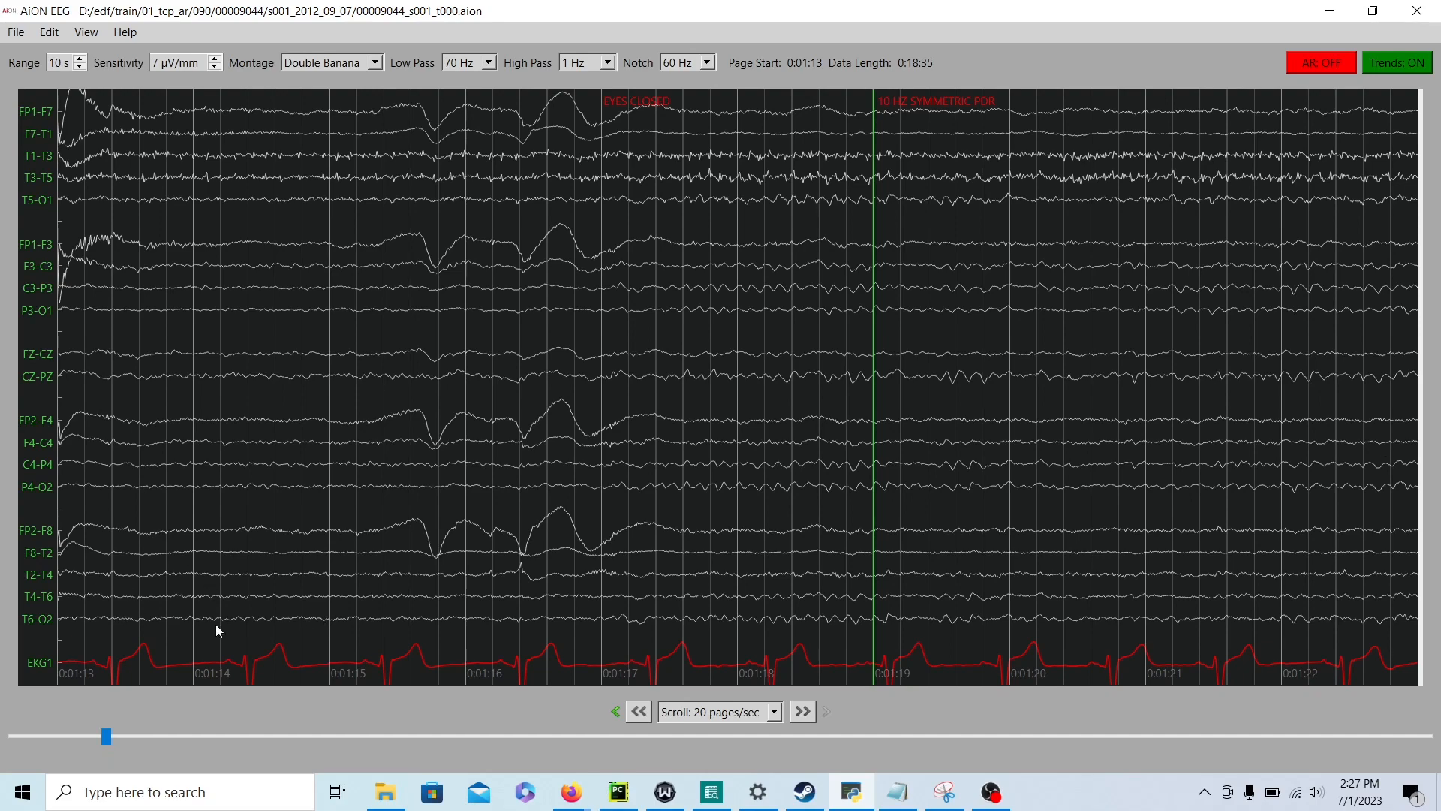
pyautogui.click(800, 709)
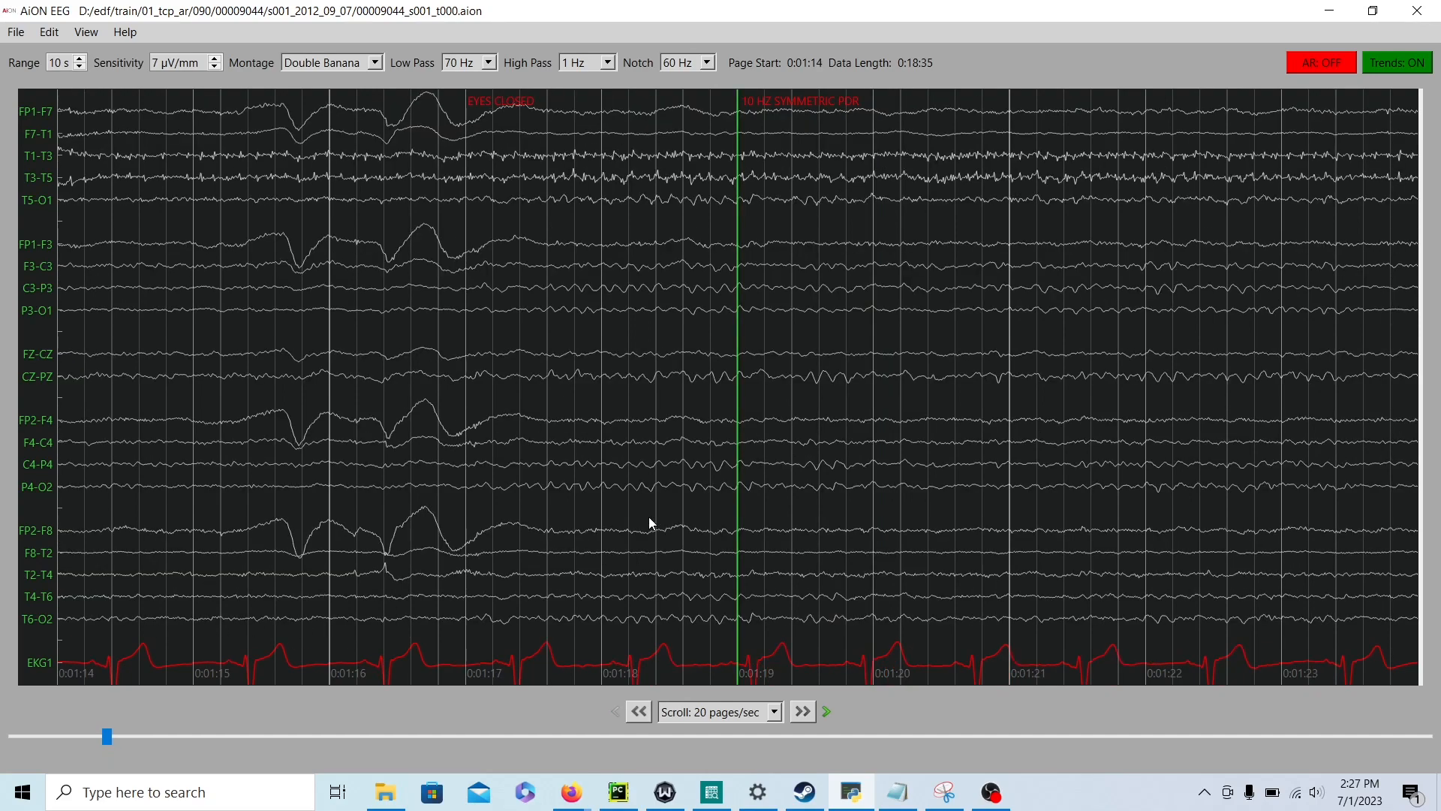
pyautogui.click(800, 710)
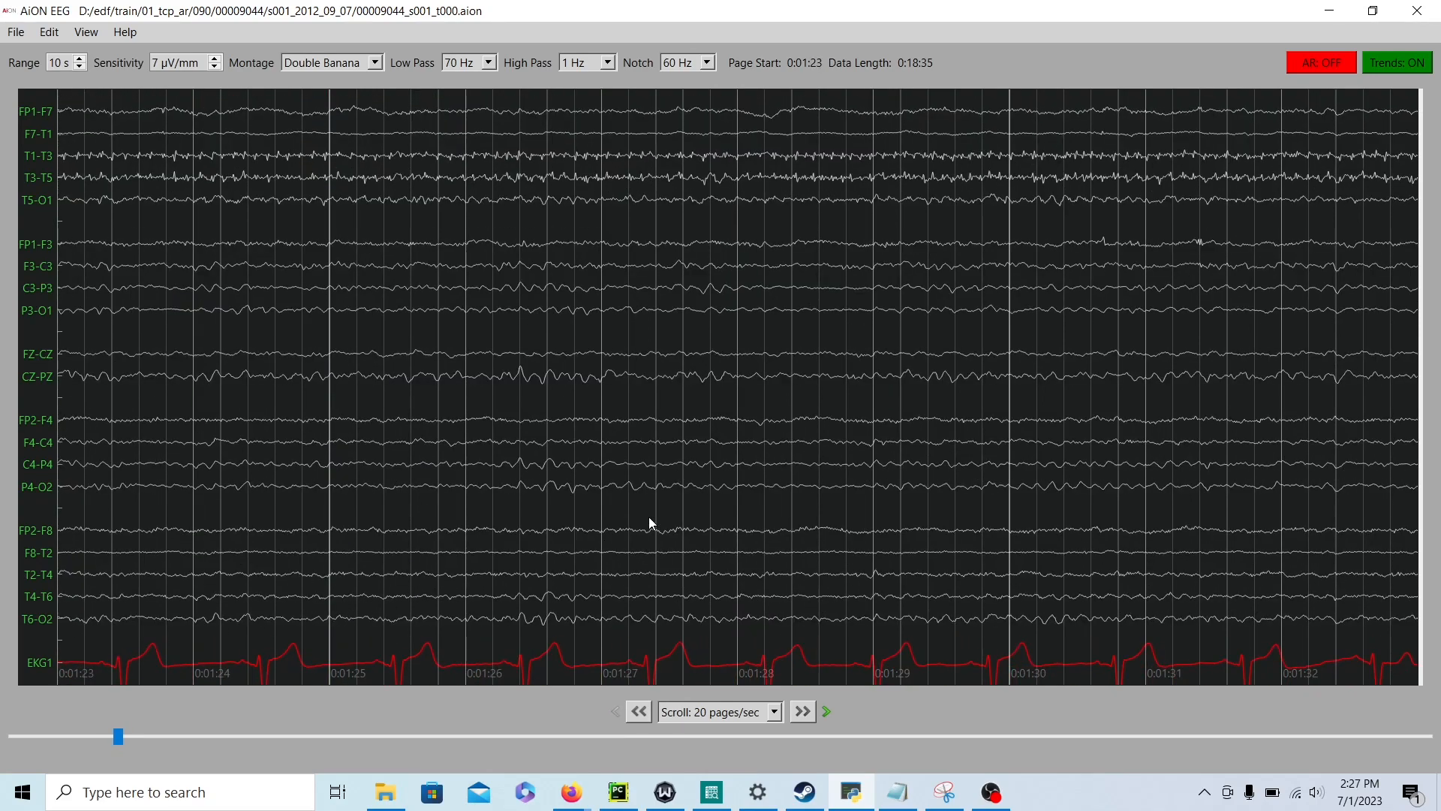
pyautogui.click(800, 711)
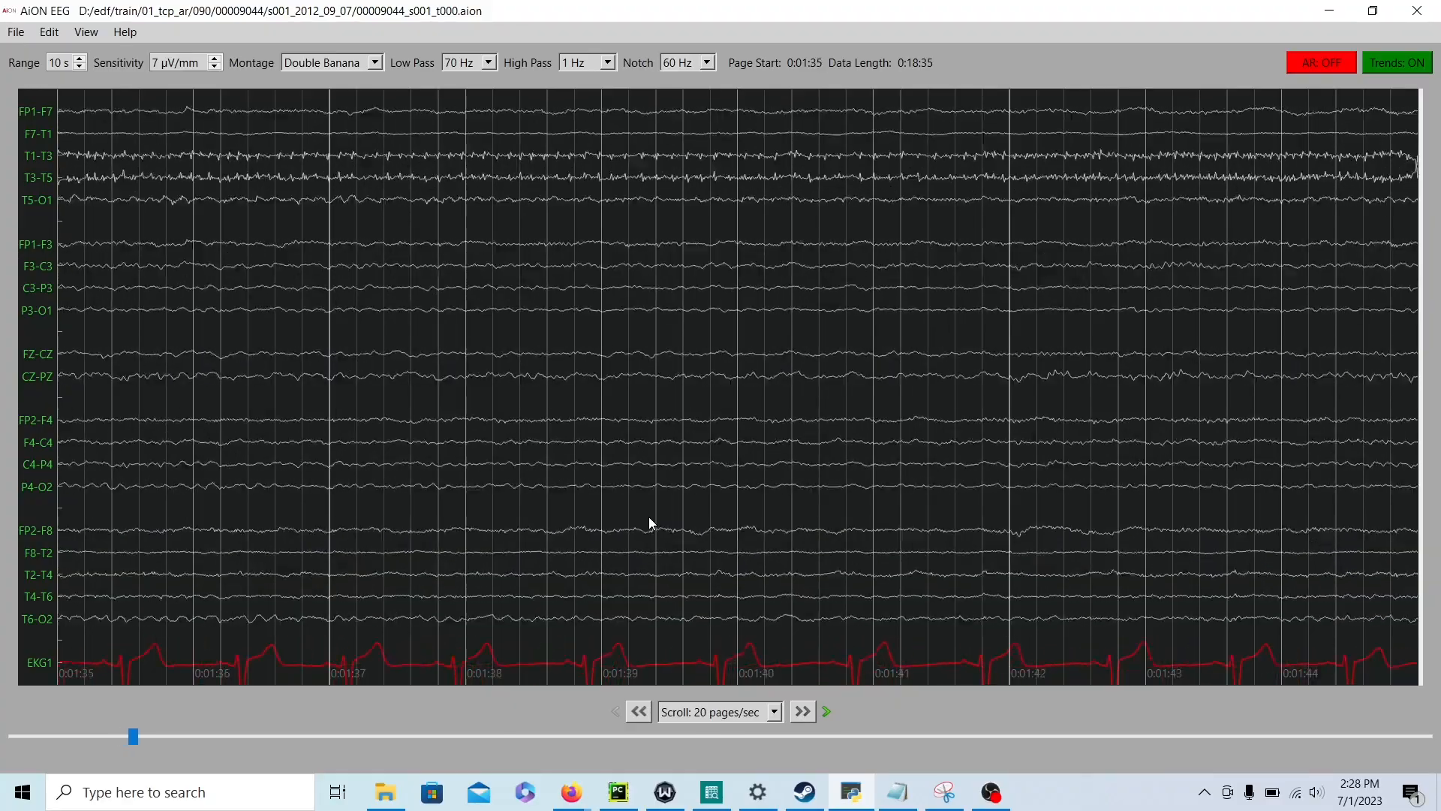
pyautogui.click(801, 710)
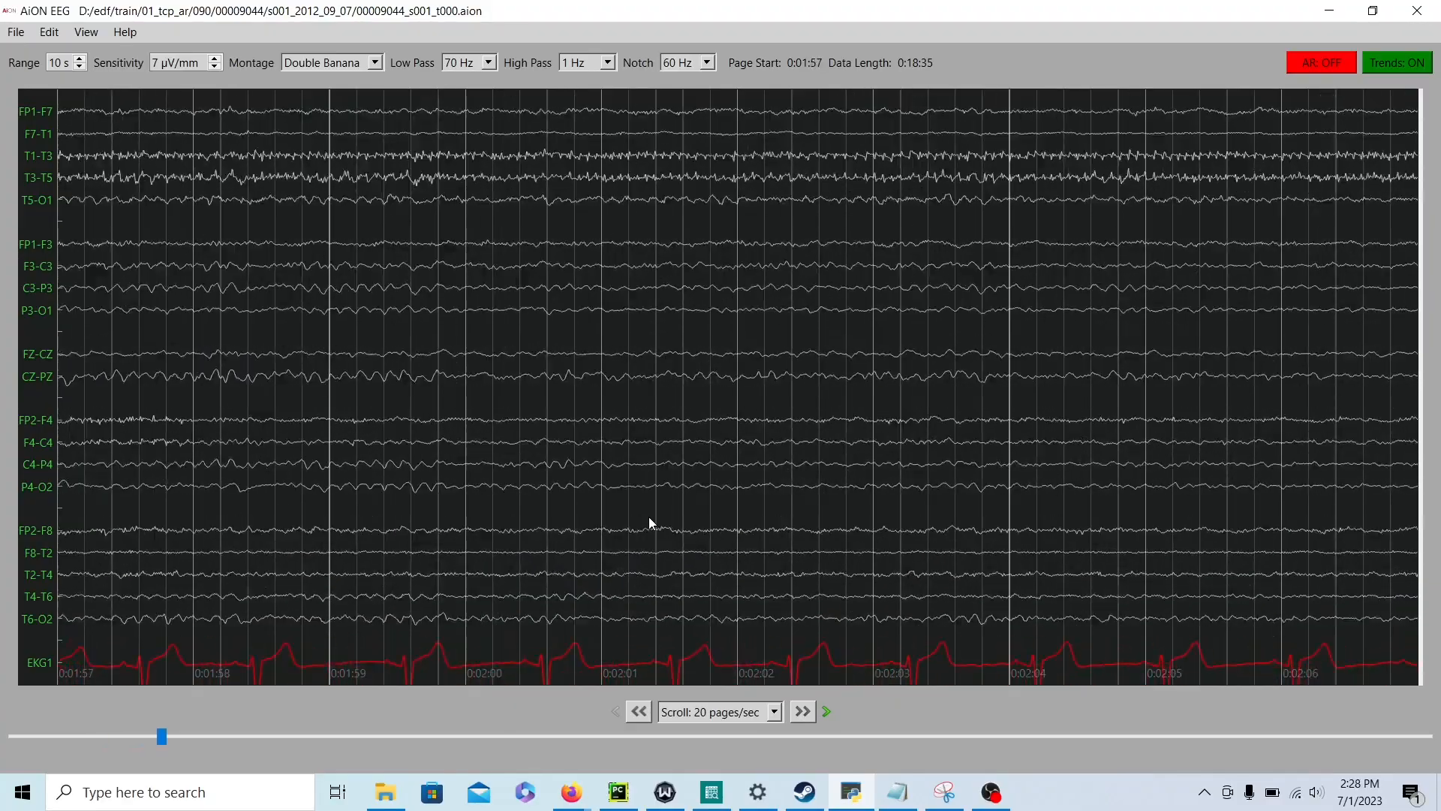
pyautogui.click(800, 710)
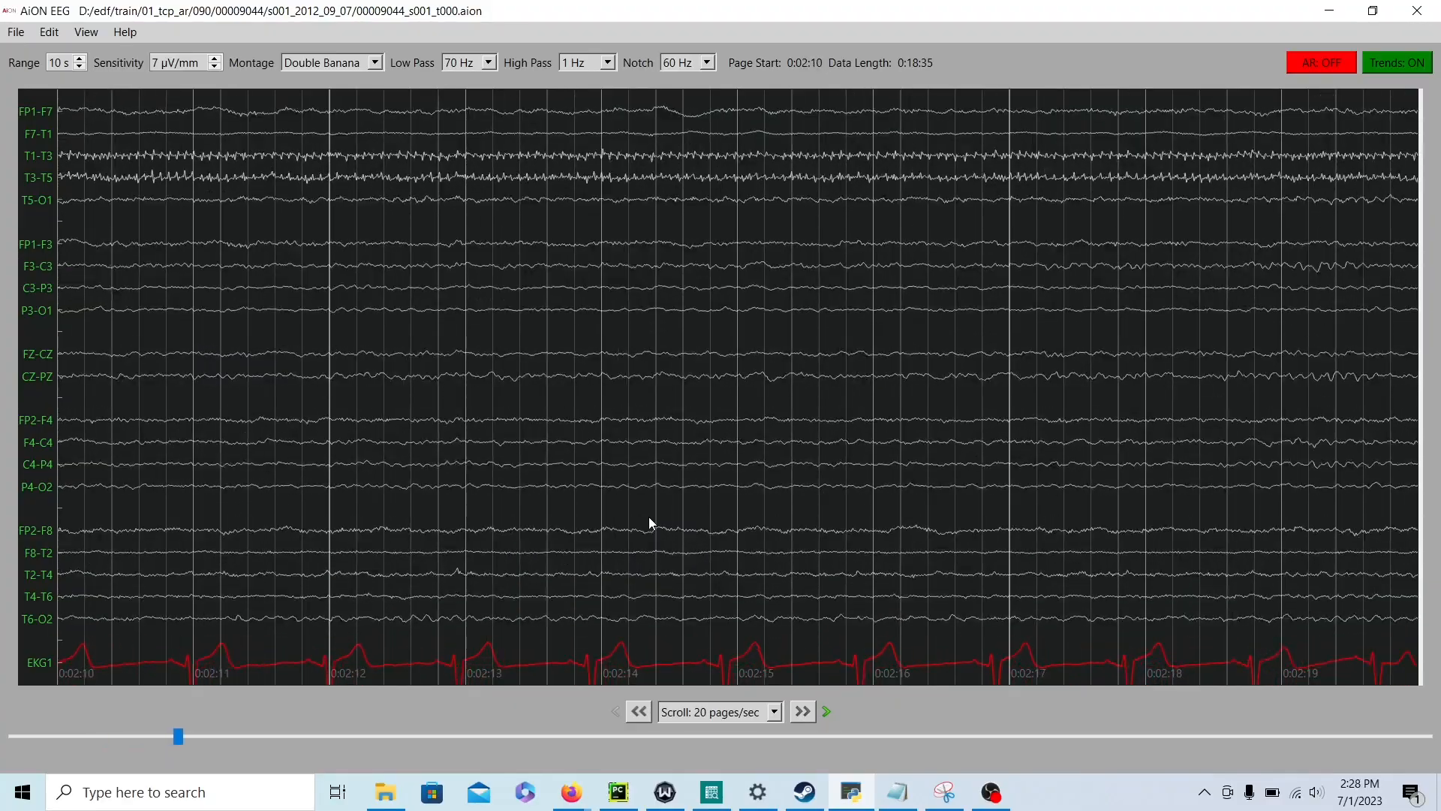
pyautogui.click(800, 710)
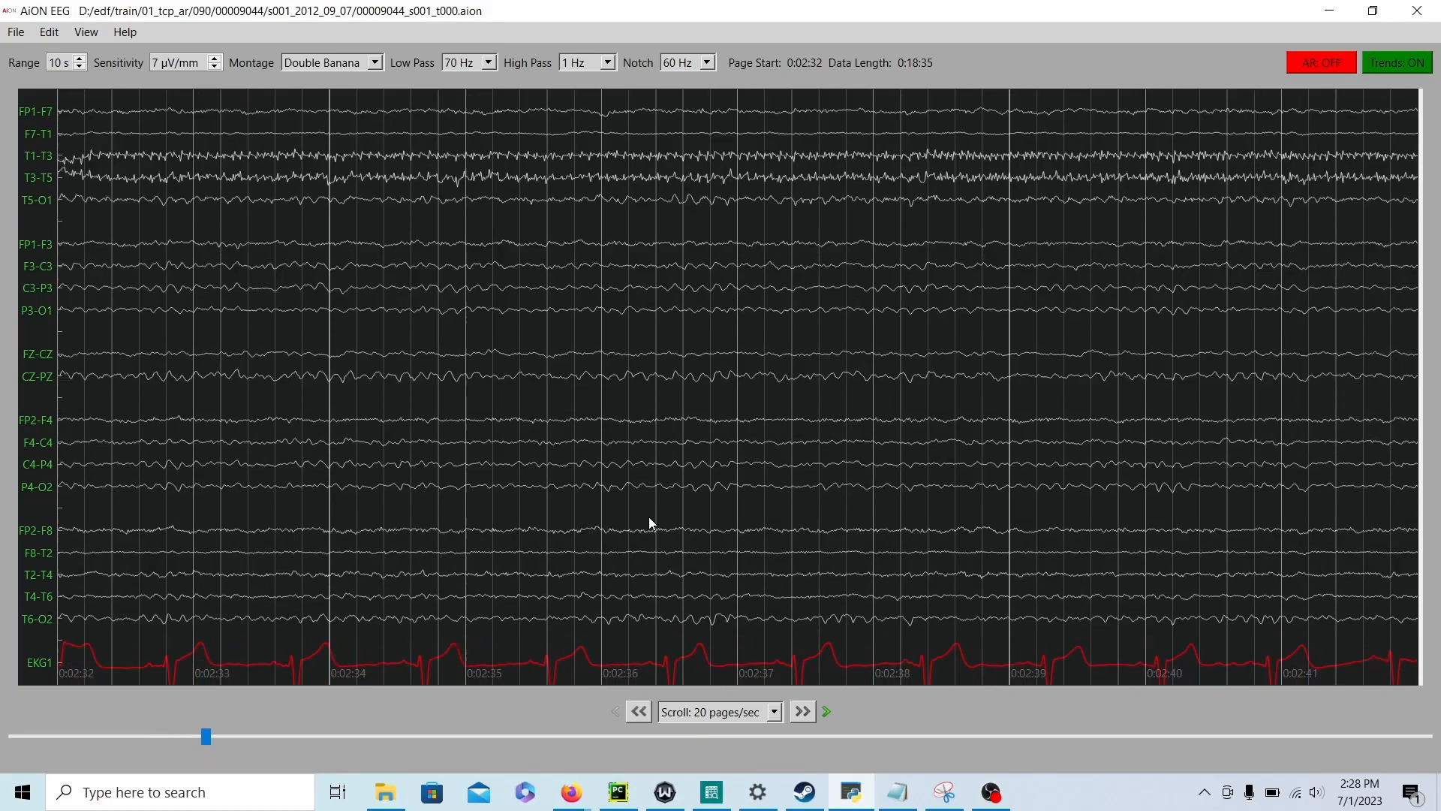
pyautogui.click(637, 710)
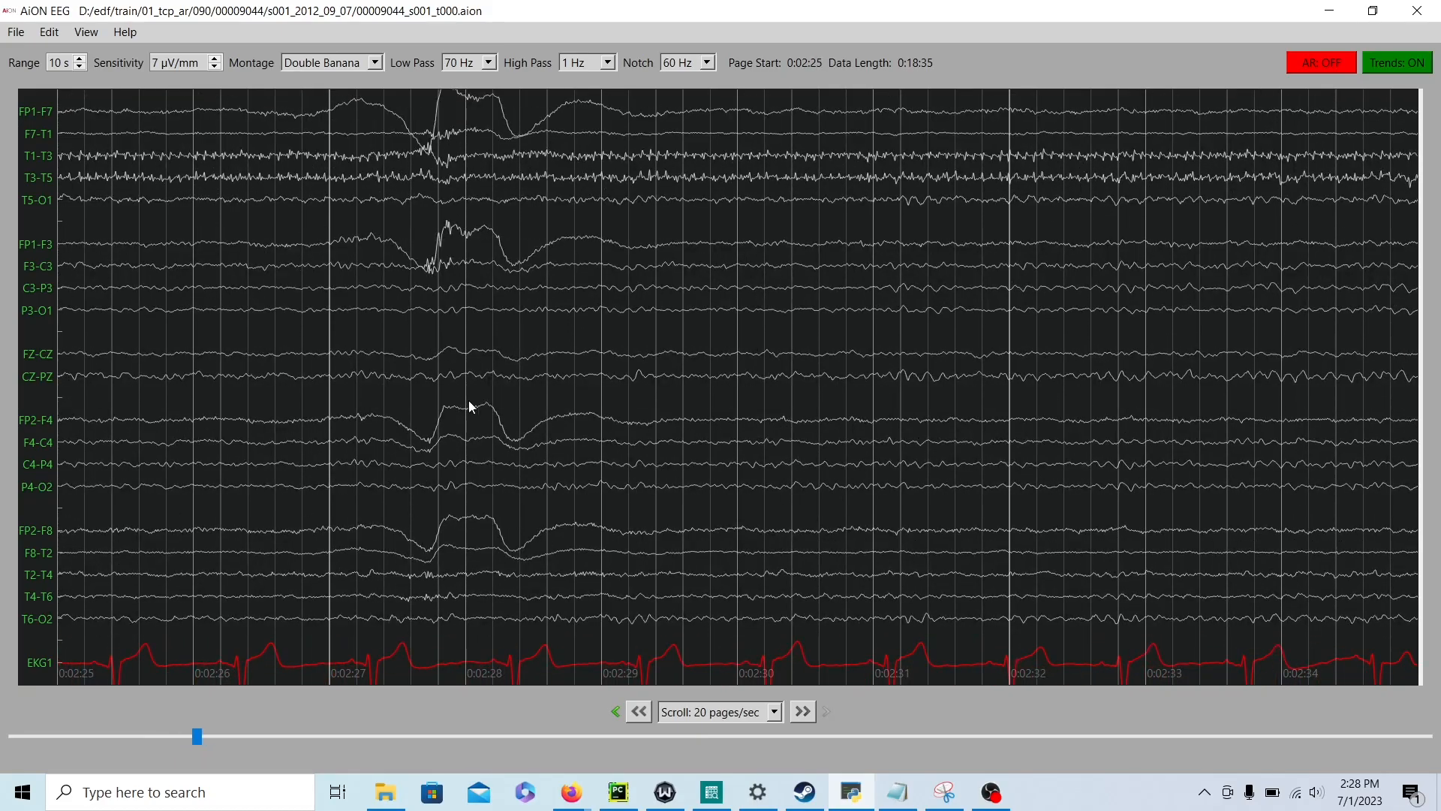
pyautogui.click(800, 710)
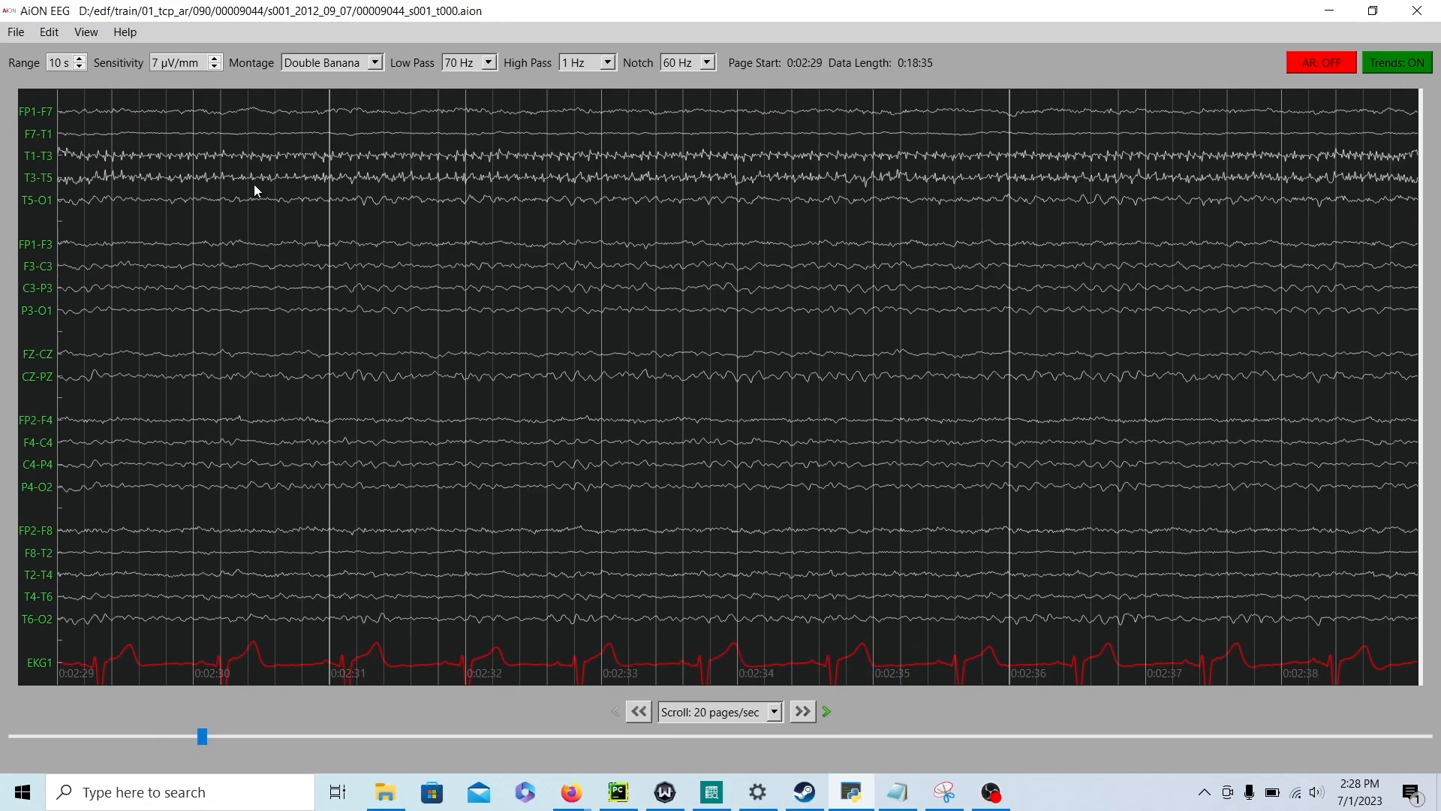
pyautogui.click(800, 710)
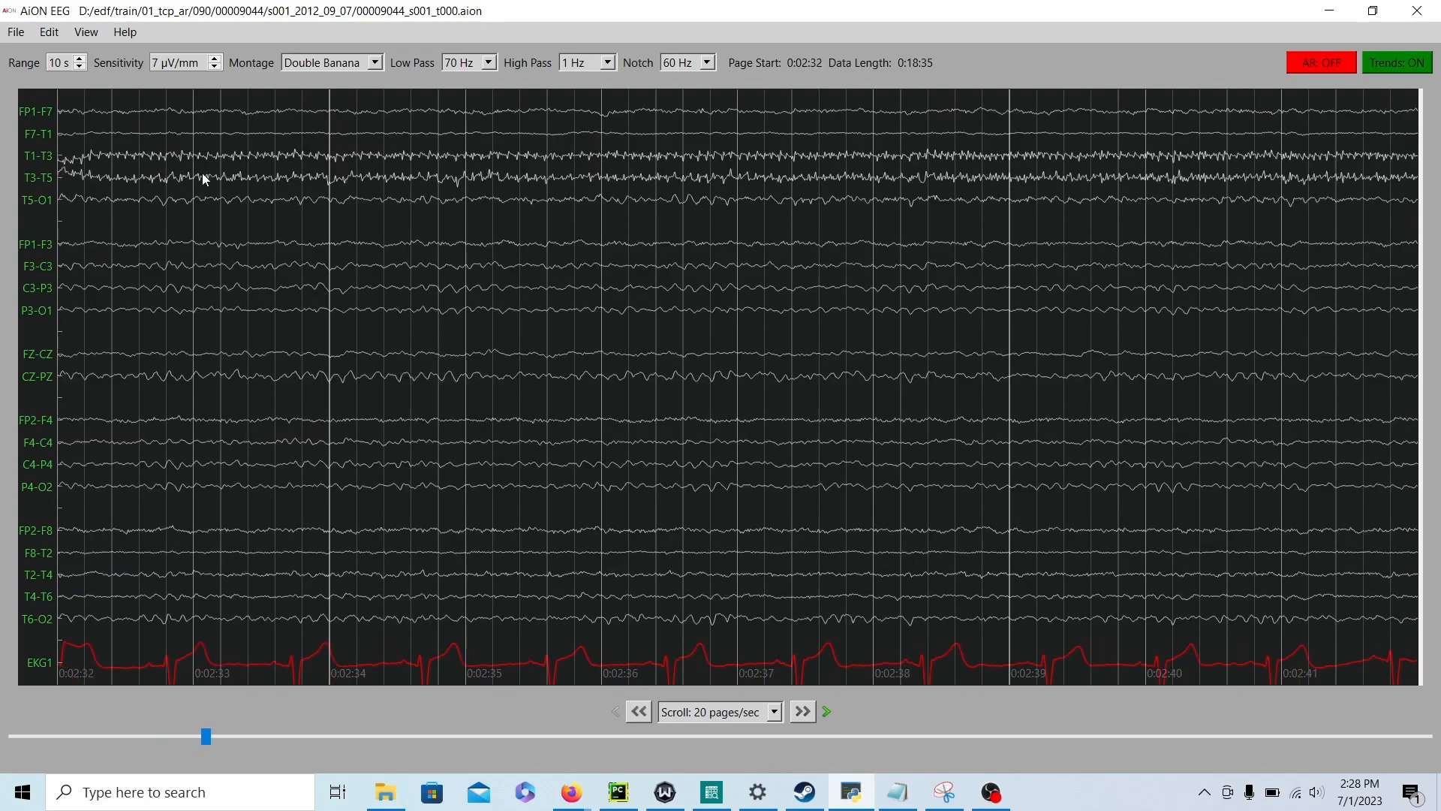
# Step: Continue forward through the large movement-artifact deflections around 0:03:00–0:03:13 to the page at 0:03:23
pyautogui.click(800, 710)
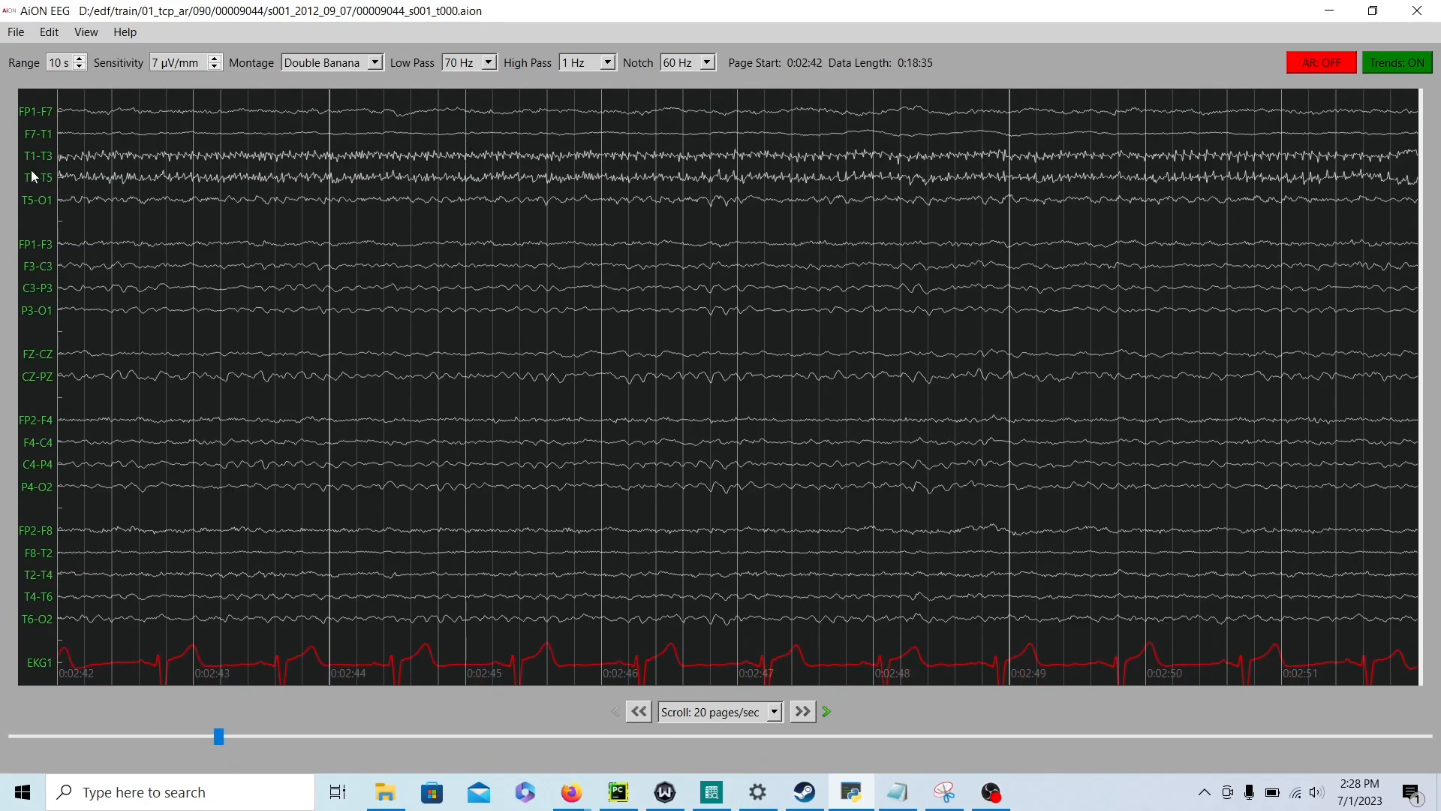
pyautogui.click(800, 710)
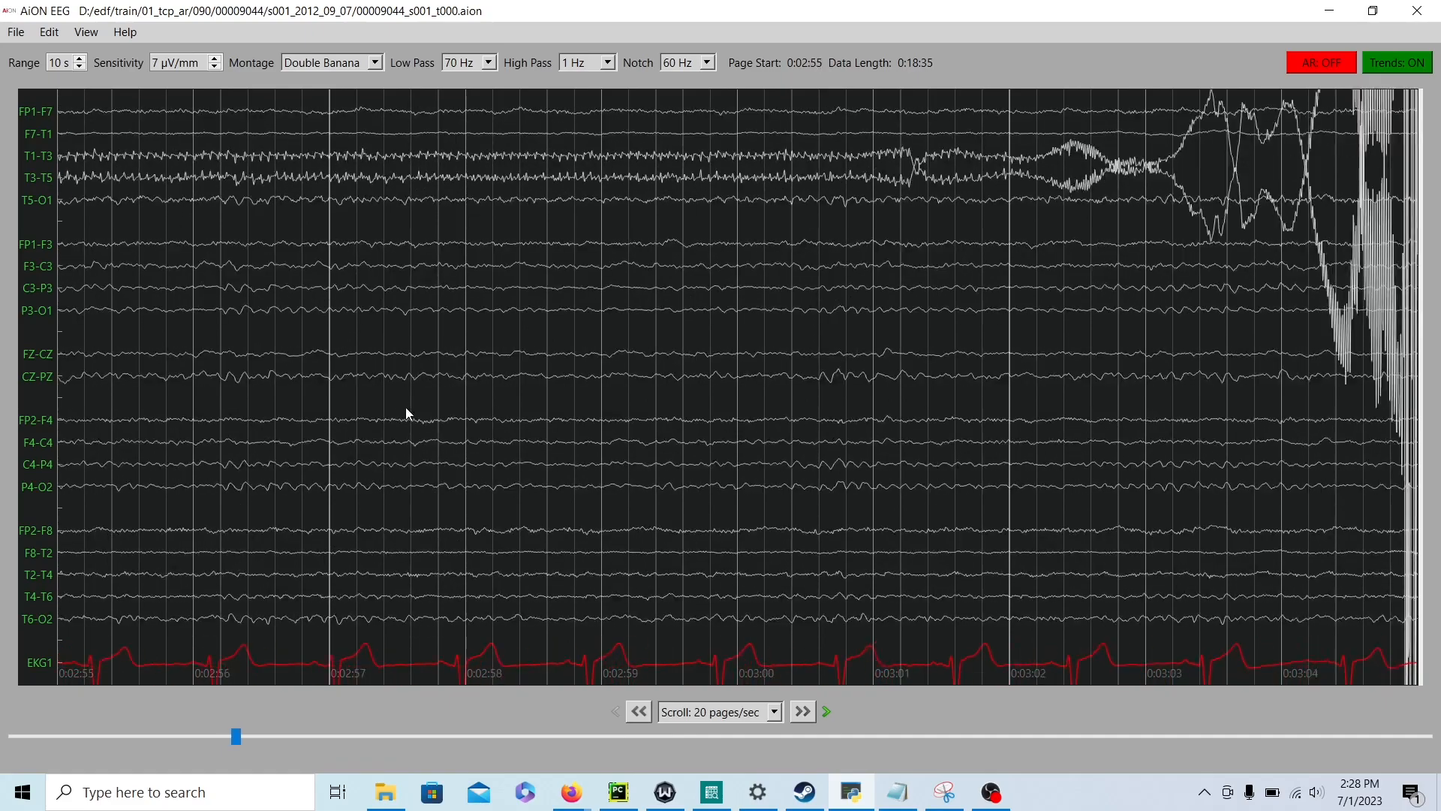
pyautogui.click(800, 710)
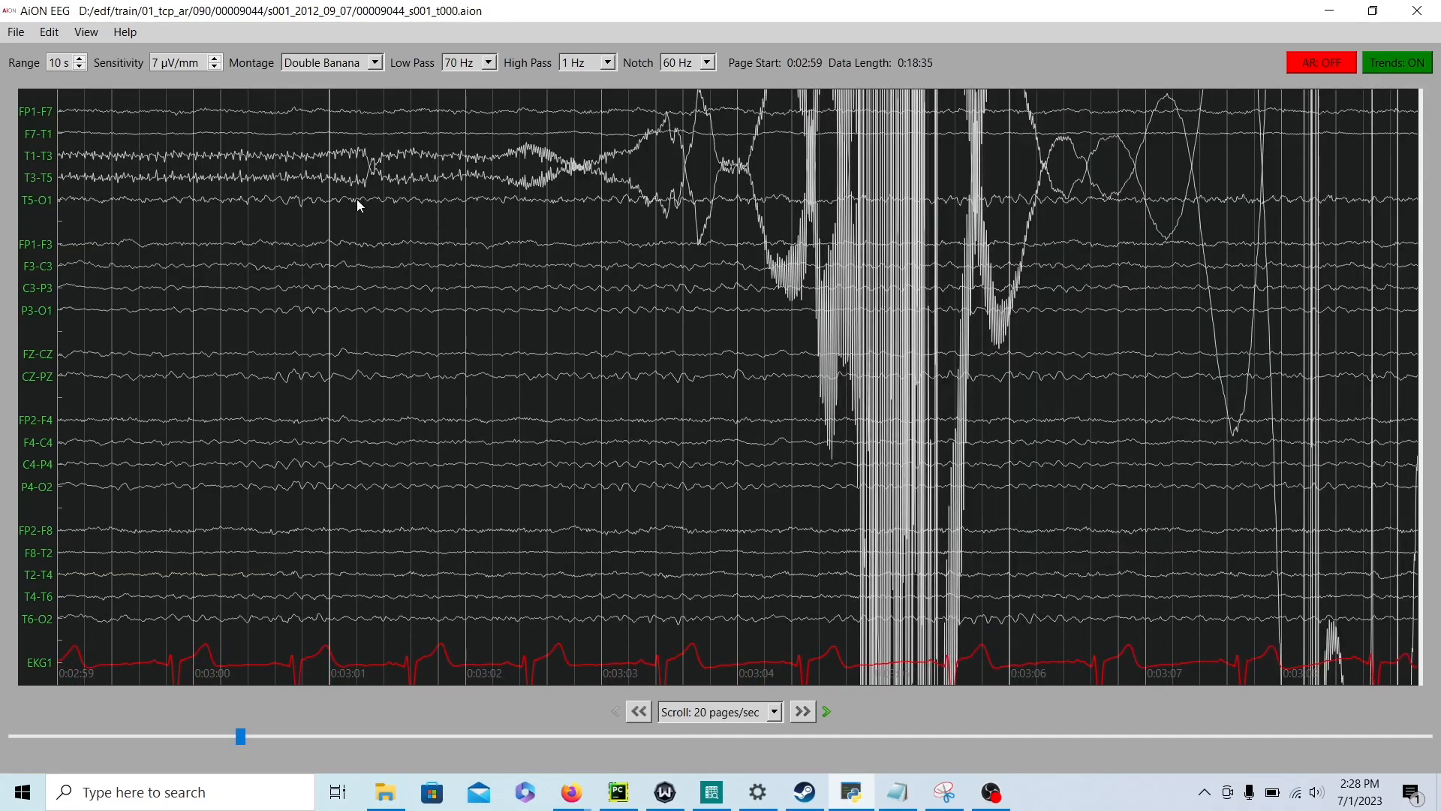
pyautogui.click(800, 710)
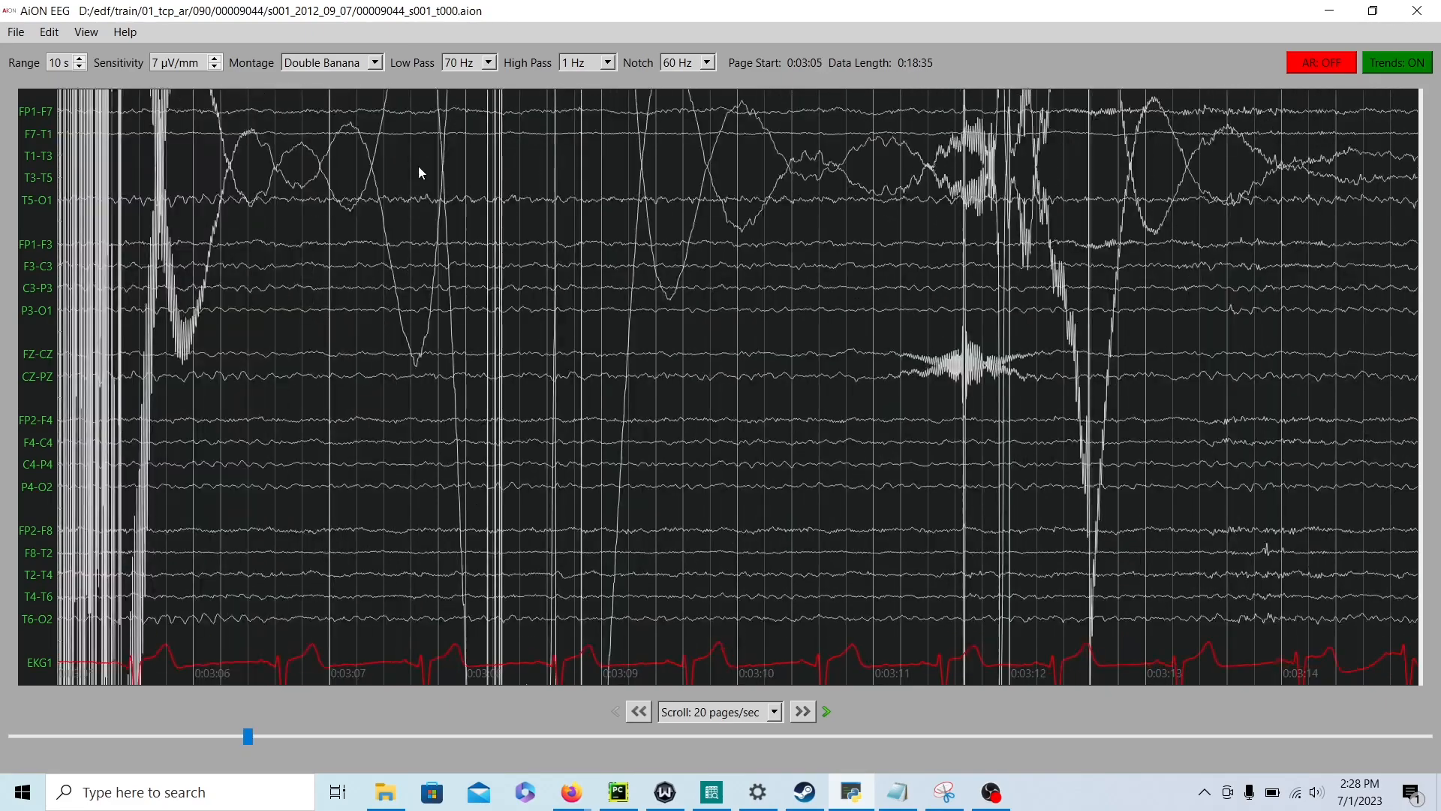
pyautogui.click(800, 710)
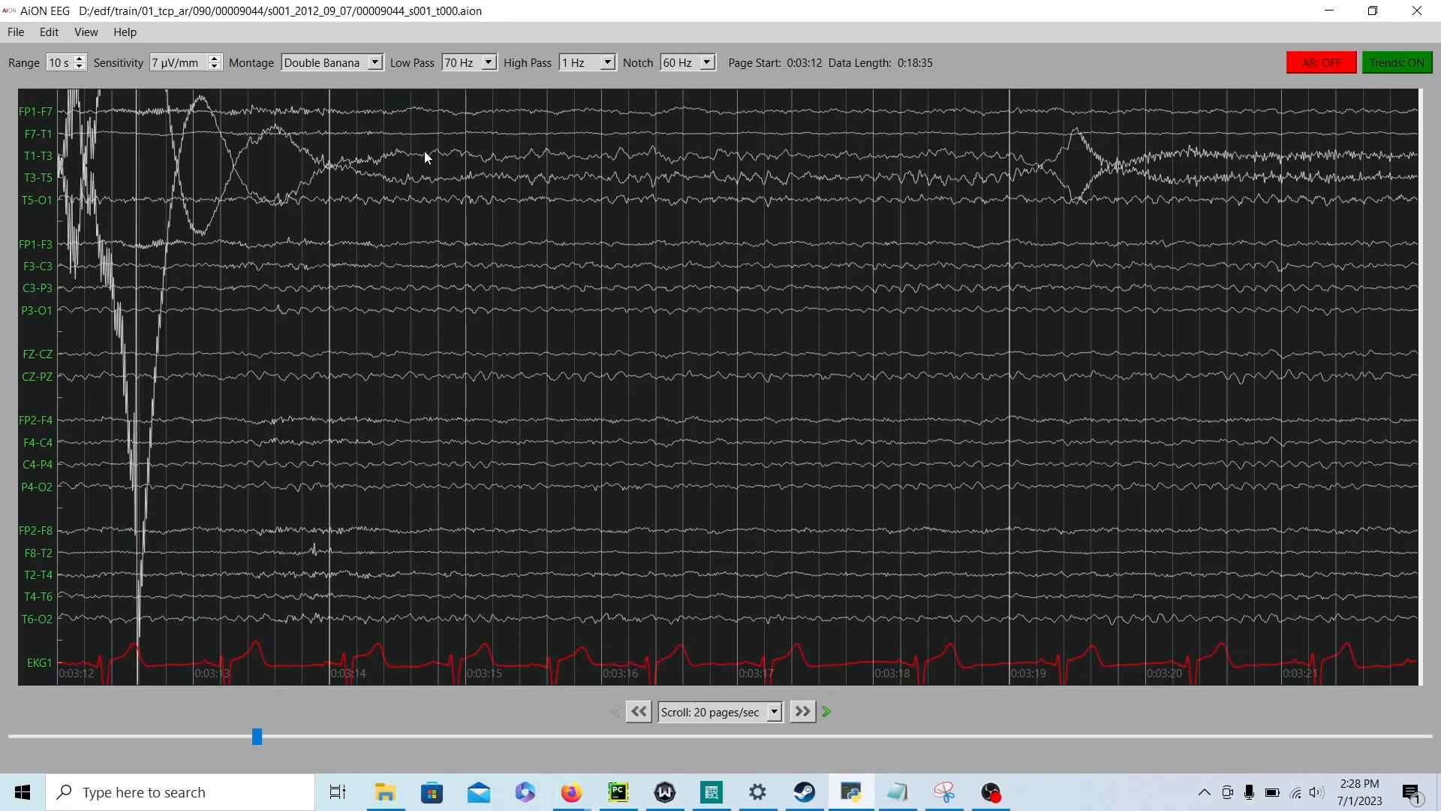
pyautogui.click(800, 710)
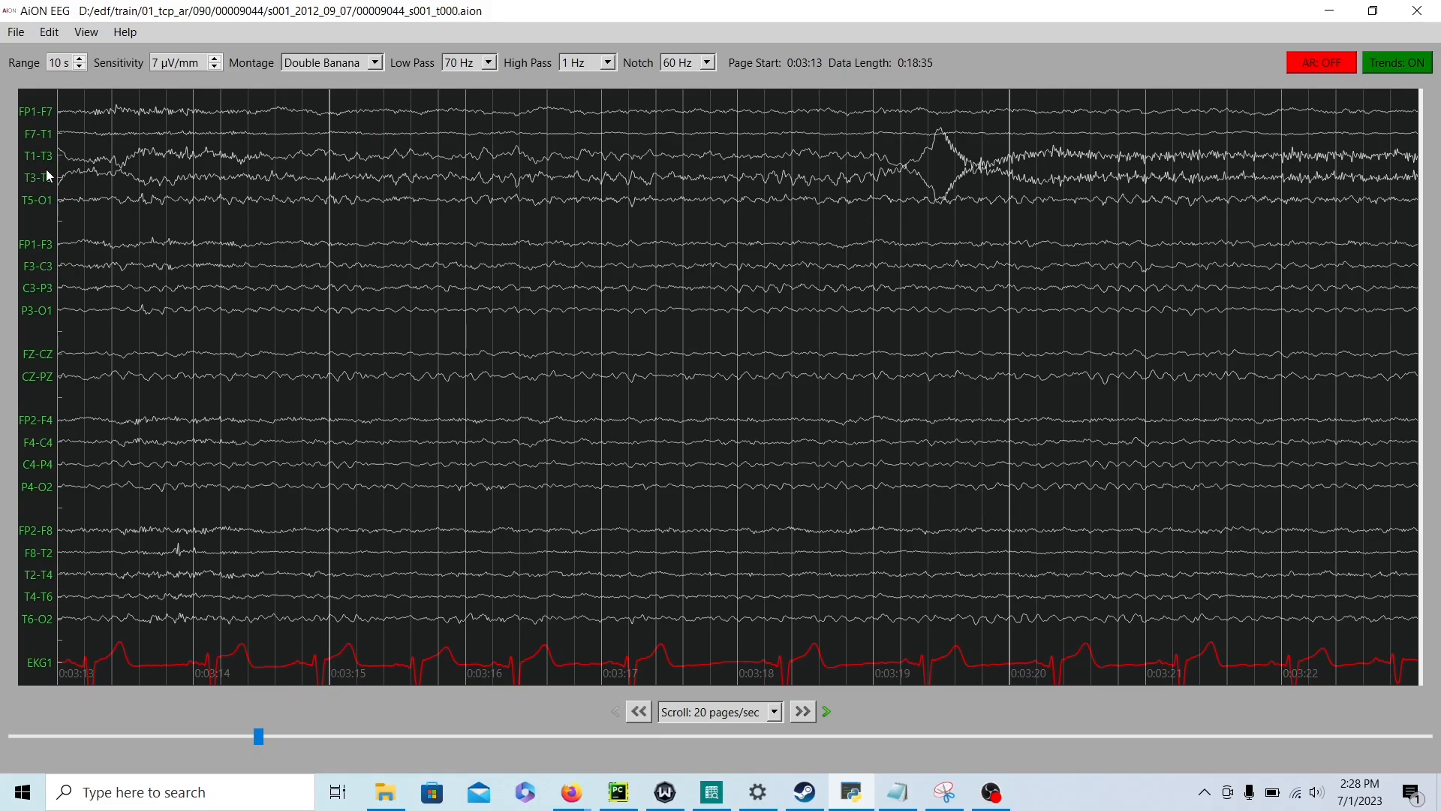
pyautogui.click(800, 710)
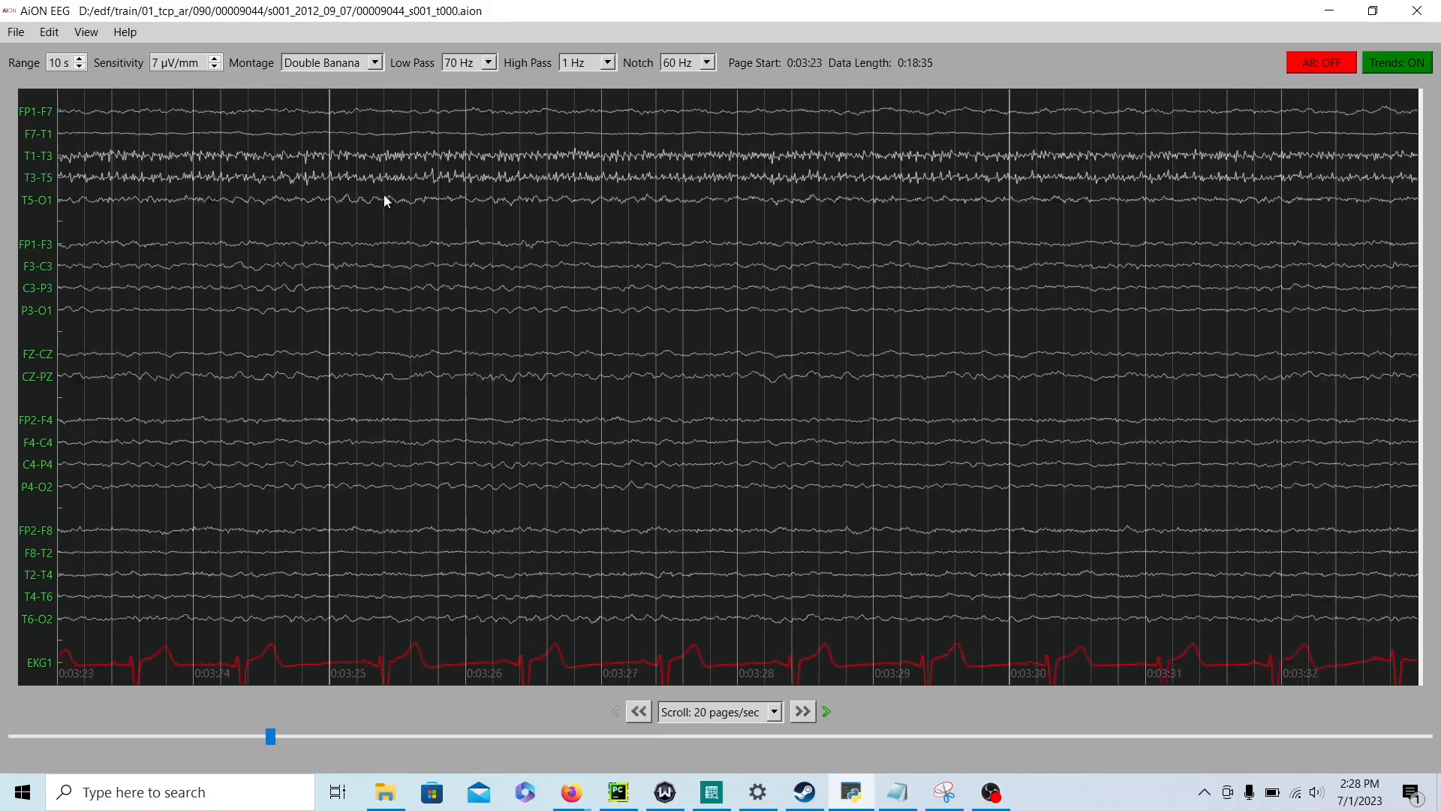
# Step: Centre the burst on the page starting 0:03:39 and view it at 8, 13, 6, 14 and back to 7 µV/mm
pyautogui.click(801, 710)
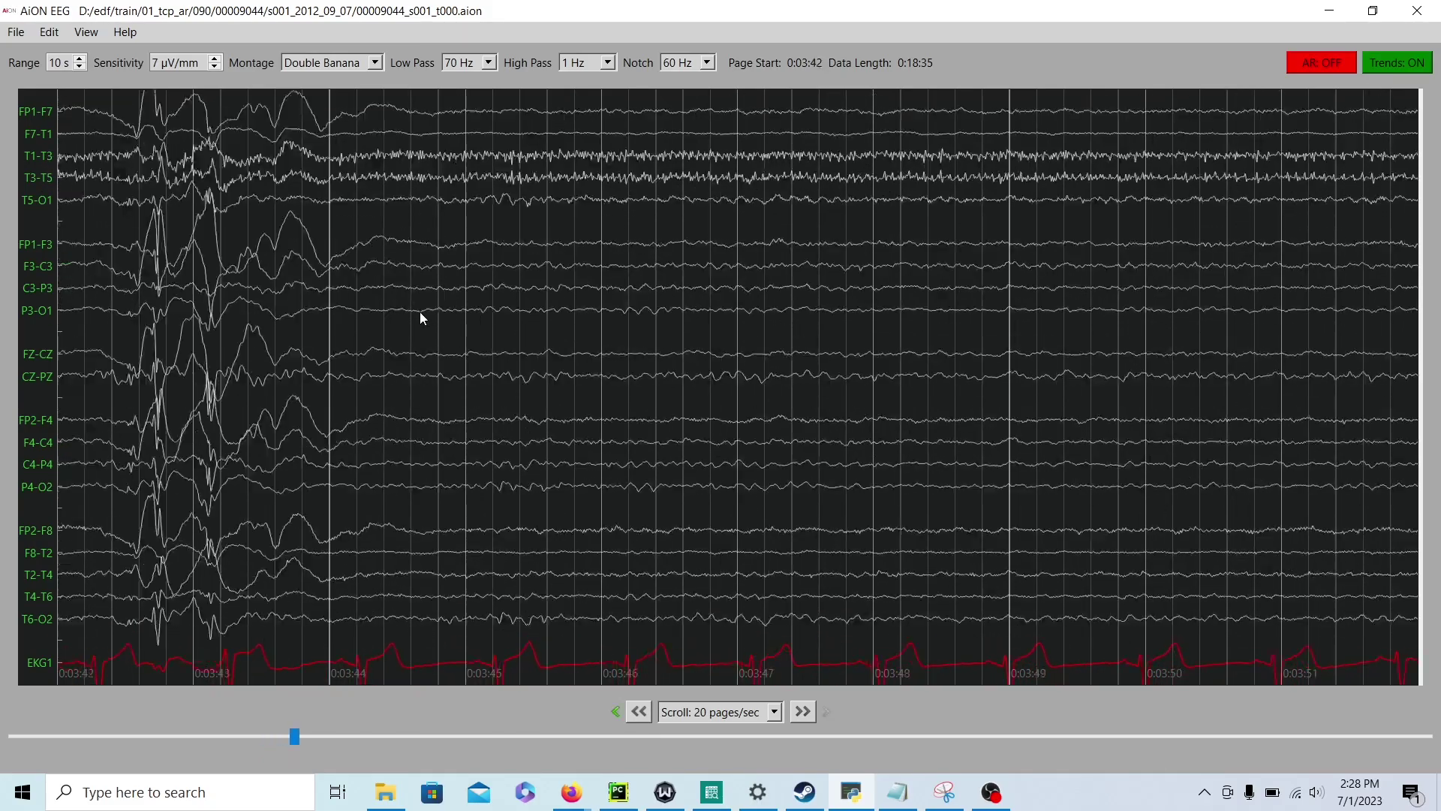
pyautogui.click(638, 710)
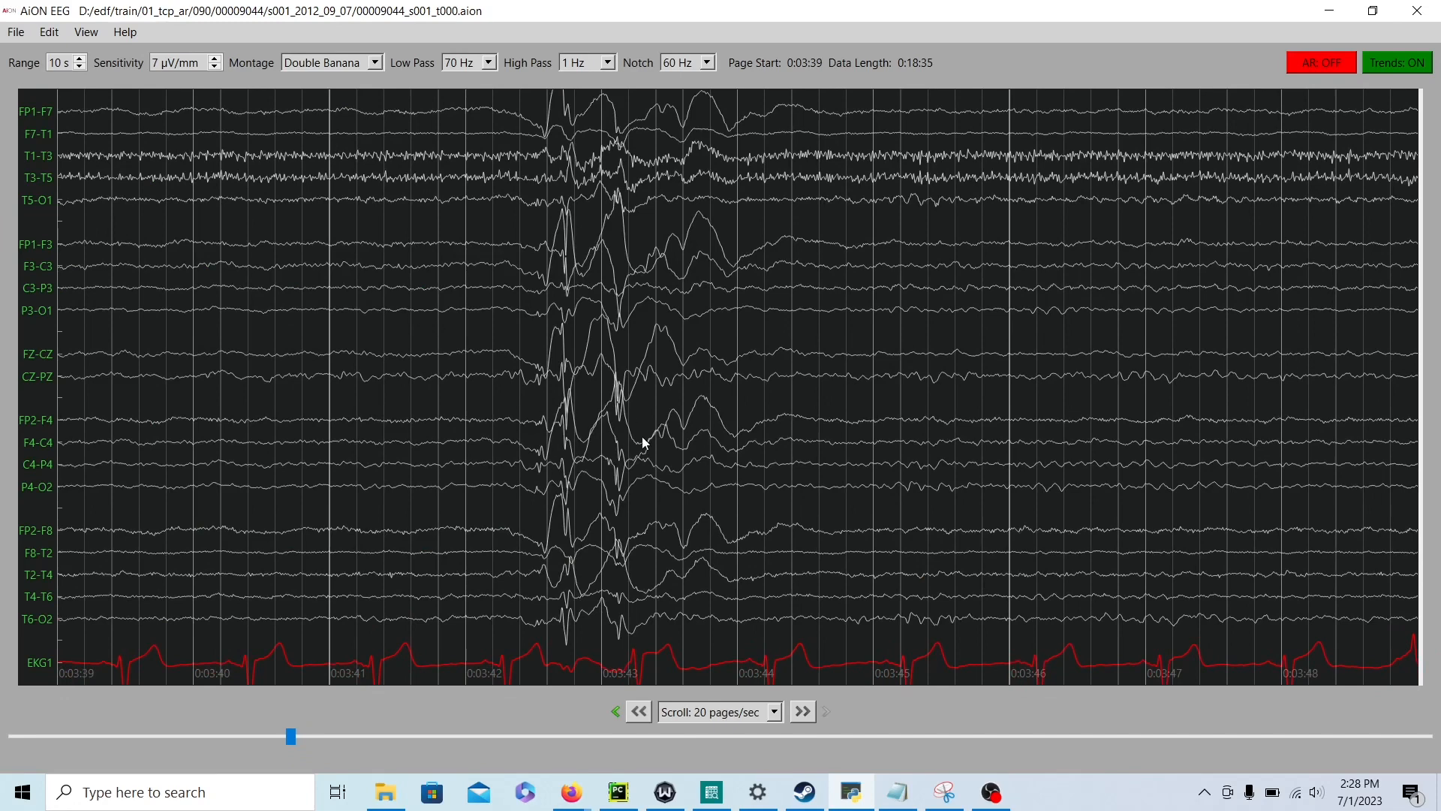
pyautogui.click(213, 59)
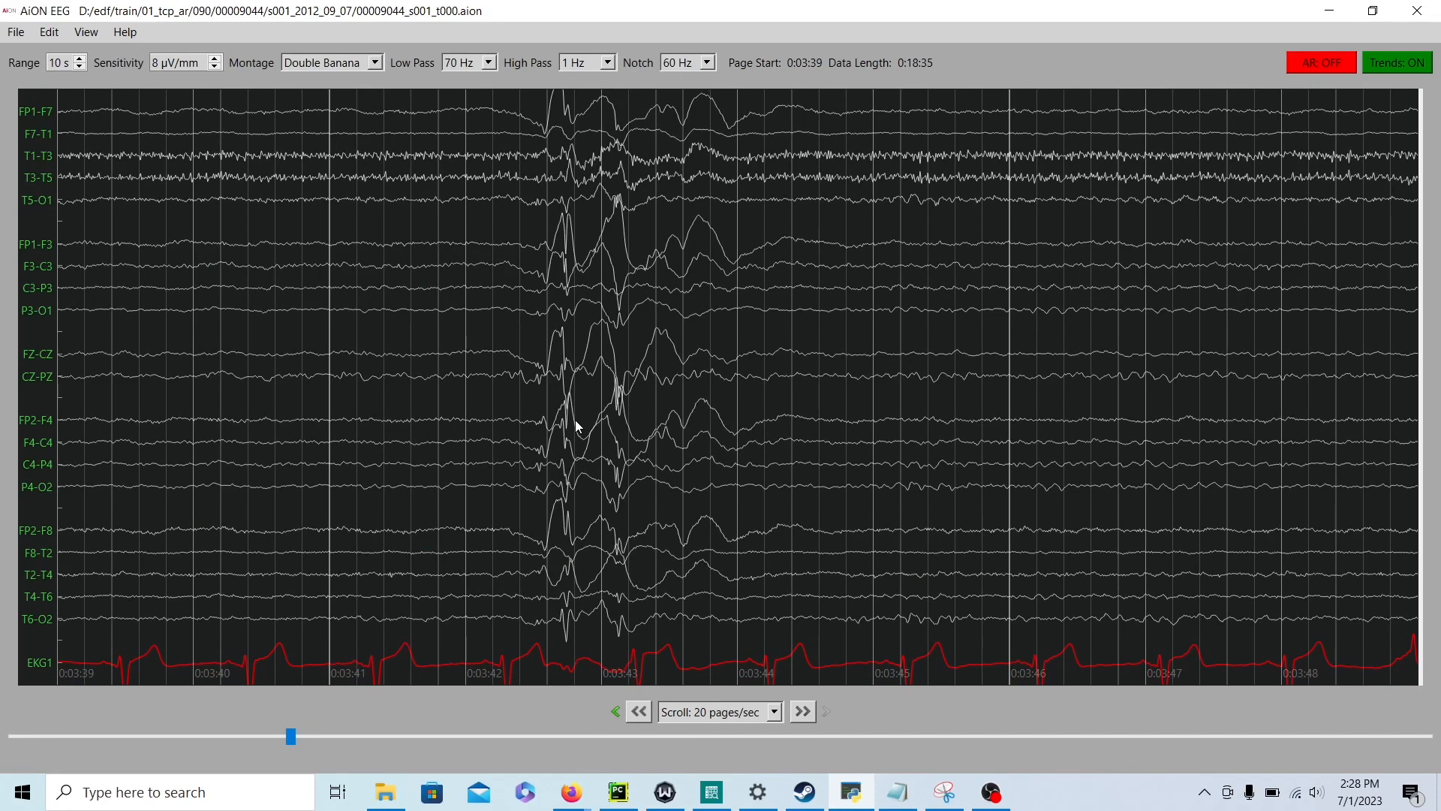
pyautogui.click(212, 59)
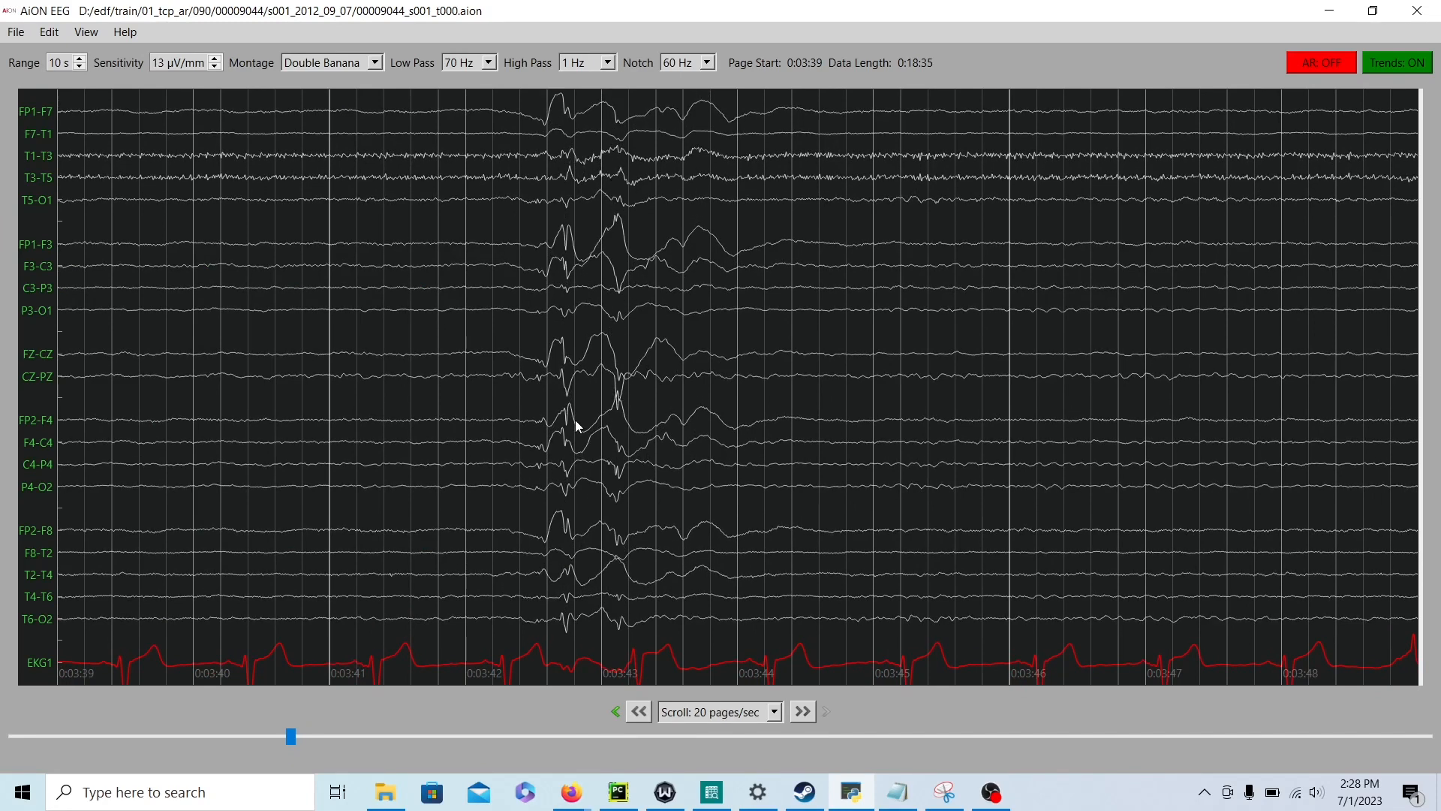
pyautogui.click(211, 59)
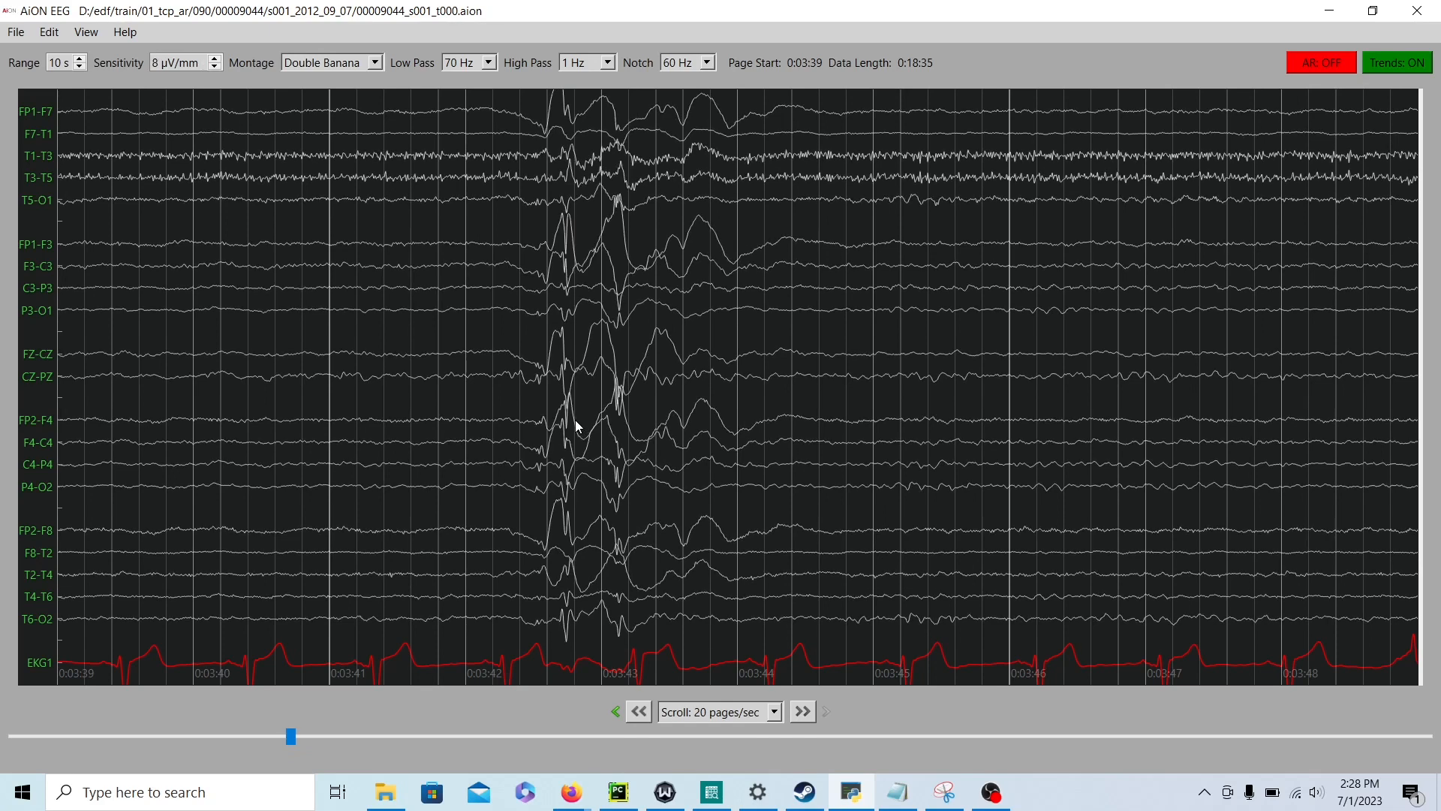
pyautogui.click(214, 58)
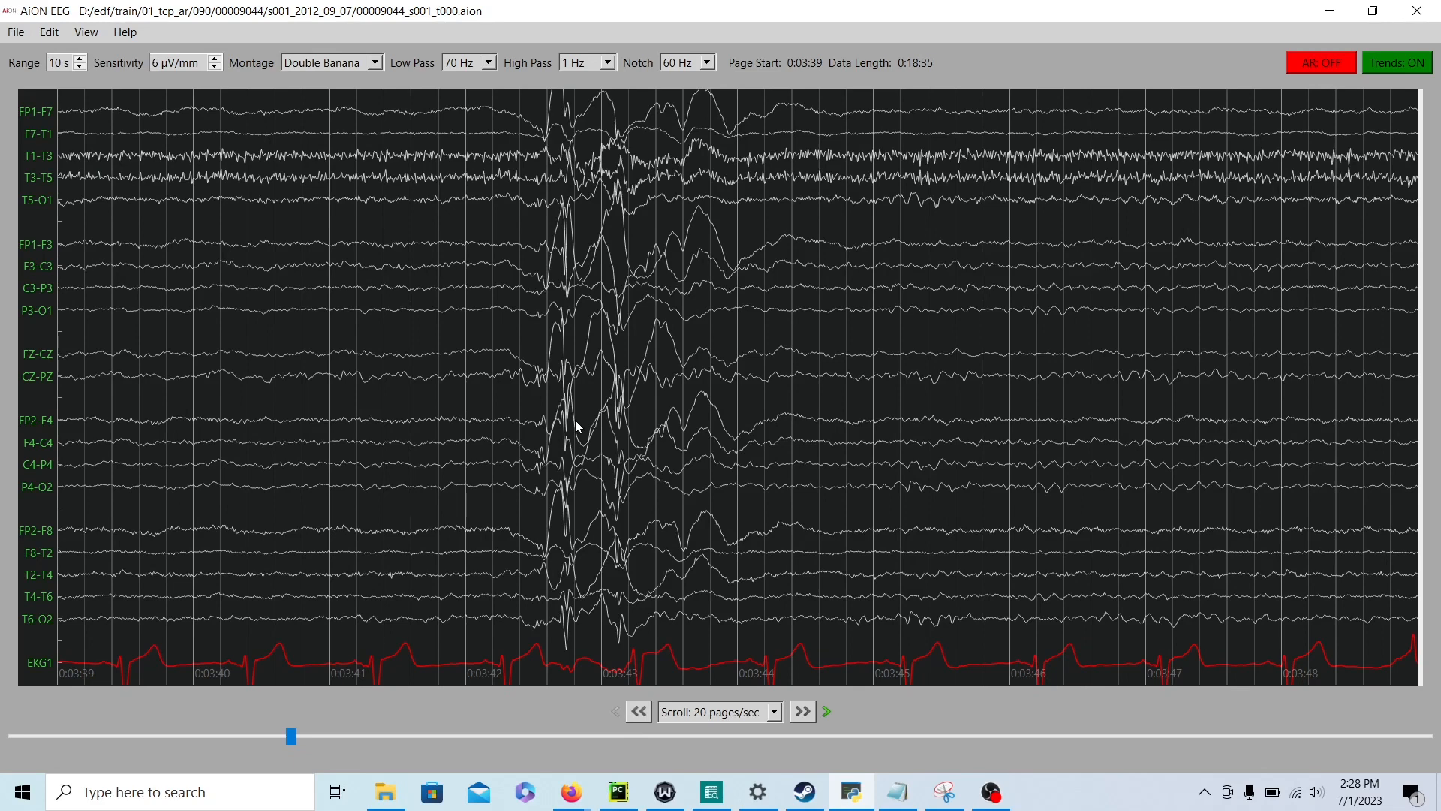
pyautogui.click(215, 59)
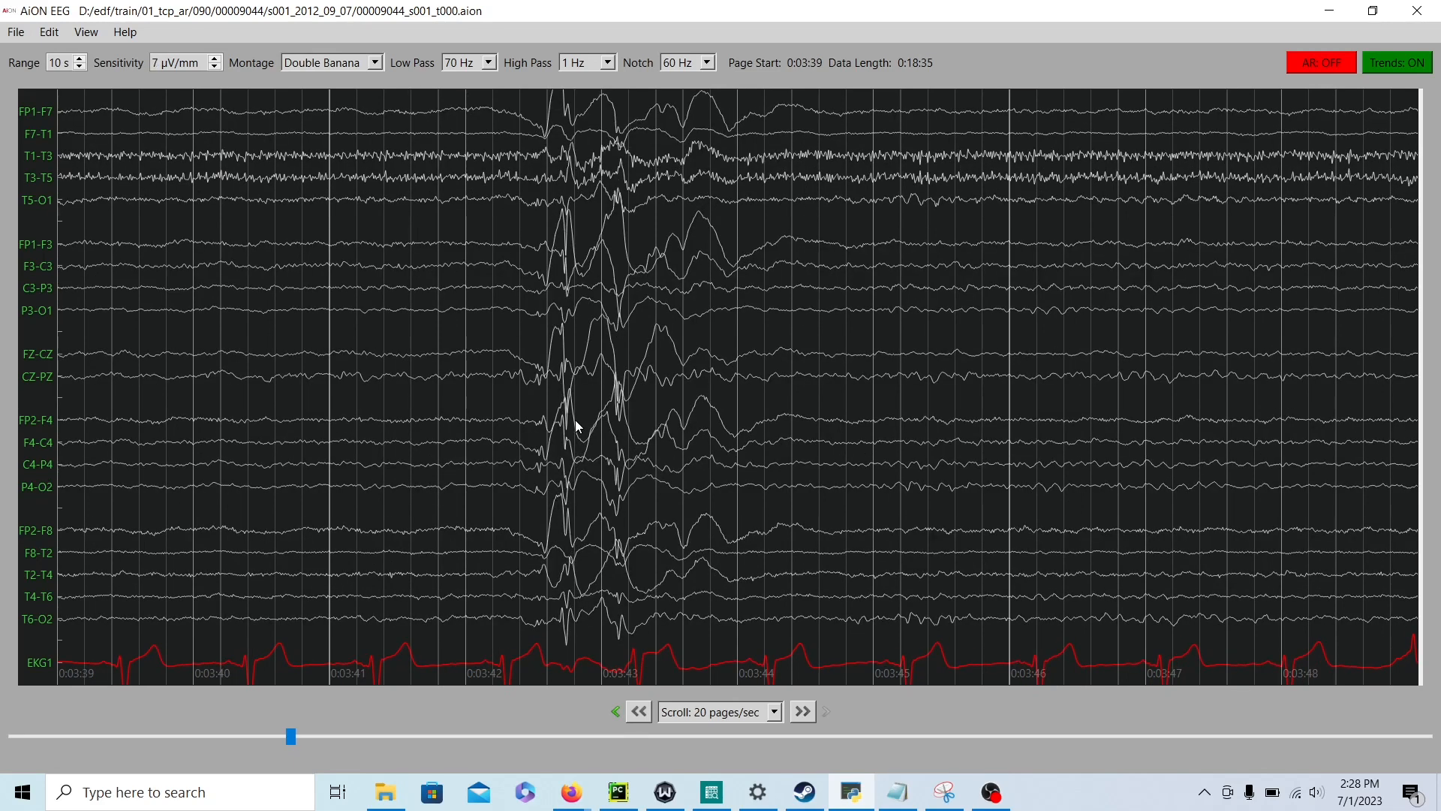
pyautogui.click(215, 58)
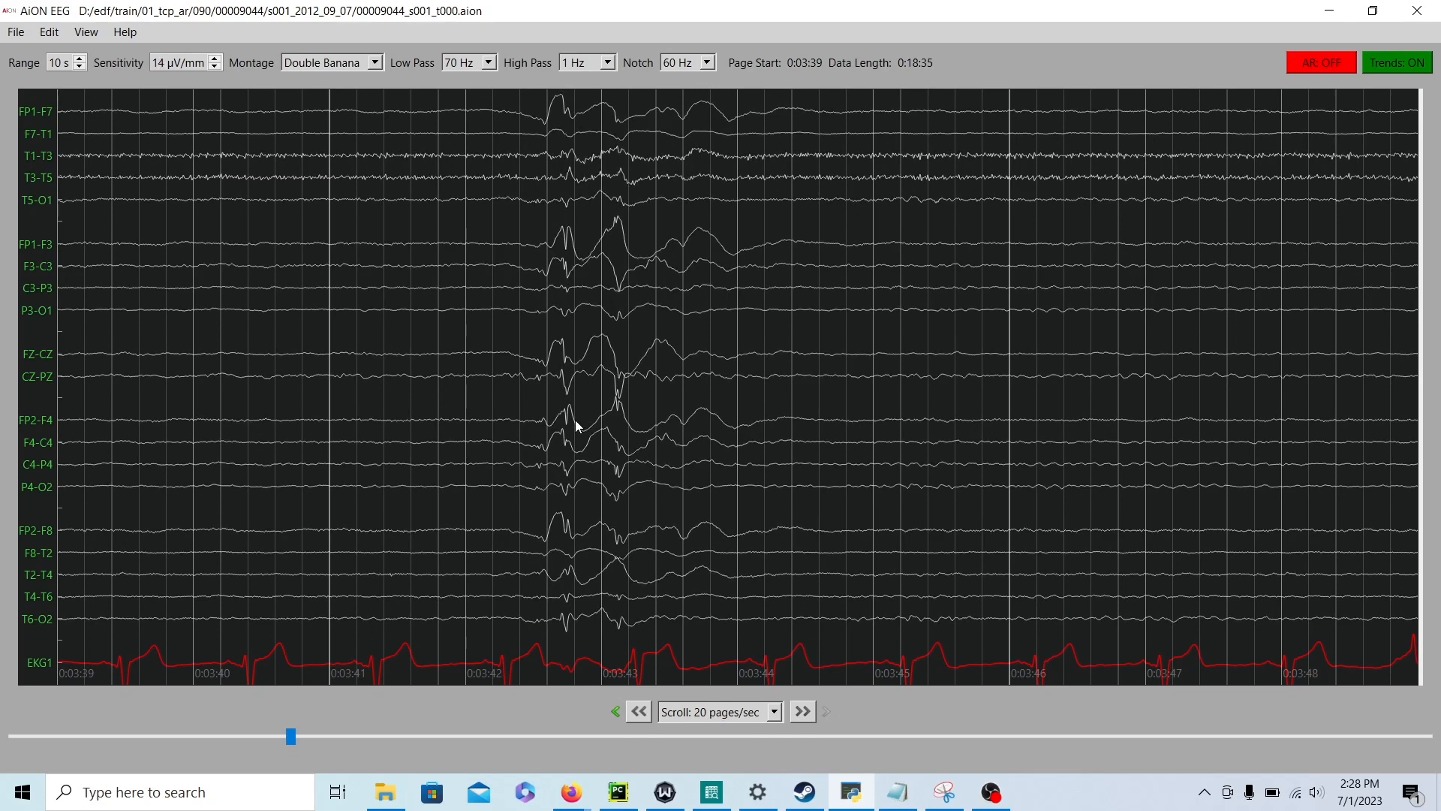
pyautogui.click(215, 66)
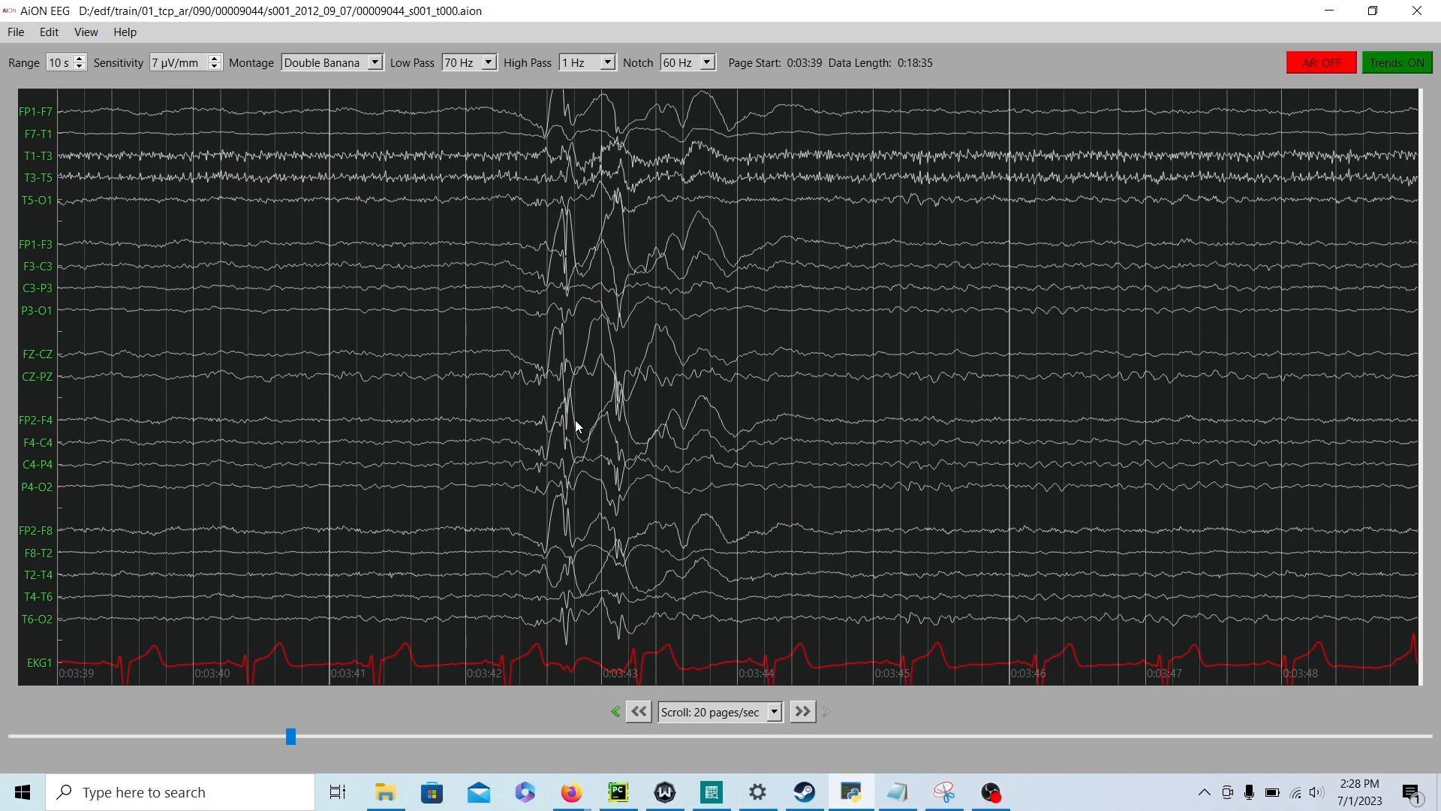
# Step: Enlarge the traces to 4 µV/mm and reframe the burst around 0:03:42 fully in view
pyautogui.click(211, 57)
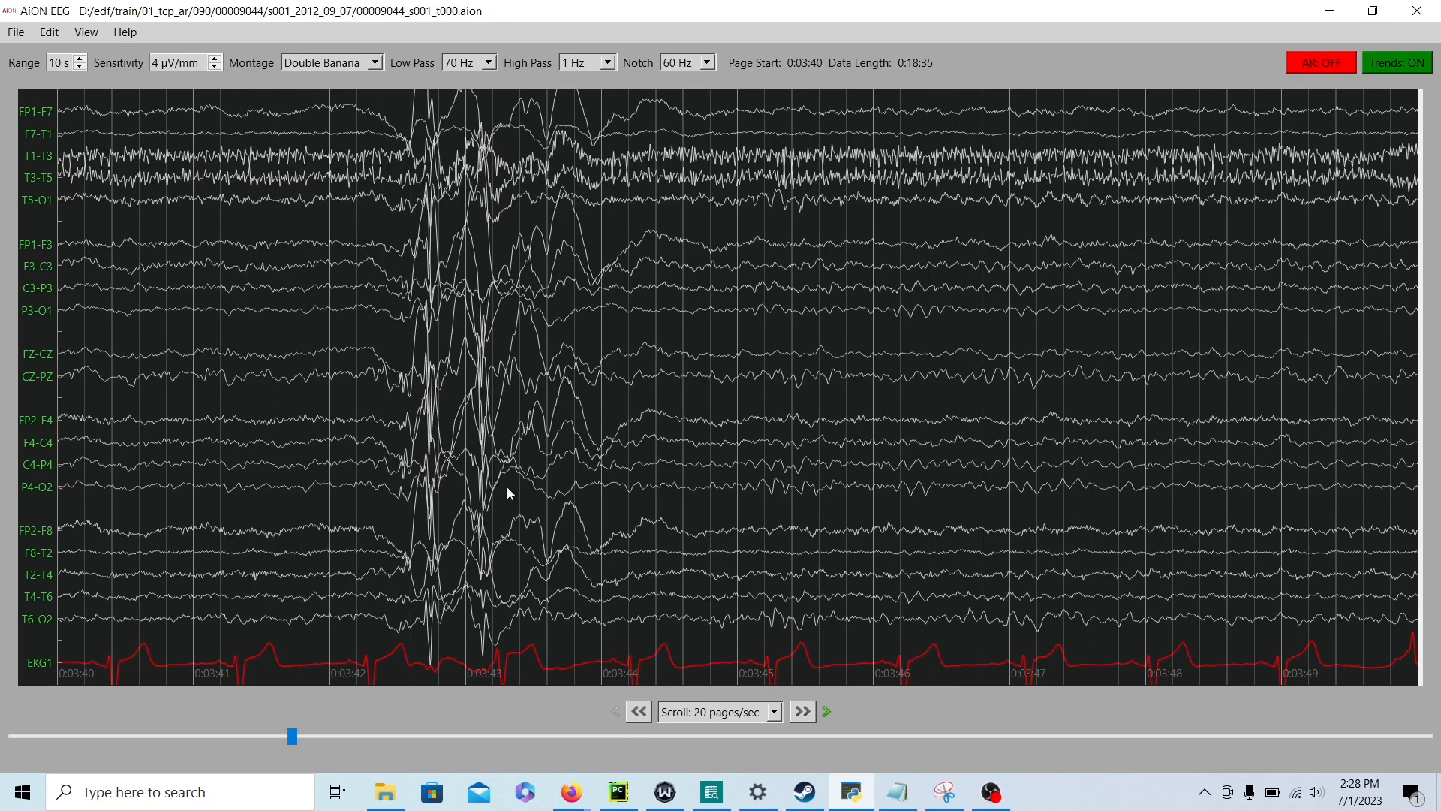
pyautogui.moveTo(1079, 309)
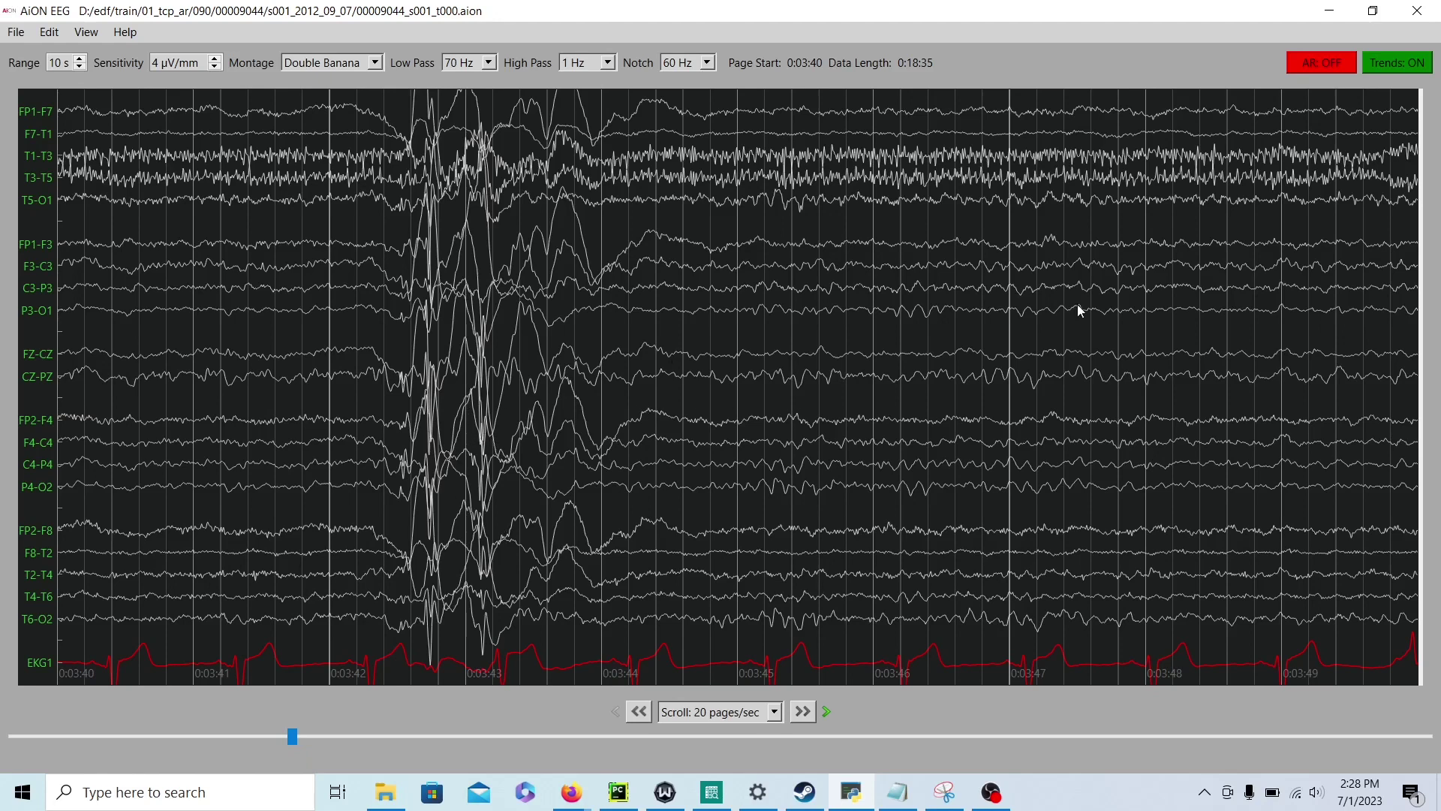
pyautogui.click(800, 710)
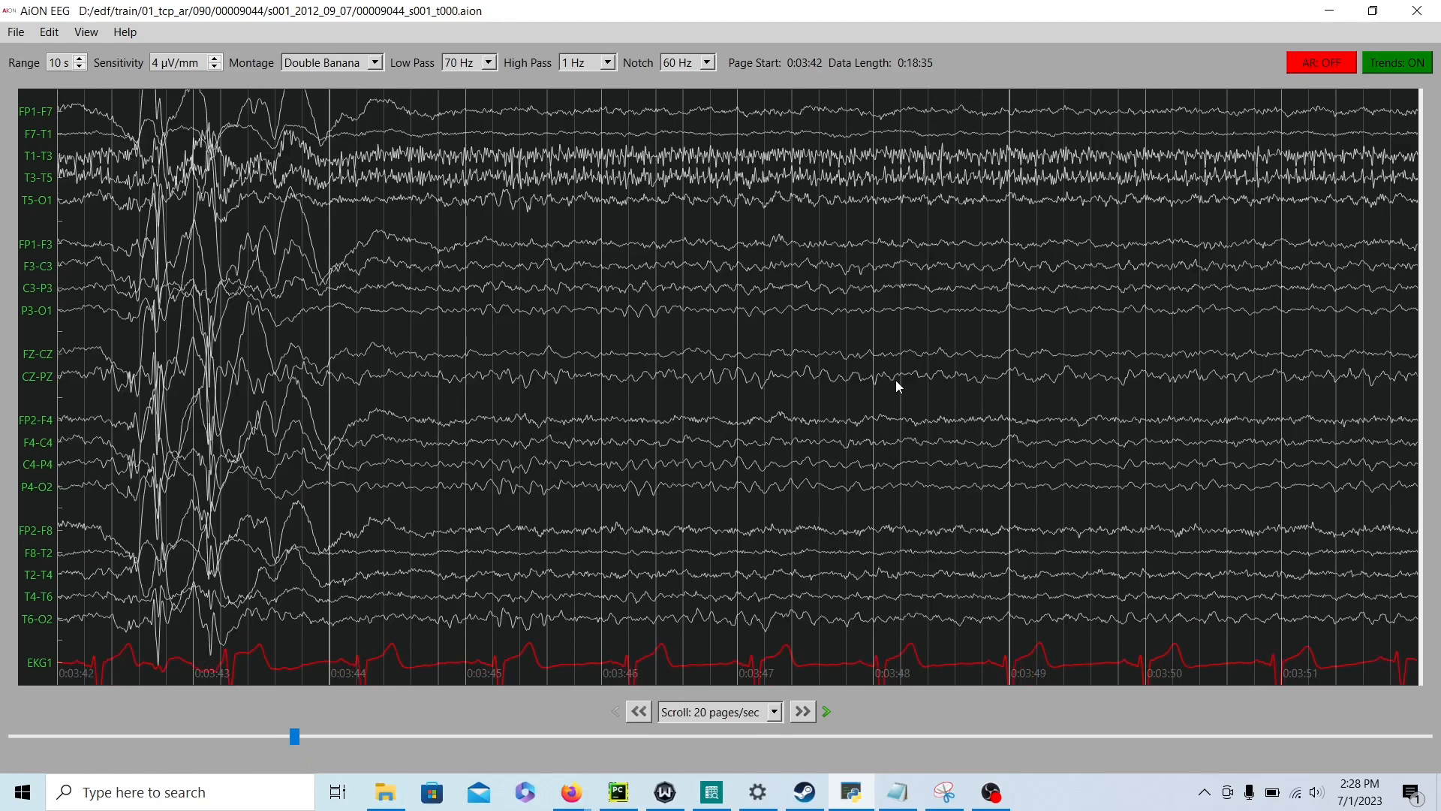
pyautogui.click(800, 712)
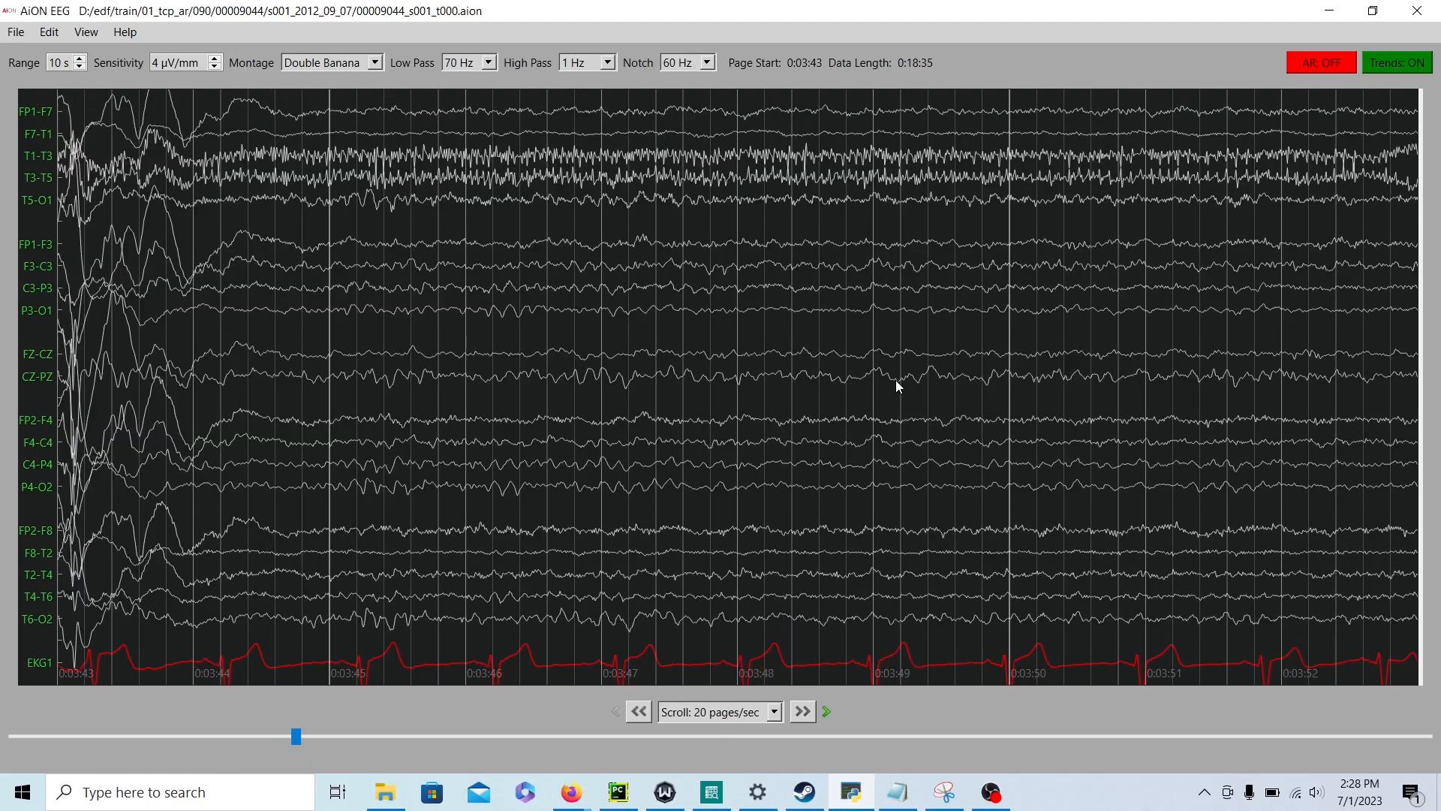
pyautogui.click(637, 710)
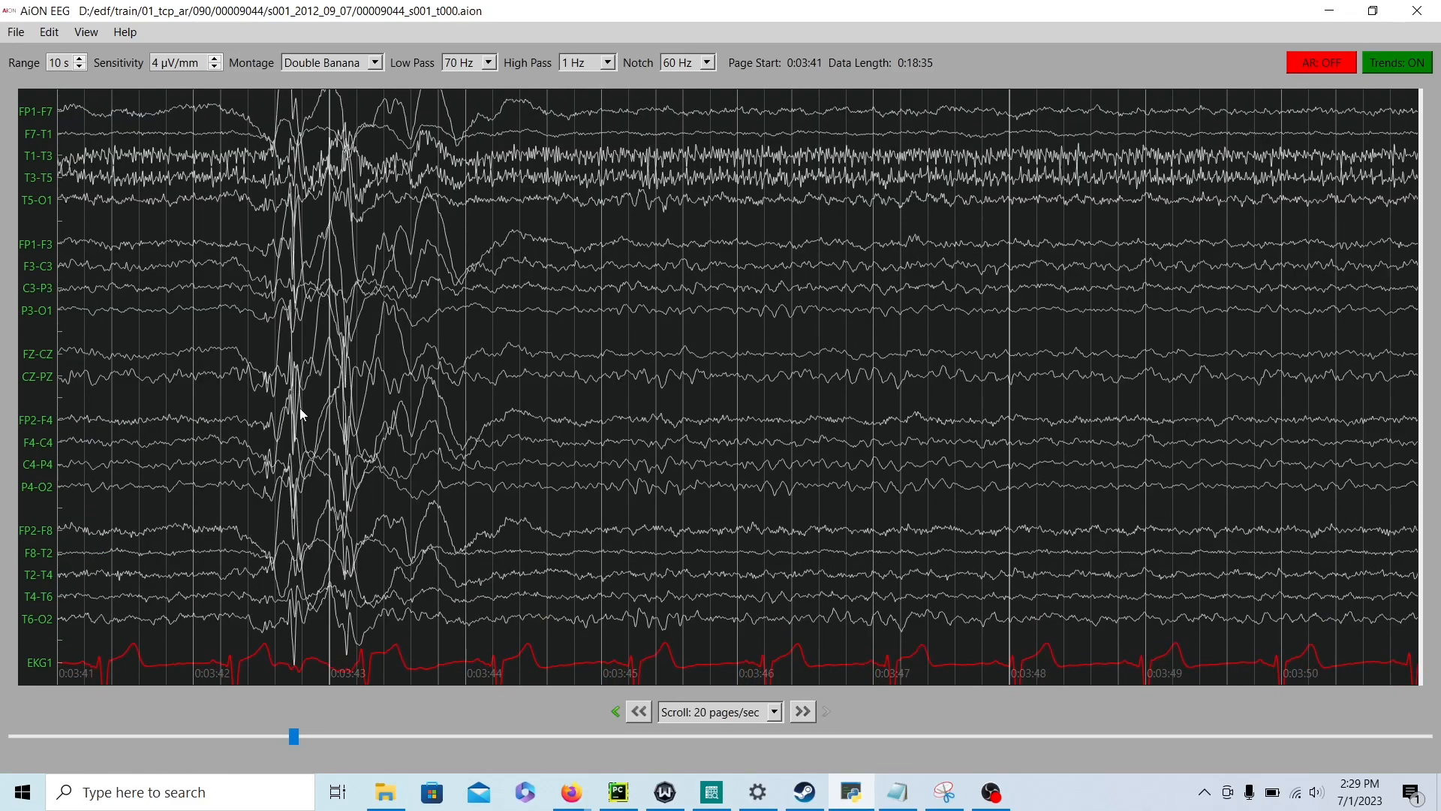
pyautogui.click(800, 710)
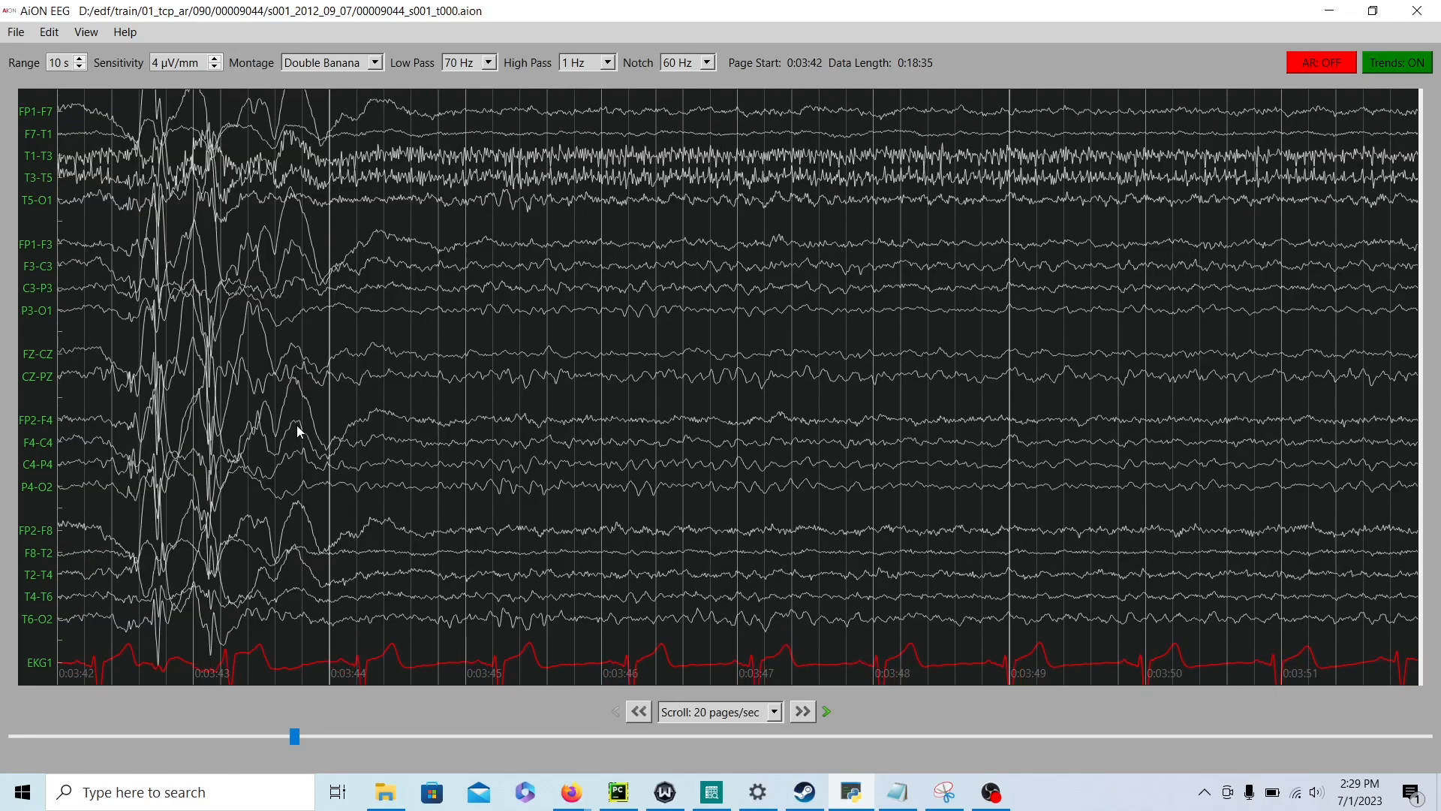
# Step: Page forward to frame the next generalized burst at 0:04:44
pyautogui.click(800, 712)
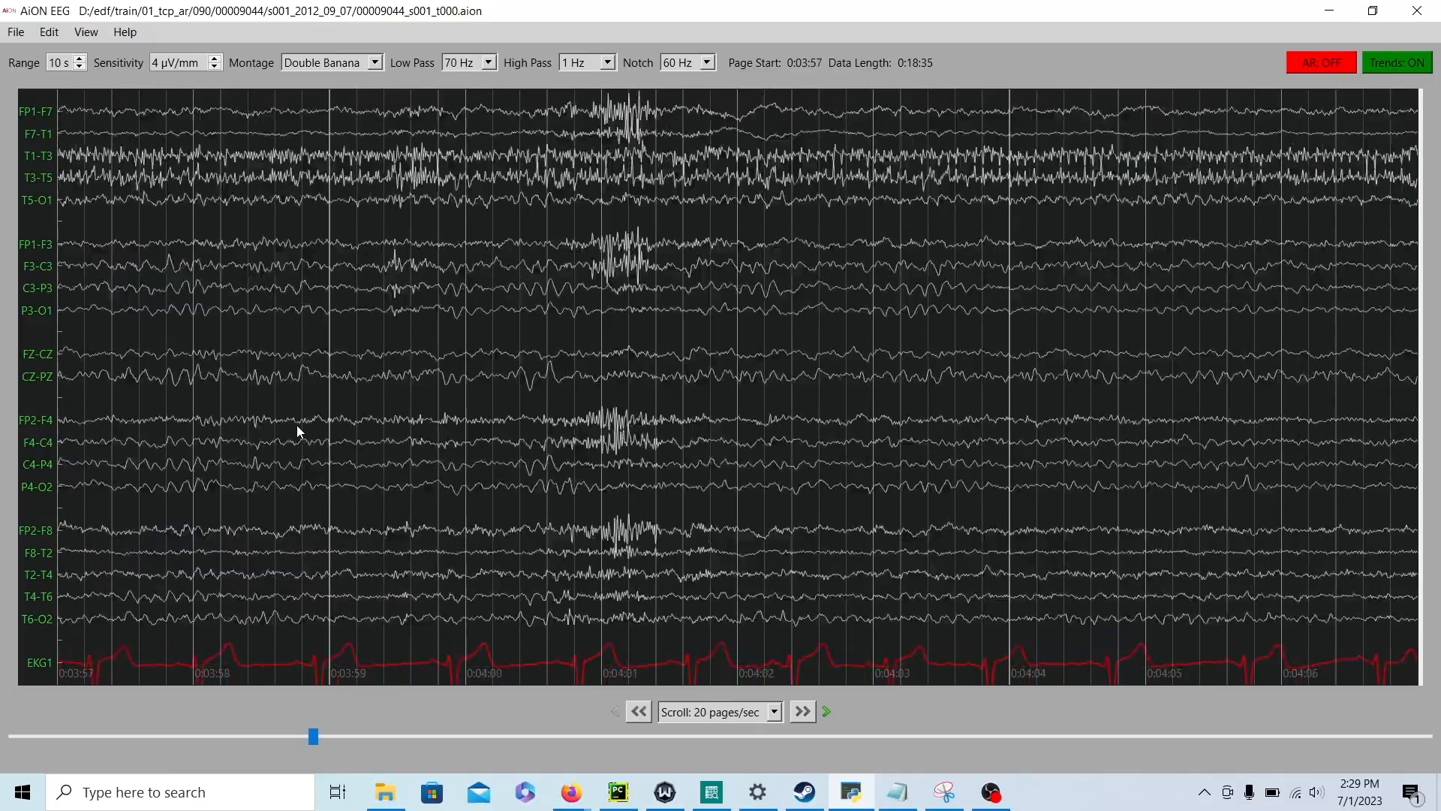
pyautogui.click(801, 710)
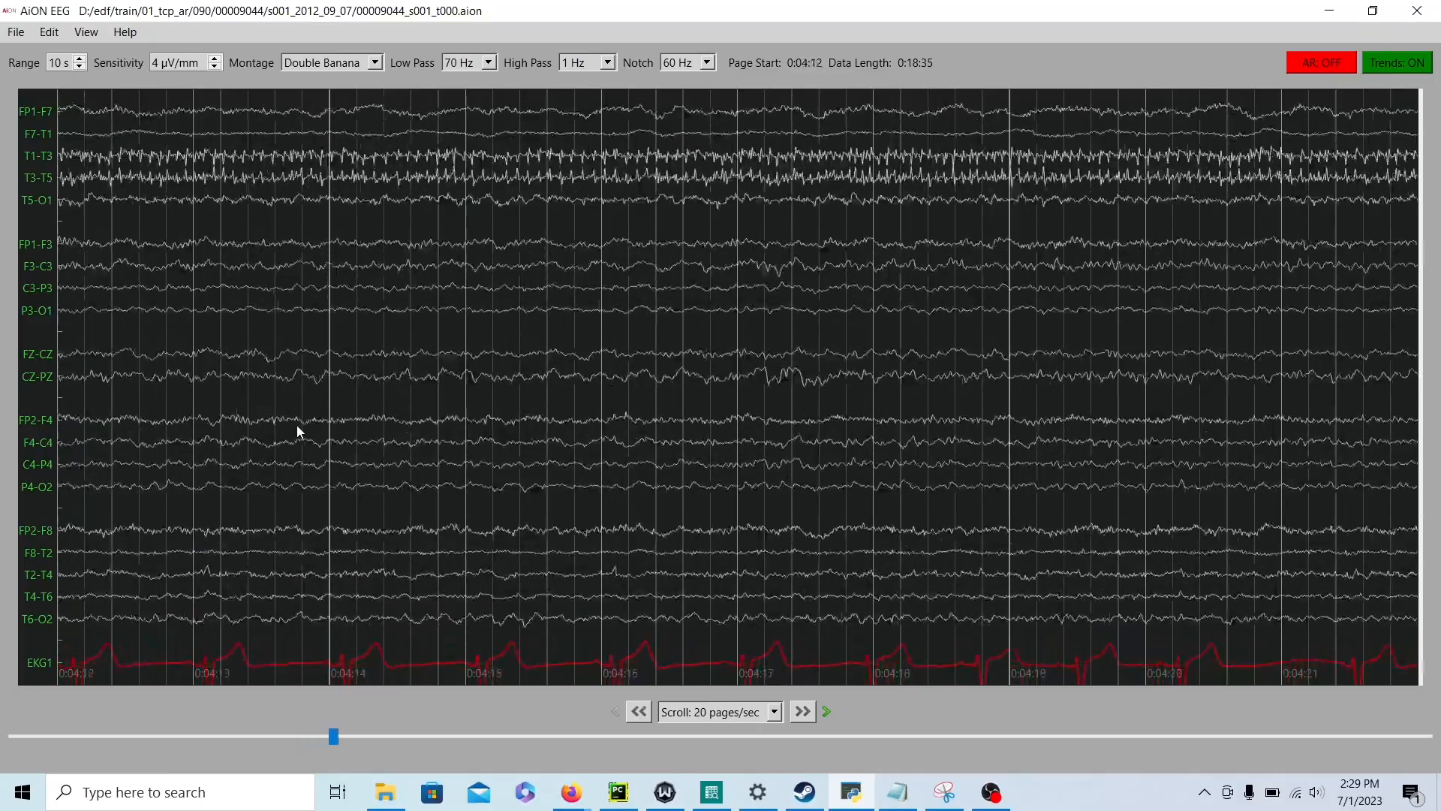
pyautogui.click(800, 710)
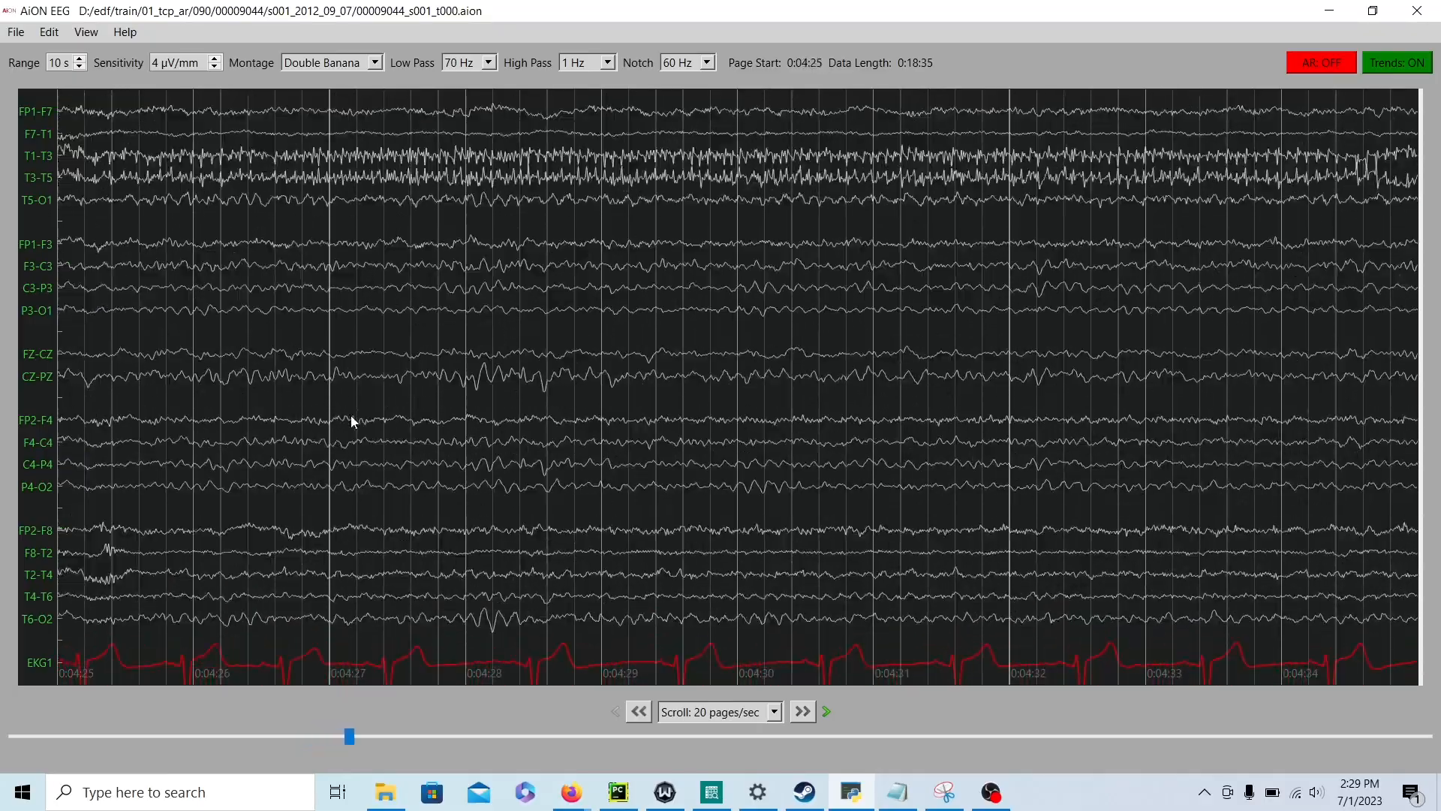
pyautogui.click(800, 710)
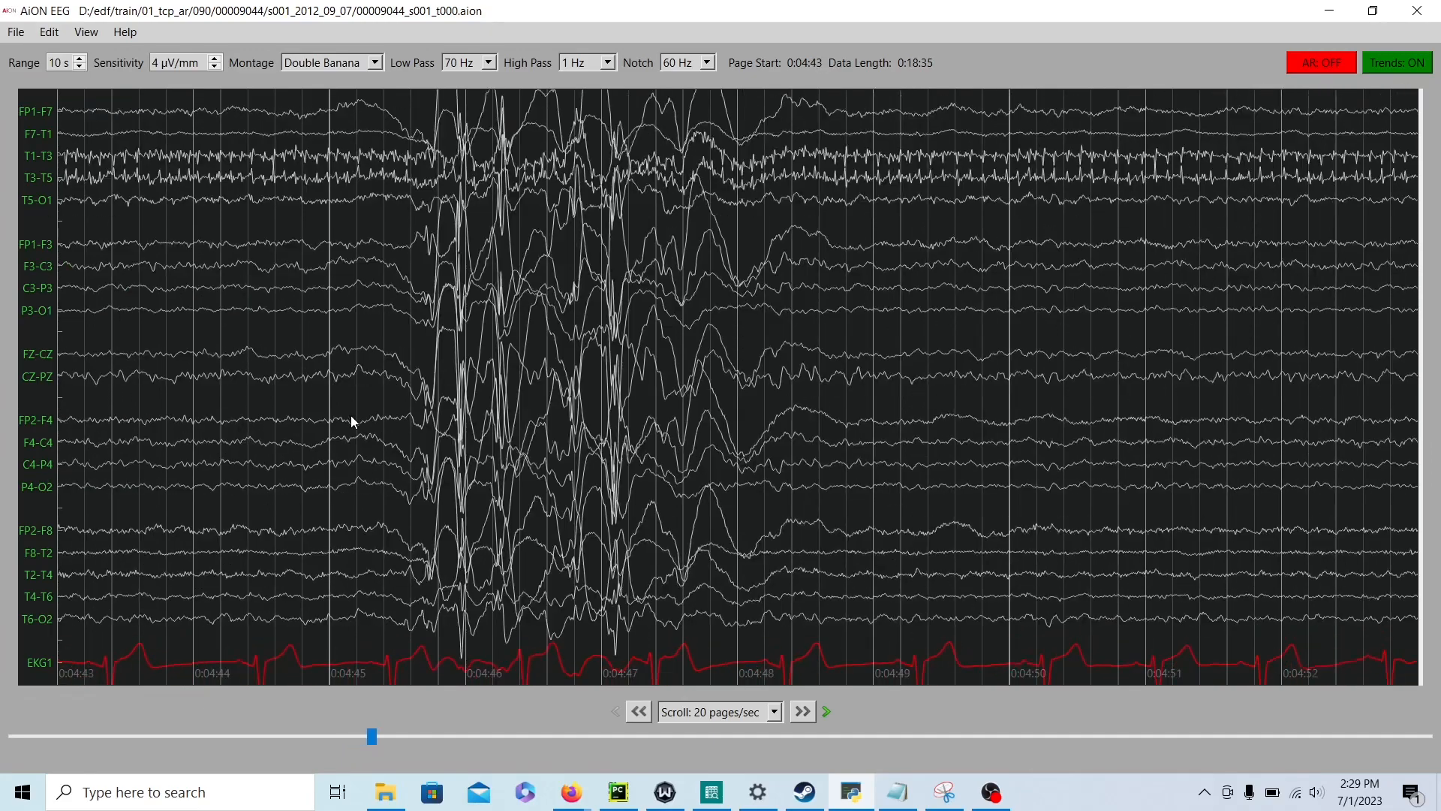
pyautogui.click(800, 710)
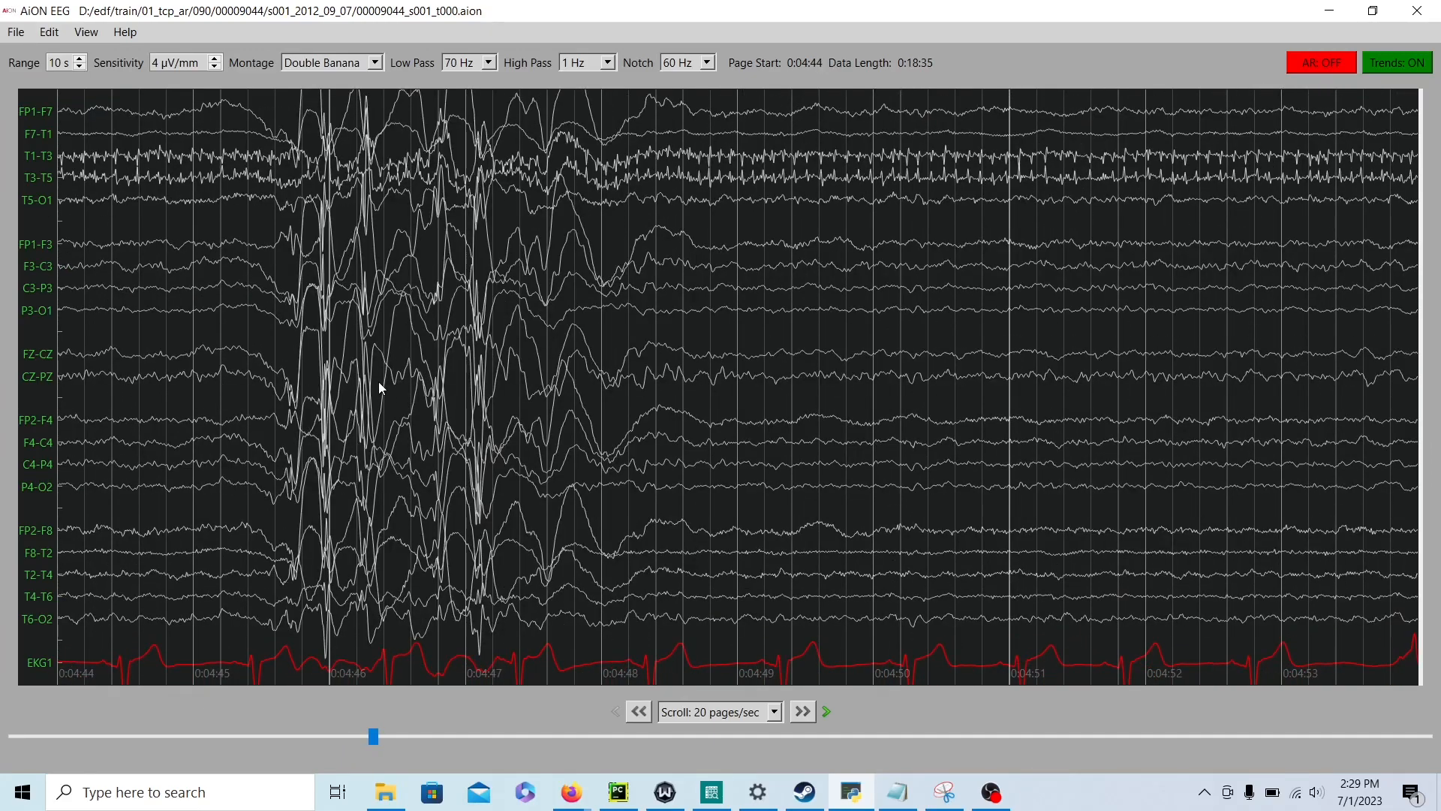
# Step: Compare the 0:04:44 burst at 10, 12, 14 and 7 µV/mm, ending at 7 µV/mm
pyautogui.click(215, 57)
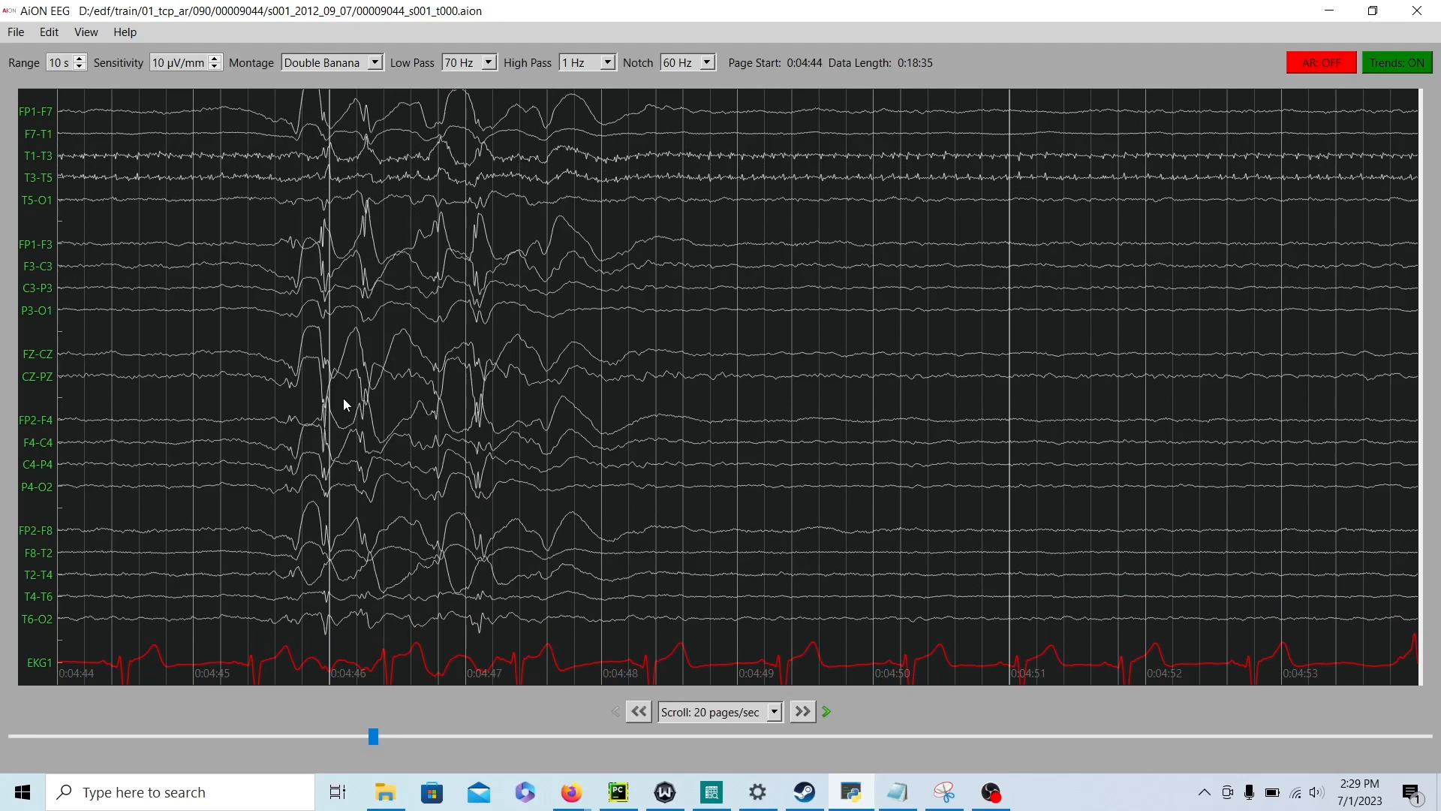
pyautogui.click(215, 58)
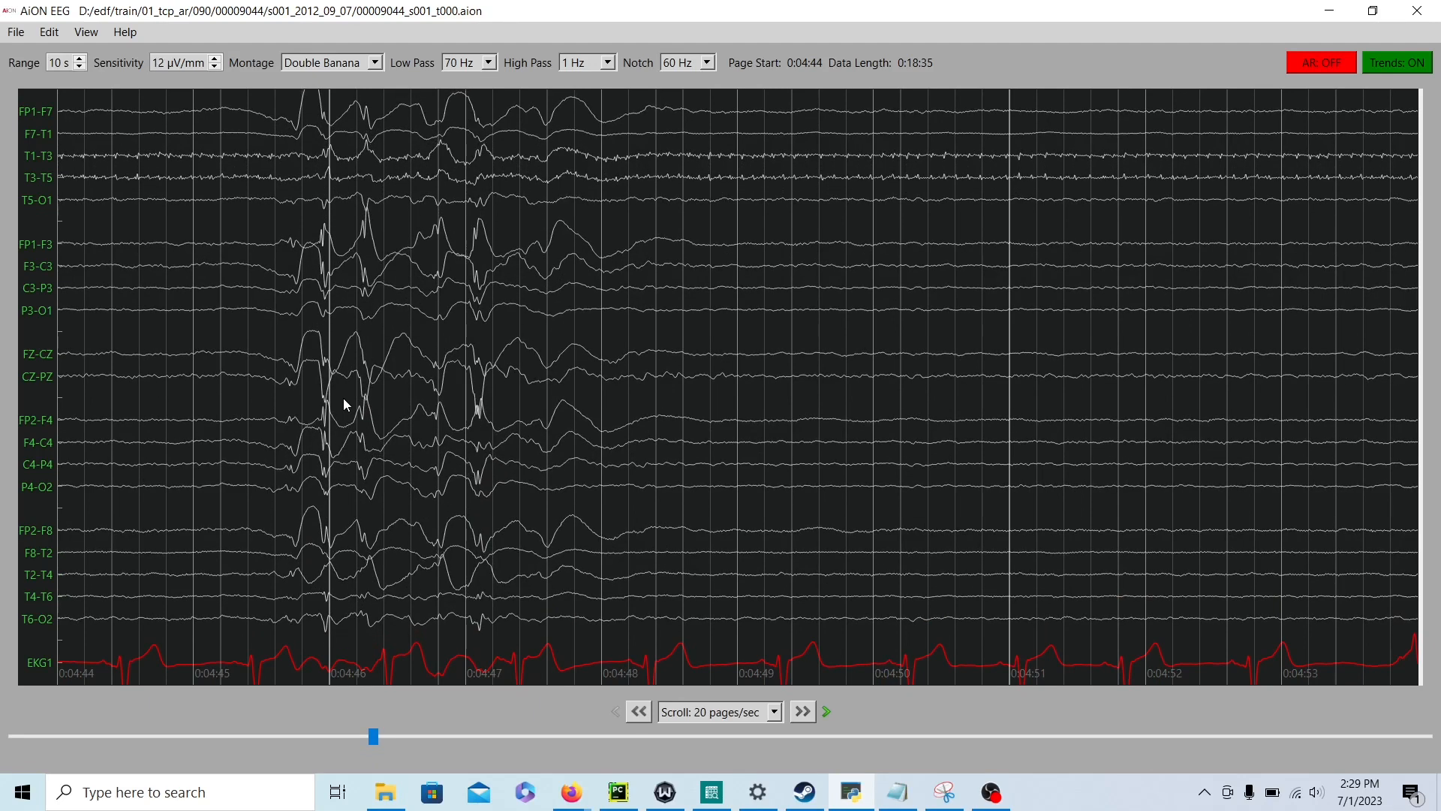
pyautogui.click(215, 58)
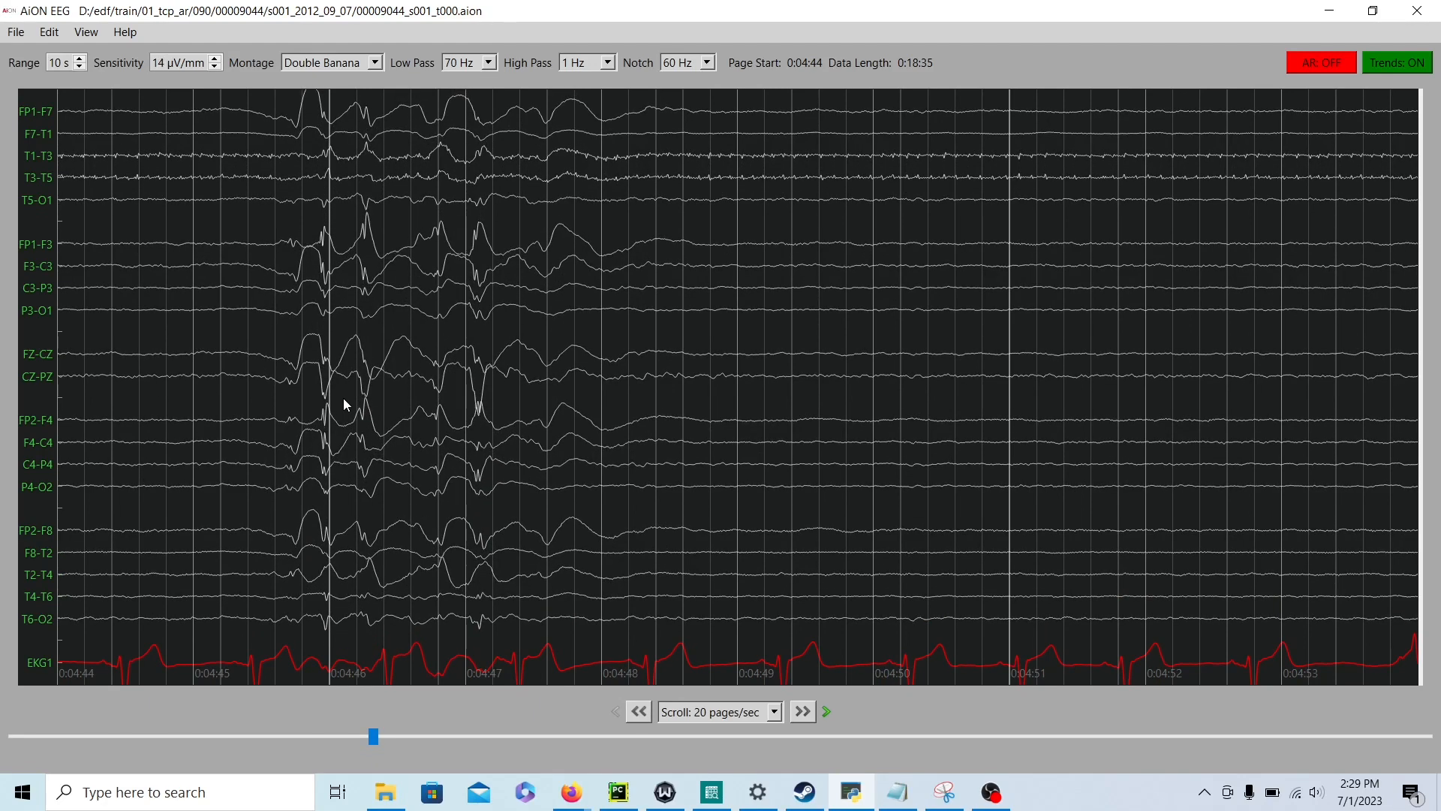
pyautogui.click(211, 58)
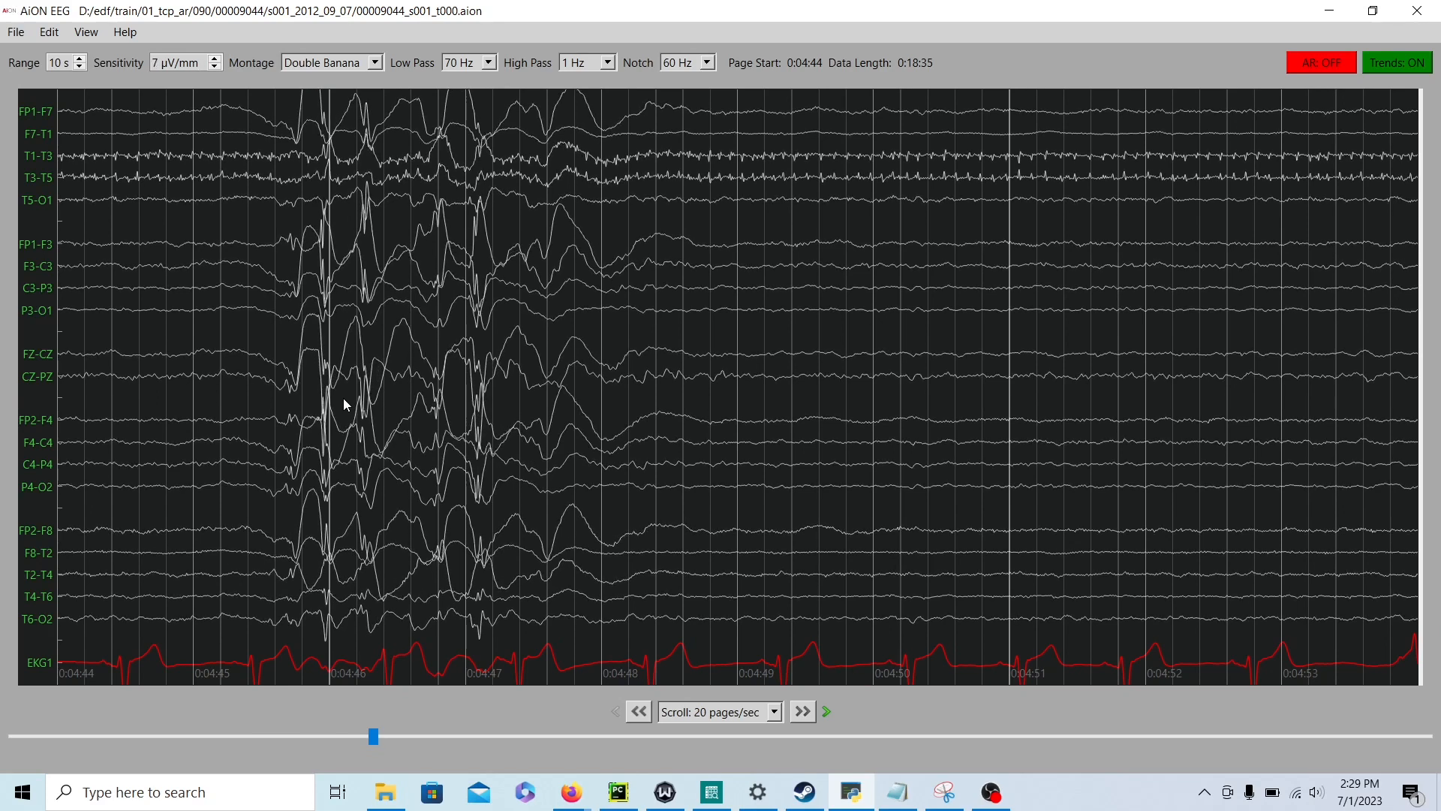
pyautogui.click(215, 63)
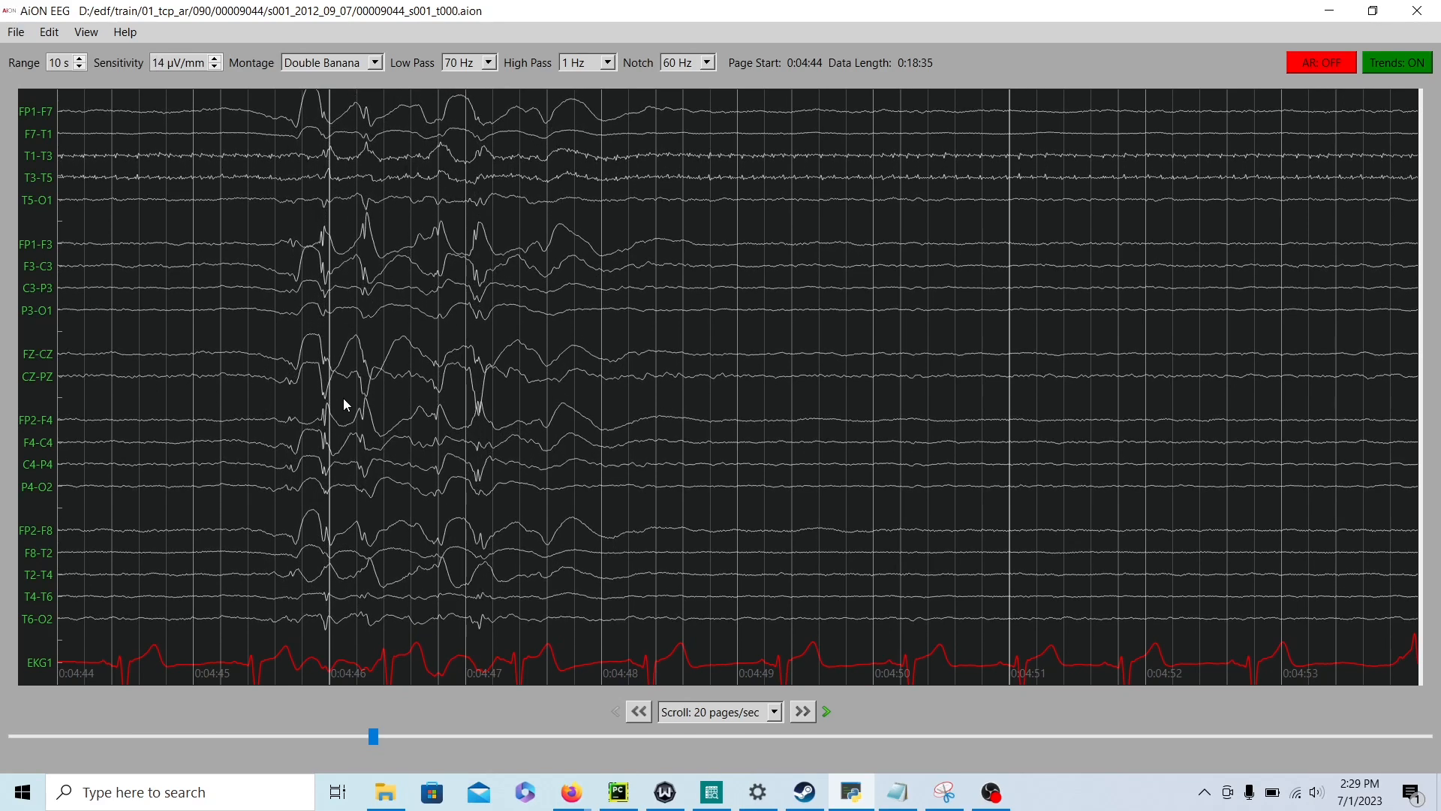
pyautogui.moveTo(366, 267)
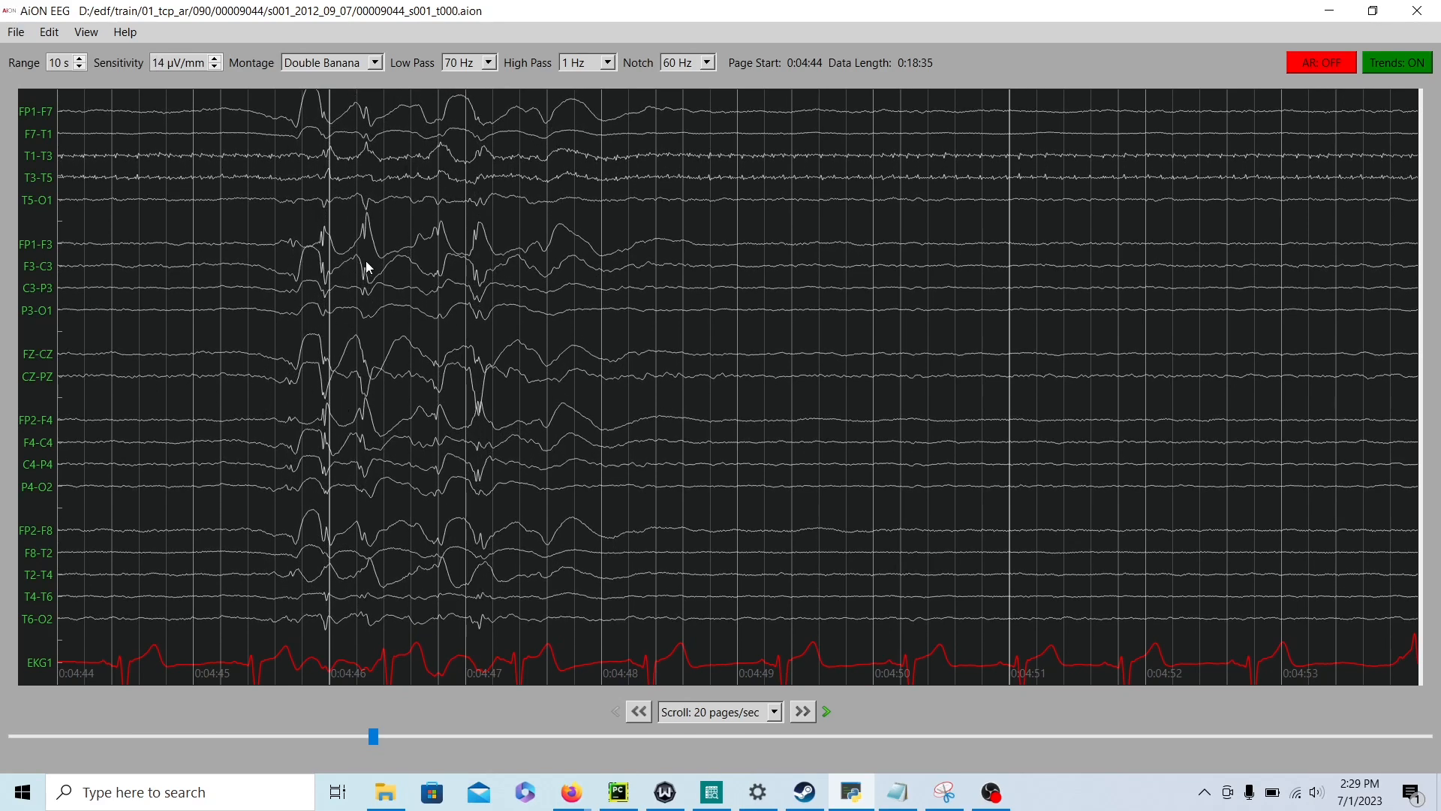
pyautogui.click(215, 59)
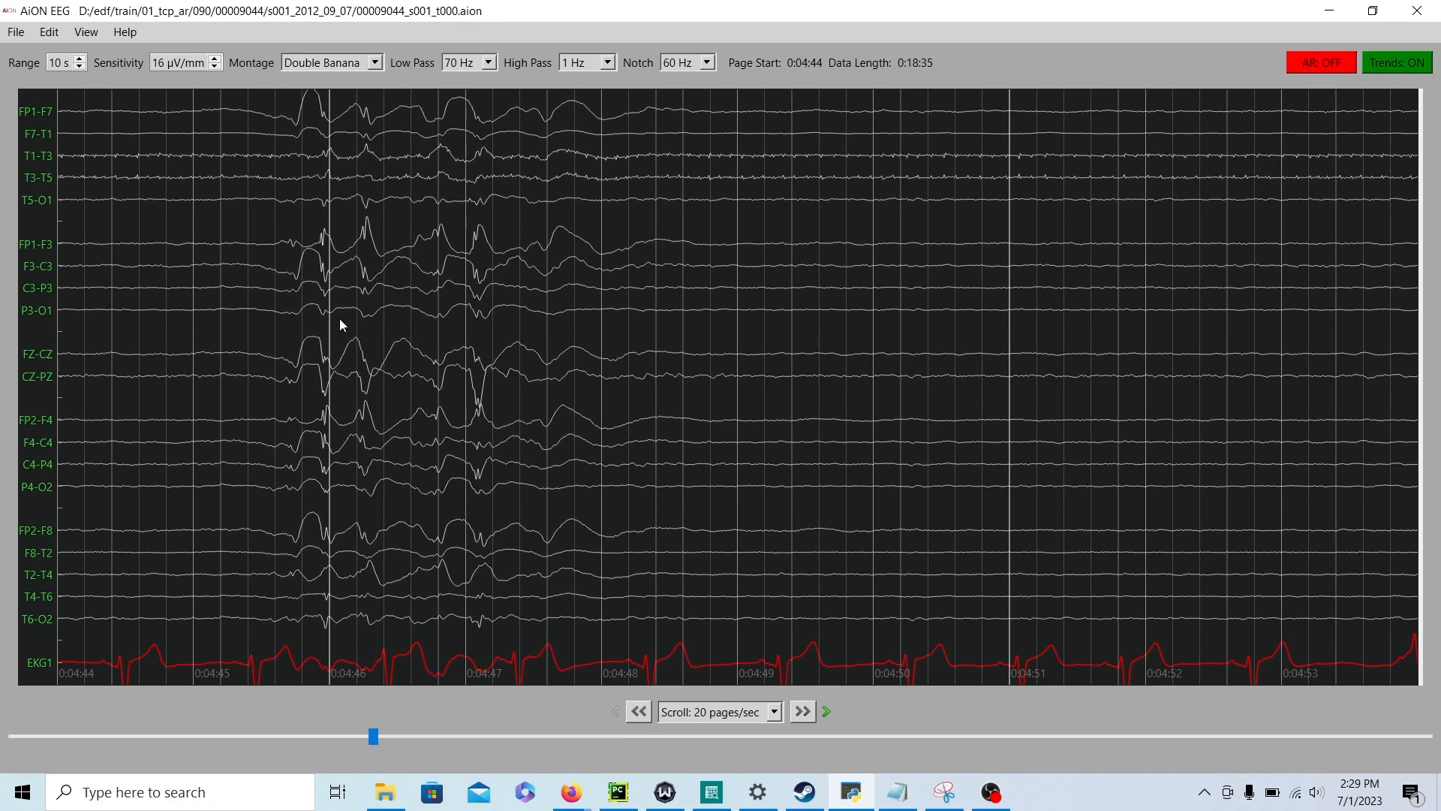
pyautogui.click(215, 58)
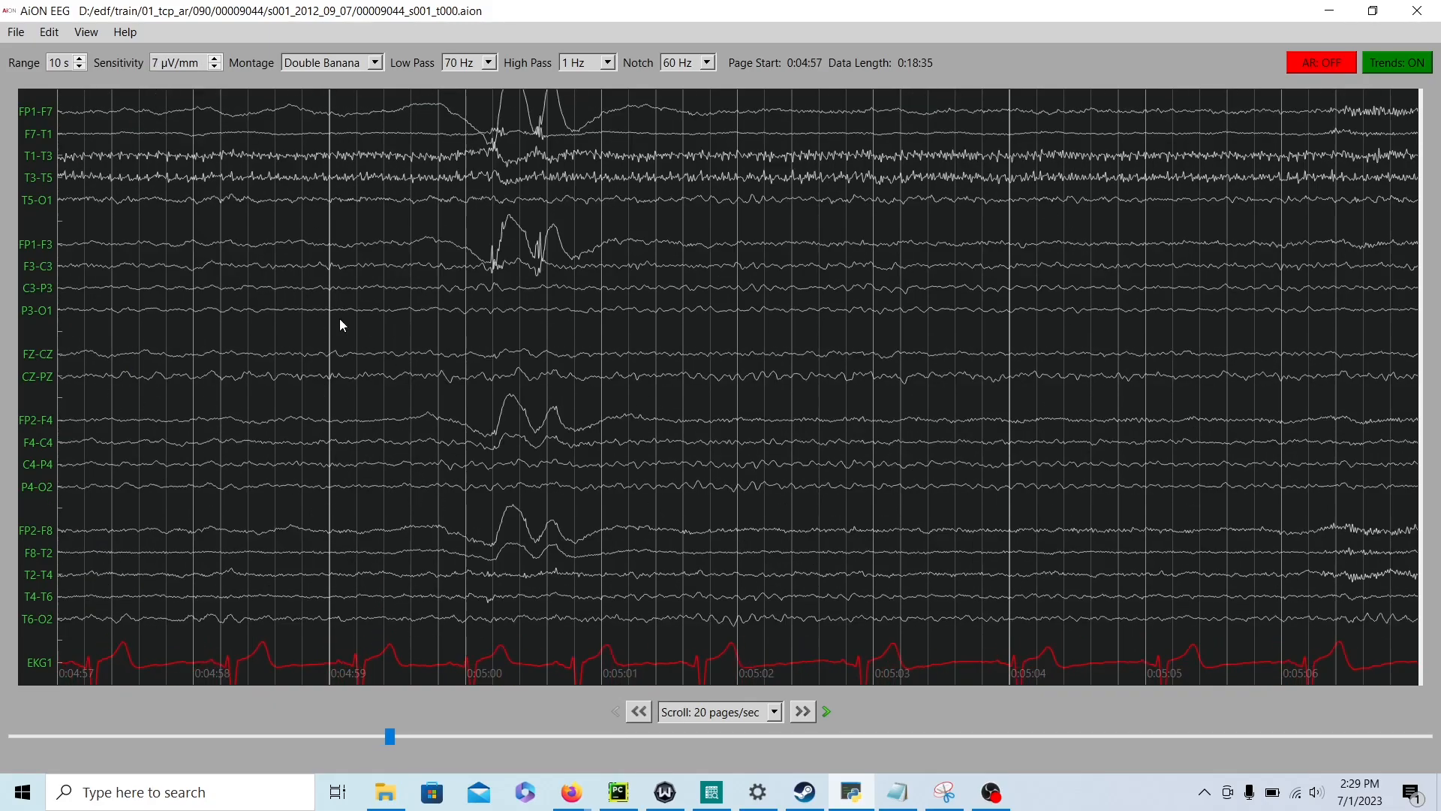
# Step: Page from 0:05:00 to the generalized burst at 0:05:49 and on past it to 0:06:10
pyautogui.click(800, 710)
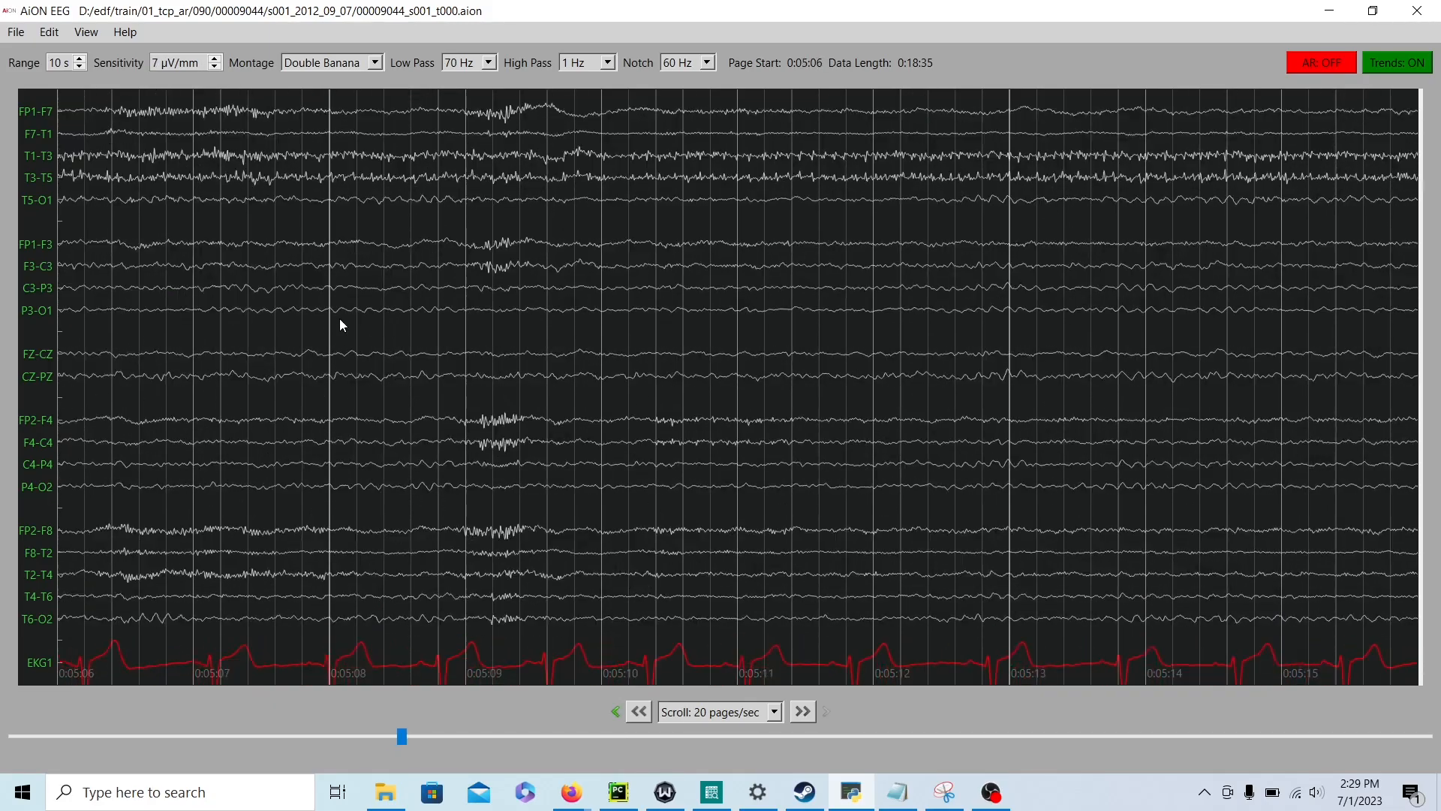
pyautogui.click(636, 710)
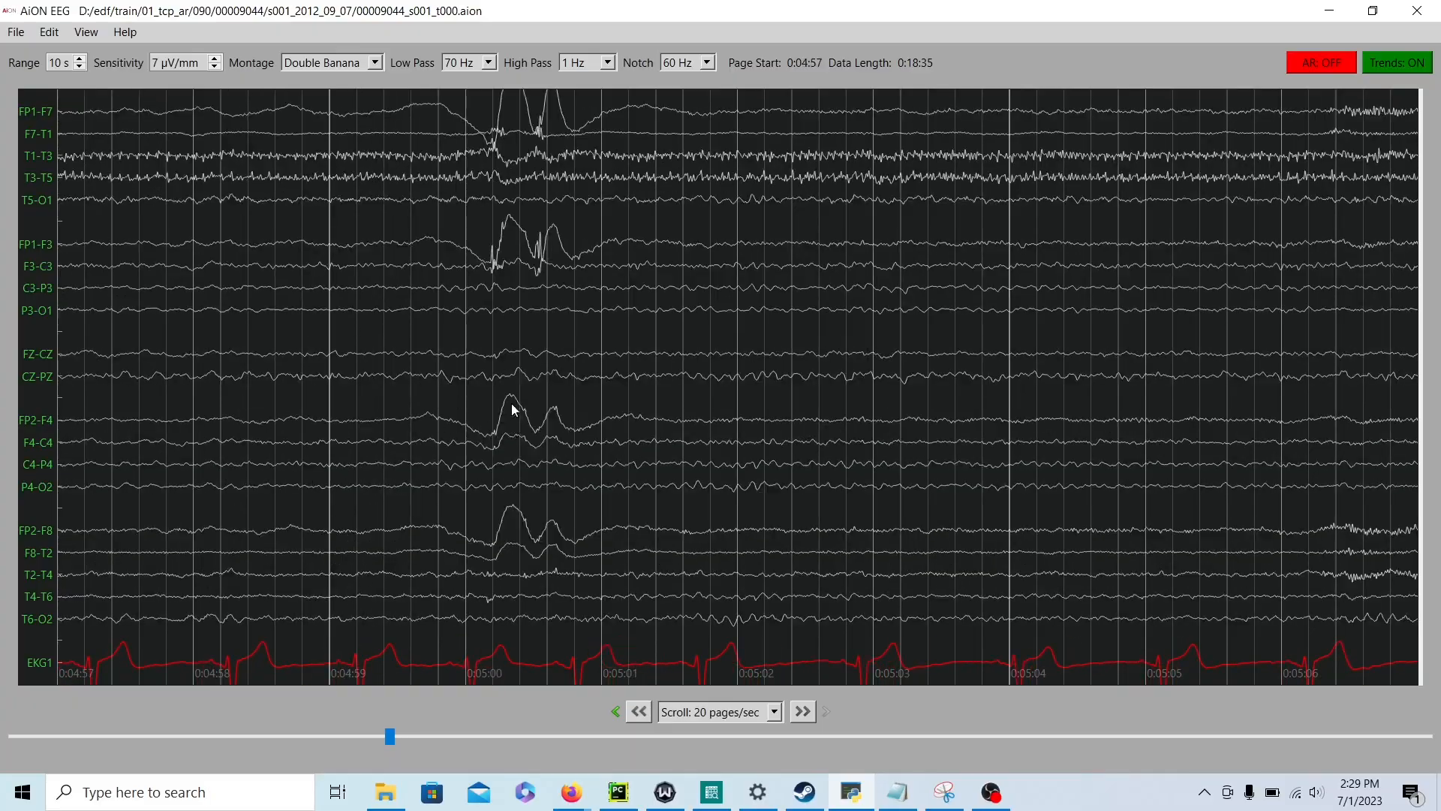
pyautogui.click(800, 710)
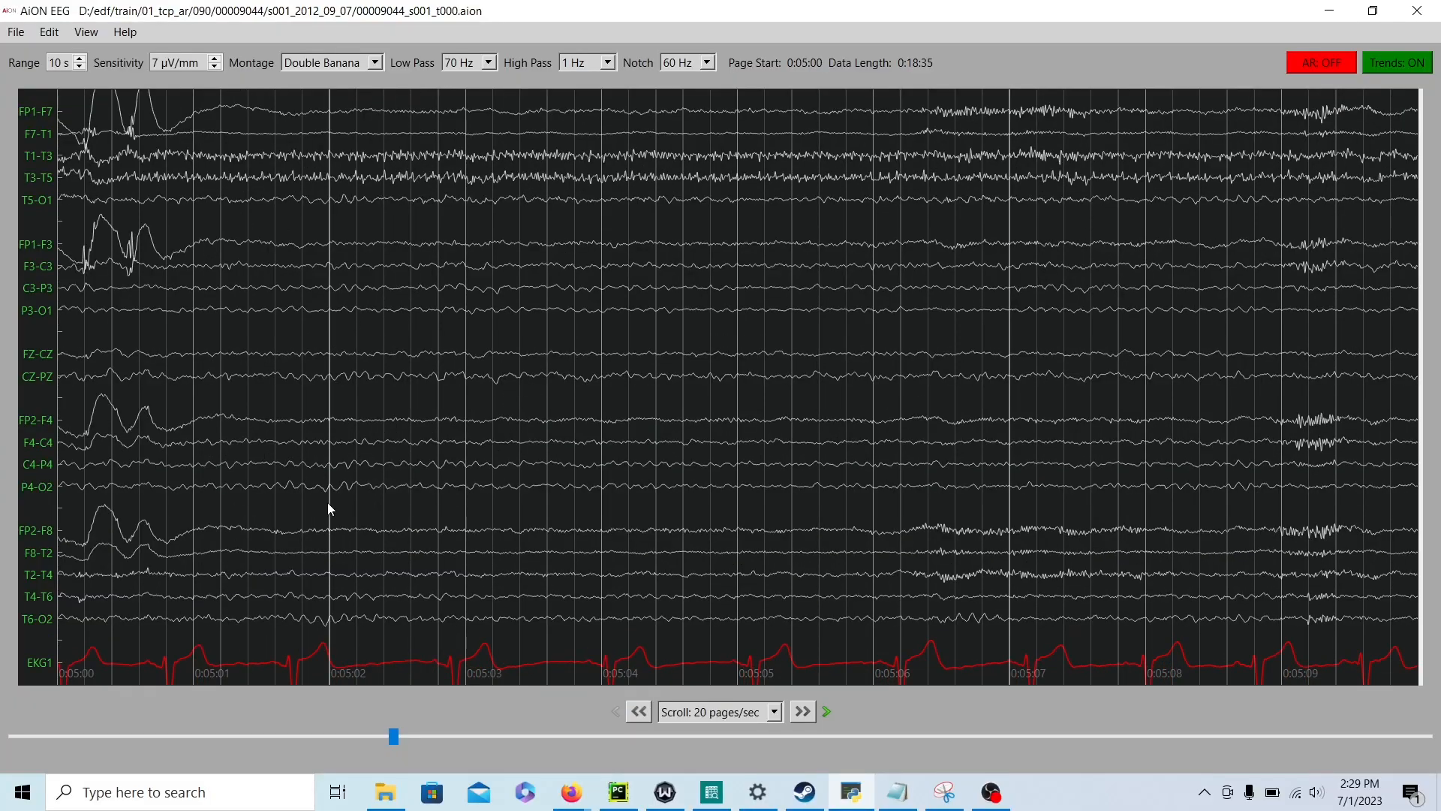
pyautogui.click(800, 711)
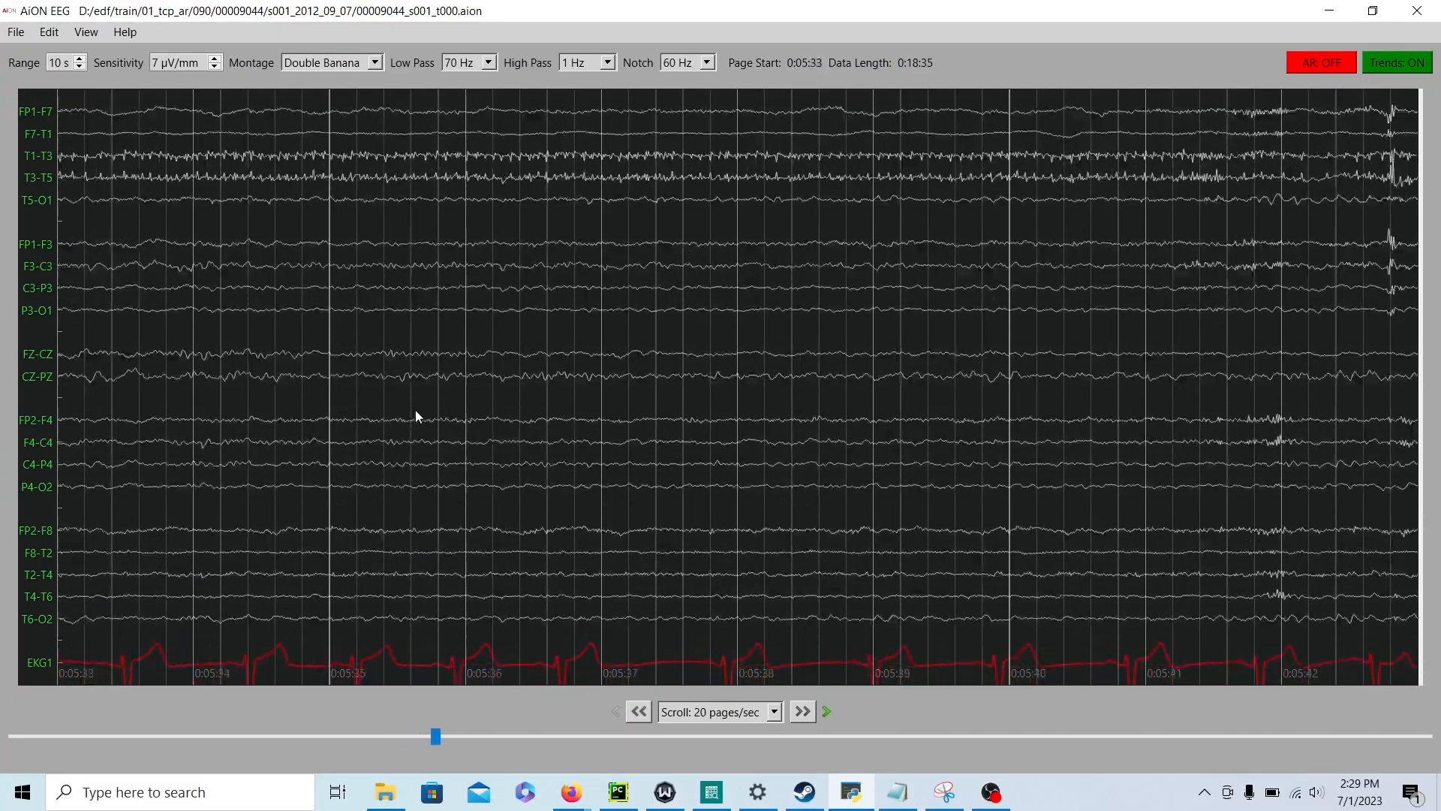
pyautogui.click(800, 710)
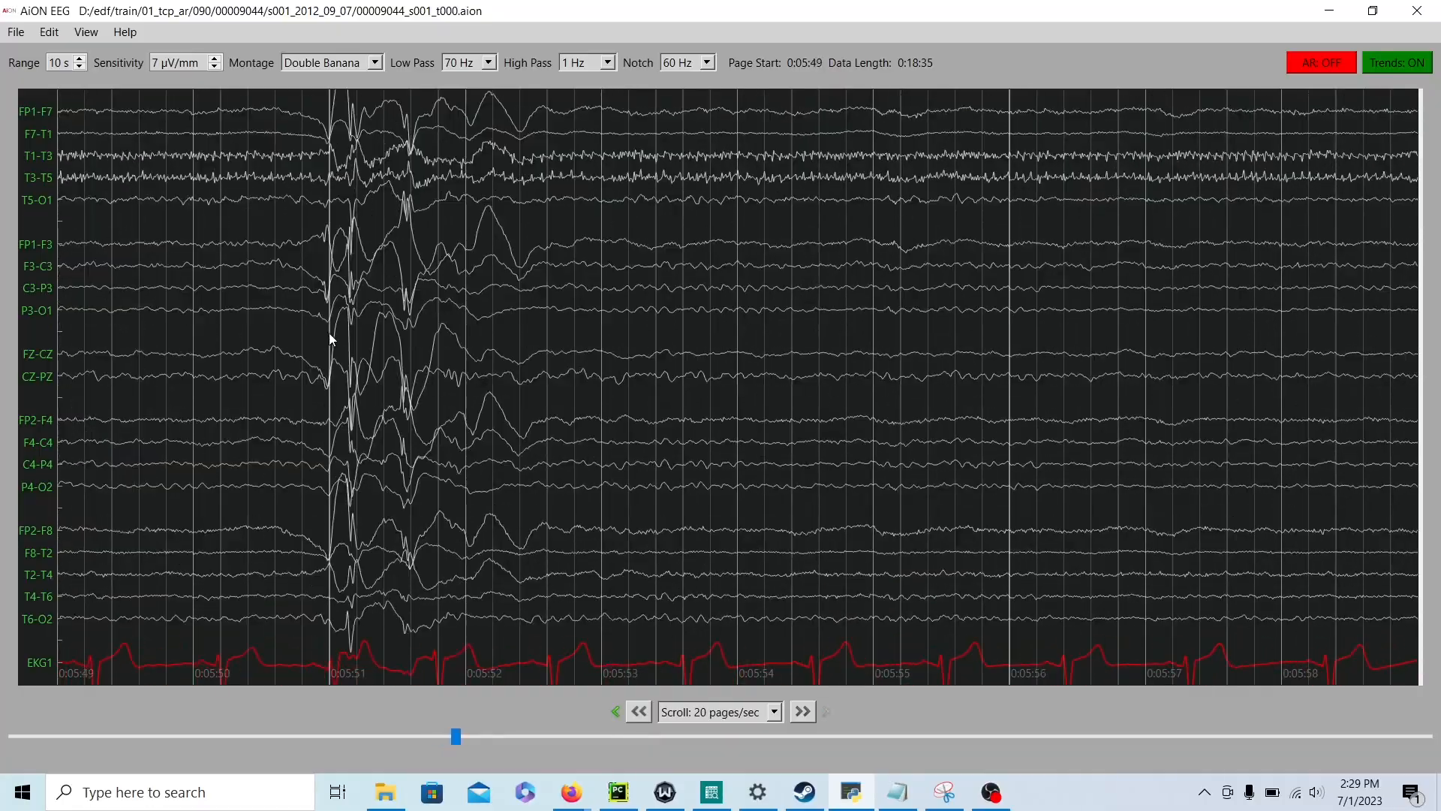
pyautogui.click(800, 710)
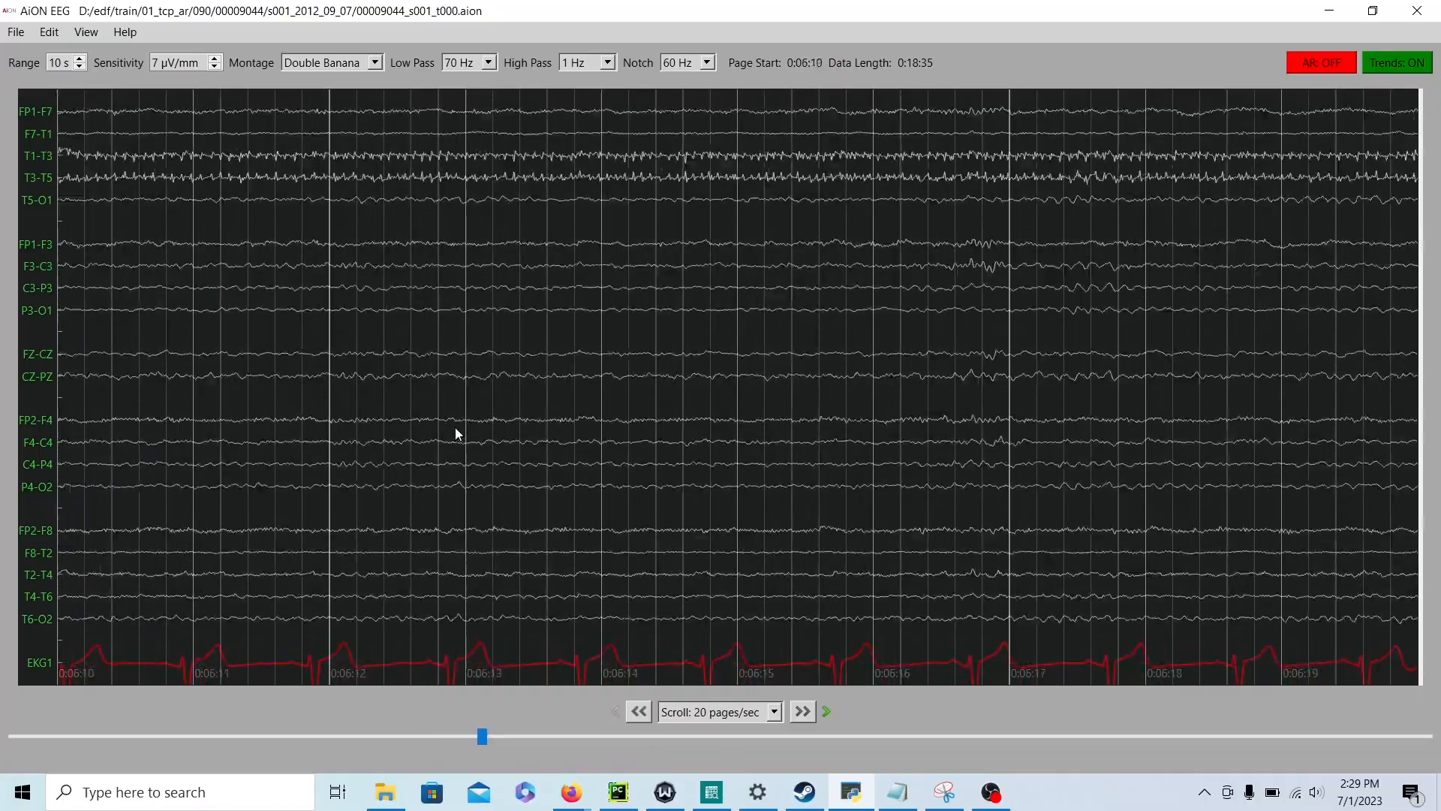
# Step: Continue past the bursts at 0:06:41 and 0:07:07 to quiet background at 0:08:56
pyautogui.click(800, 710)
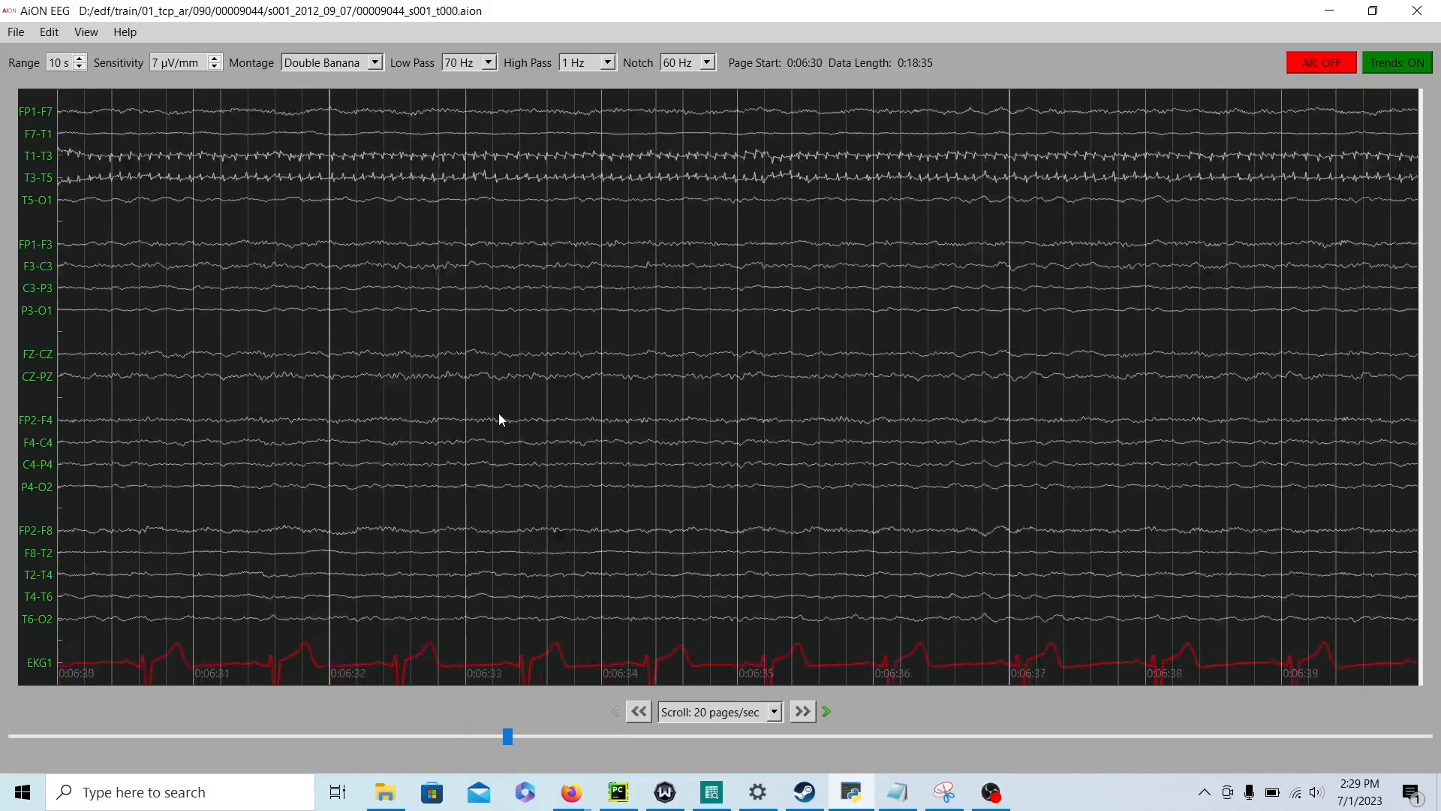
pyautogui.click(800, 710)
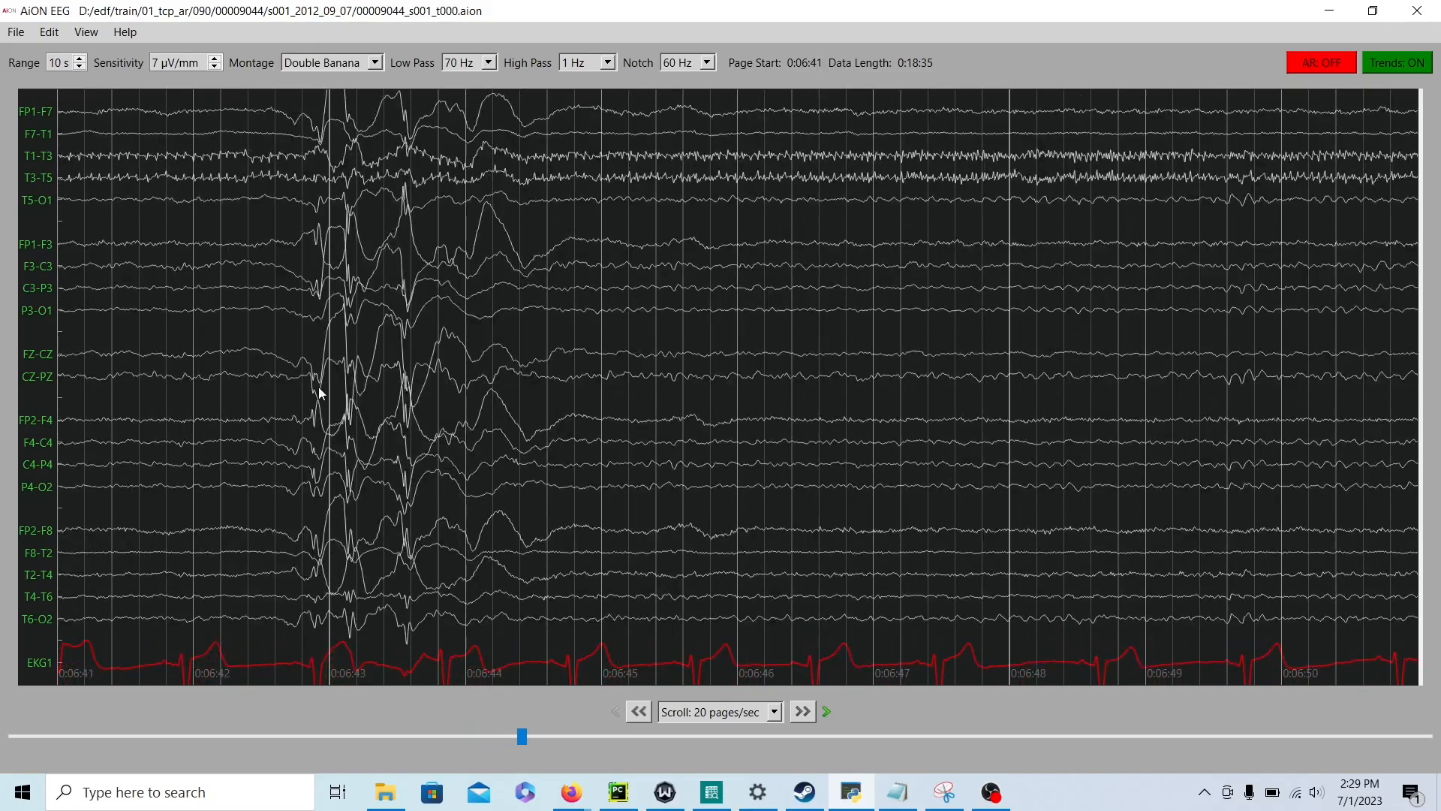
pyautogui.click(801, 711)
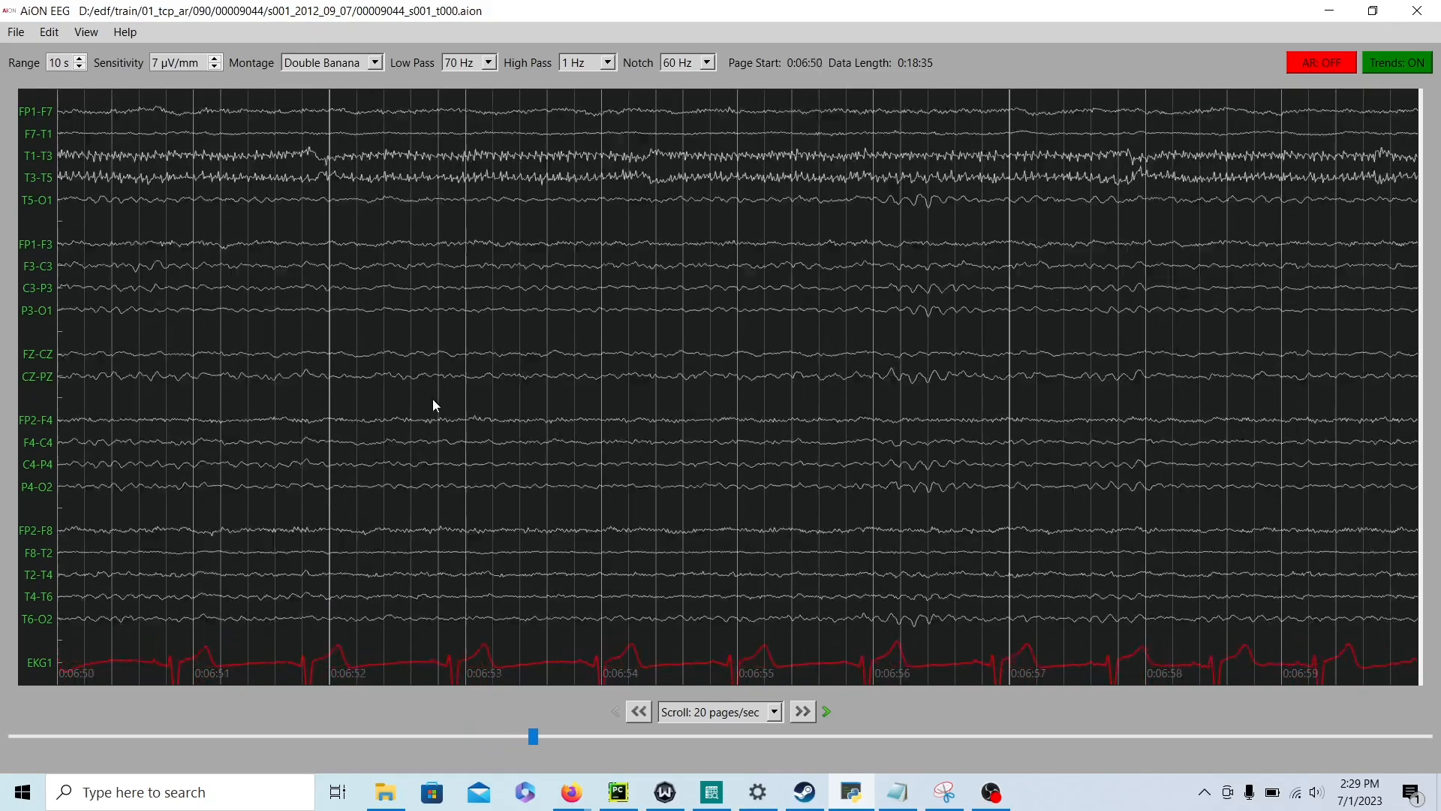
pyautogui.click(800, 710)
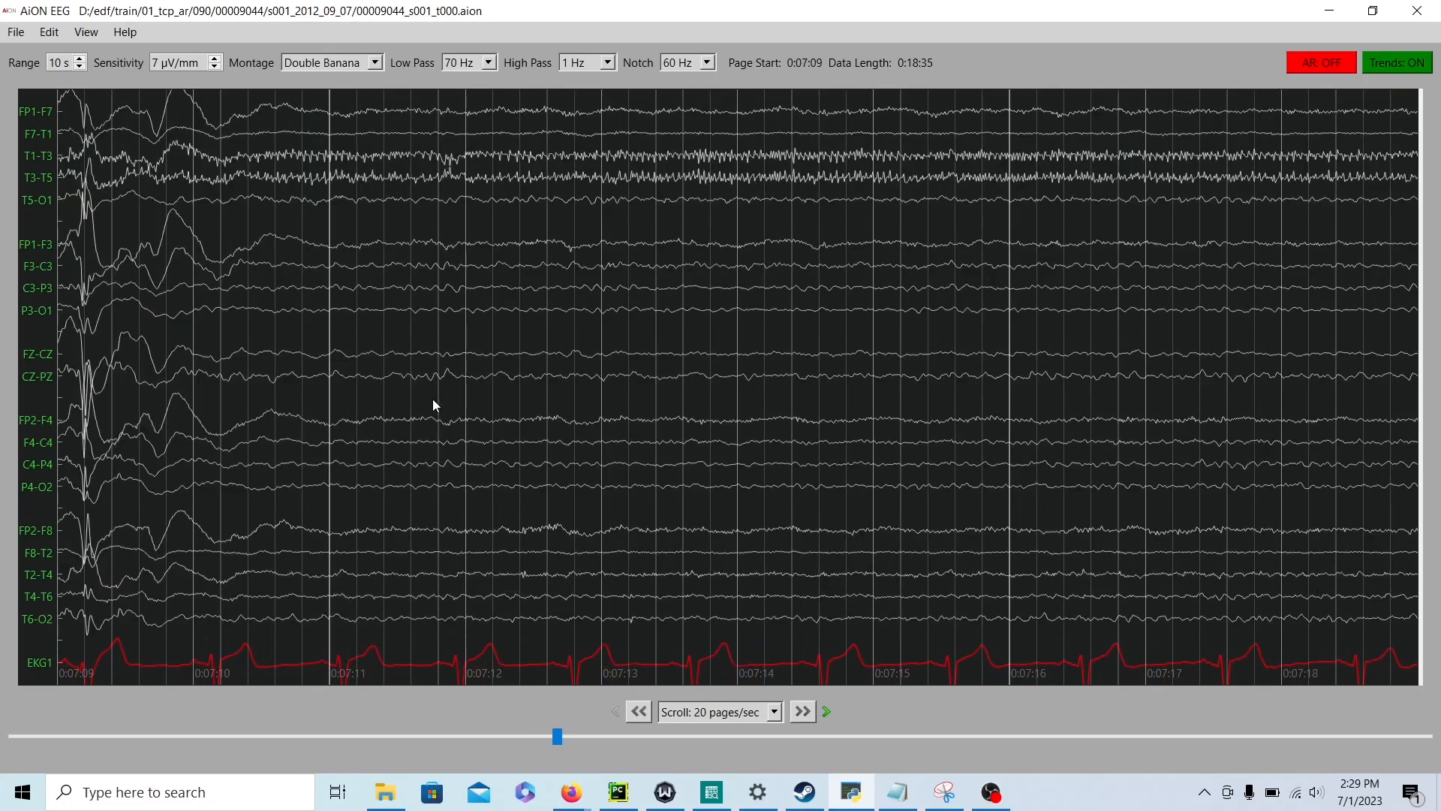
pyautogui.click(636, 710)
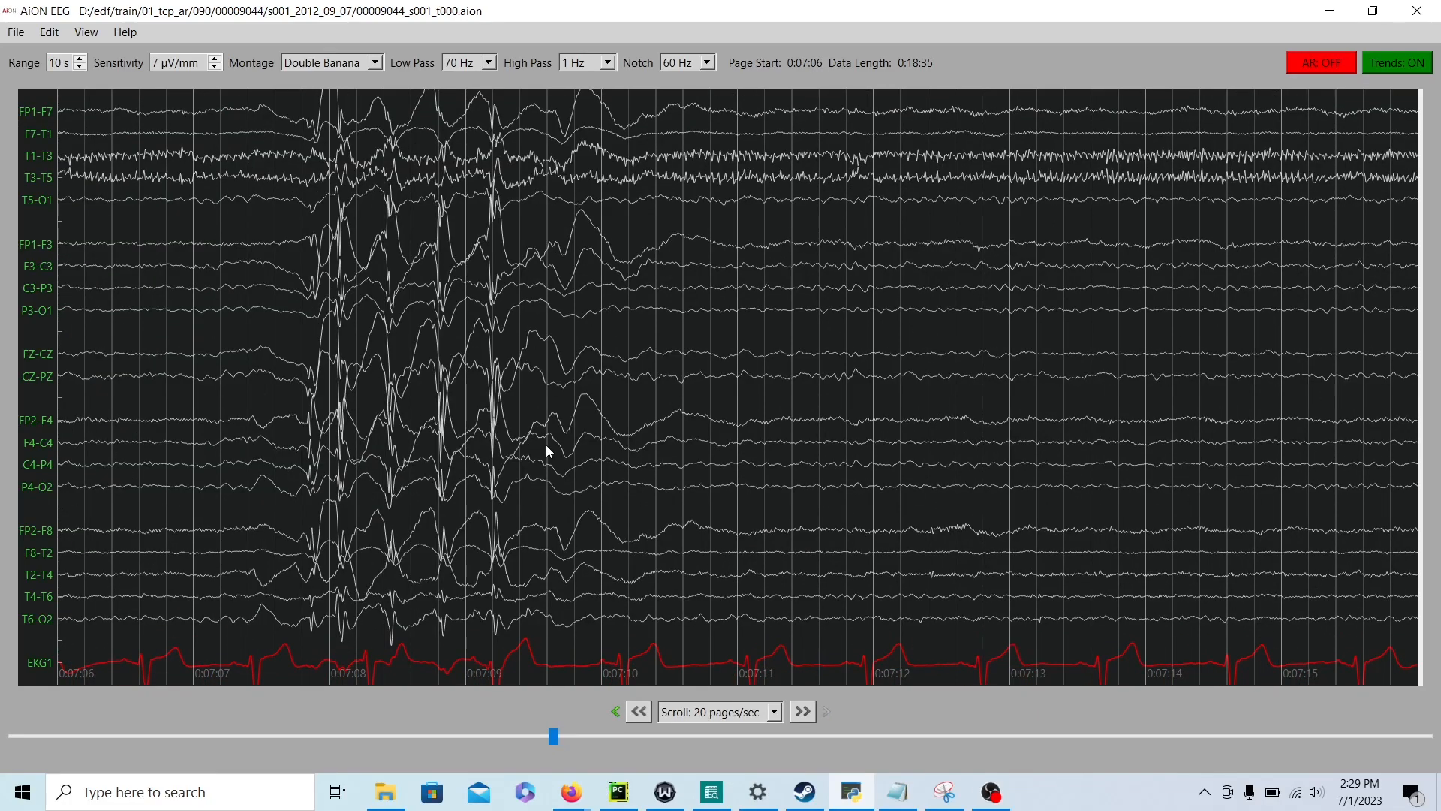
pyautogui.click(800, 710)
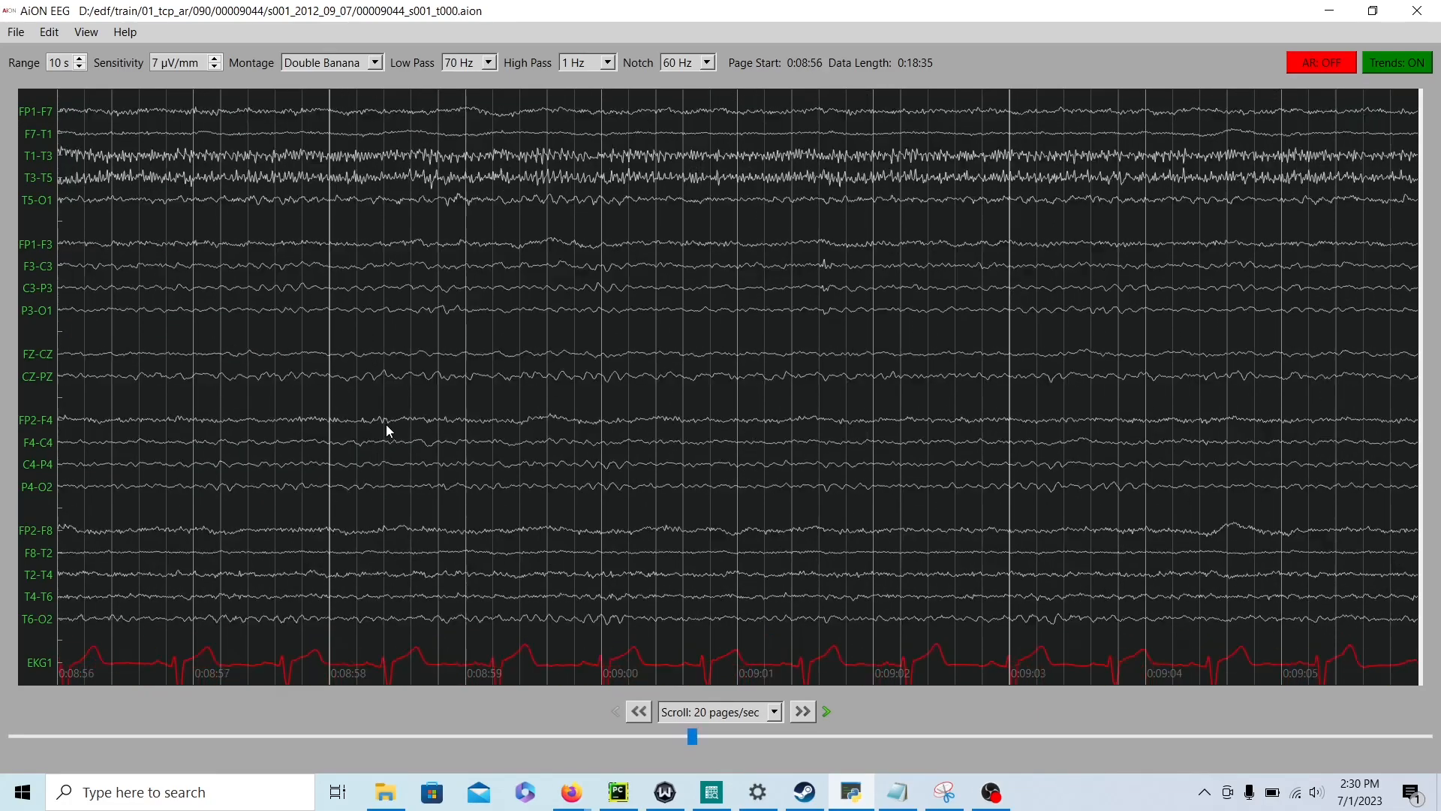
# Step: Frame the seizure onset at 0:09:07 and step the gain through 18 and 10 to 8 µV/mm
pyautogui.click(800, 710)
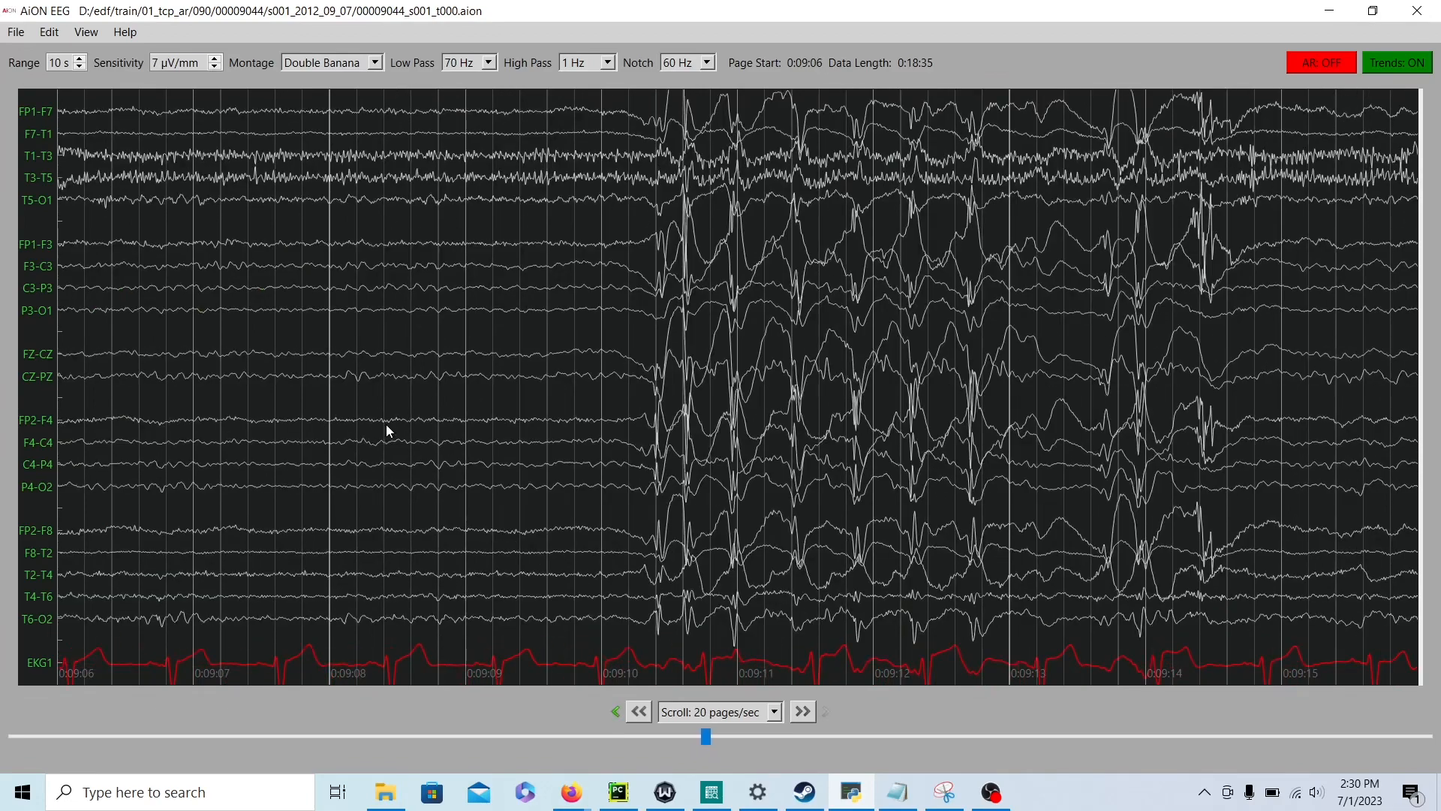
pyautogui.click(801, 710)
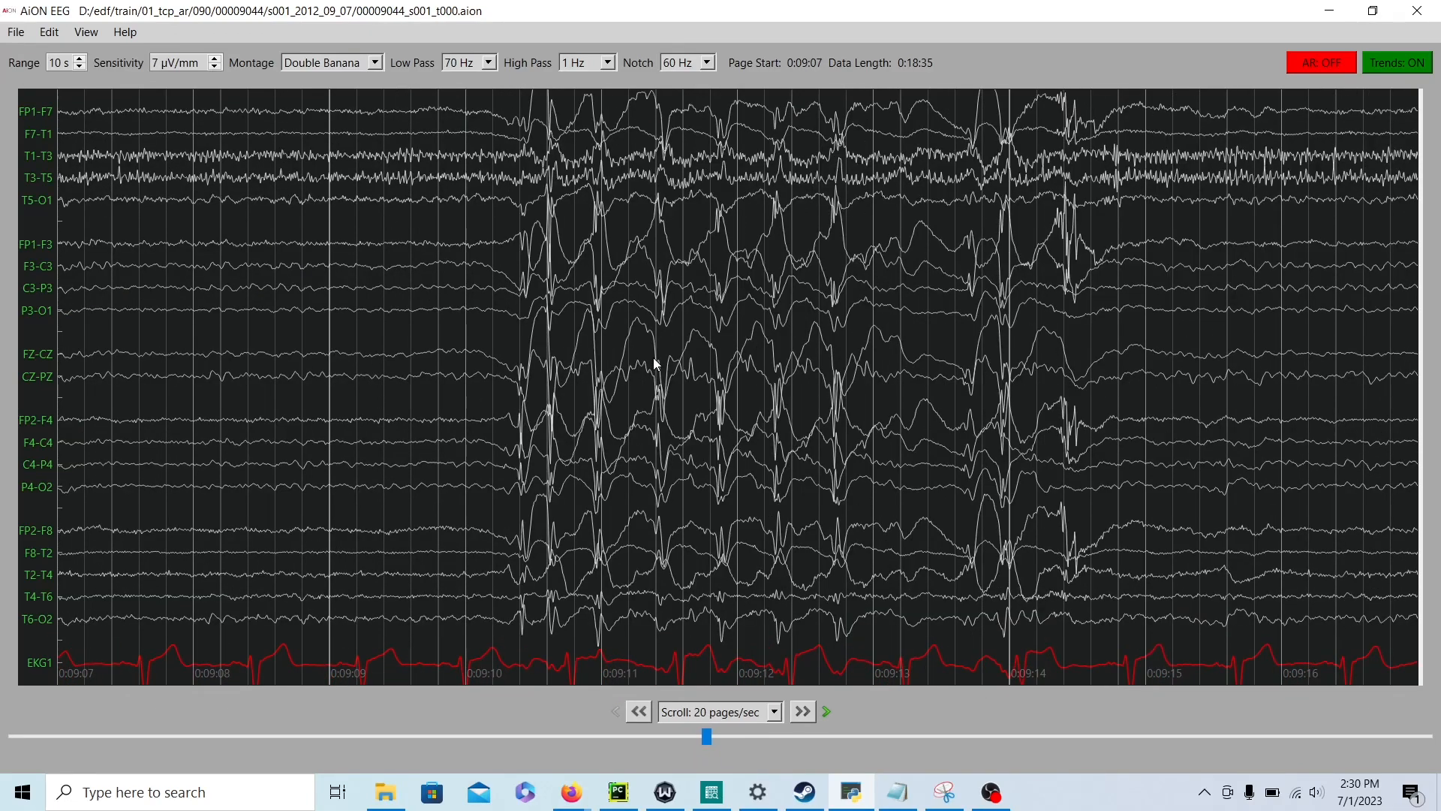
pyautogui.moveTo(555, 395)
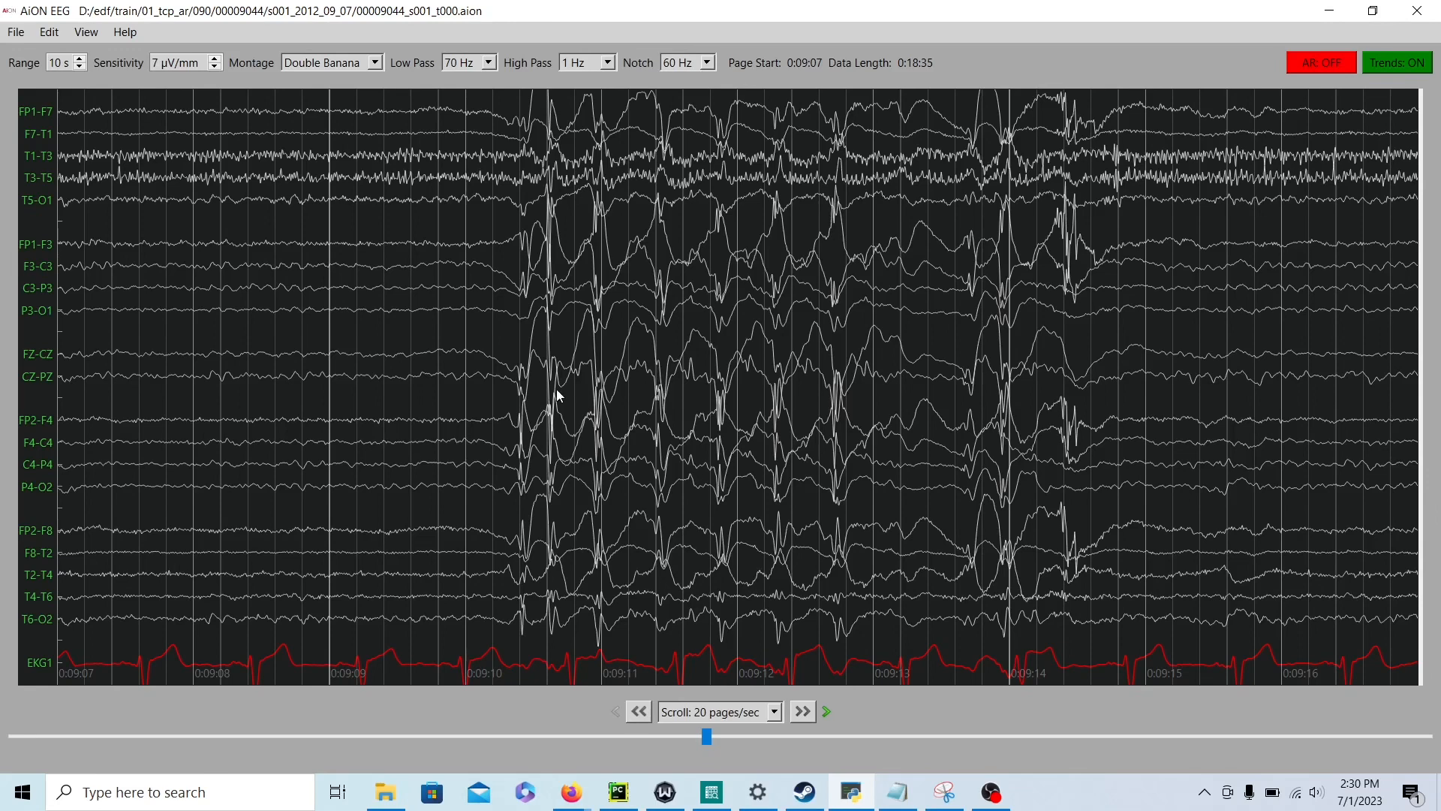
pyautogui.moveTo(739, 457)
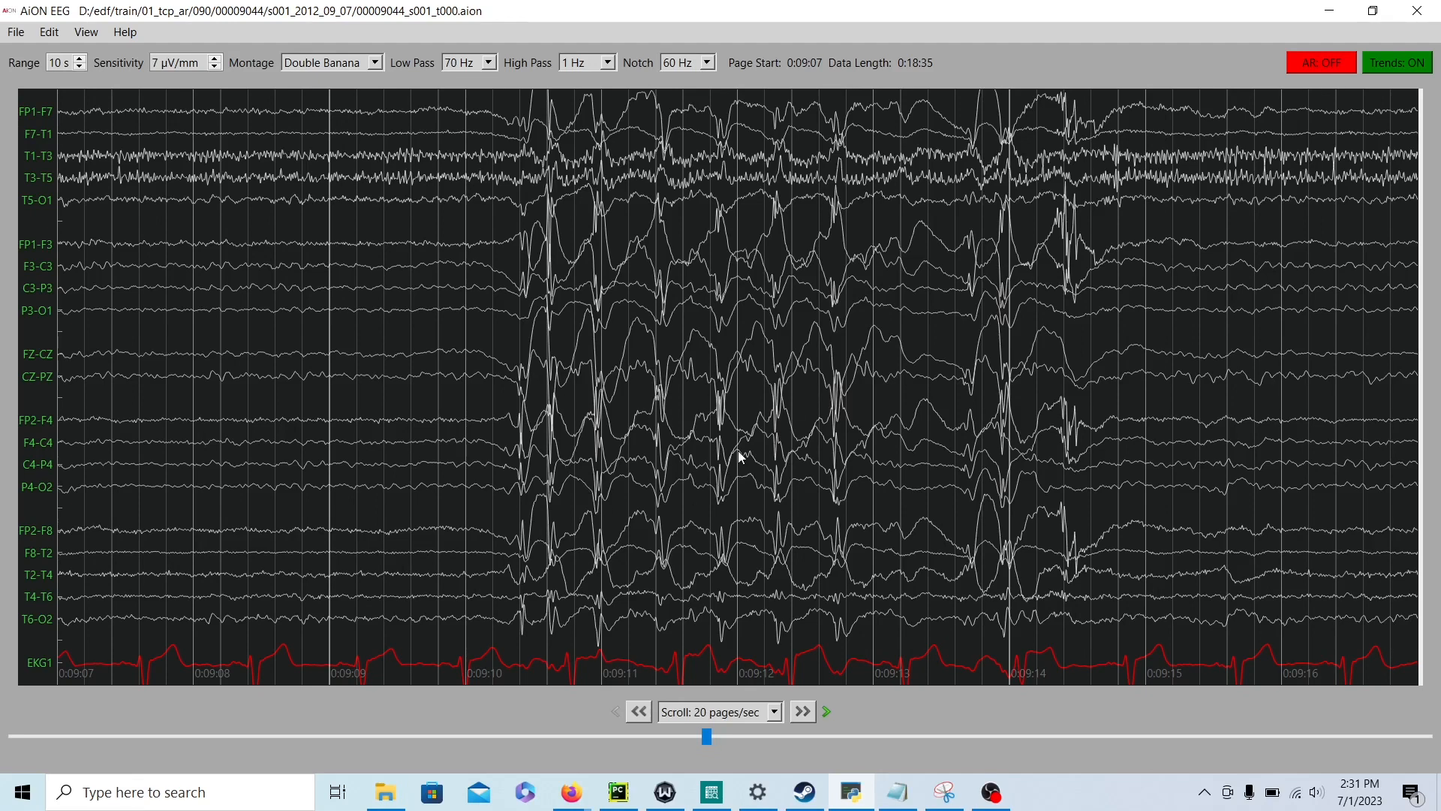
pyautogui.moveTo(675, 377)
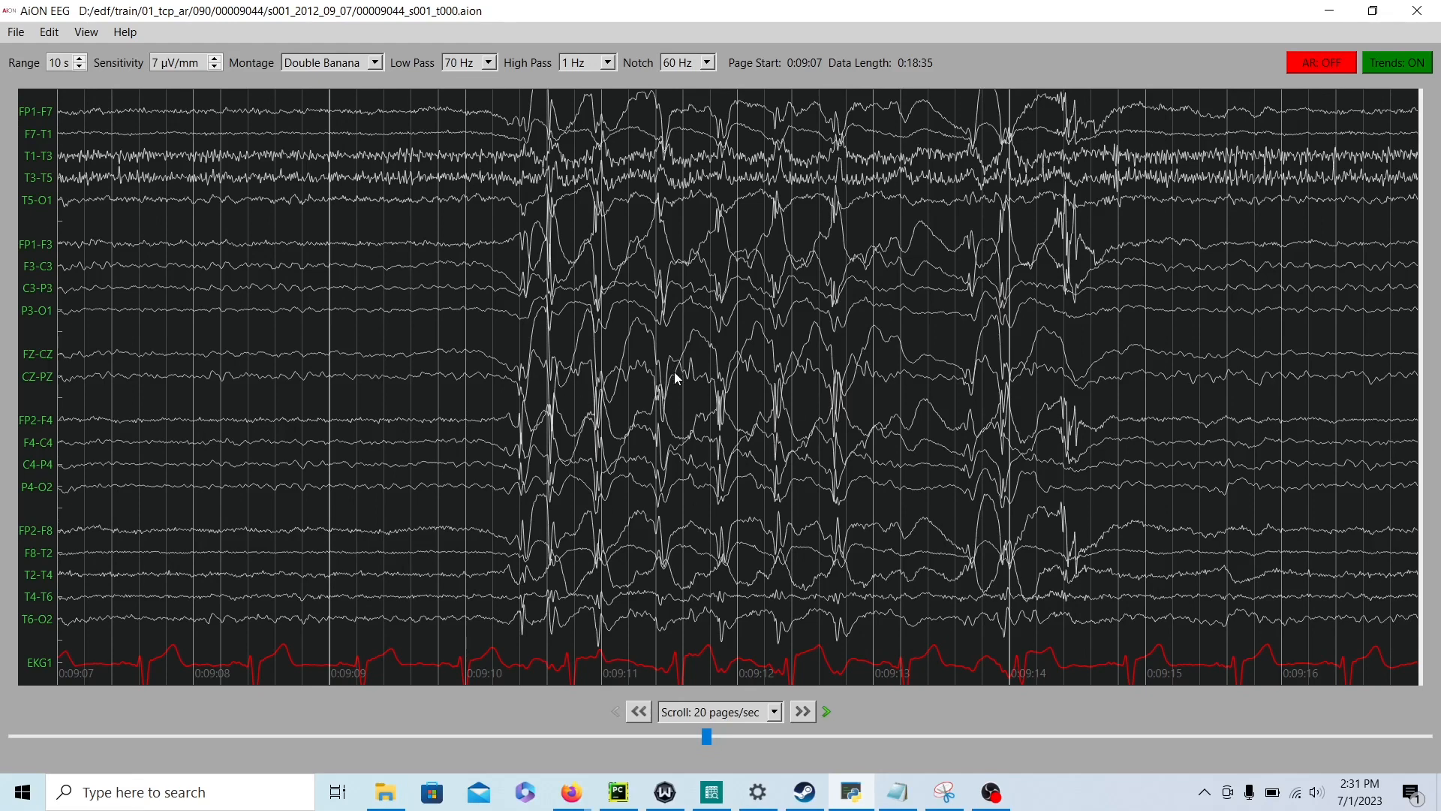
pyautogui.click(213, 58)
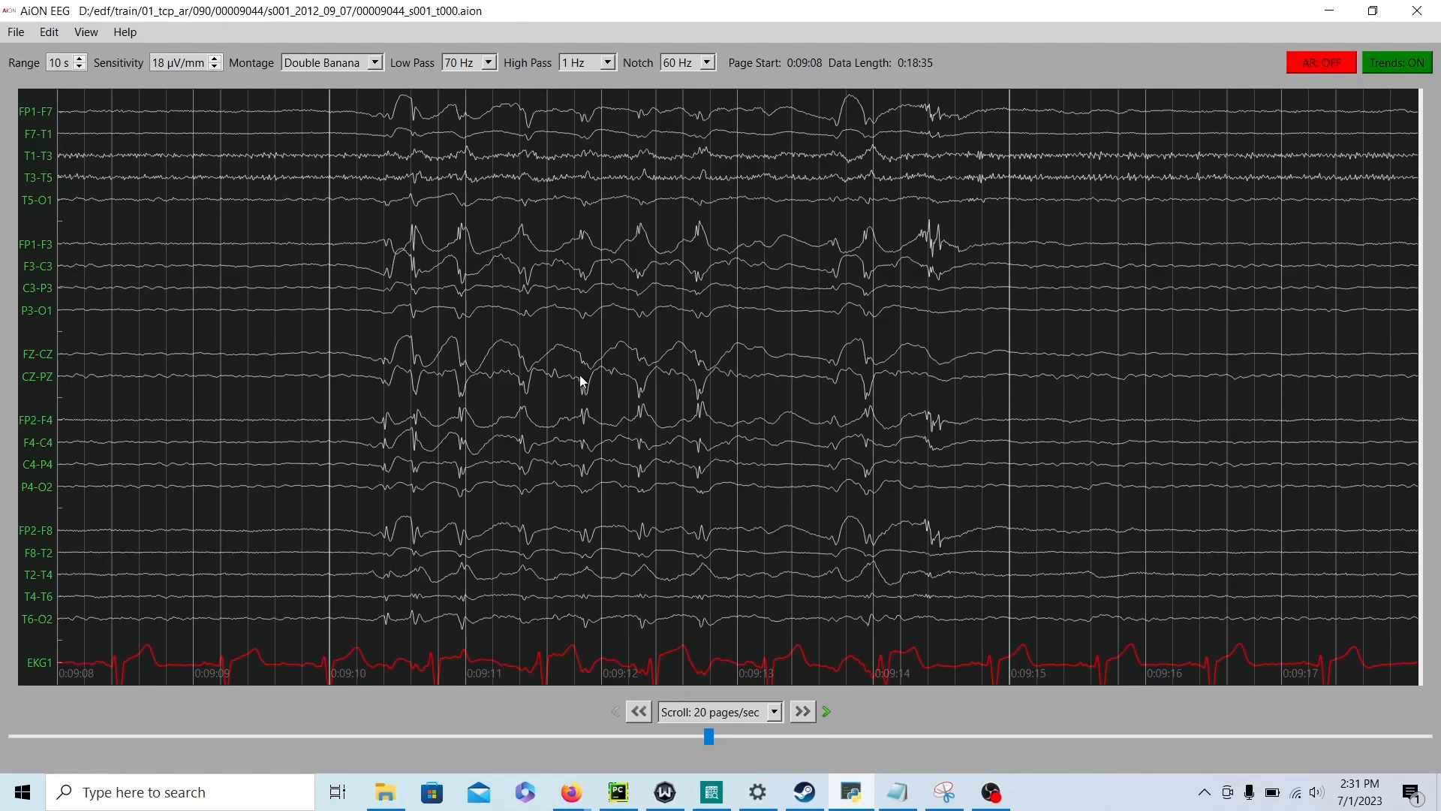
pyautogui.moveTo(358, 390)
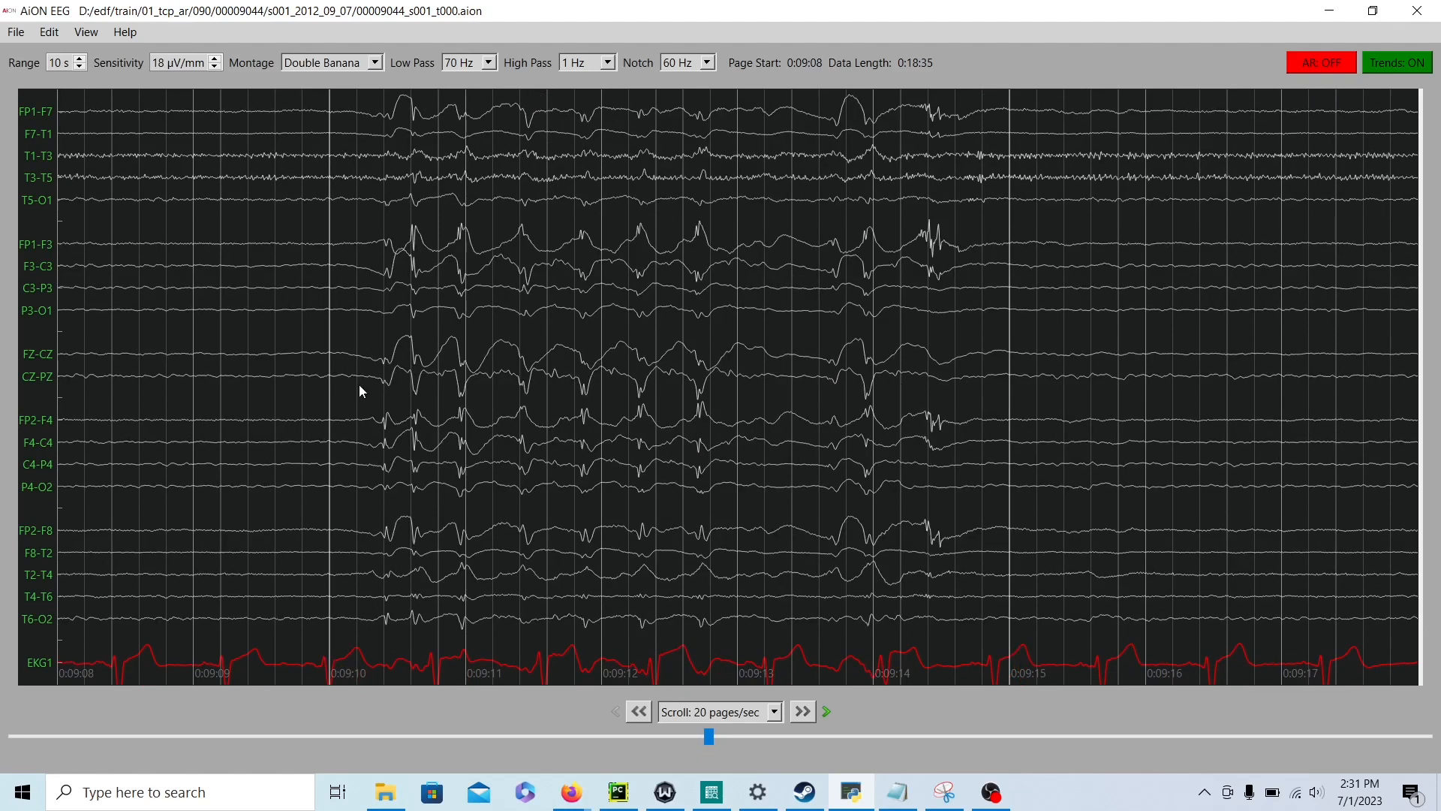
pyautogui.click(213, 59)
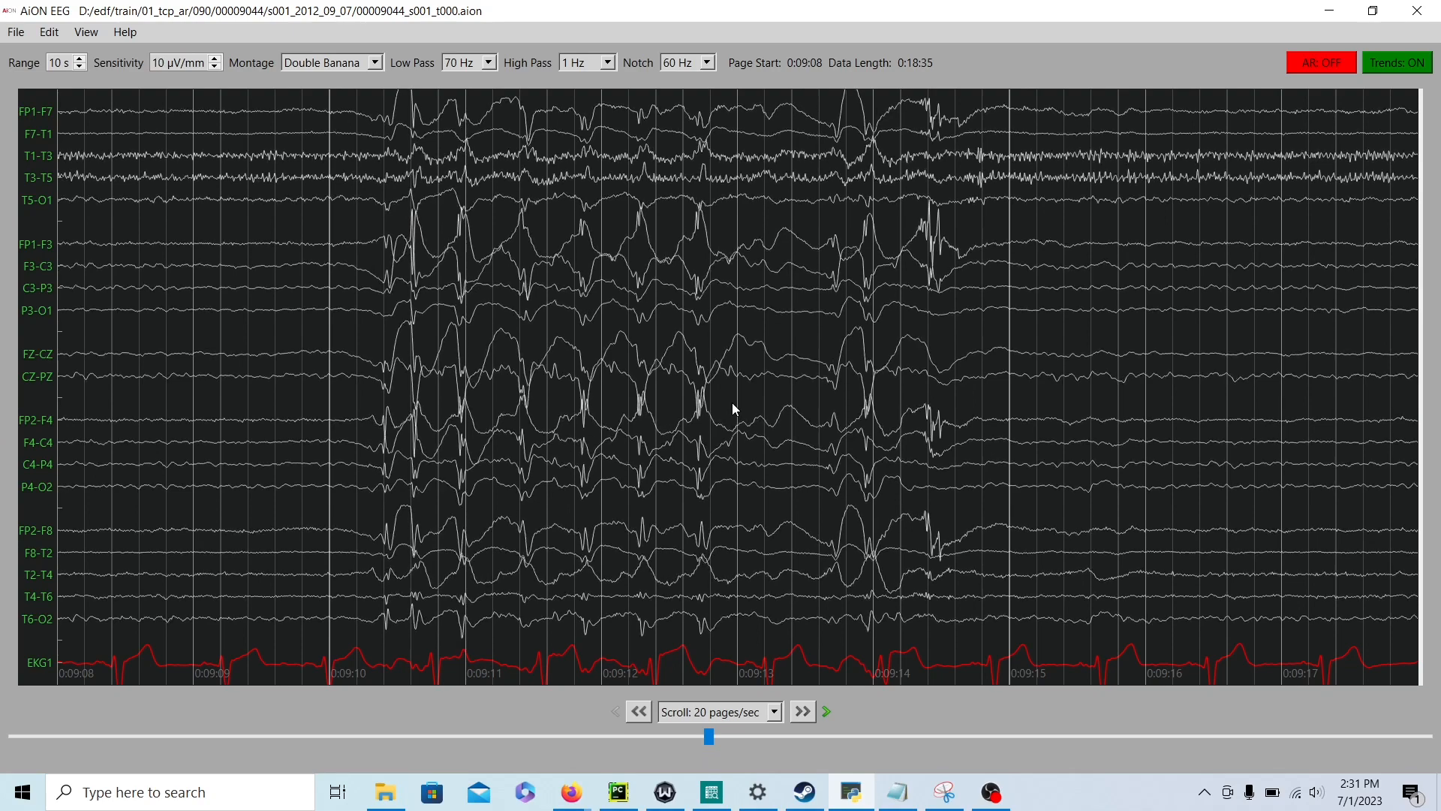
pyautogui.click(214, 57)
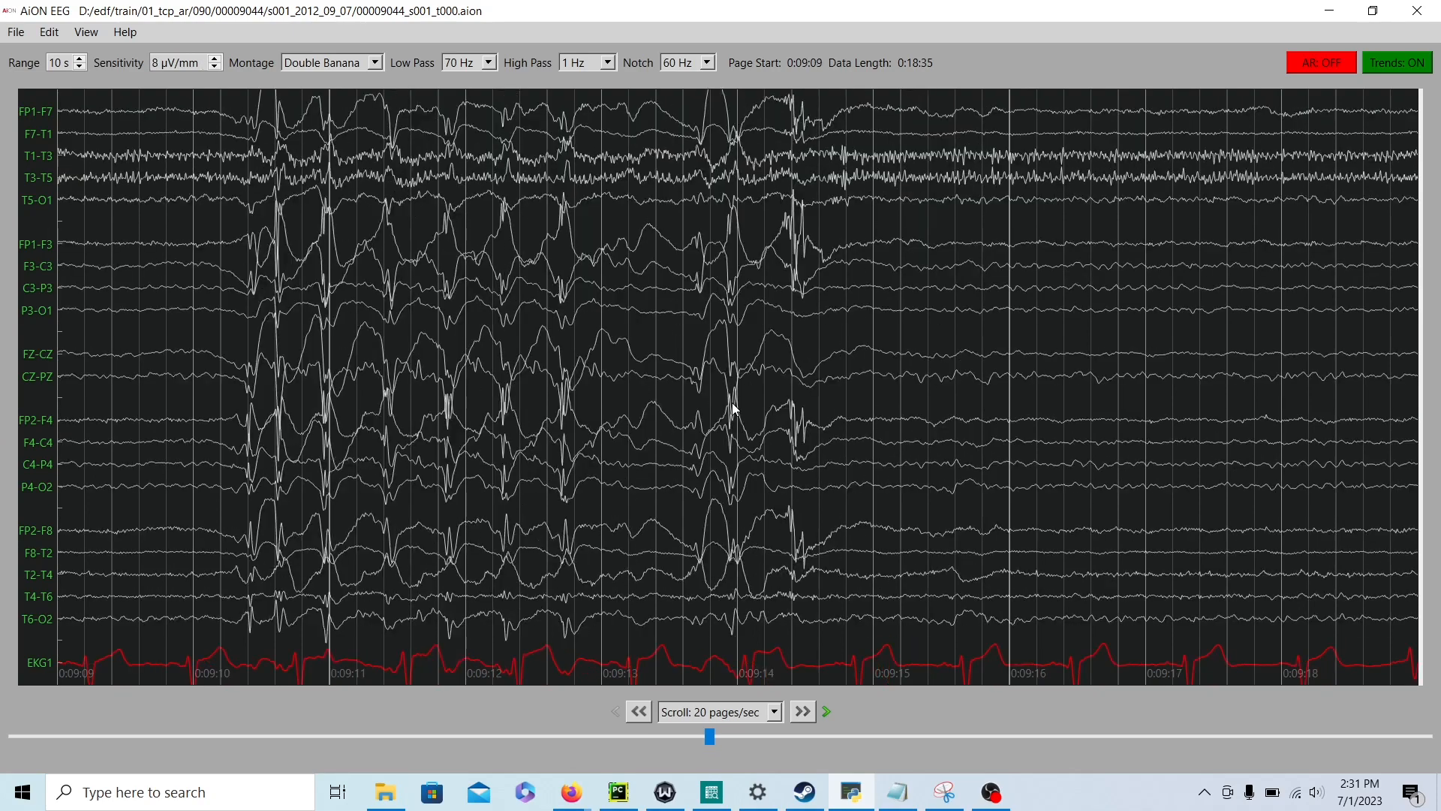
# Step: Page forward past the onset through 0:09:48 to the burst at 0:10:16
pyautogui.click(800, 710)
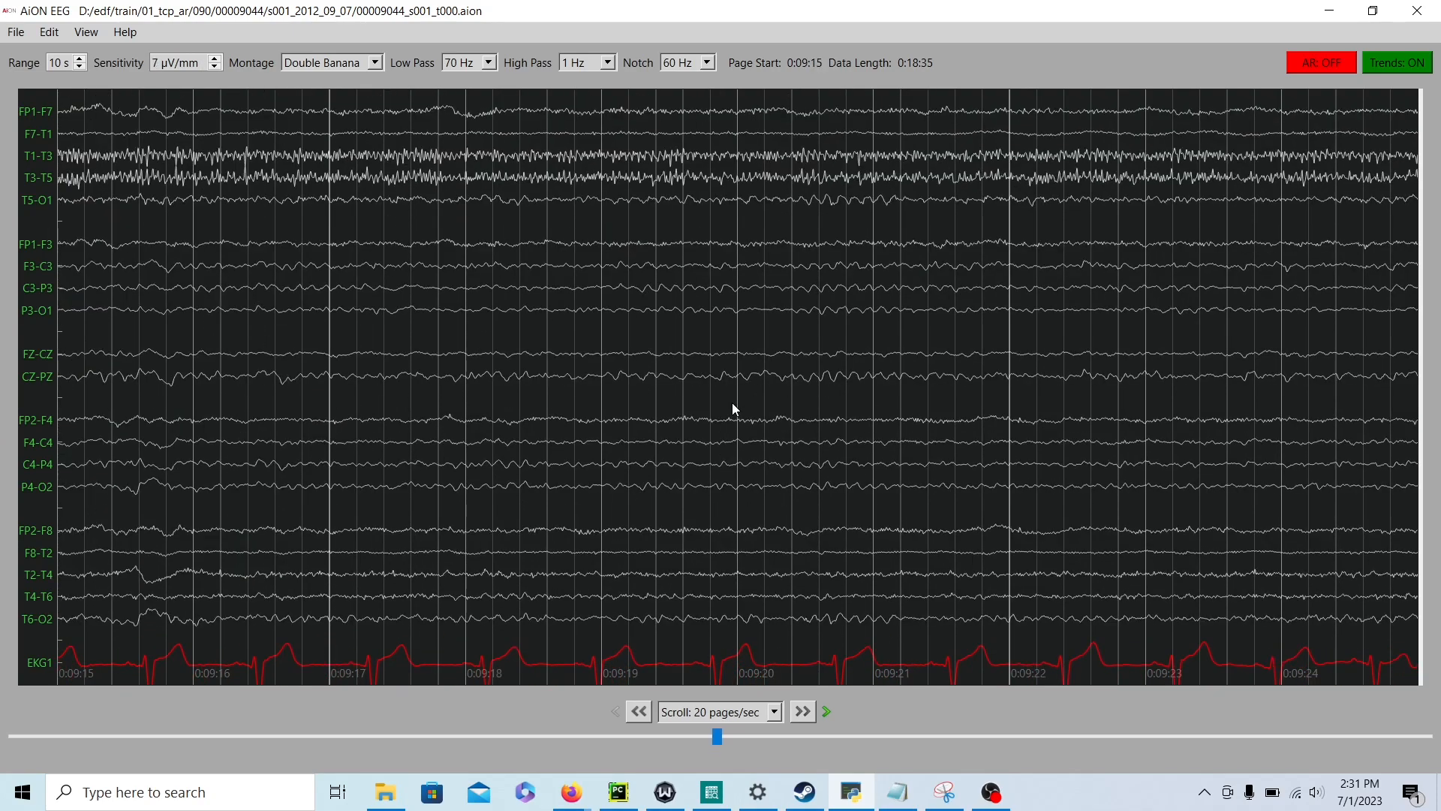
pyautogui.click(800, 710)
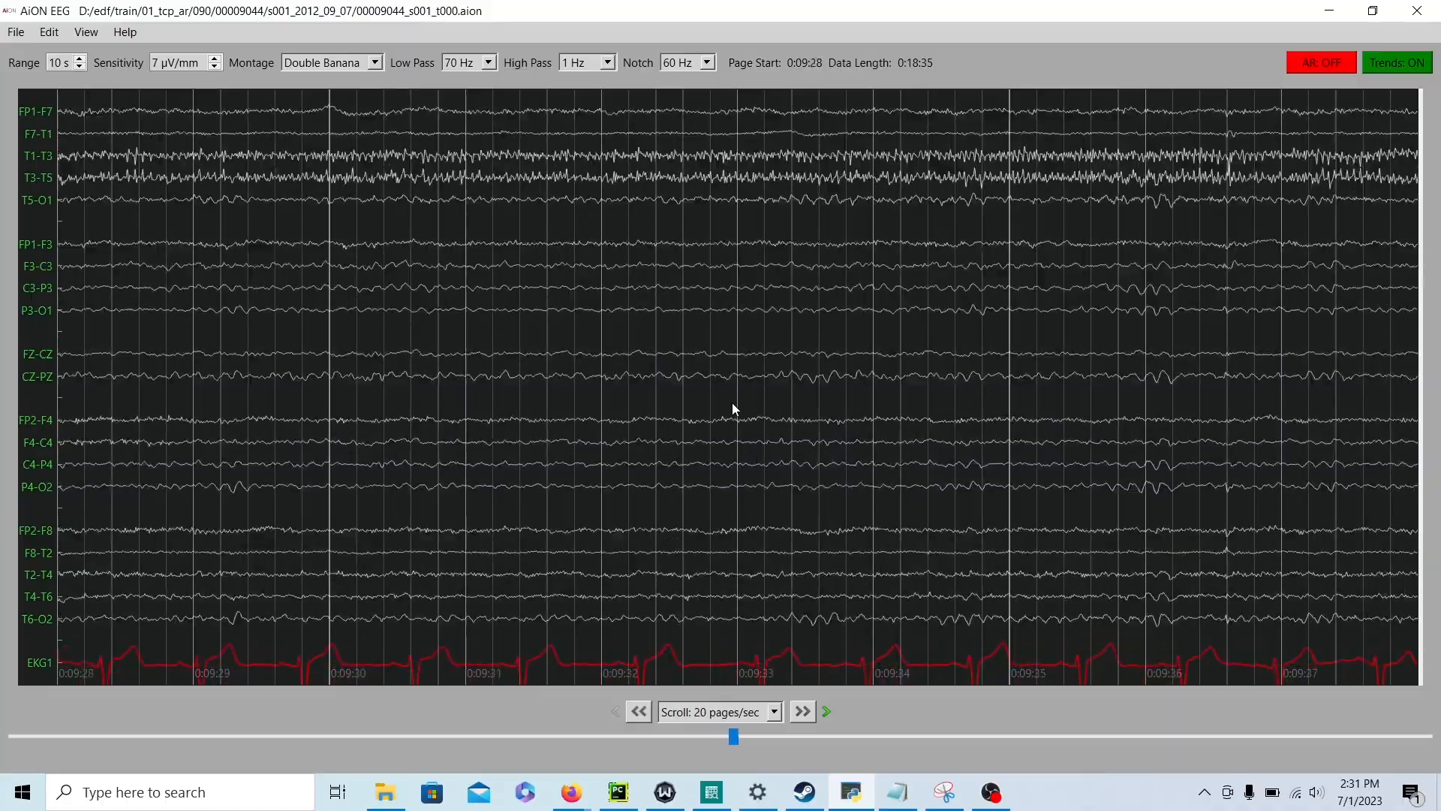
pyautogui.click(800, 710)
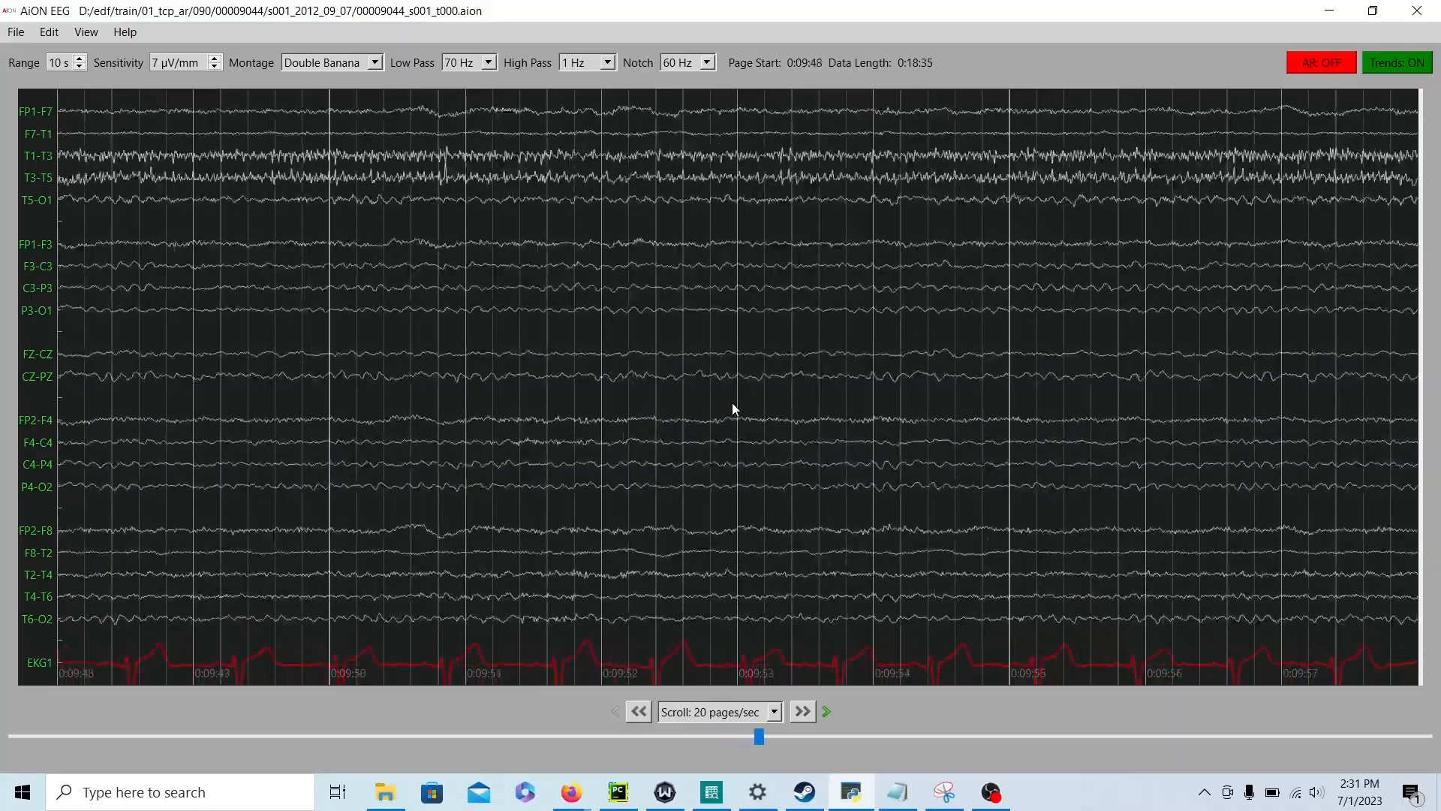
pyautogui.click(800, 710)
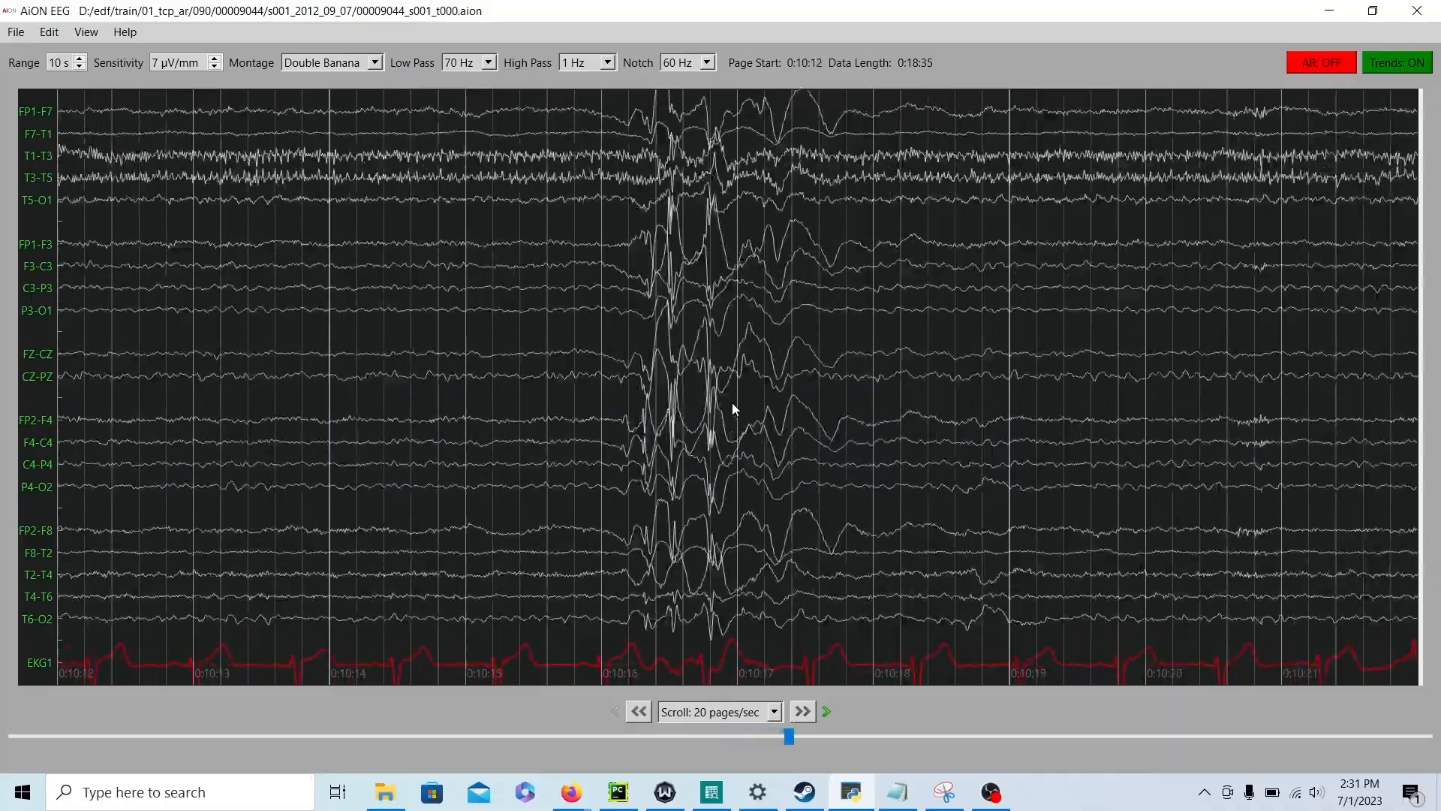
pyautogui.click(800, 710)
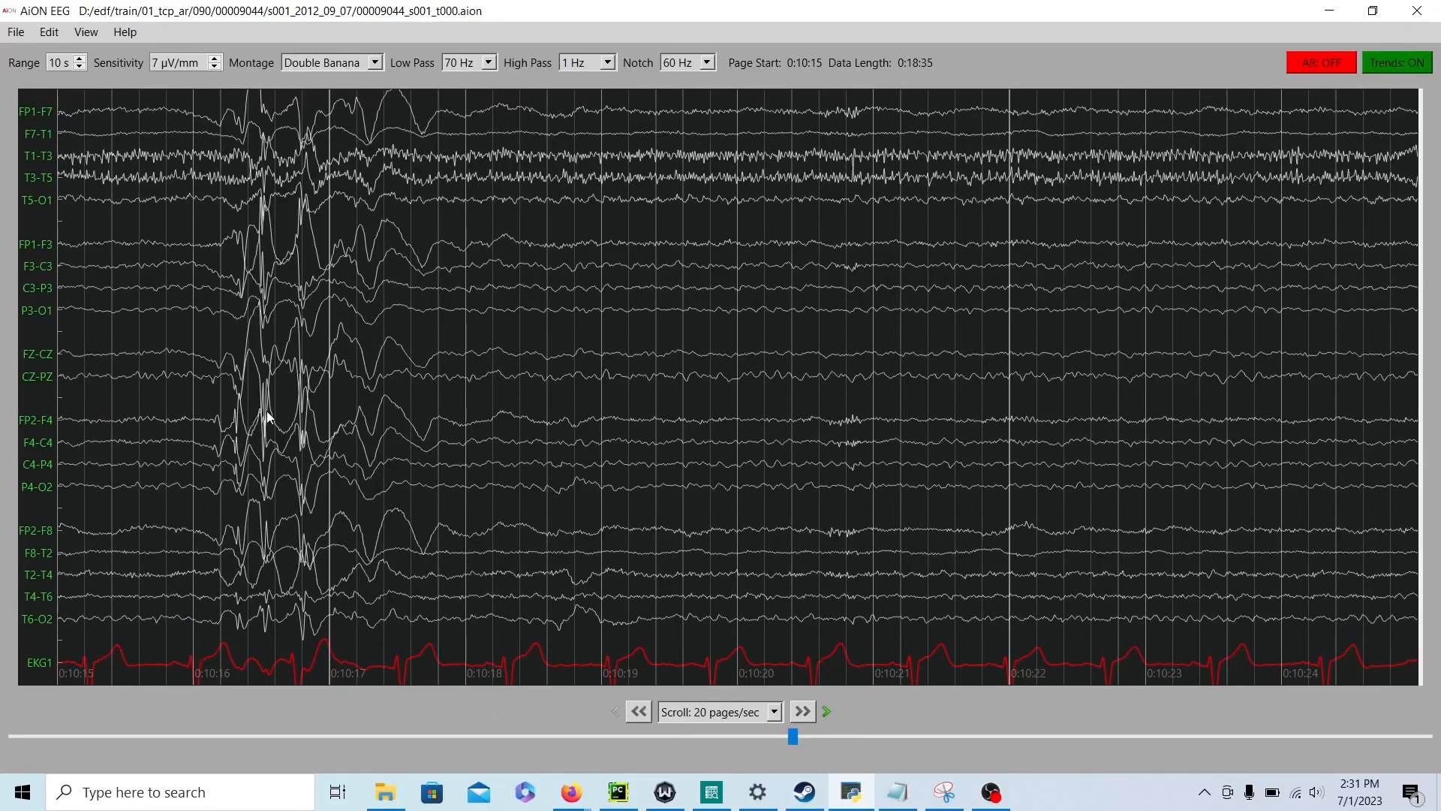
# Step: Continue forward past the burst near 0:11:39 to the continuous rhythmic discharges at 0:12:08
pyautogui.click(800, 710)
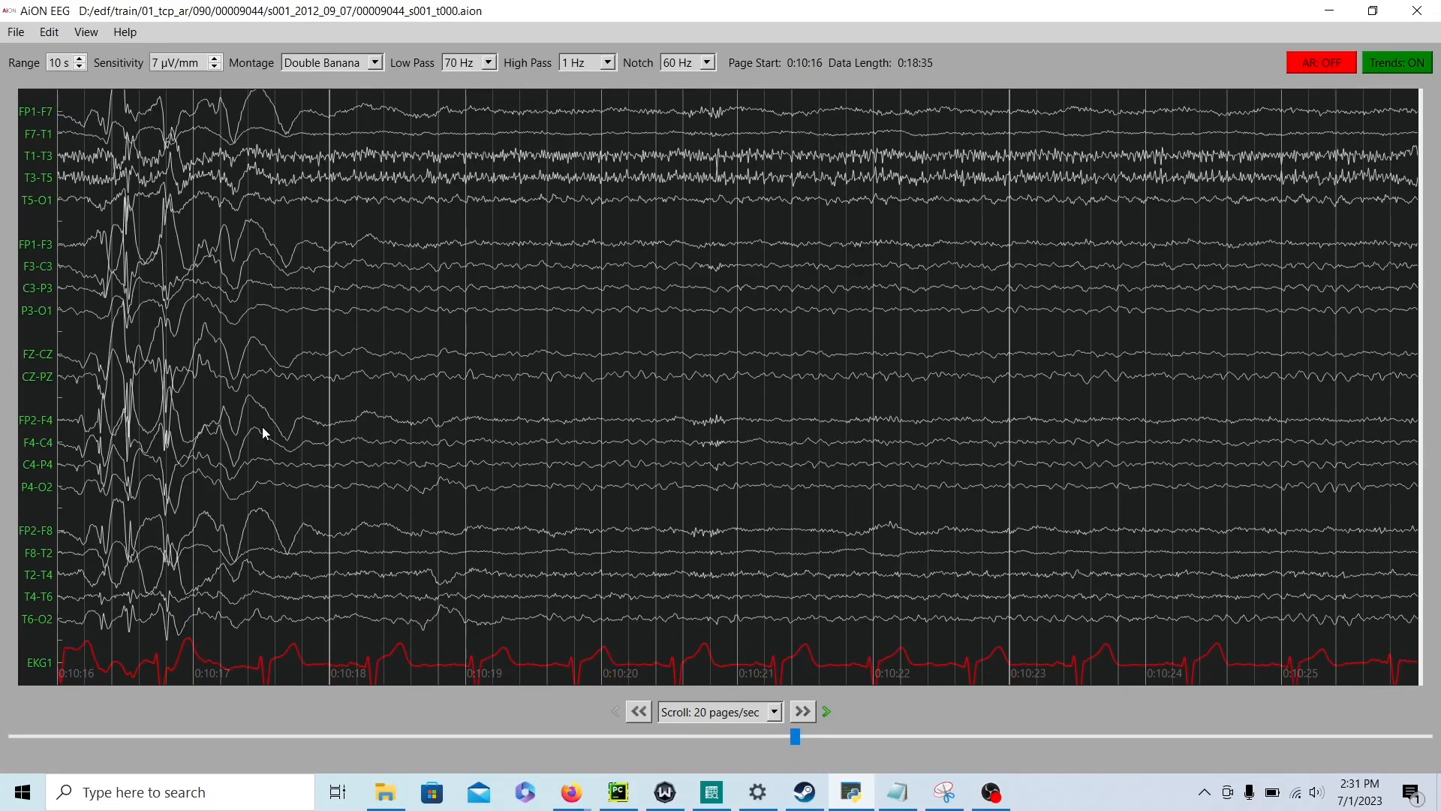
pyautogui.click(800, 711)
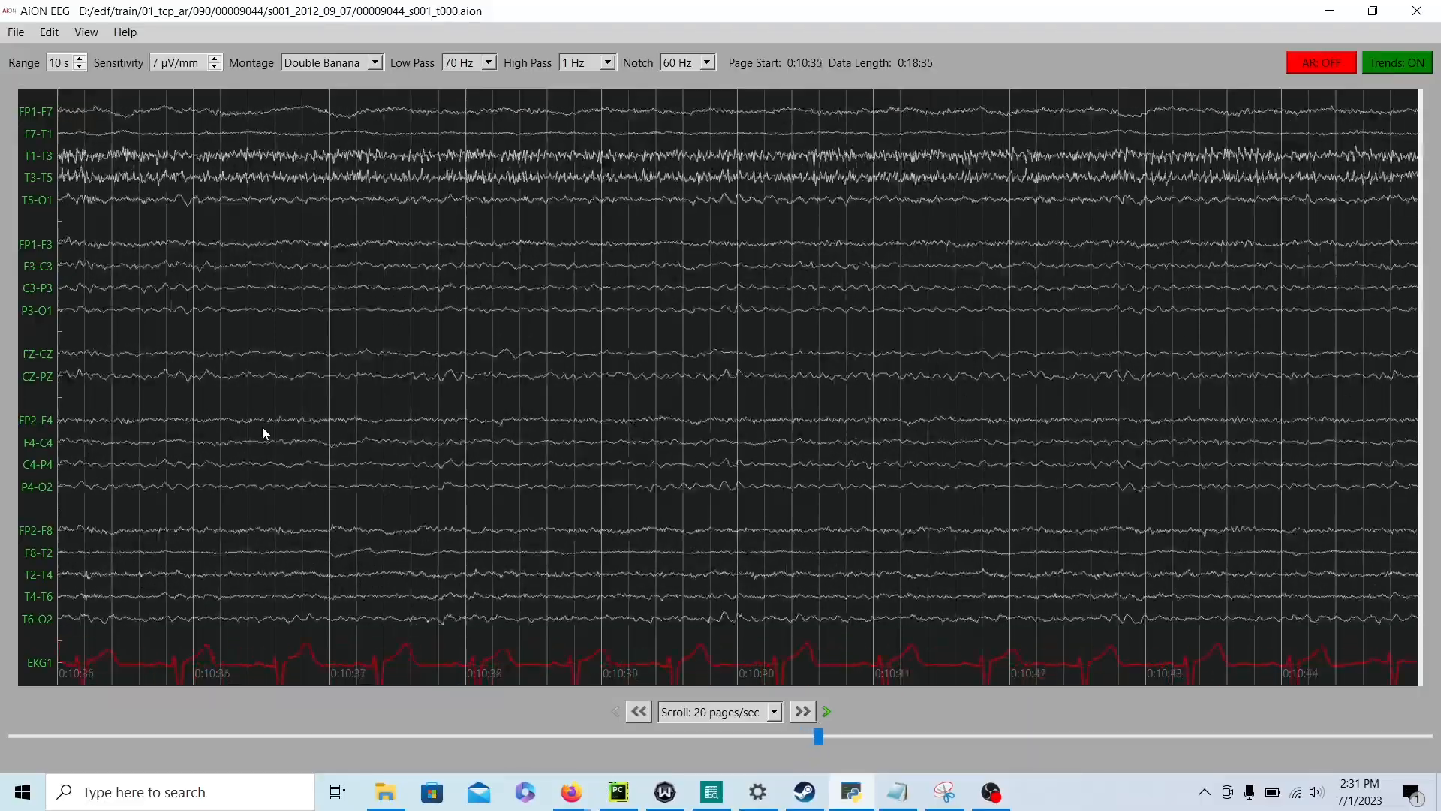
pyautogui.click(800, 710)
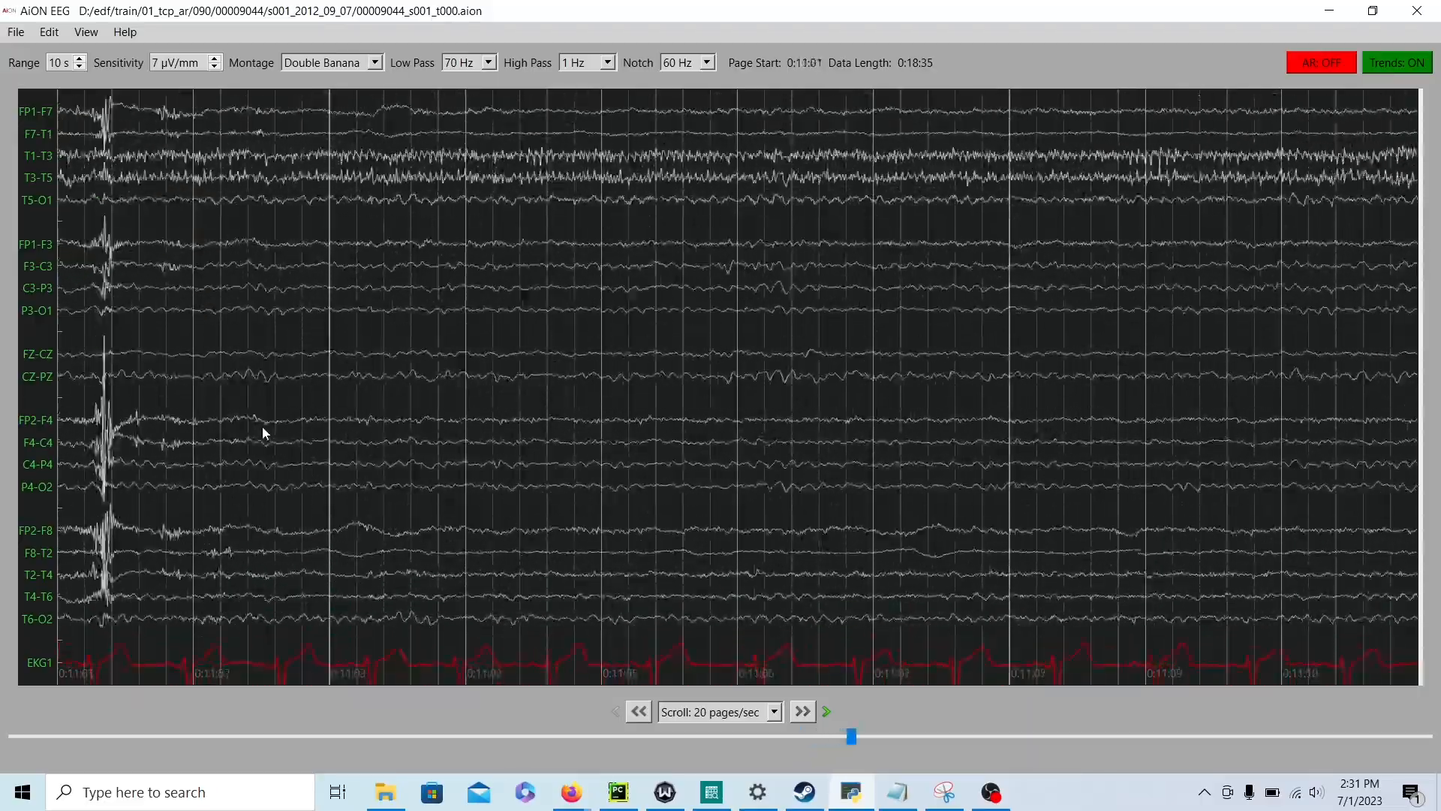
pyautogui.click(800, 710)
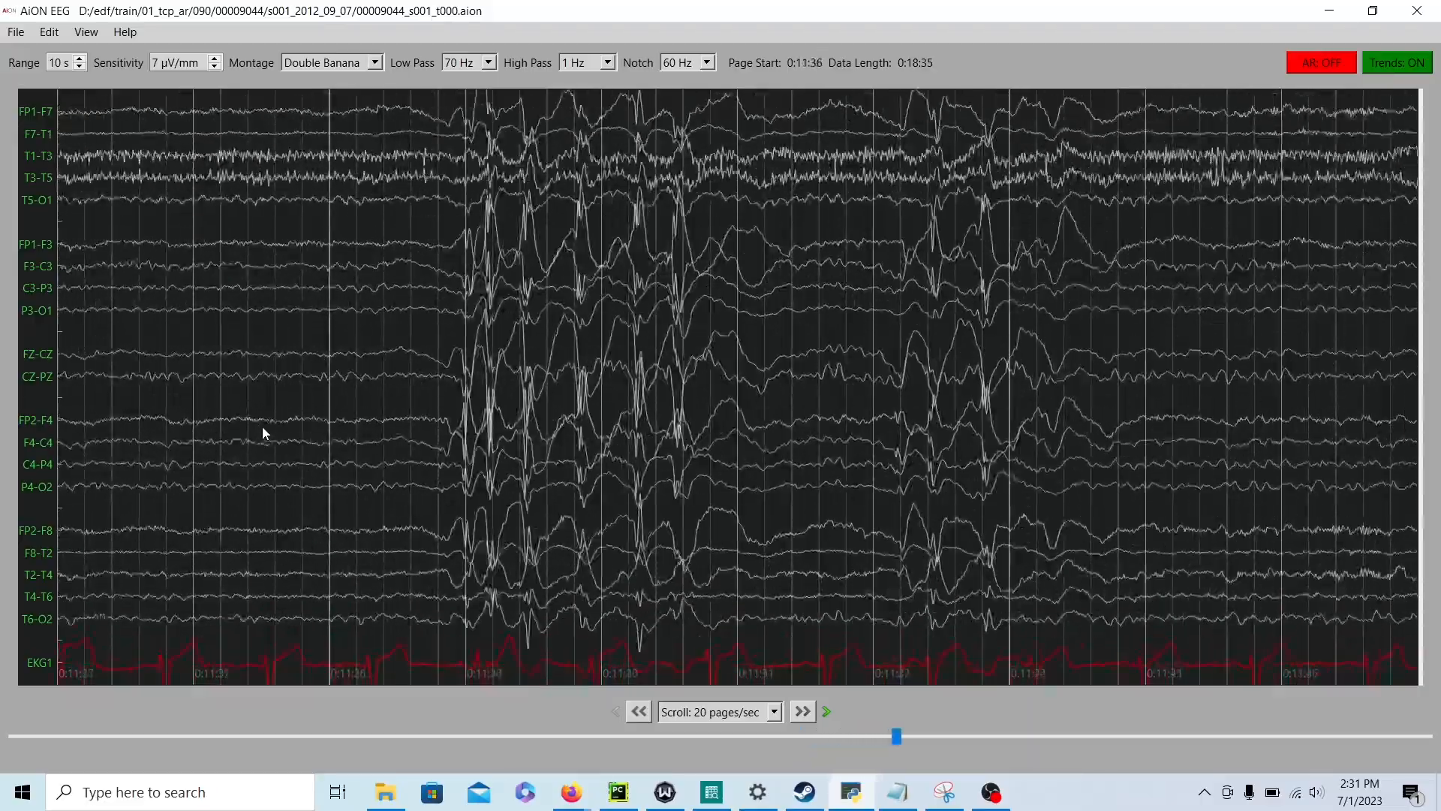
pyautogui.click(800, 710)
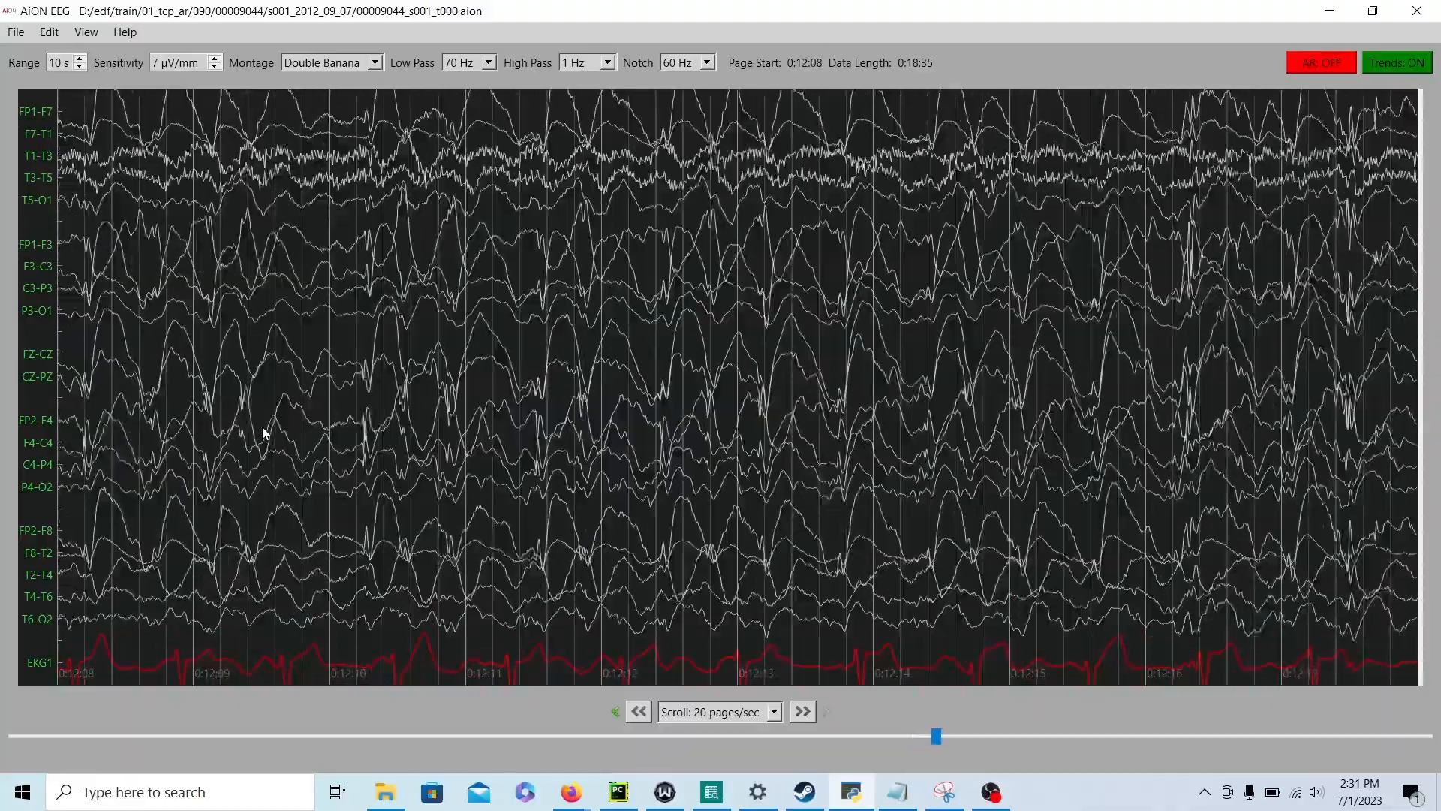
# Step: Step back to revisit the repeated bursts around 0:11:38
pyautogui.click(638, 710)
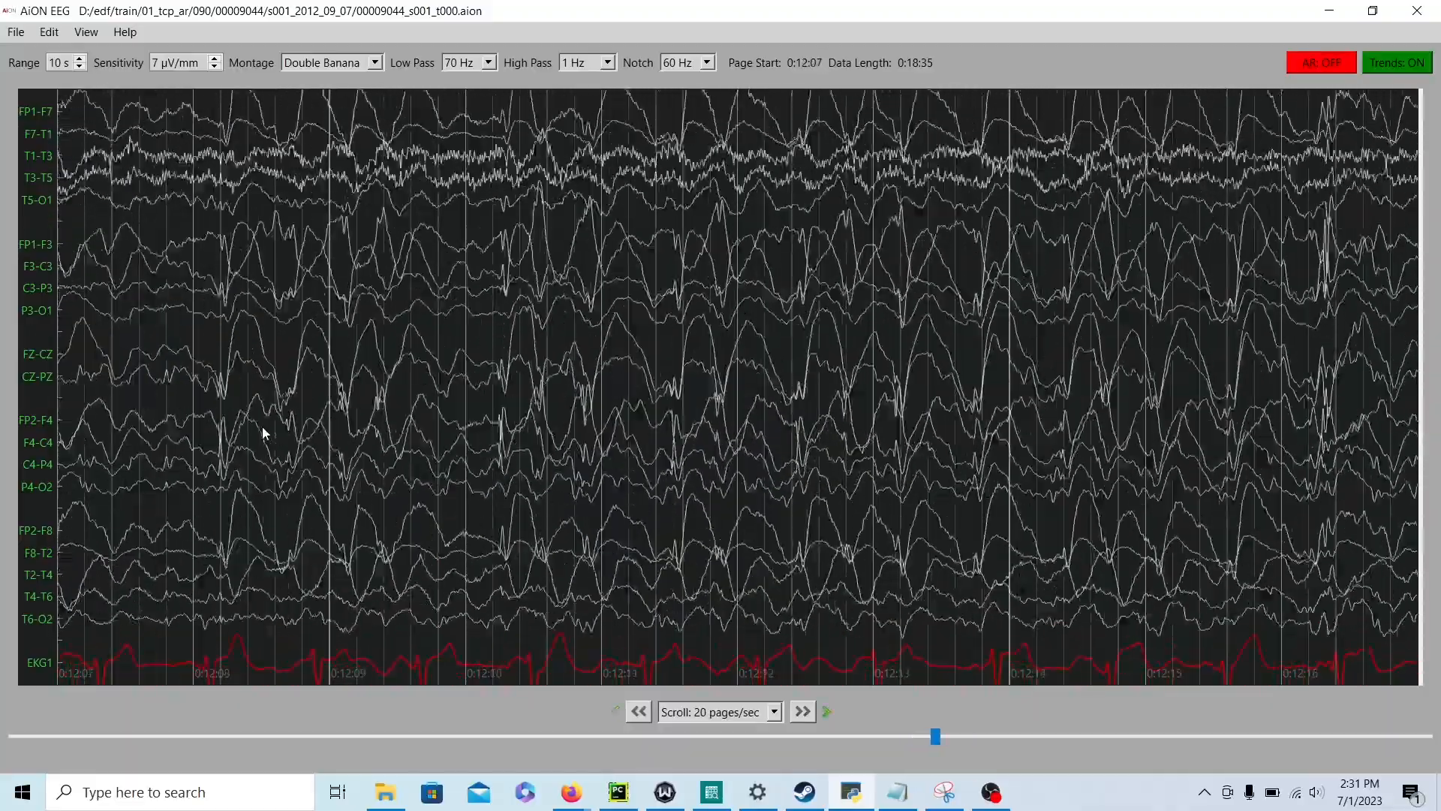
pyautogui.click(636, 710)
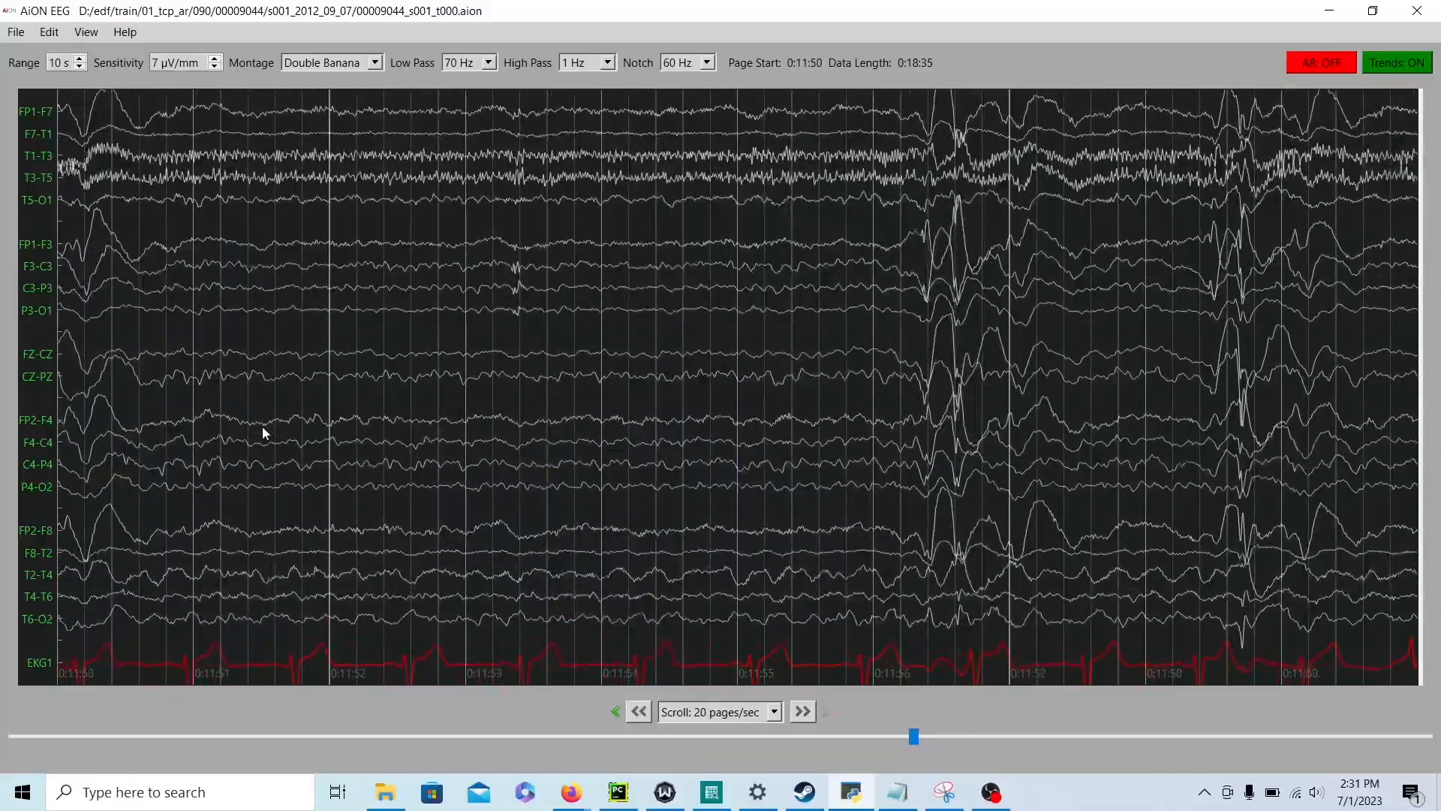
pyautogui.click(638, 710)
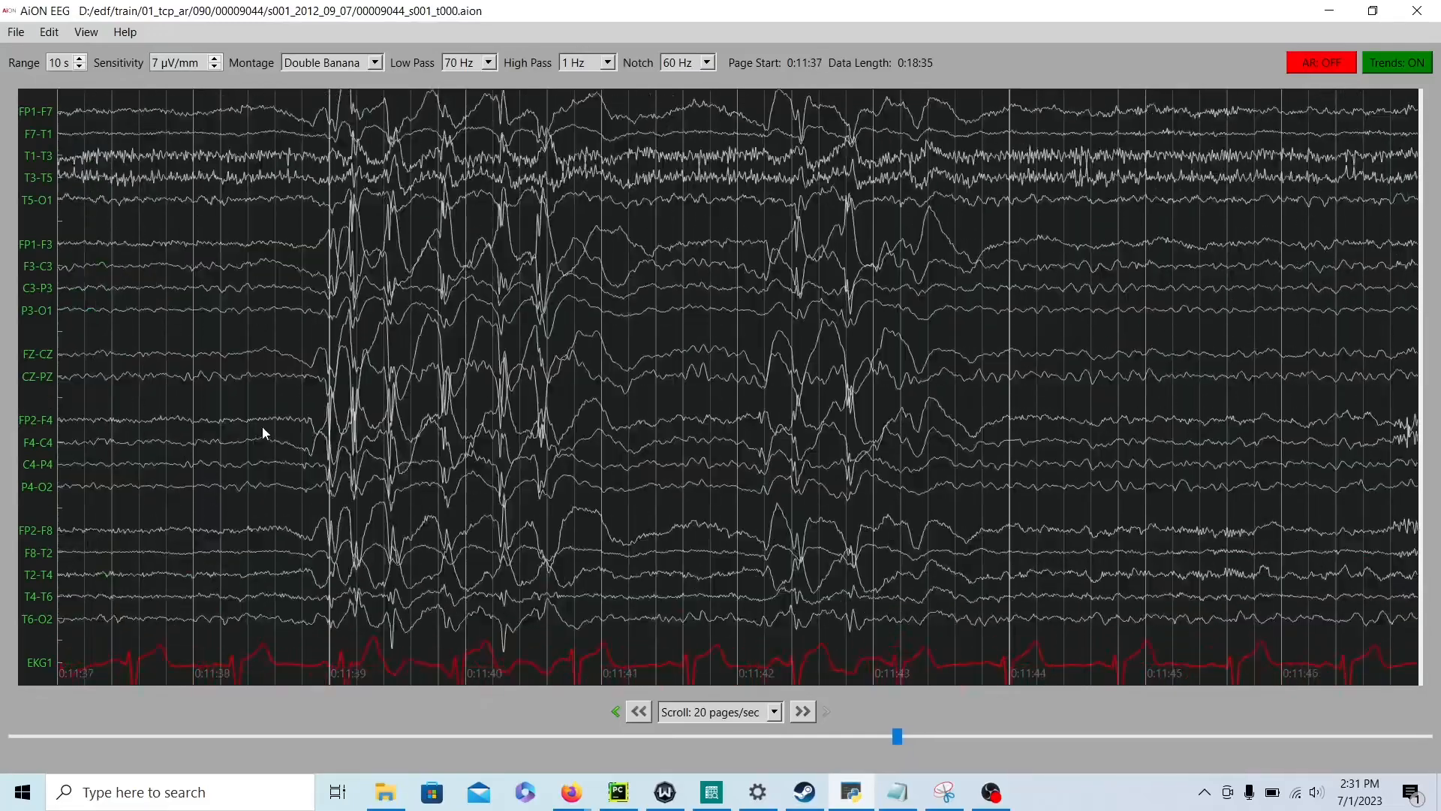
# Step: Page forward again through the continuous rhythmic discharges to the page at 0:12:18
pyautogui.click(800, 710)
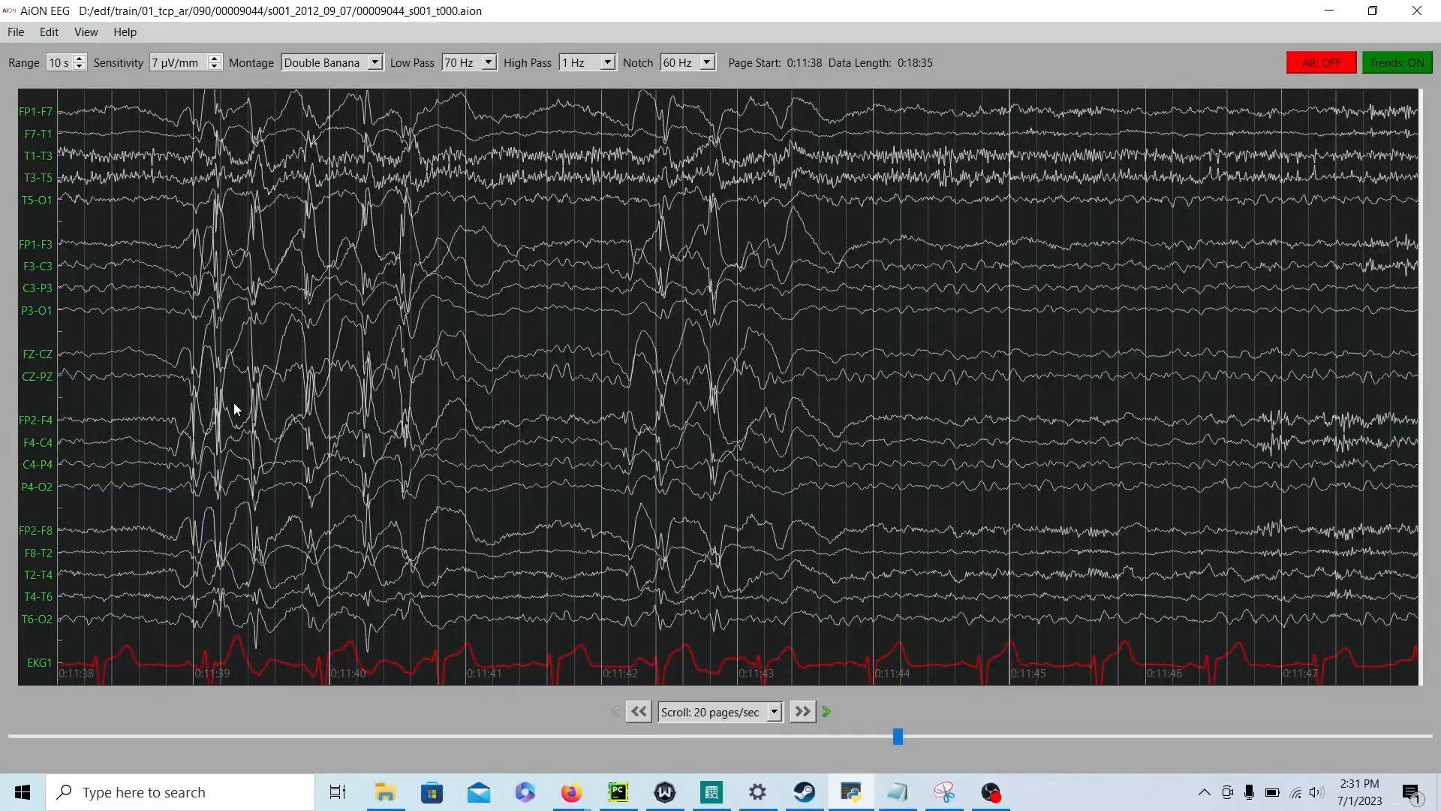
pyautogui.click(800, 710)
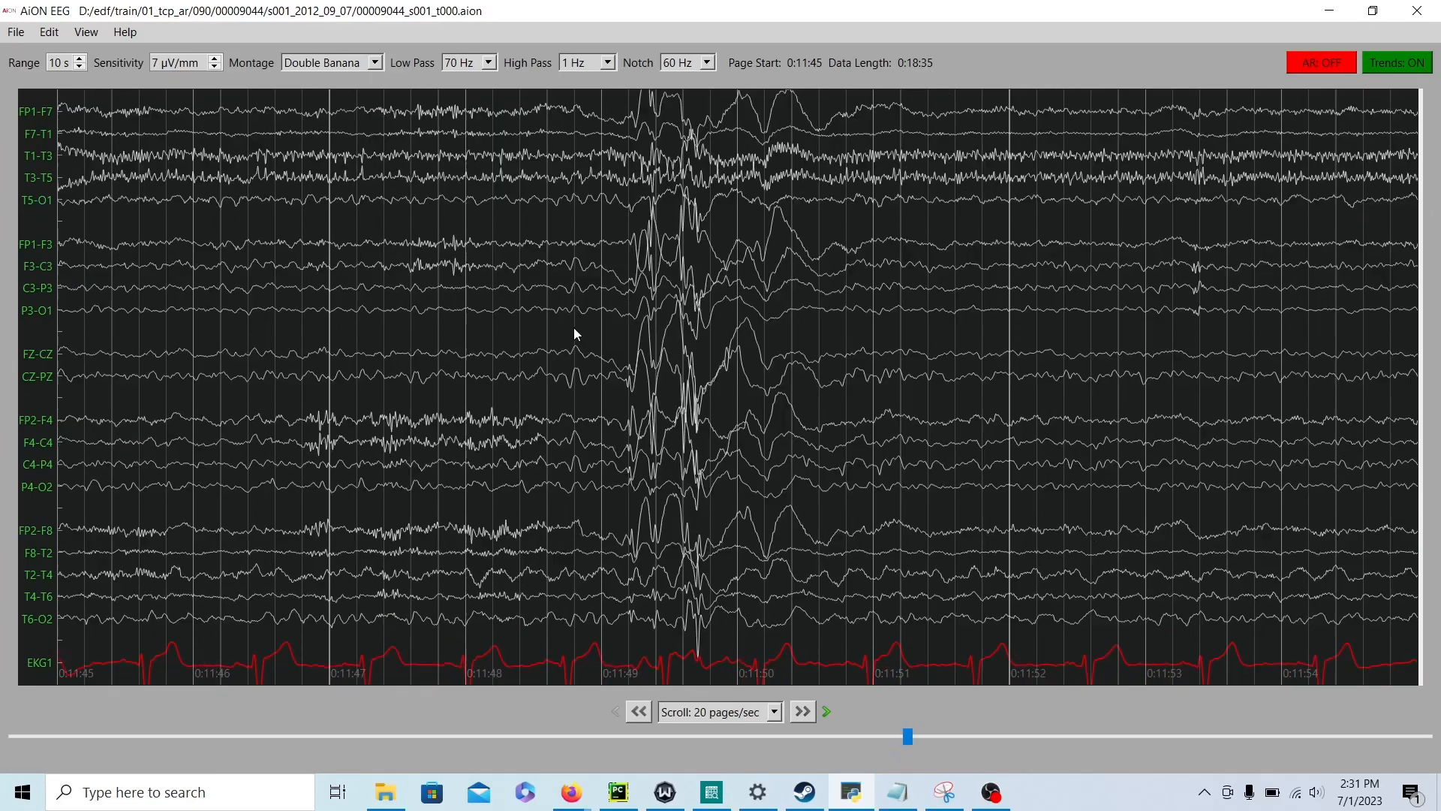
pyautogui.click(800, 710)
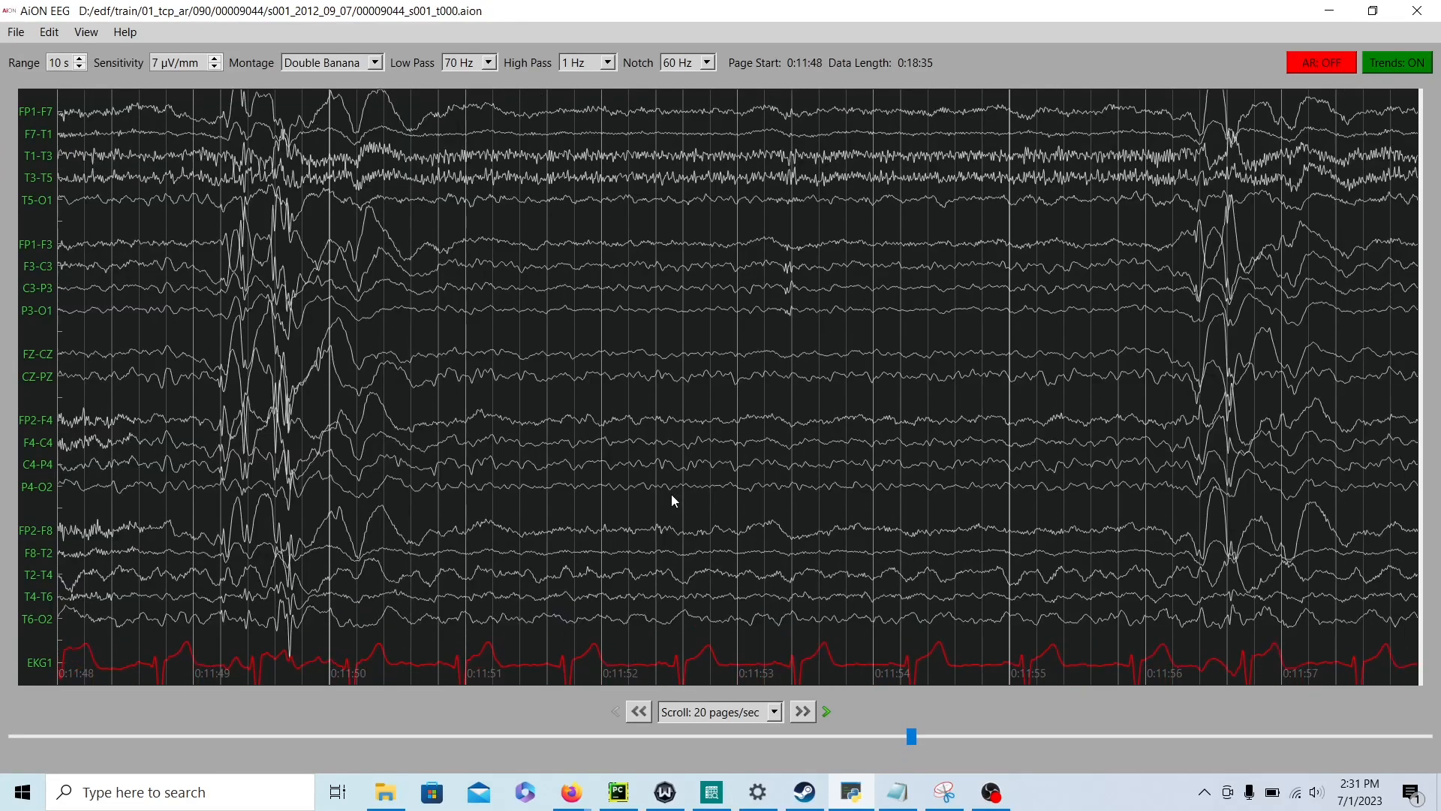
pyautogui.click(800, 710)
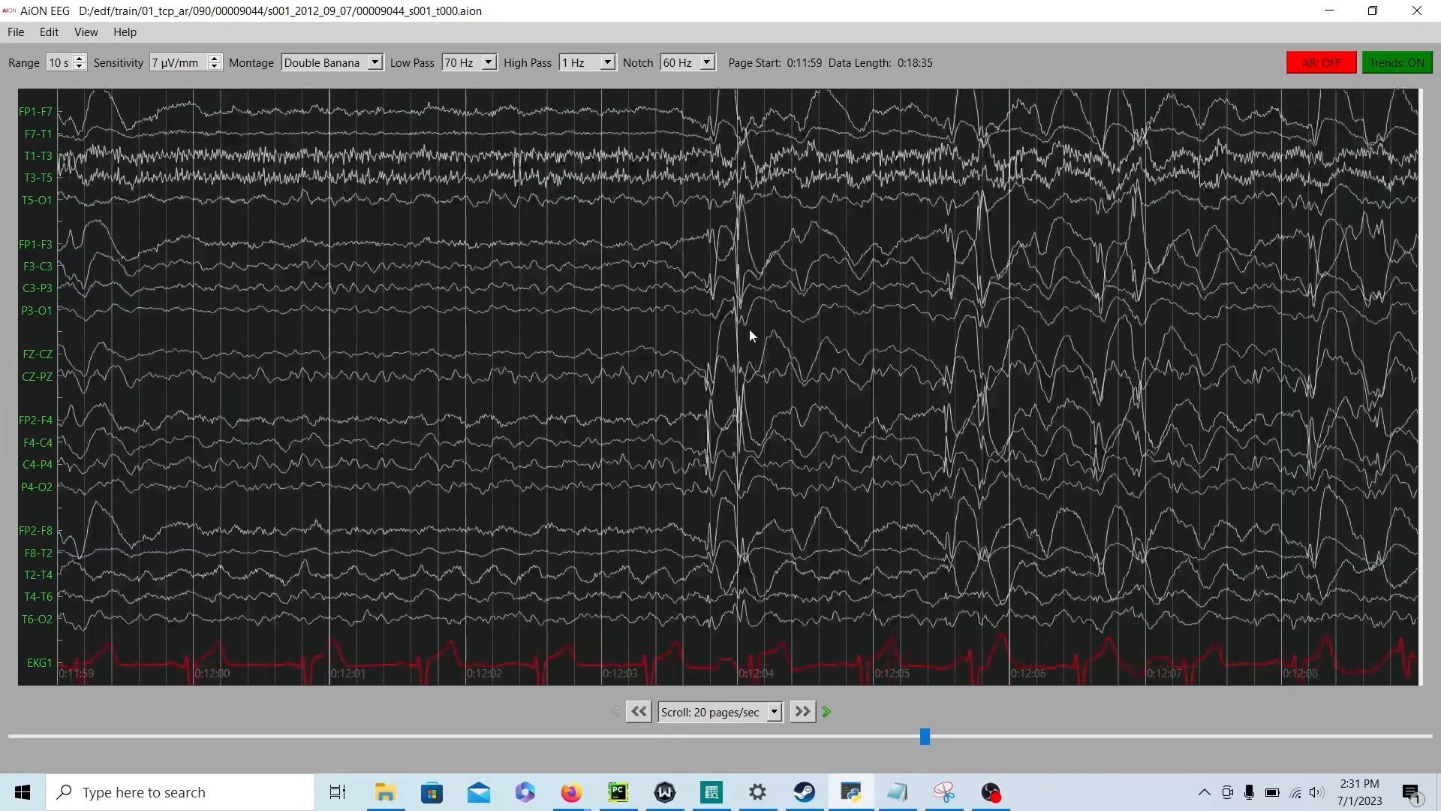
pyautogui.click(800, 711)
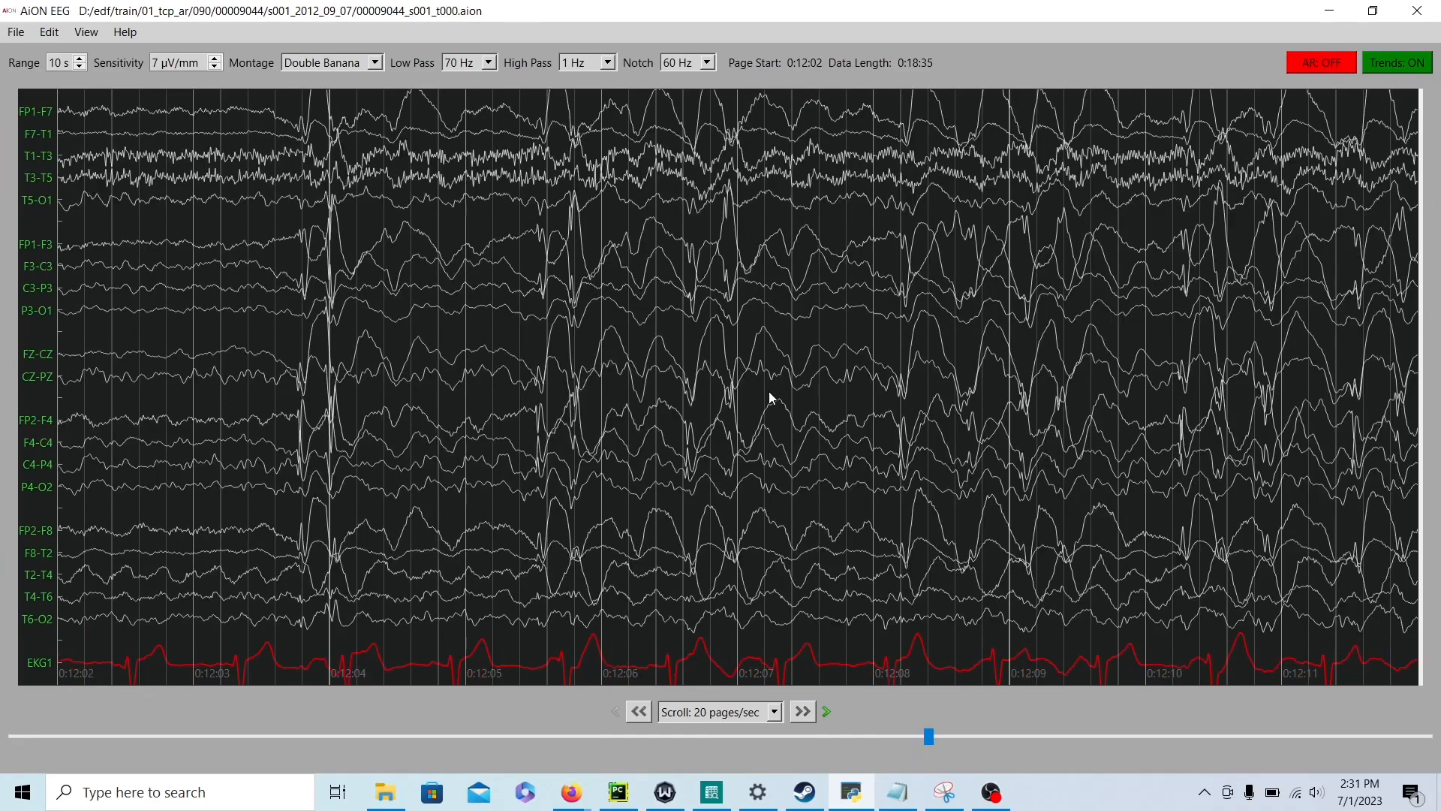
pyautogui.click(800, 709)
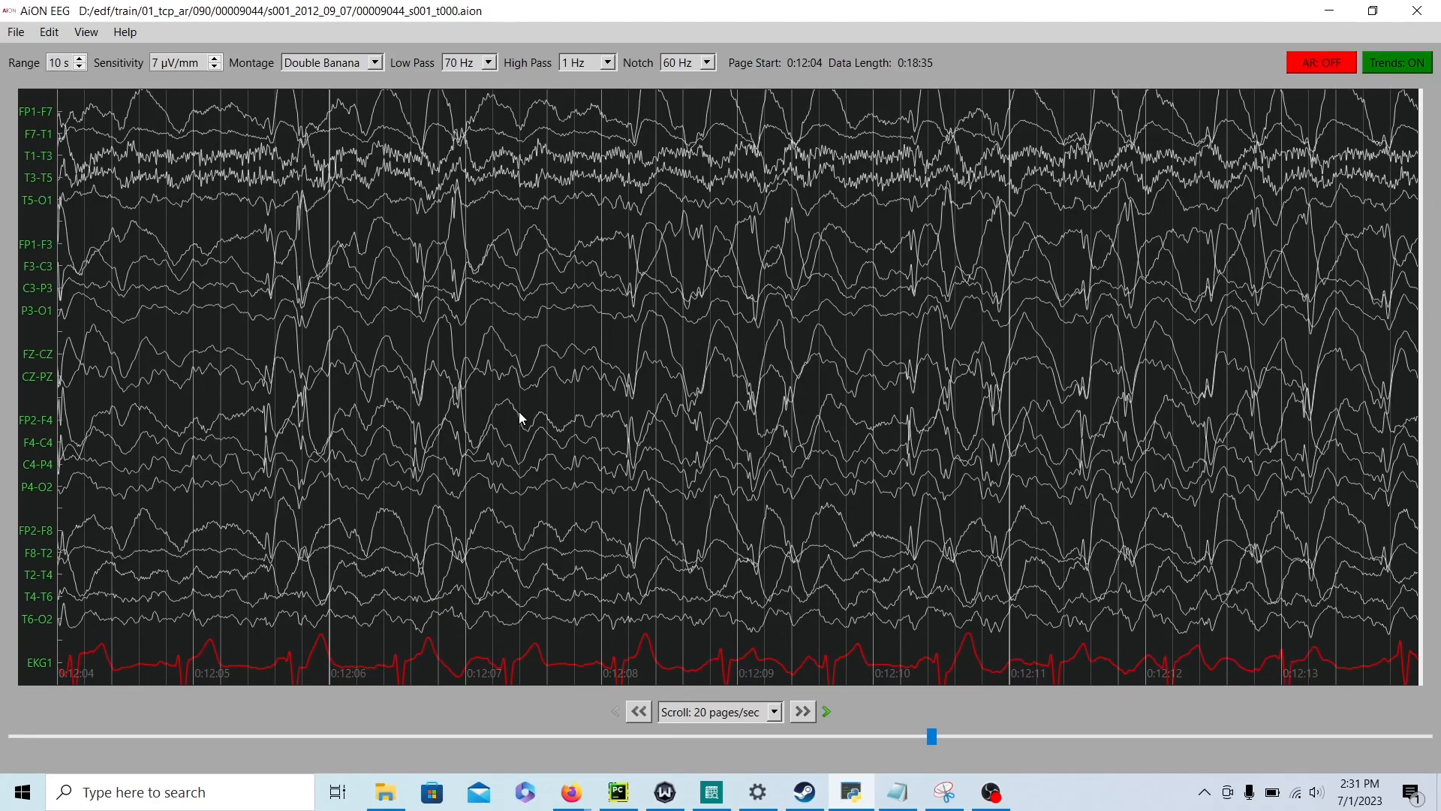
pyautogui.click(636, 710)
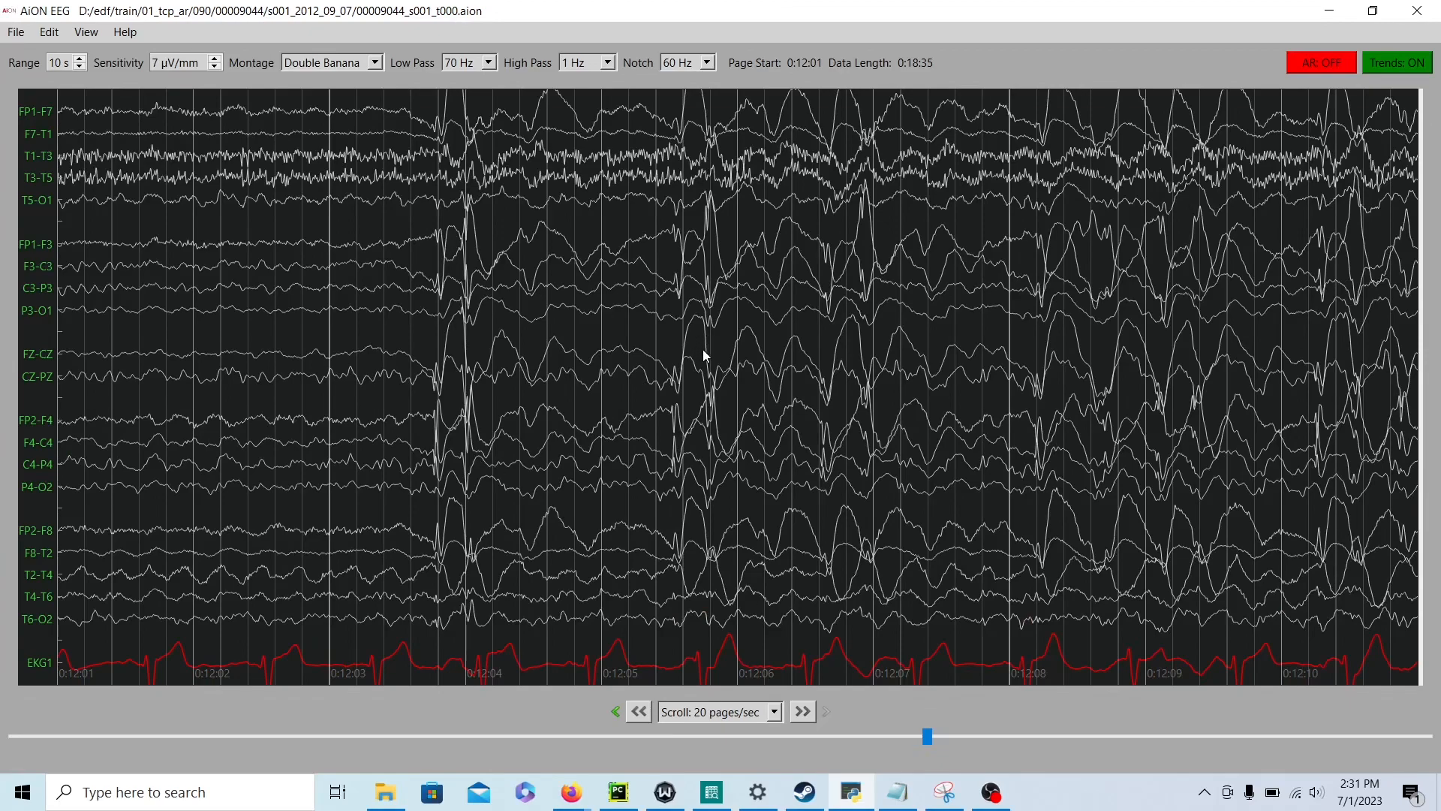
pyautogui.click(800, 710)
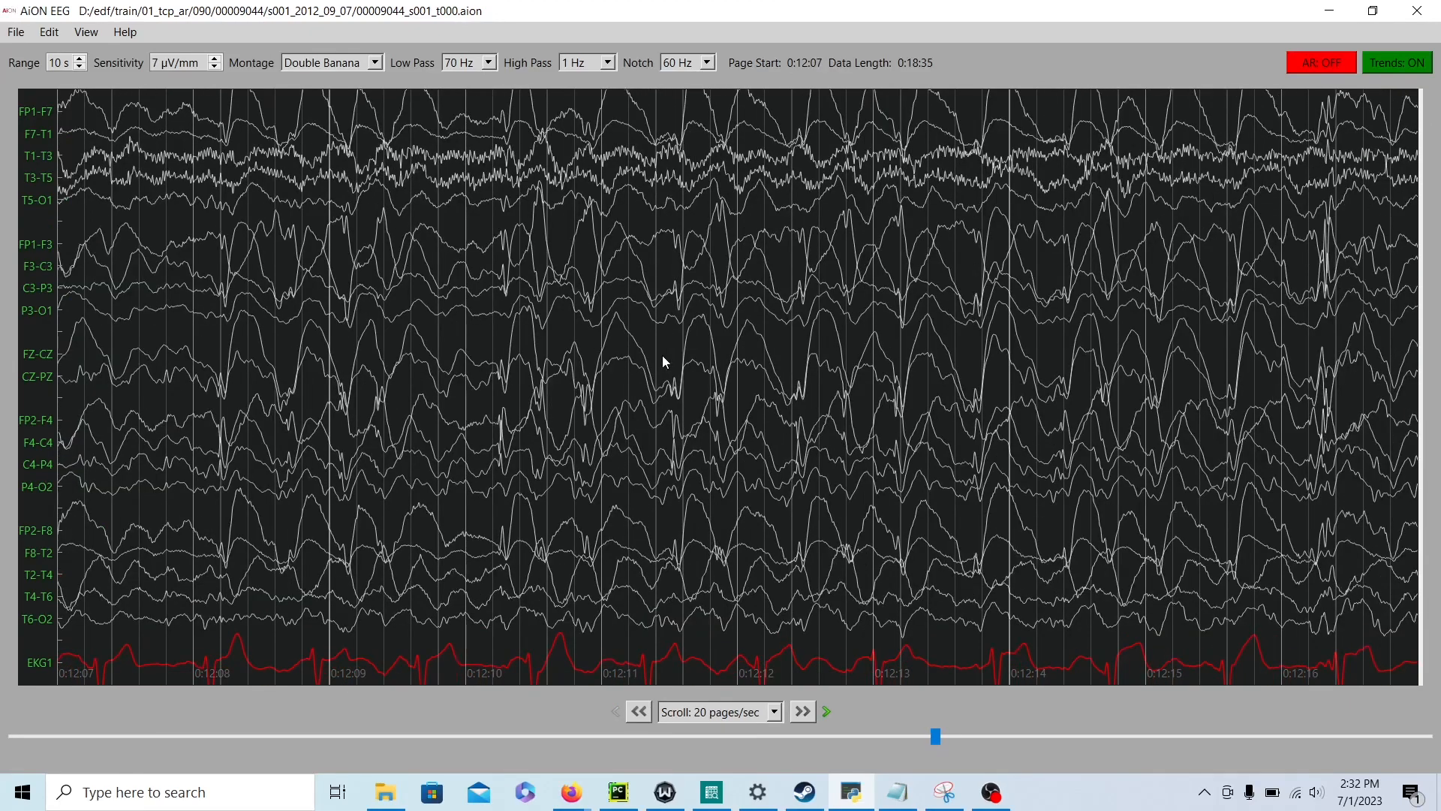
pyautogui.click(800, 711)
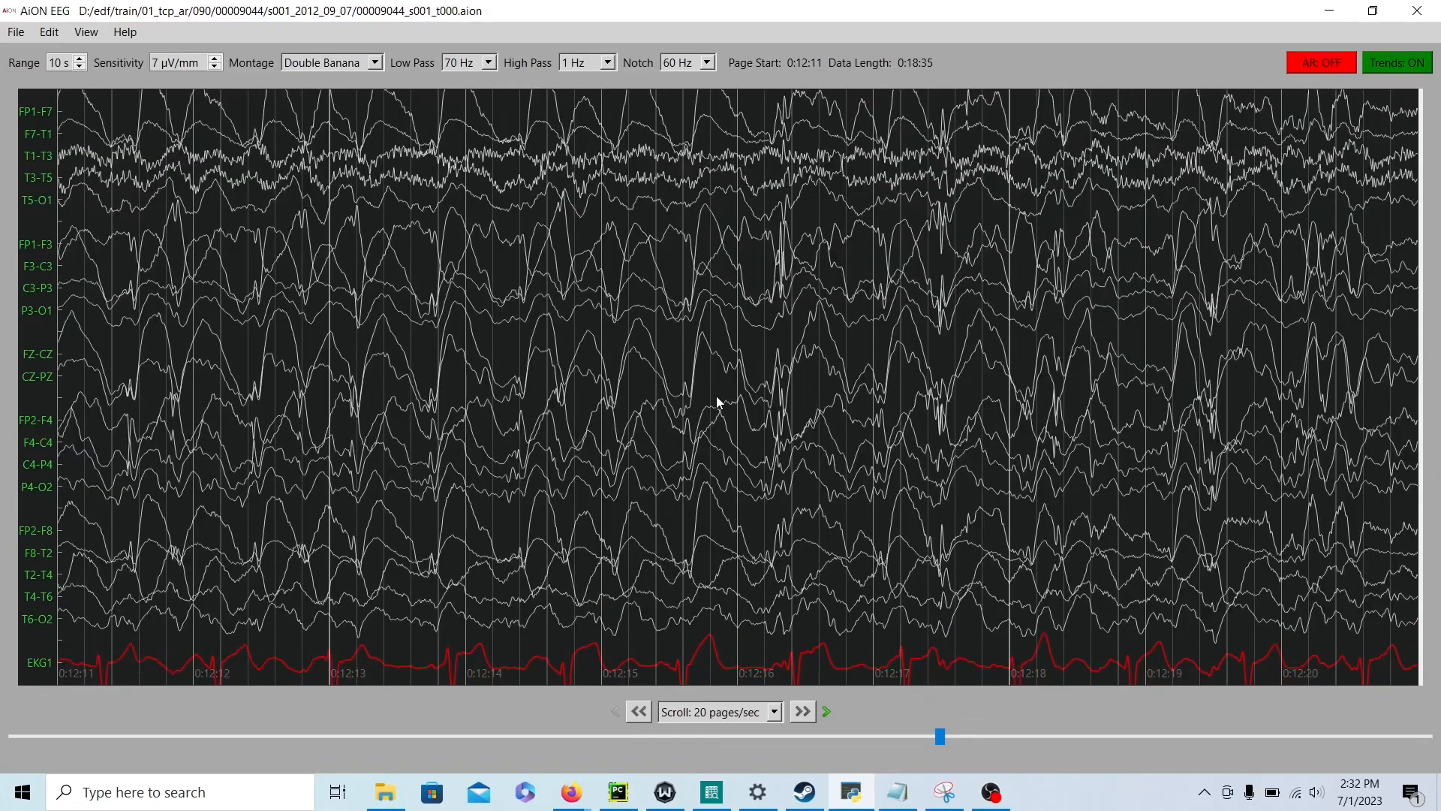
pyautogui.click(800, 712)
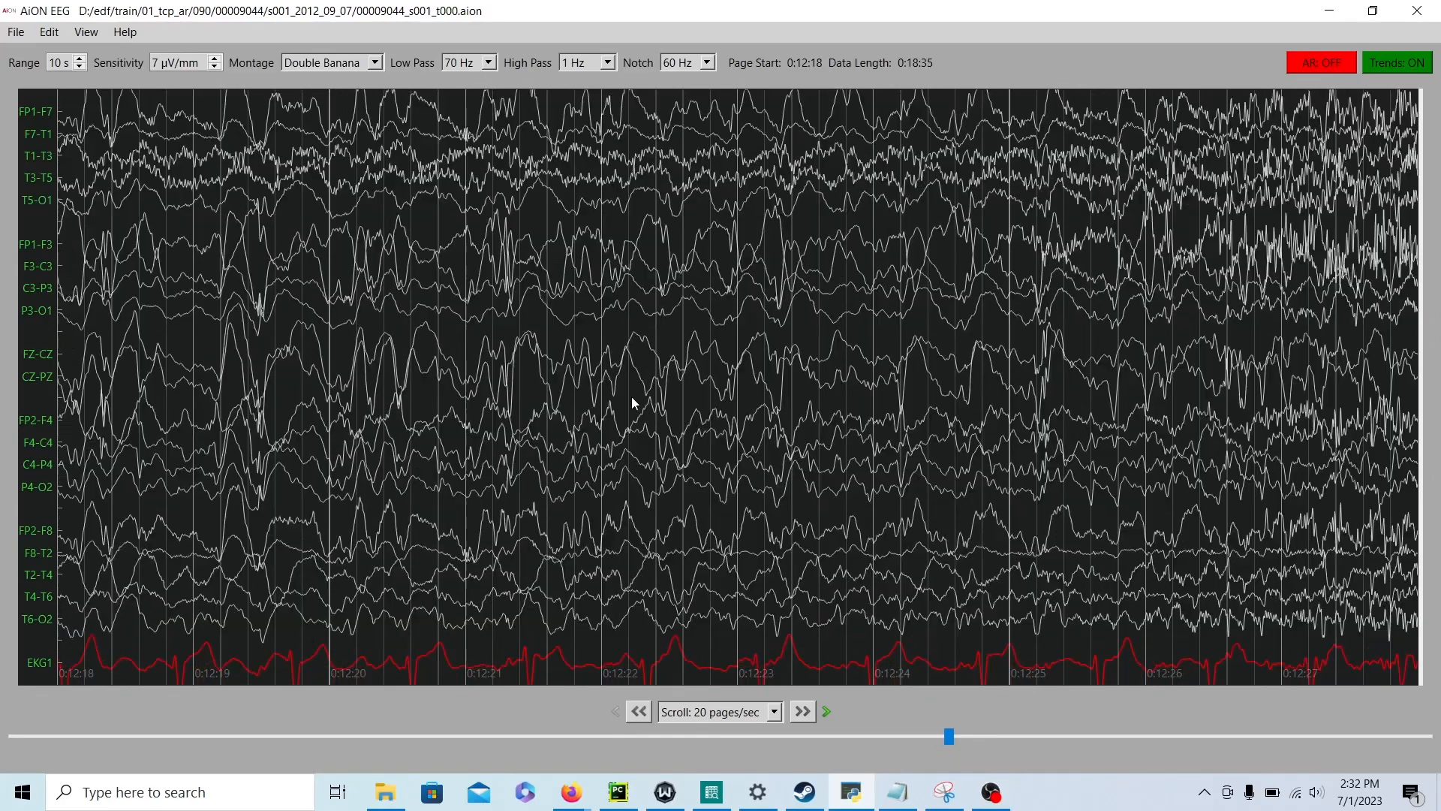
# Step: Advance to the dense high-frequency discharge at 0:12:26
pyautogui.click(800, 710)
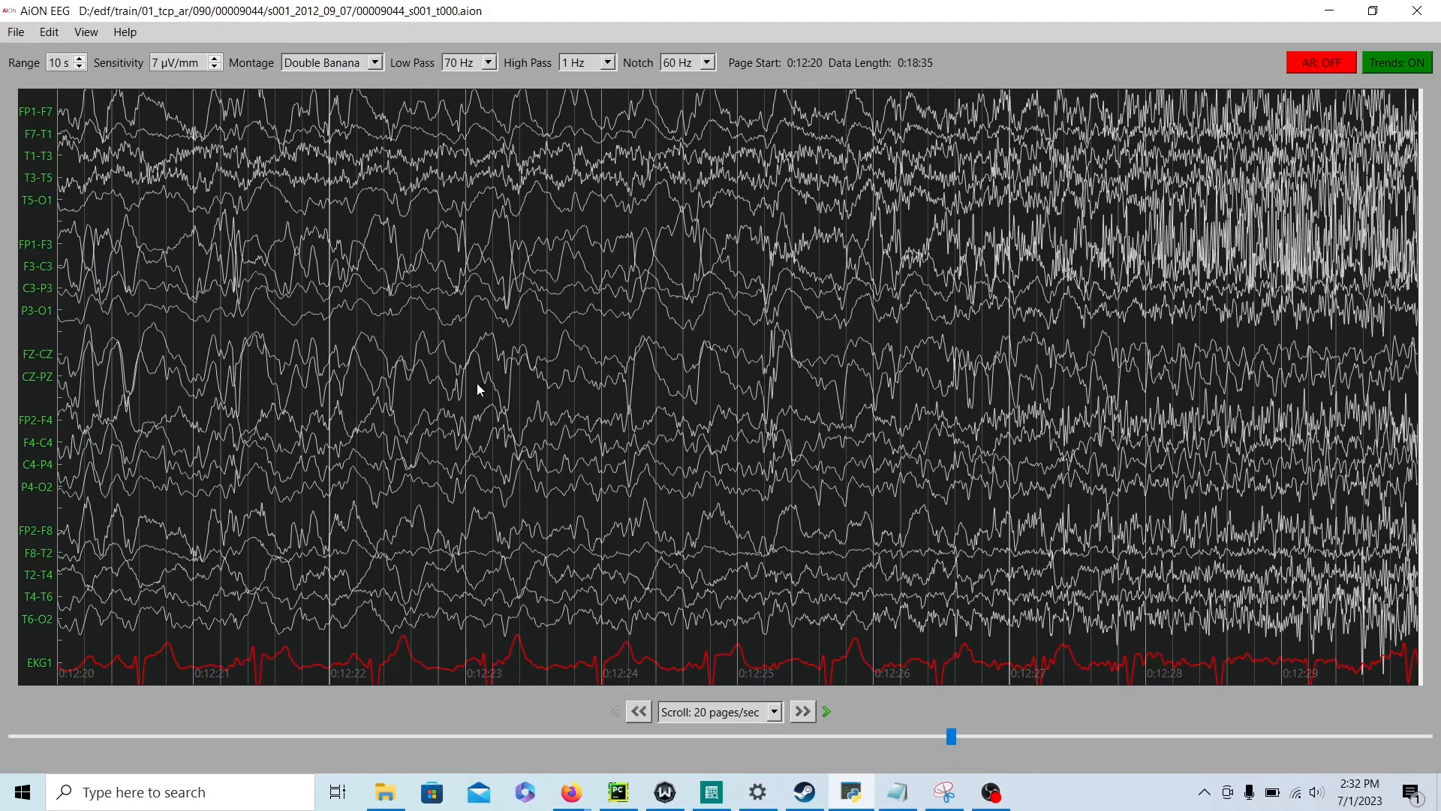
pyautogui.click(800, 710)
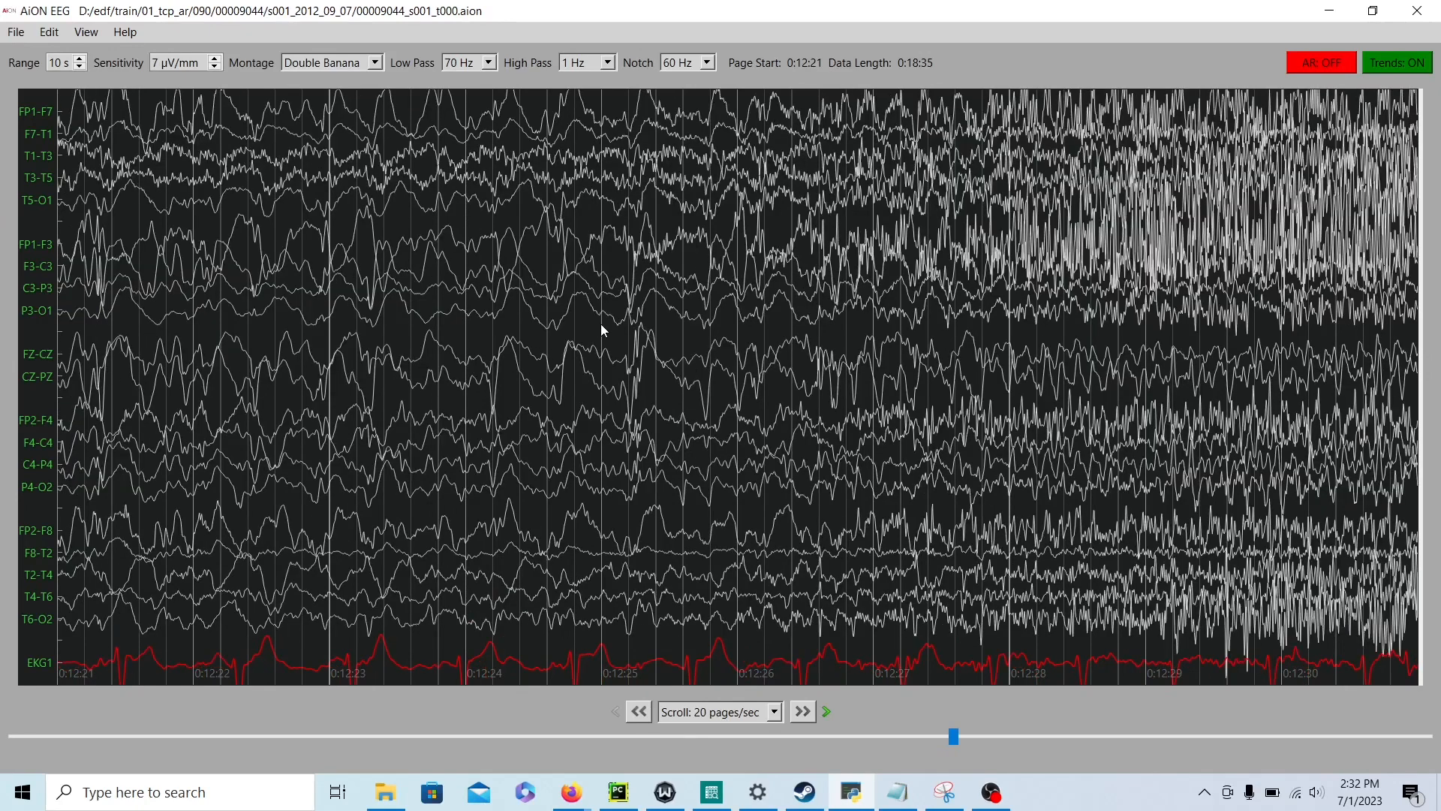
pyautogui.click(801, 710)
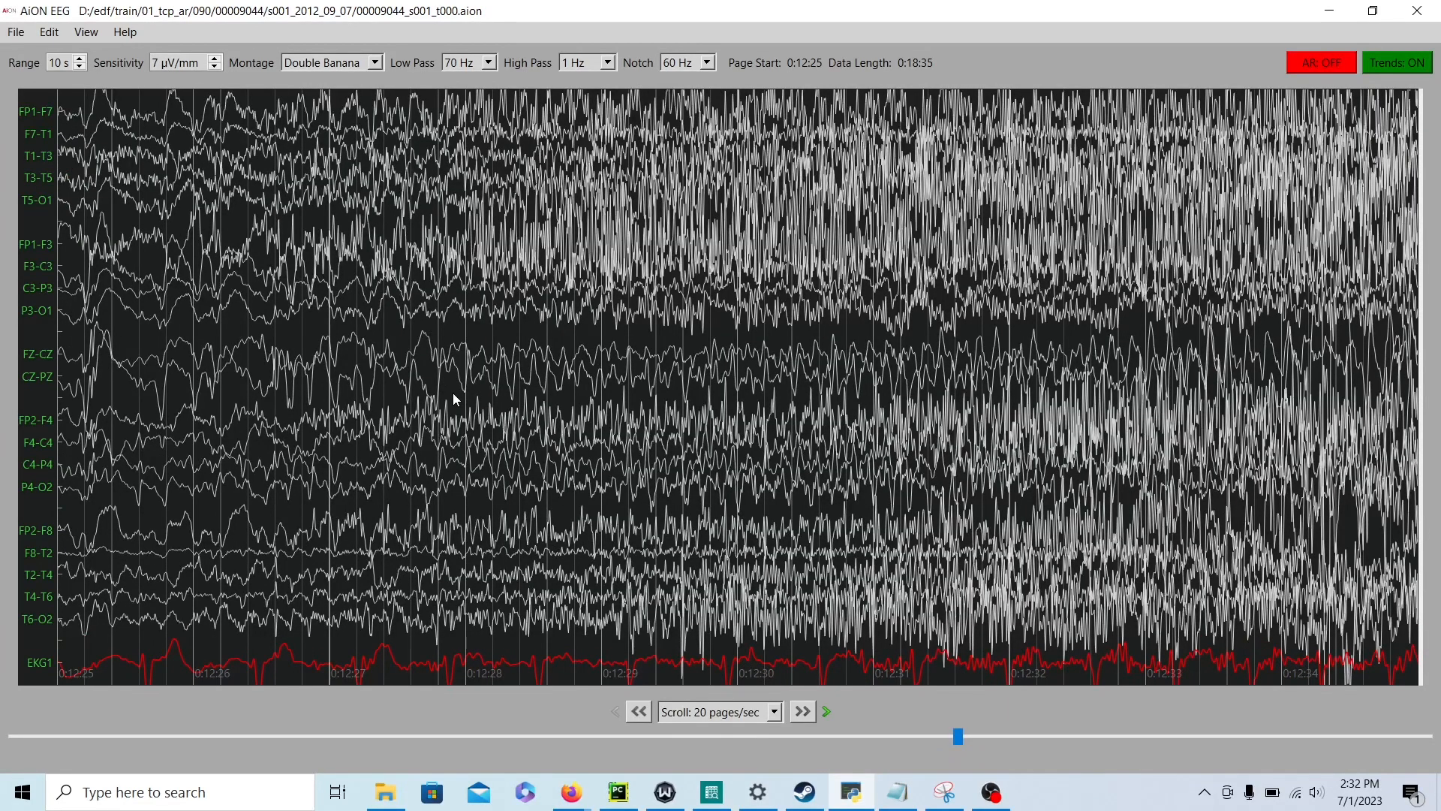
pyautogui.moveTo(670, 378)
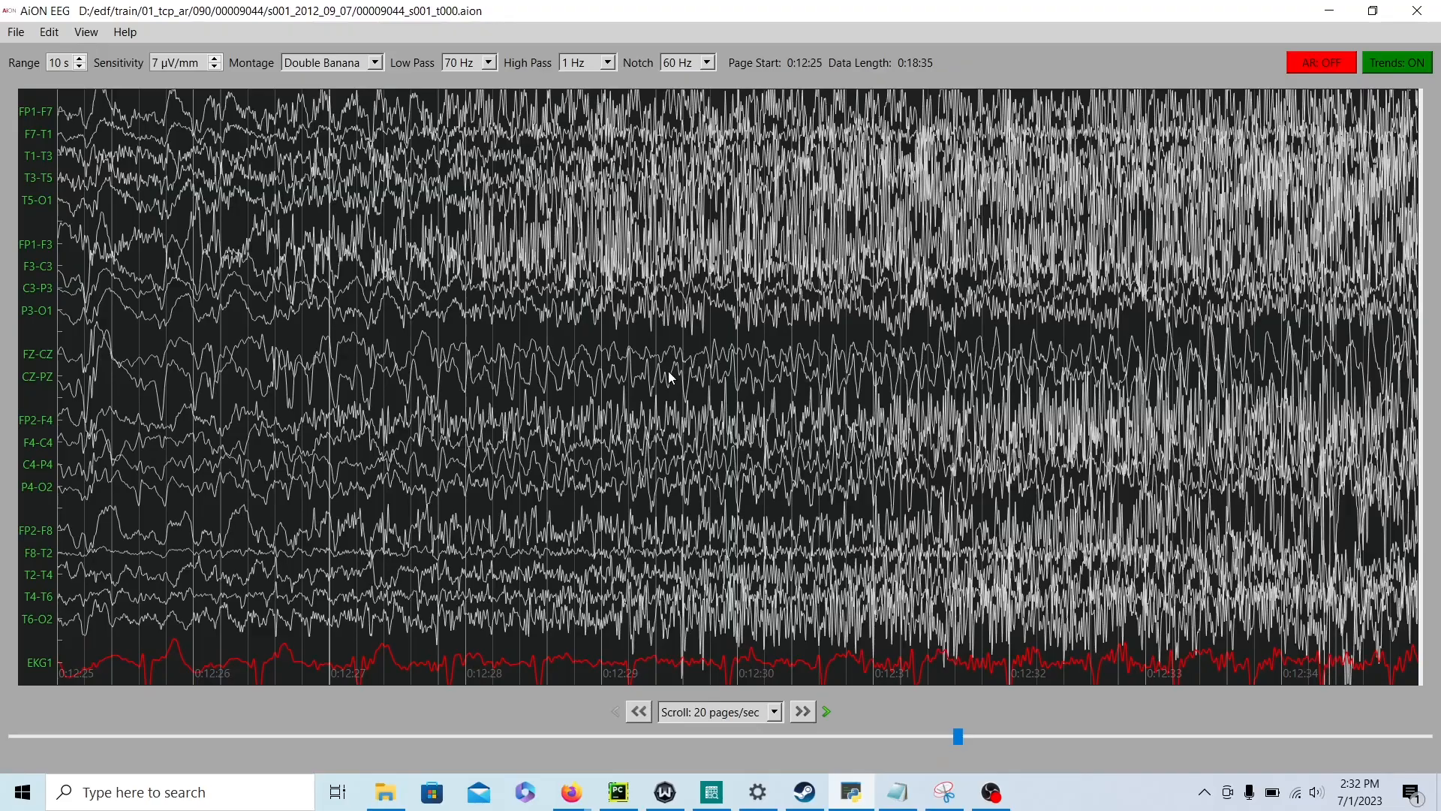
pyautogui.click(800, 710)
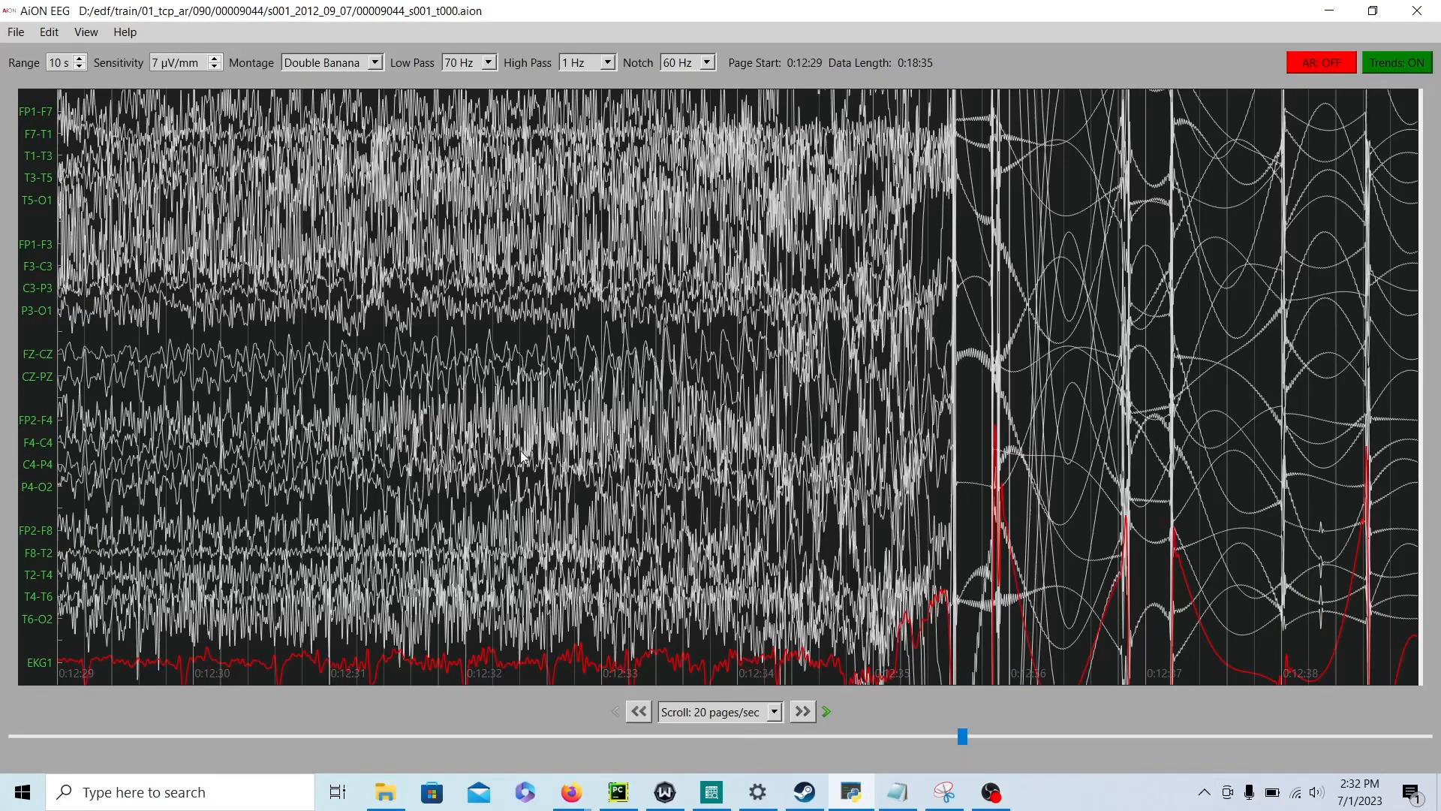
# Step: Step back and forth across the 0:12:09–0:12:19 build-up pages, ending at 0:12:09
pyautogui.click(638, 710)
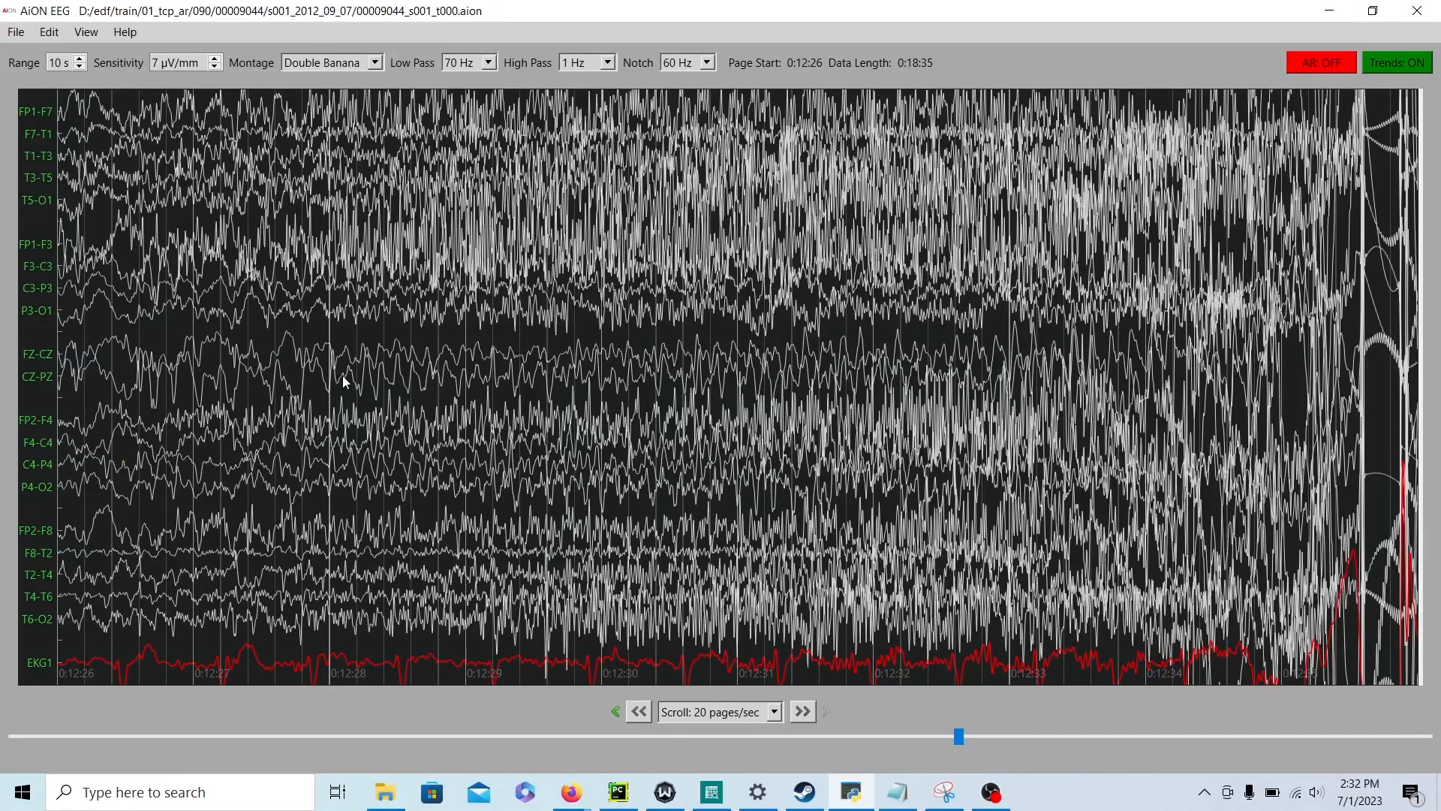
pyautogui.click(638, 710)
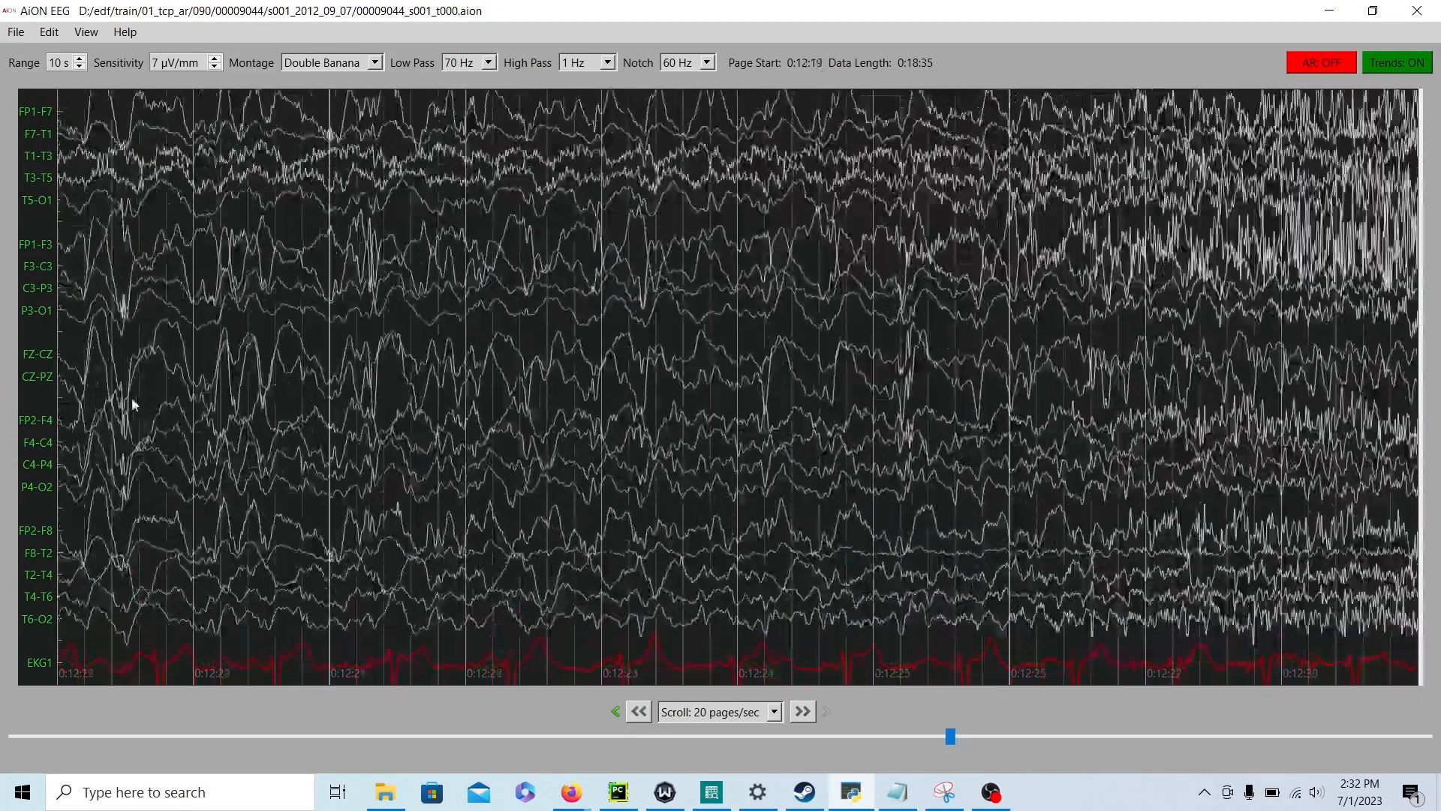
pyautogui.click(637, 711)
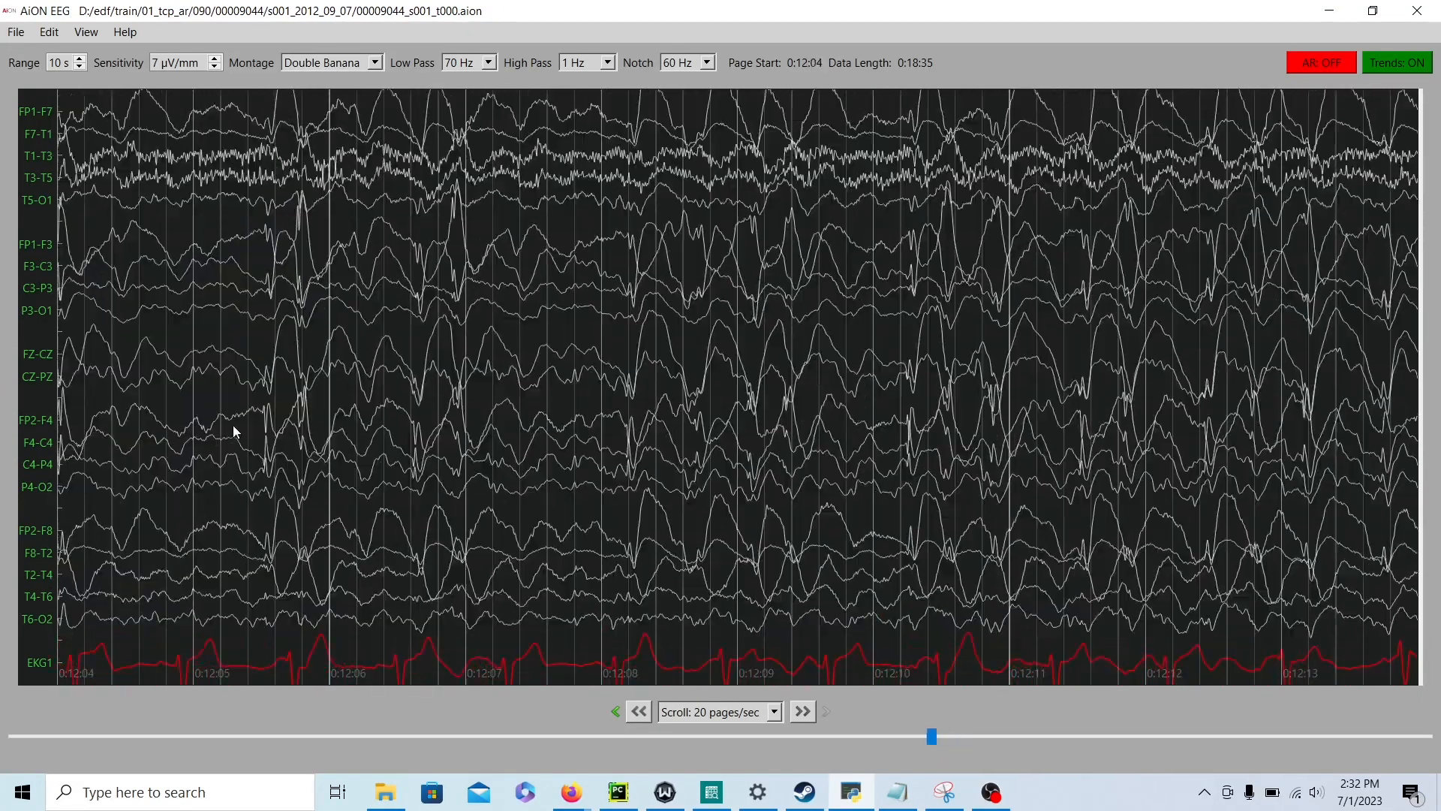
pyautogui.click(637, 711)
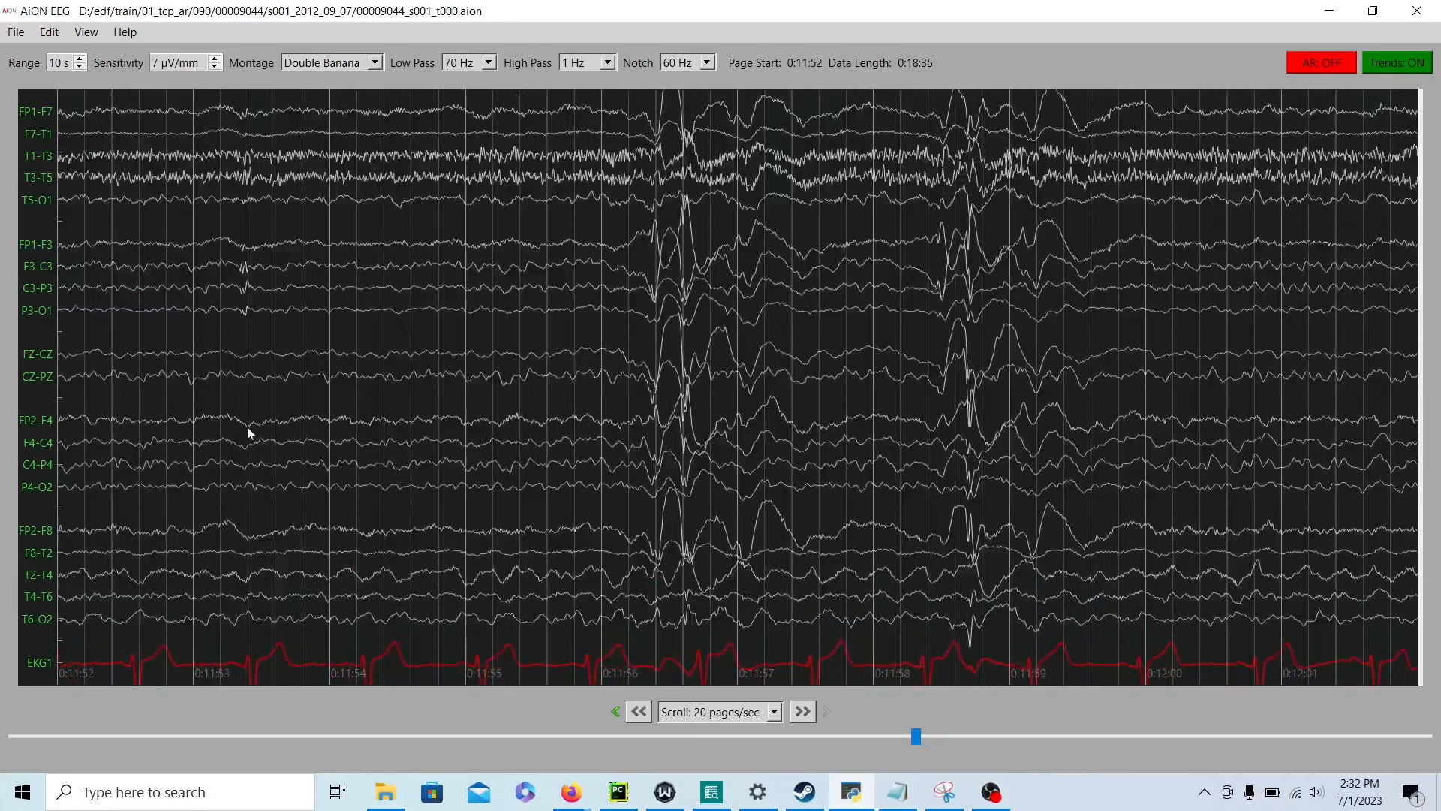
pyautogui.click(800, 710)
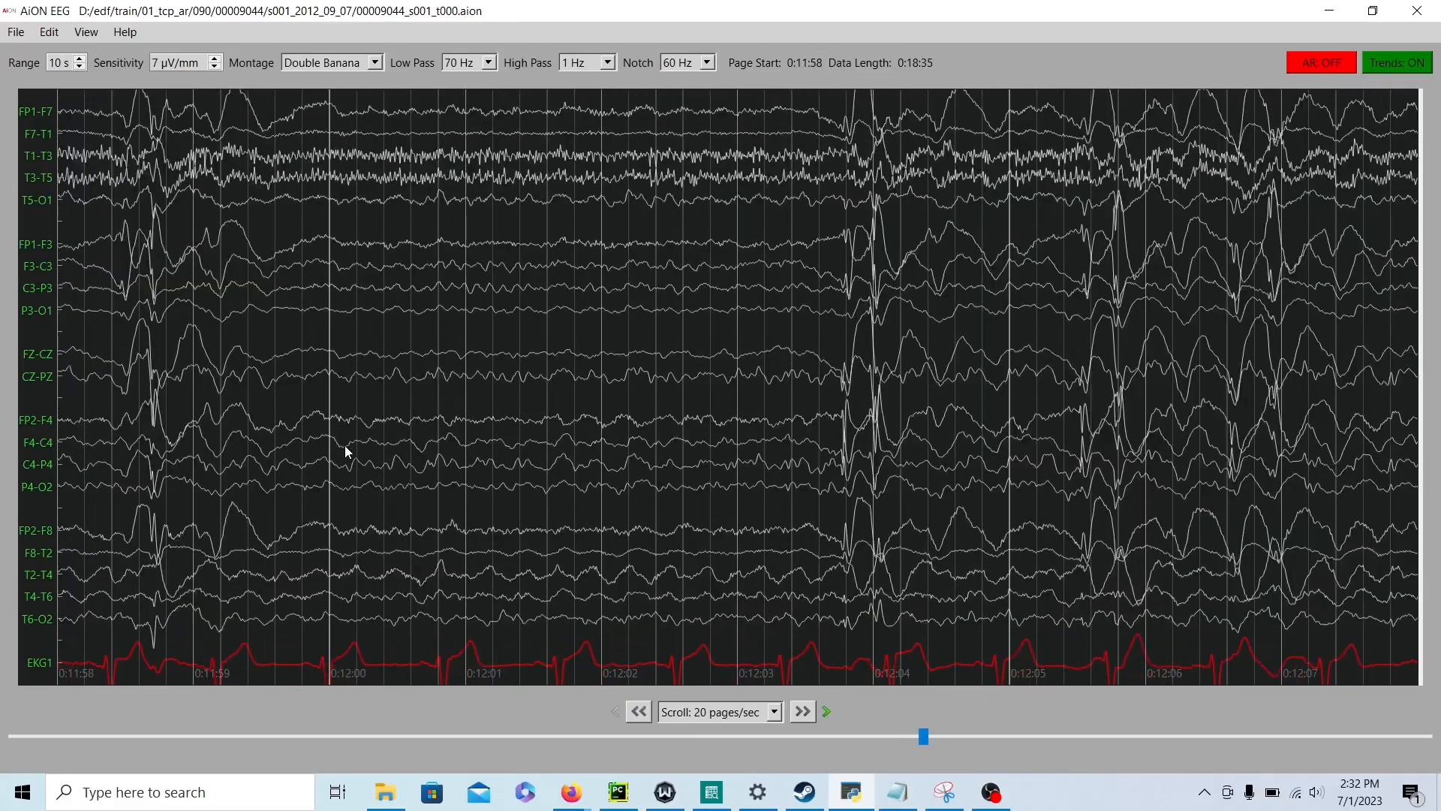
pyautogui.click(801, 709)
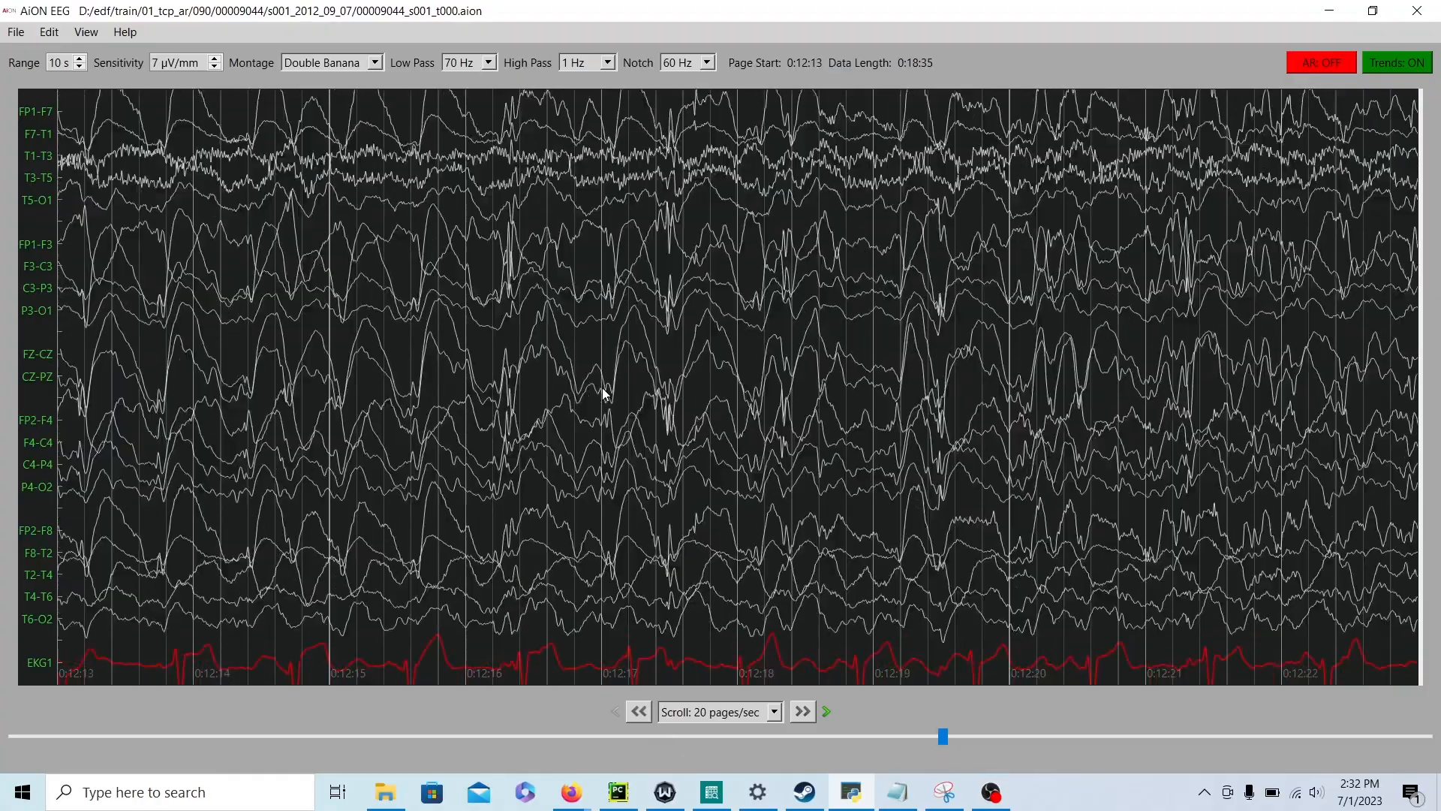
pyautogui.click(800, 710)
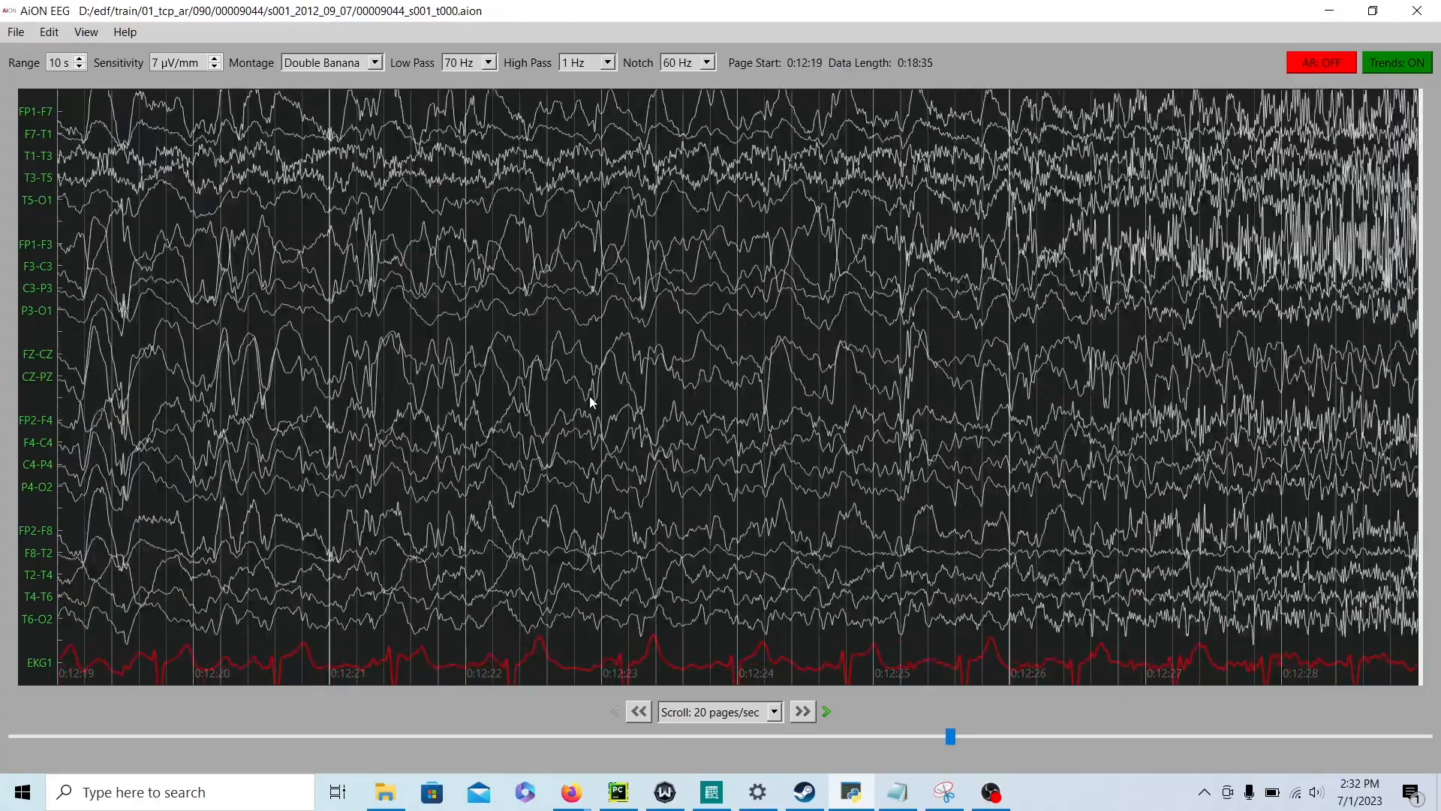
pyautogui.click(638, 710)
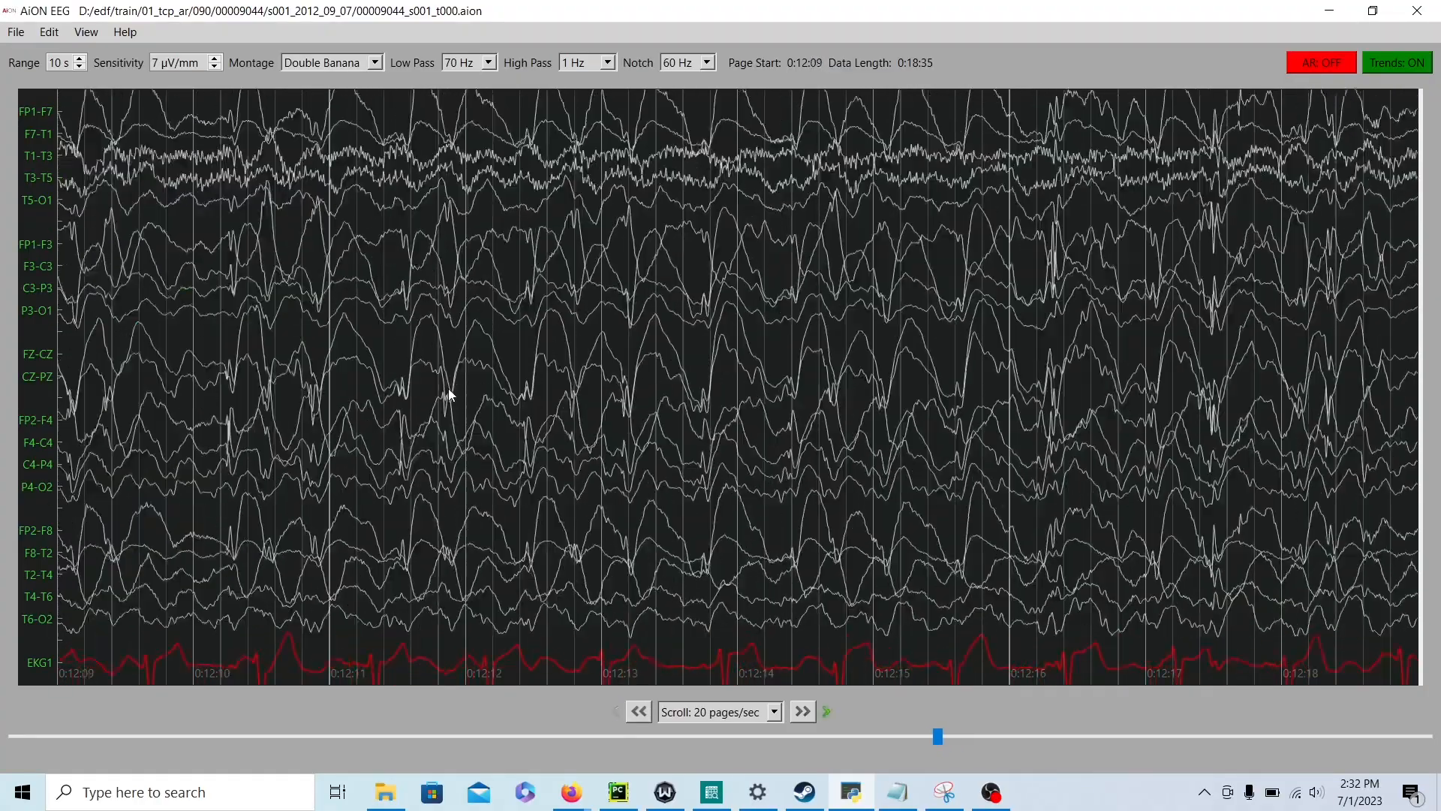
# Step: Step into the seizure onset and through the clipped ictal activity to about 0:12:37
pyautogui.click(800, 710)
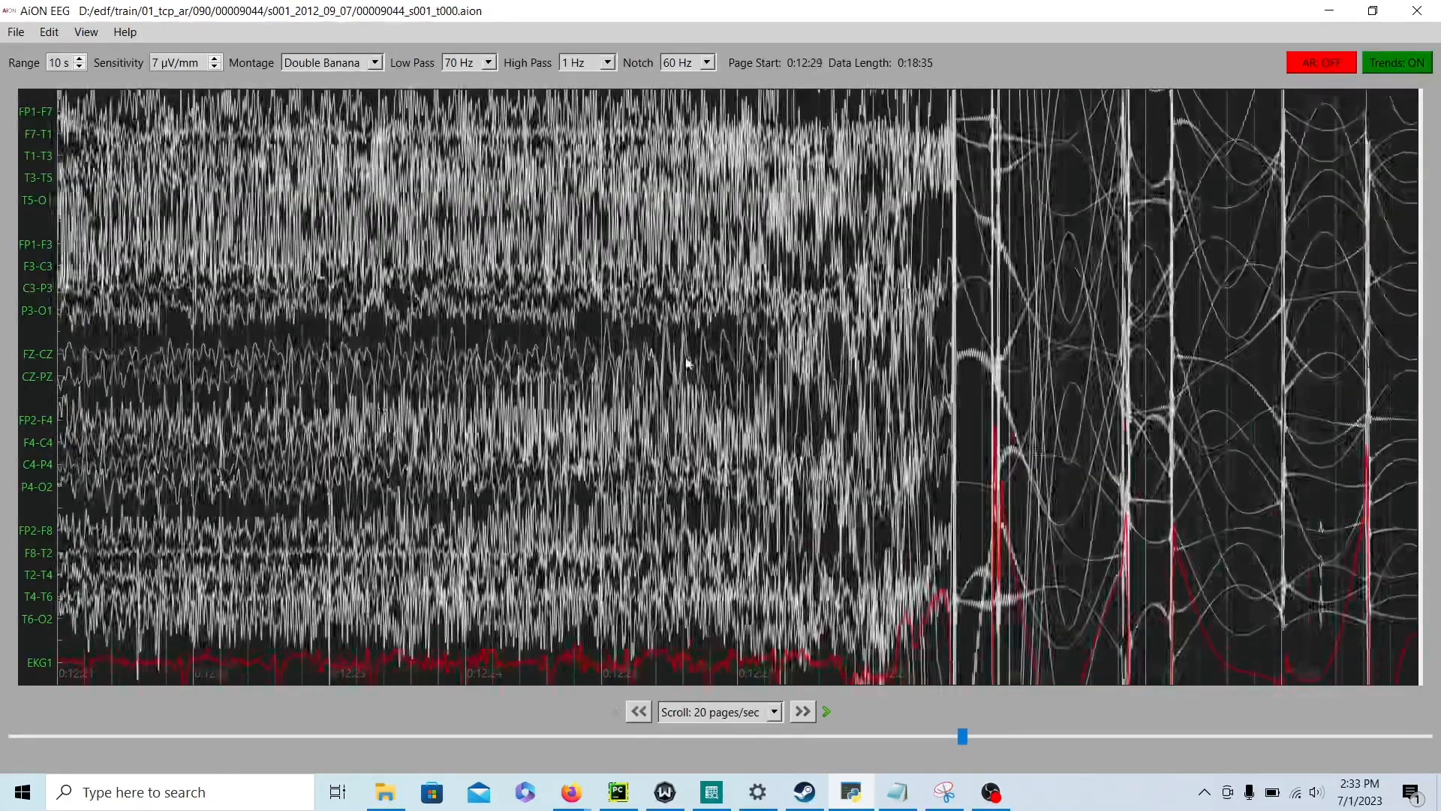
pyautogui.click(825, 710)
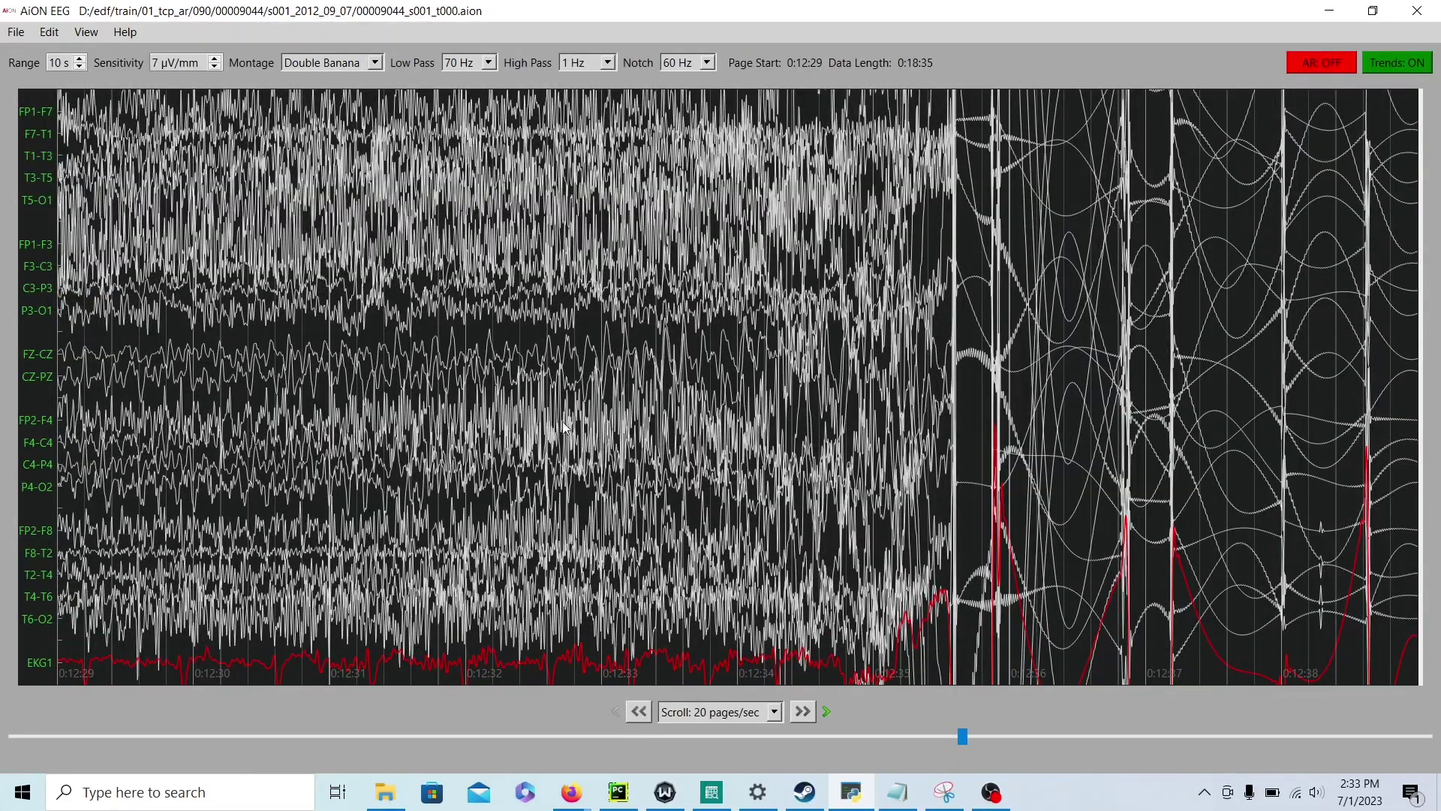
pyautogui.moveTo(722, 364)
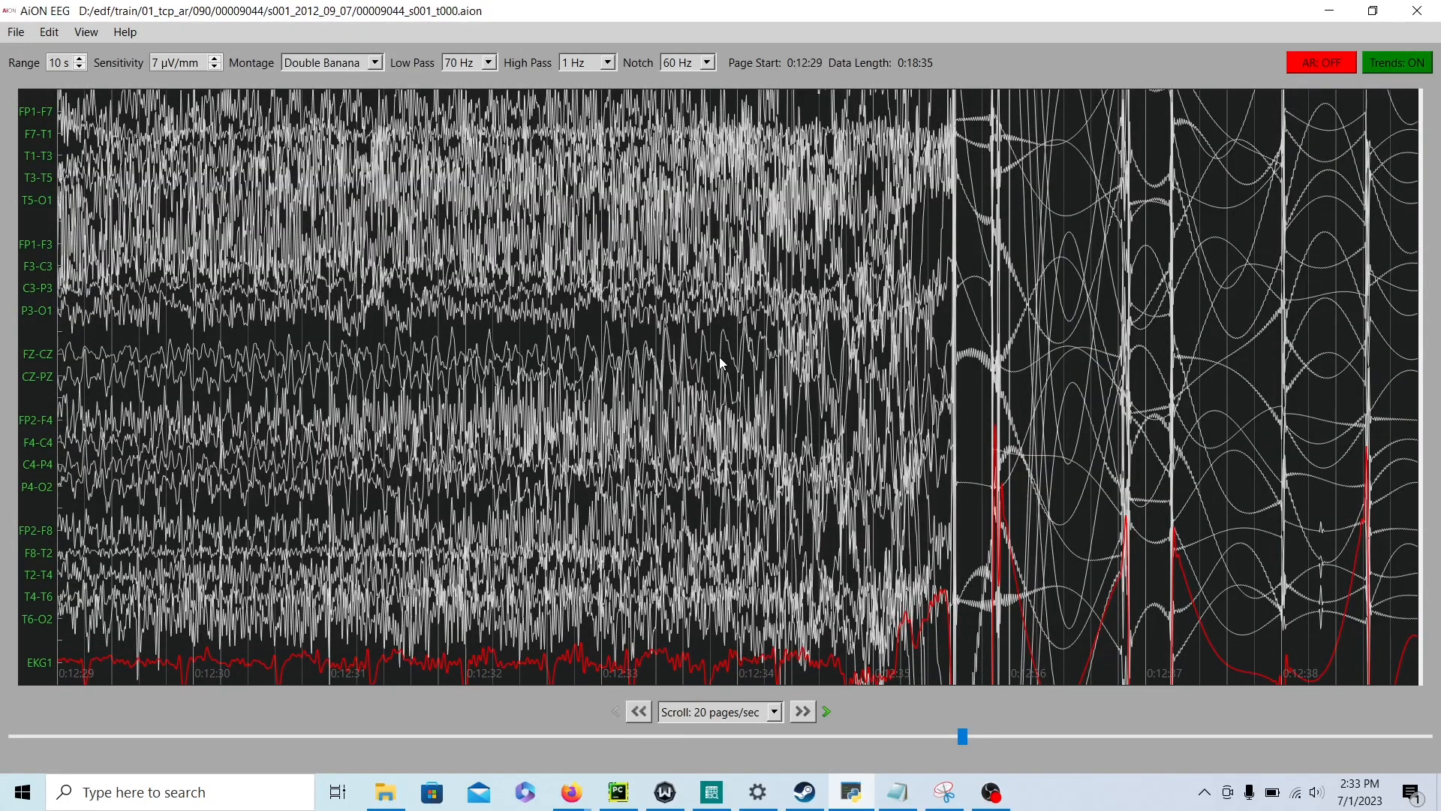
pyautogui.click(800, 710)
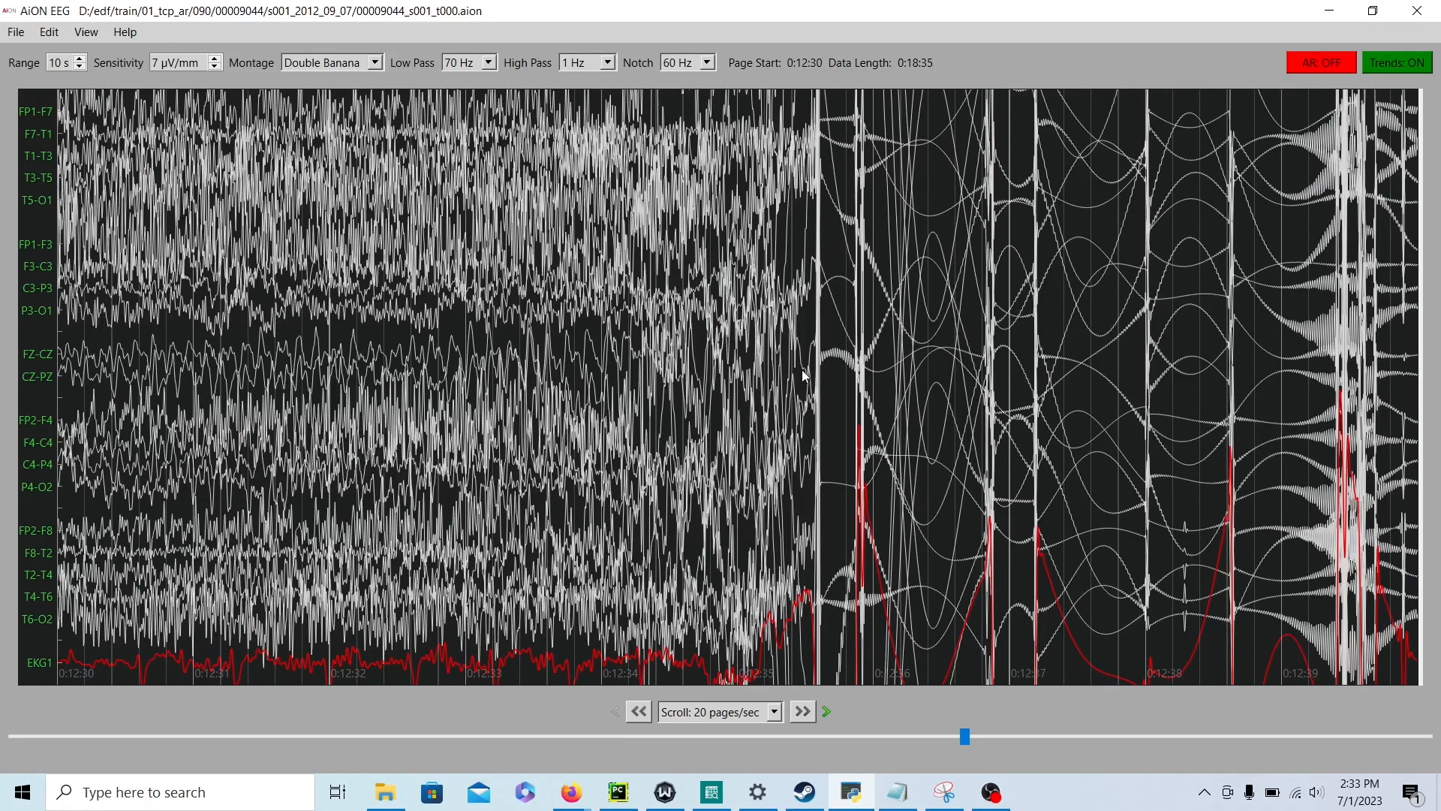
pyautogui.moveTo(636, 363)
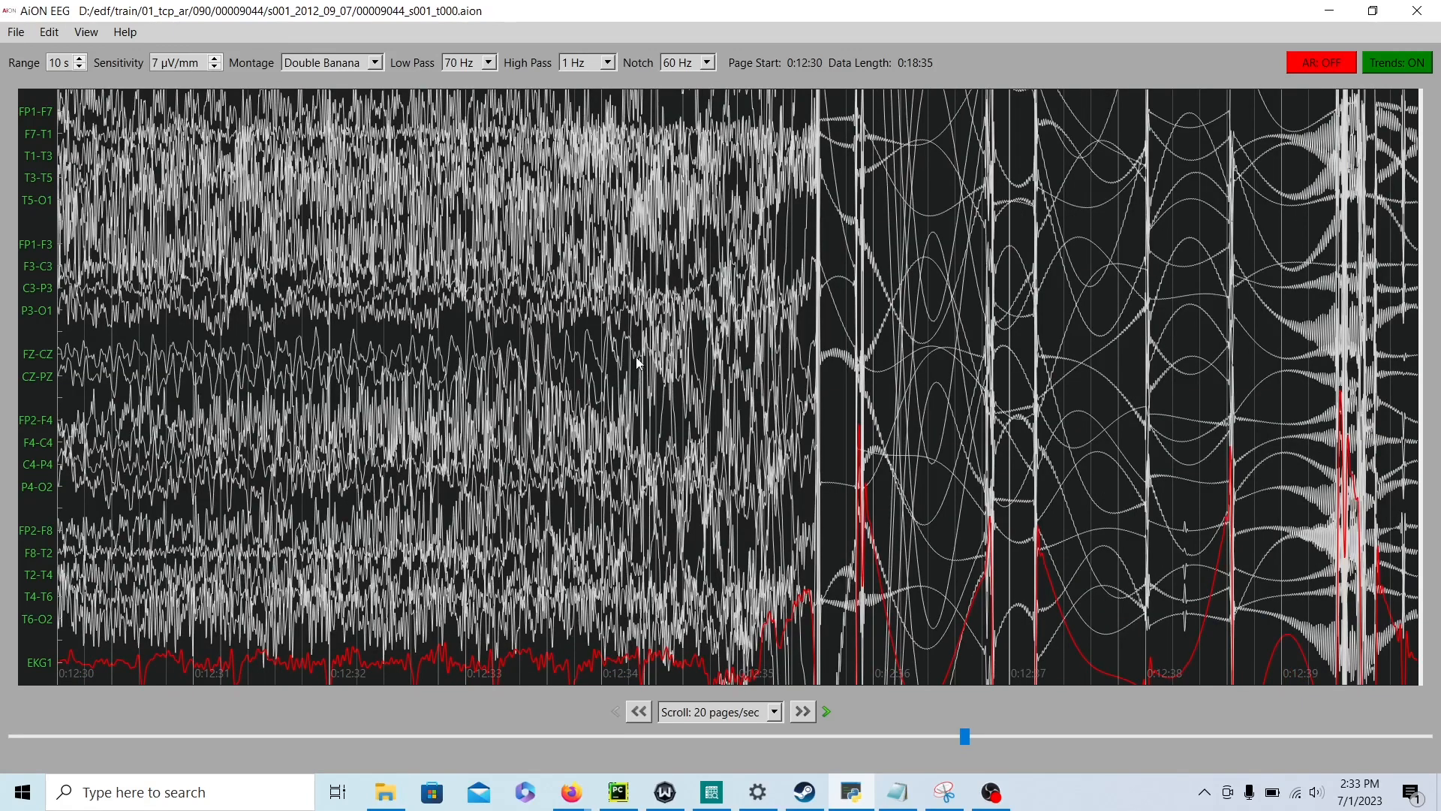
pyautogui.click(800, 710)
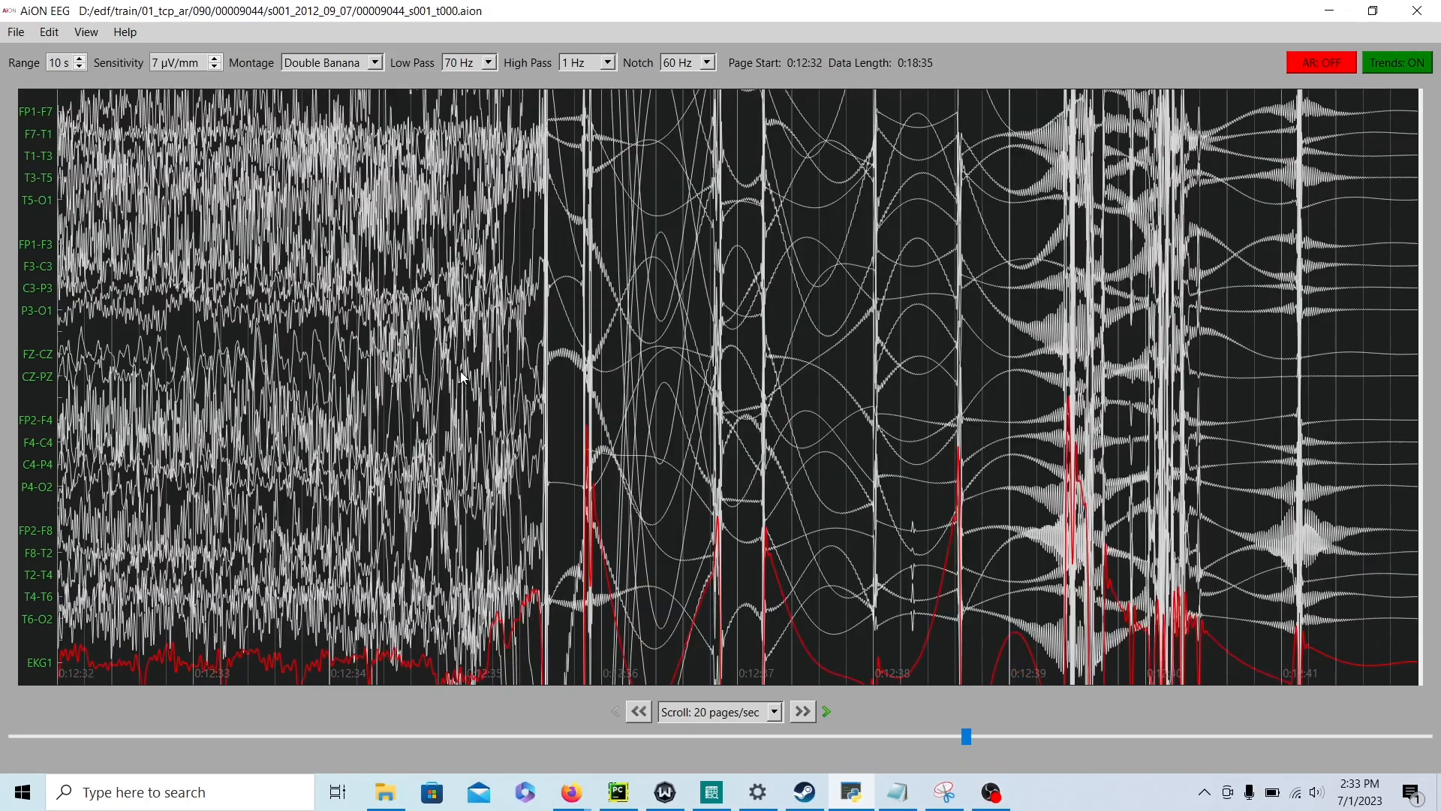
pyautogui.click(800, 712)
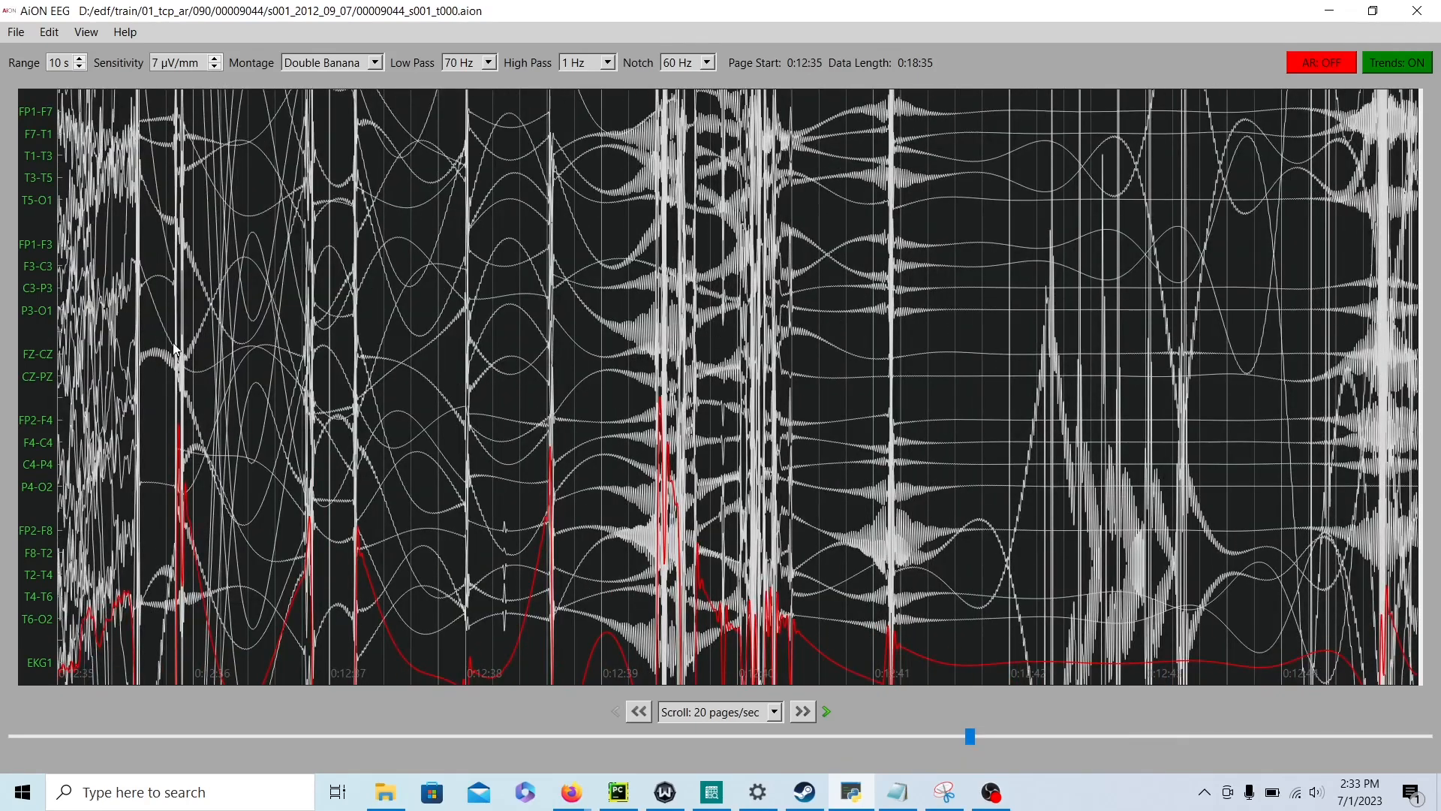
pyautogui.click(800, 710)
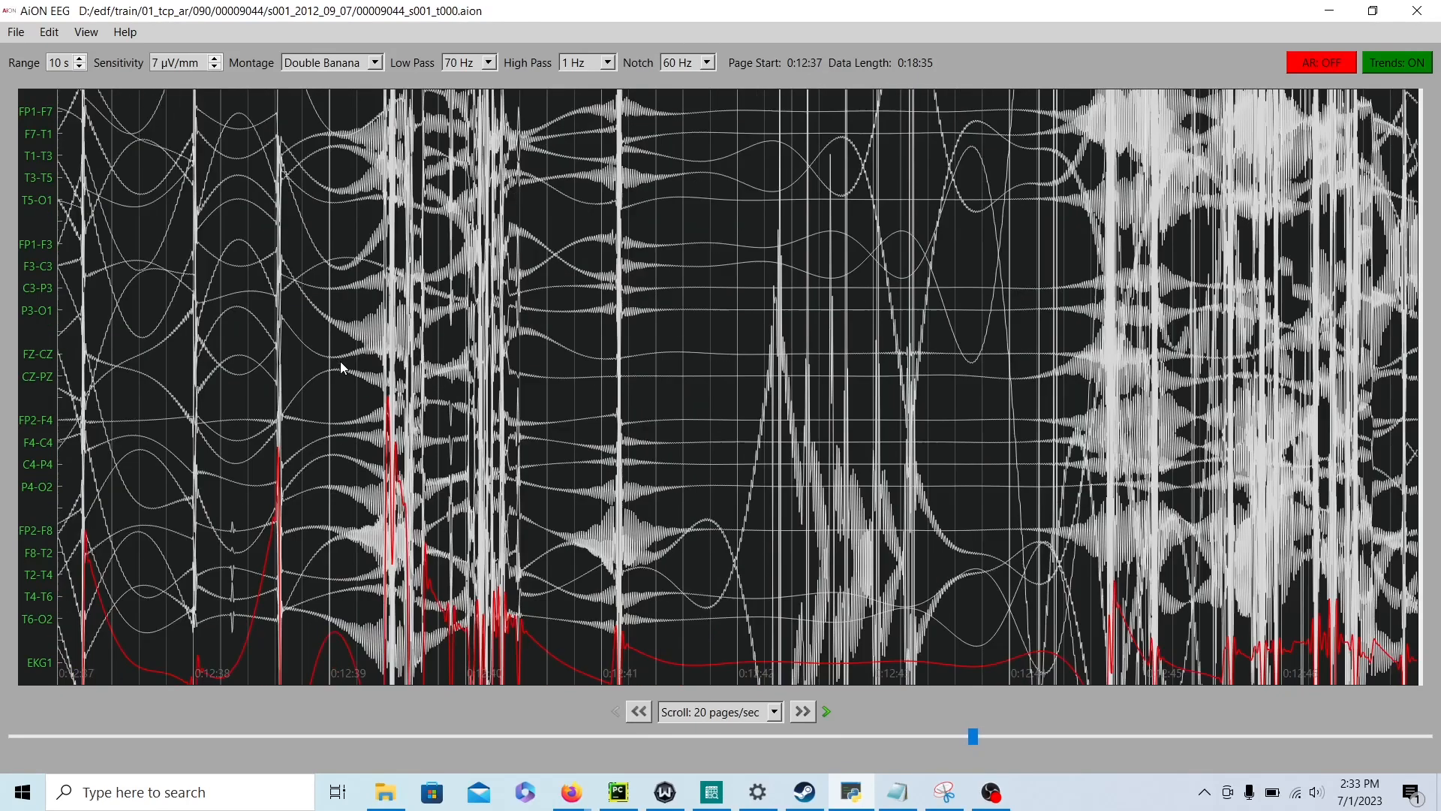
# Step: Jump ahead through the tonic-clonic seizure from 0:13:04 to the page at 0:16:04
pyautogui.click(802, 710)
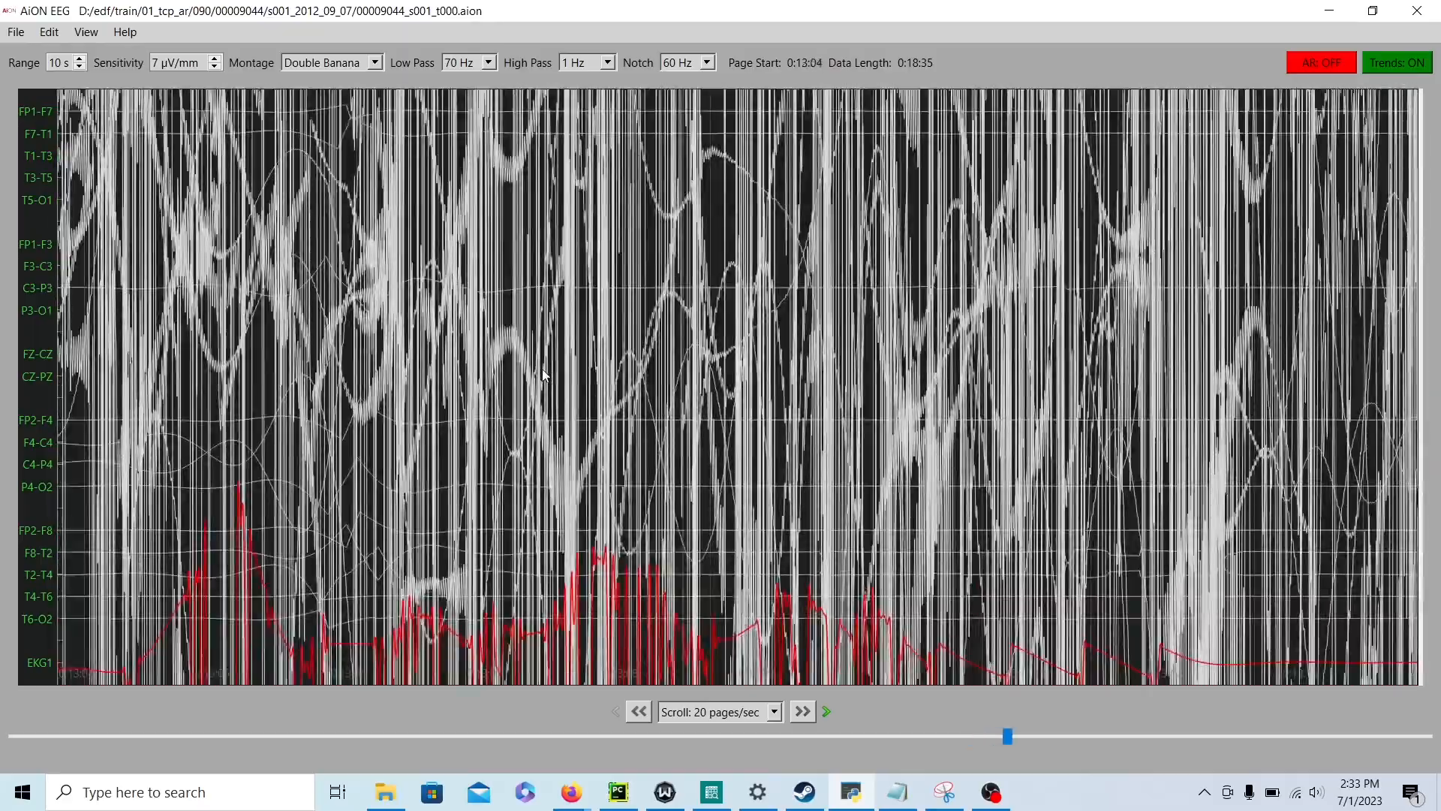
pyautogui.click(800, 710)
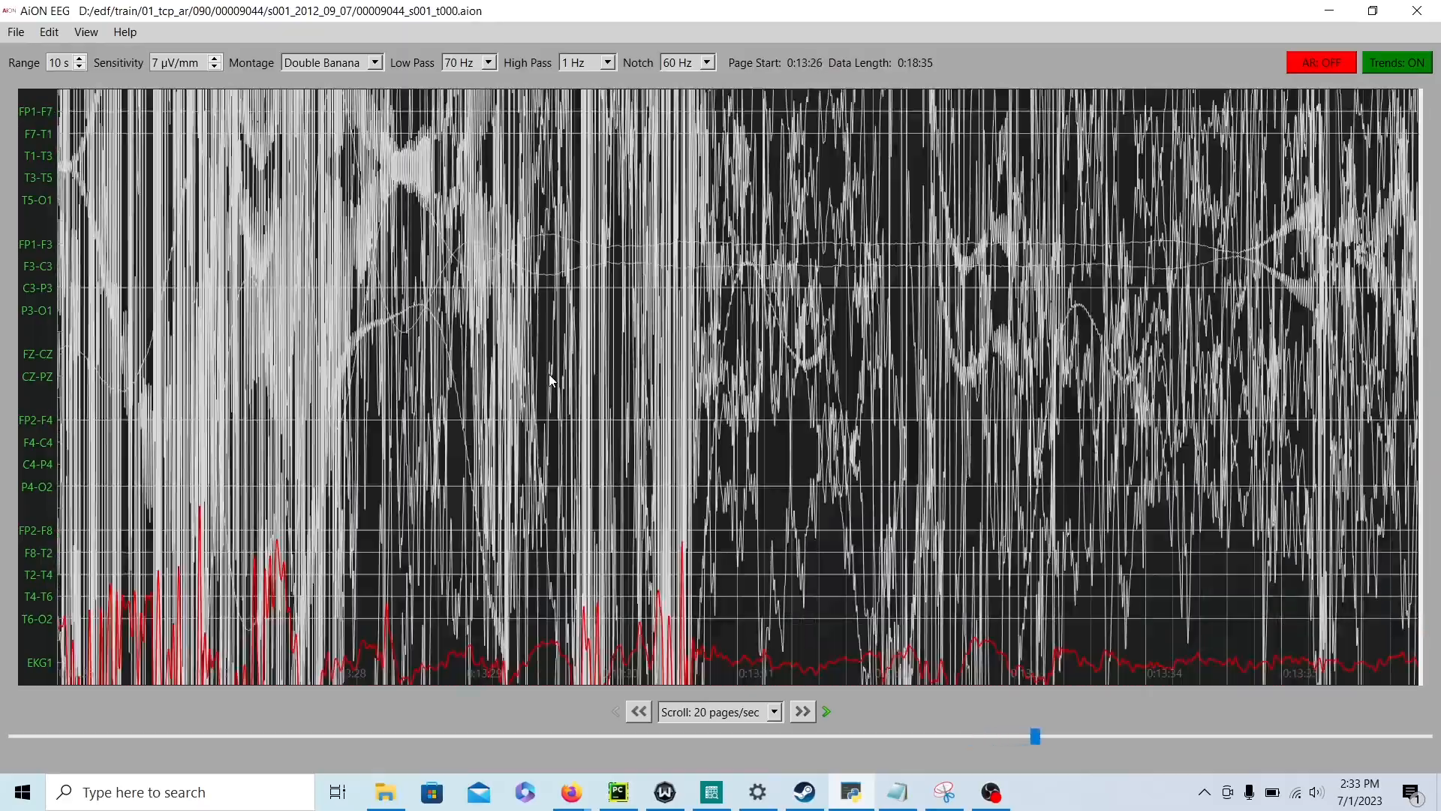
pyautogui.click(800, 710)
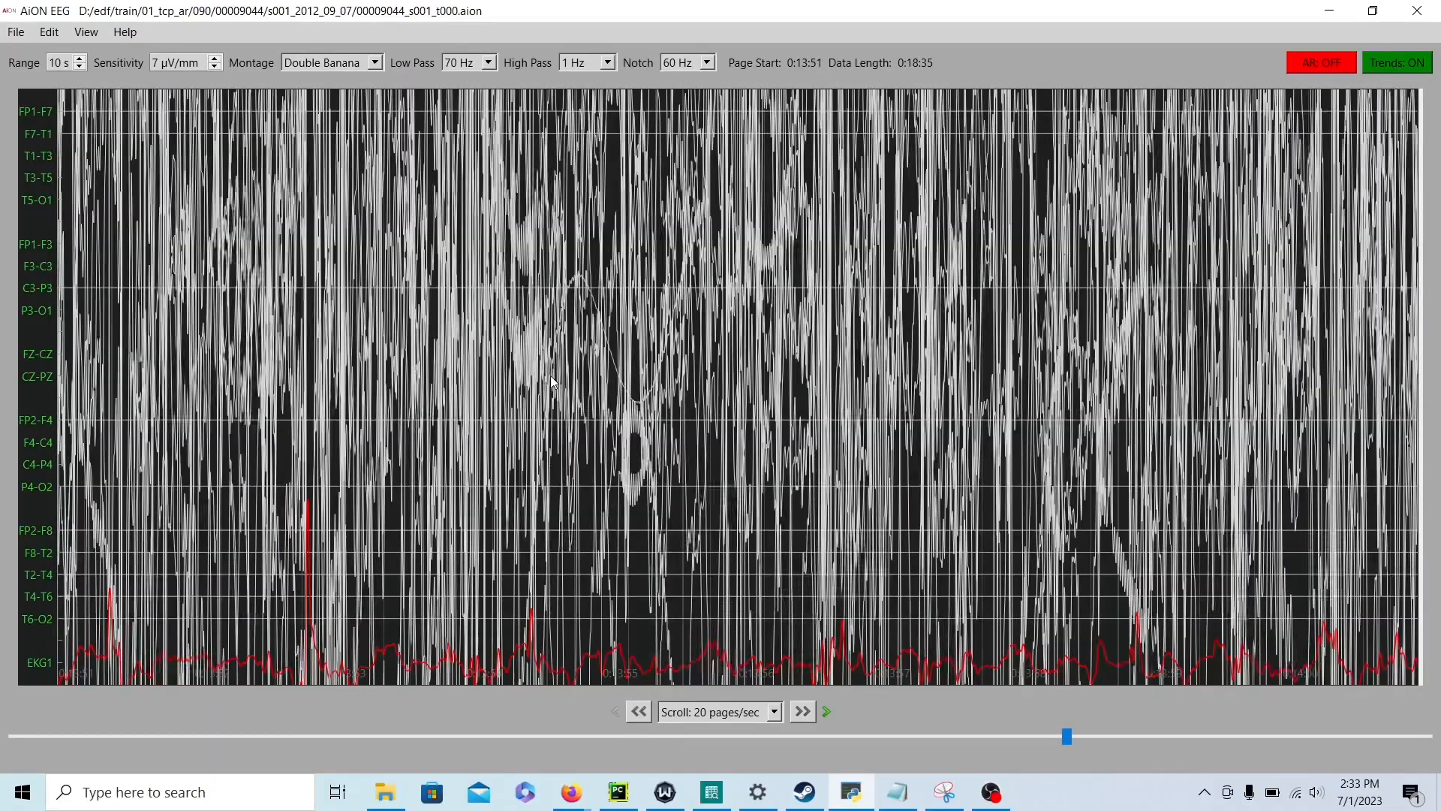
pyautogui.click(800, 710)
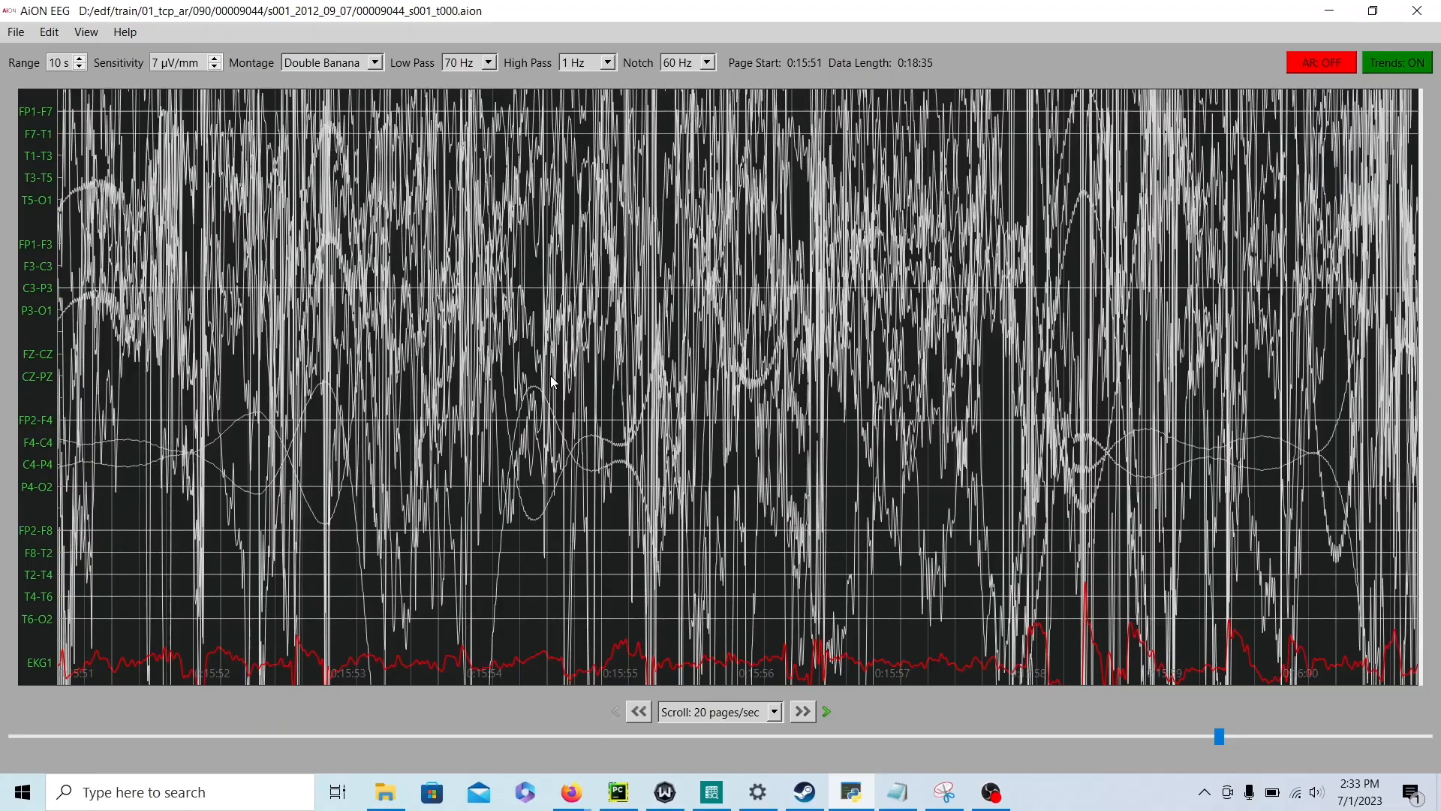
pyautogui.click(800, 710)
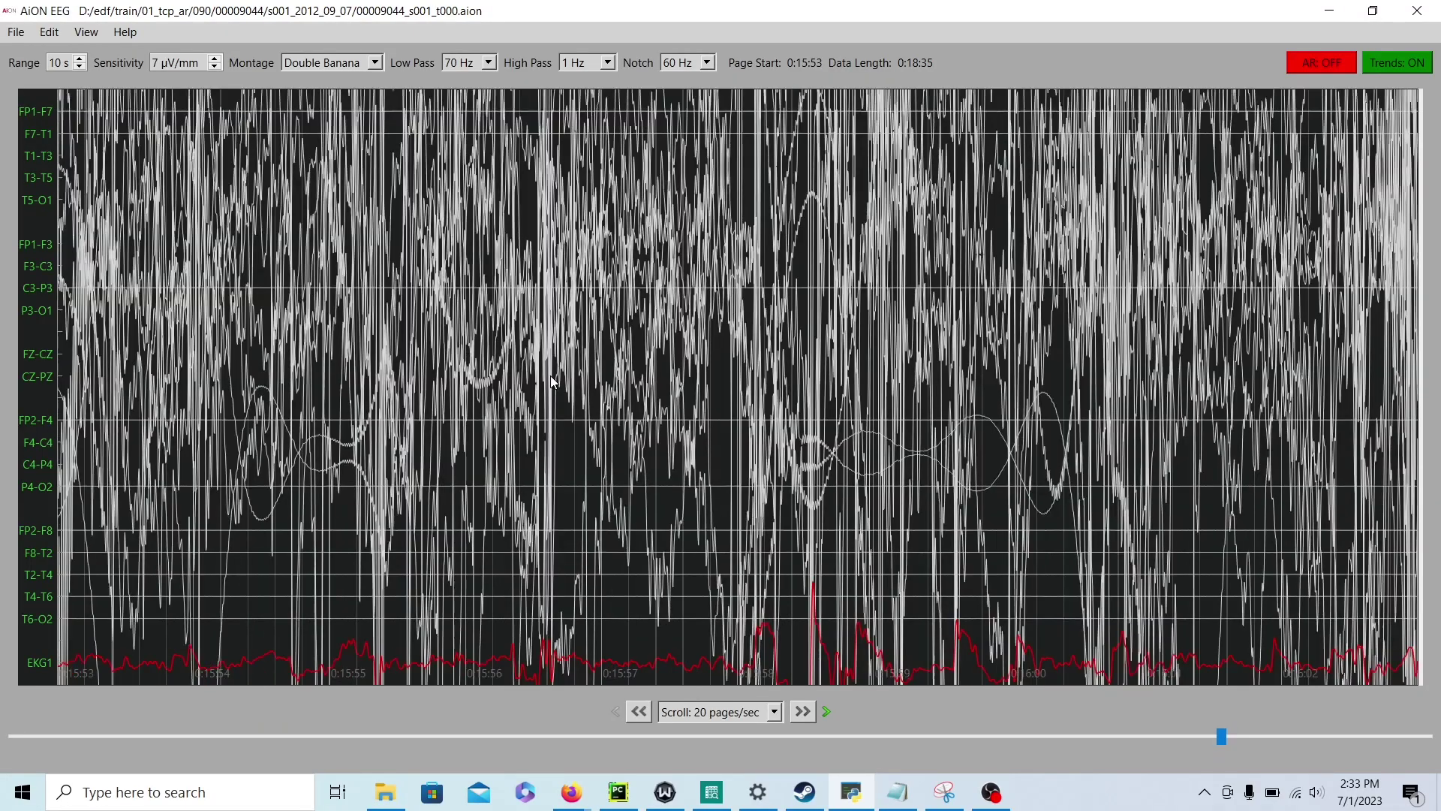
pyautogui.click(802, 710)
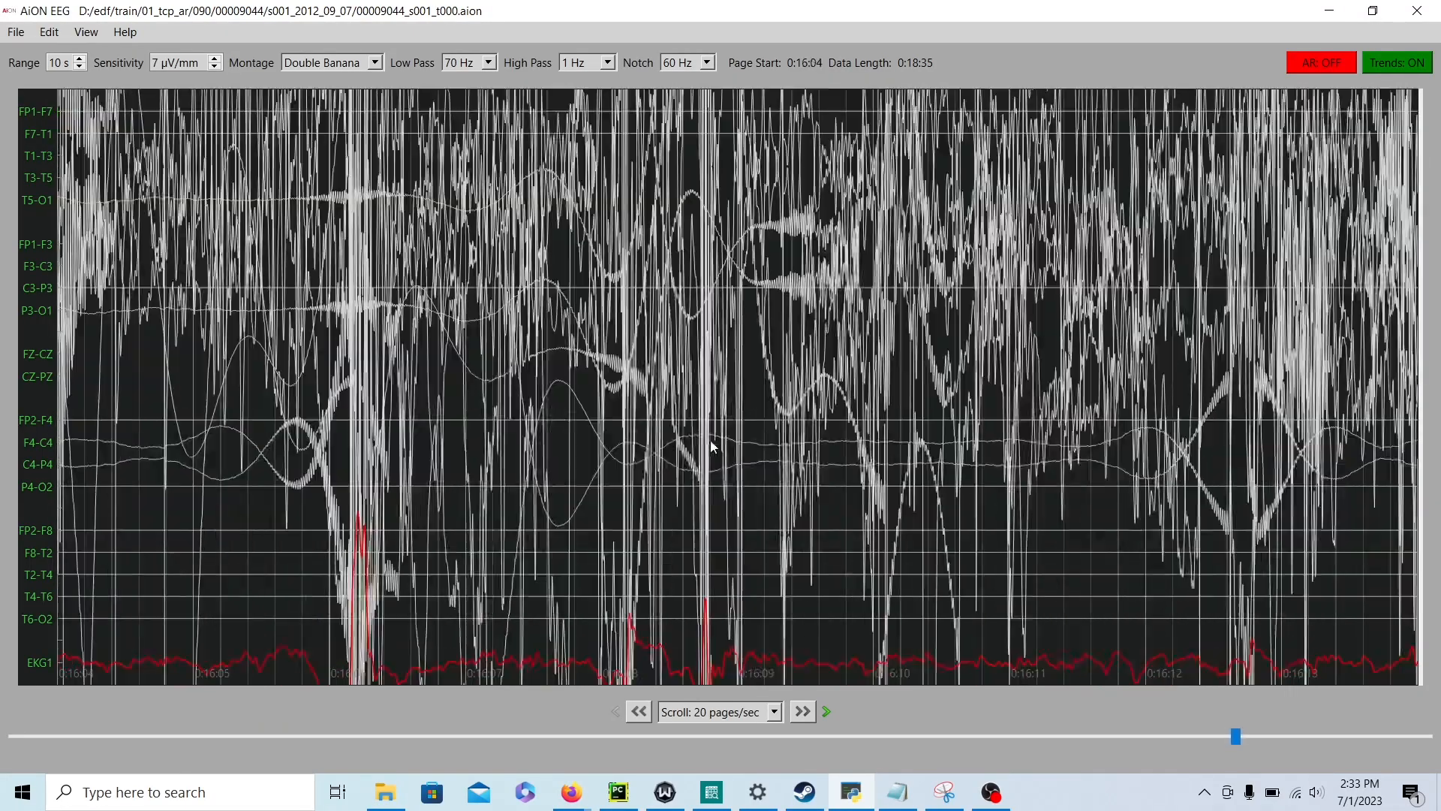
# Step: Sweep through the electrode-off artifact from 0:16:29 to the final page at 0:18:14
pyautogui.click(801, 710)
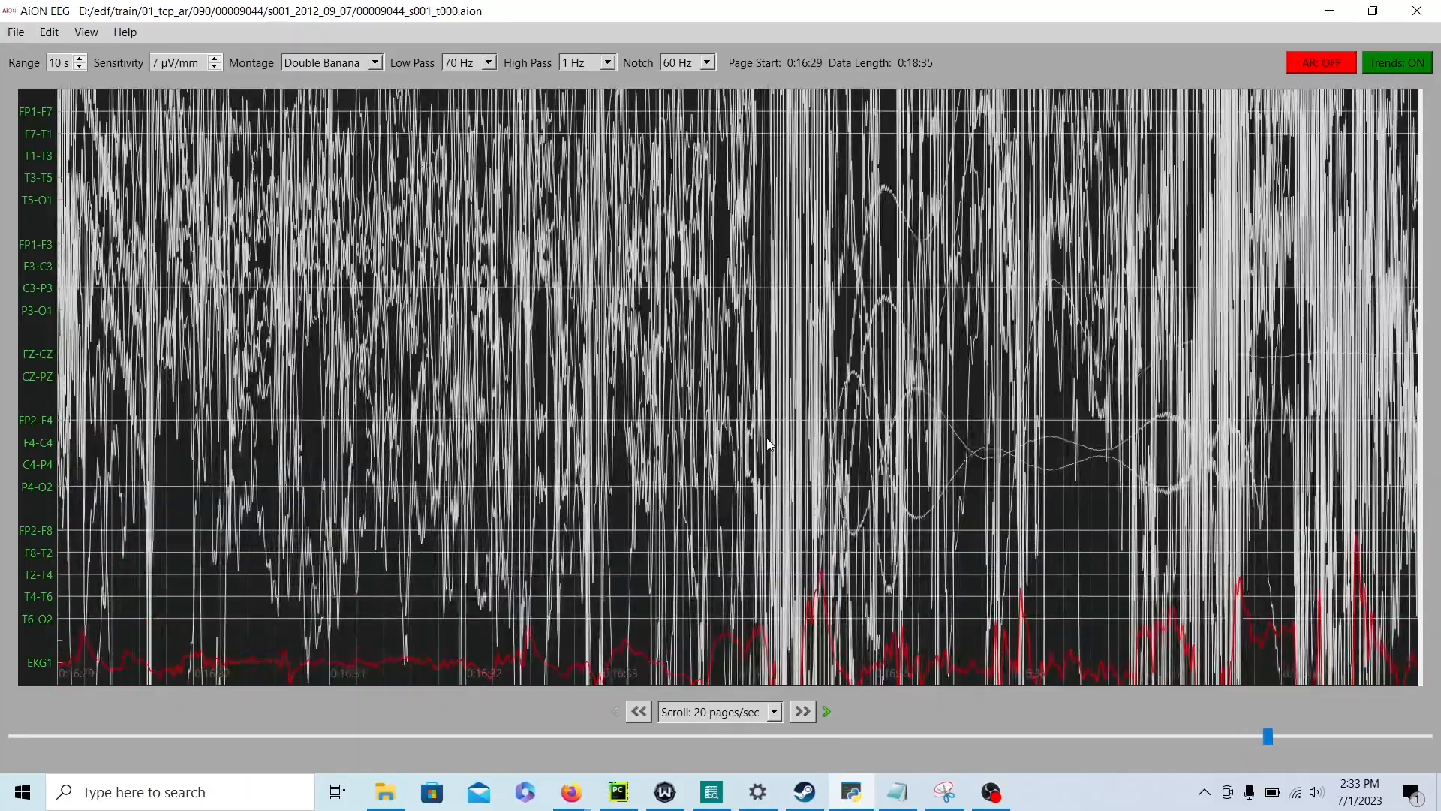
pyautogui.click(800, 712)
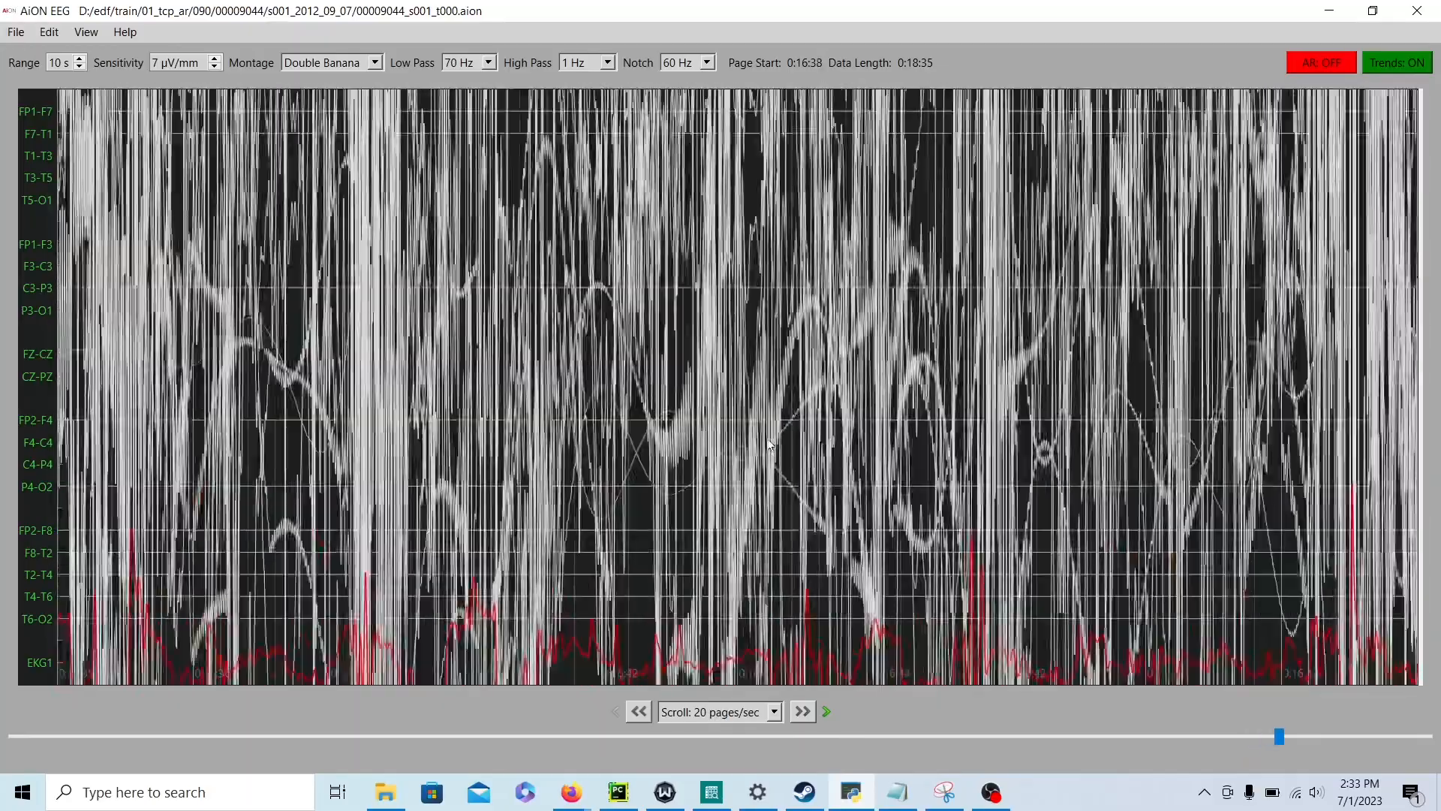
pyautogui.click(800, 710)
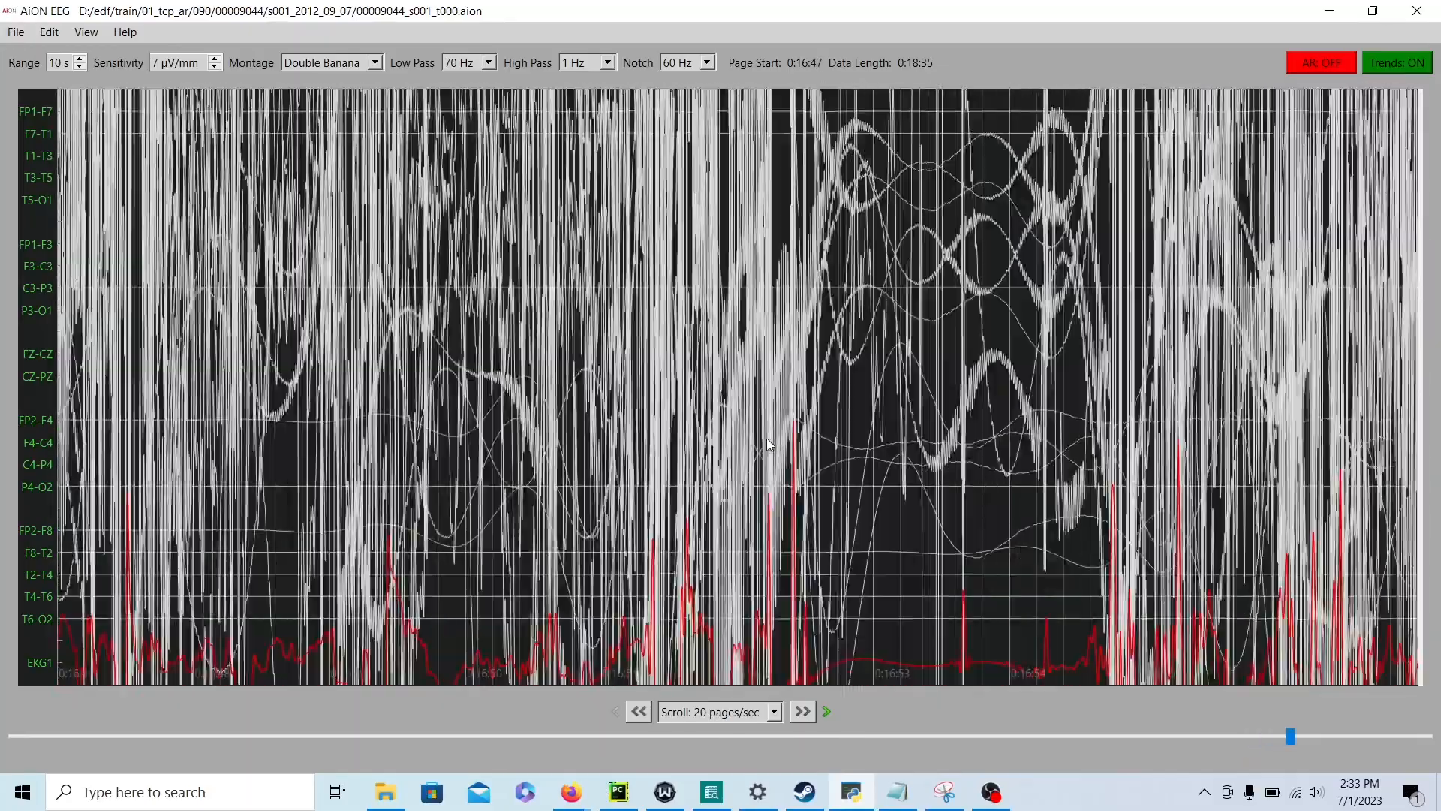
pyautogui.click(800, 711)
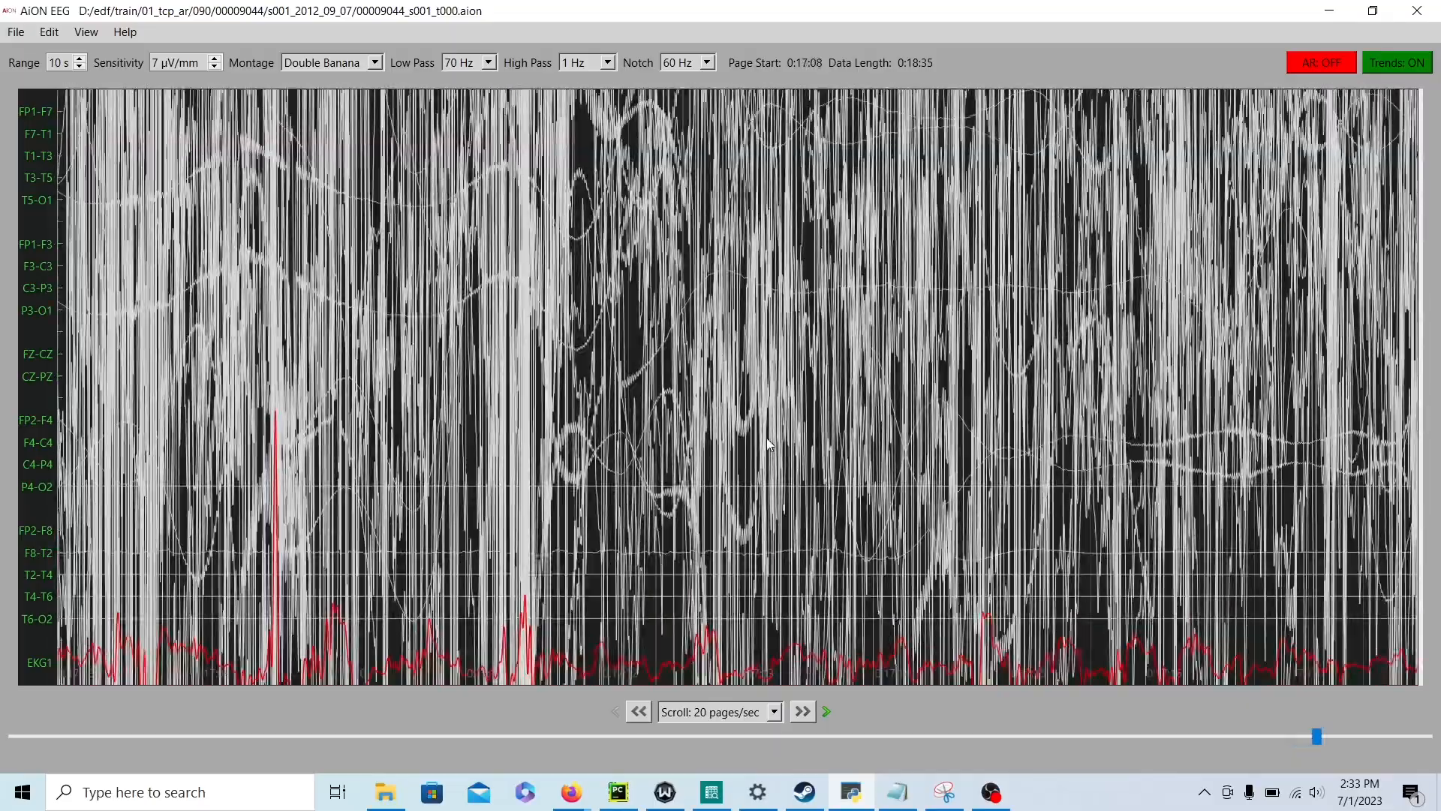
pyautogui.click(802, 711)
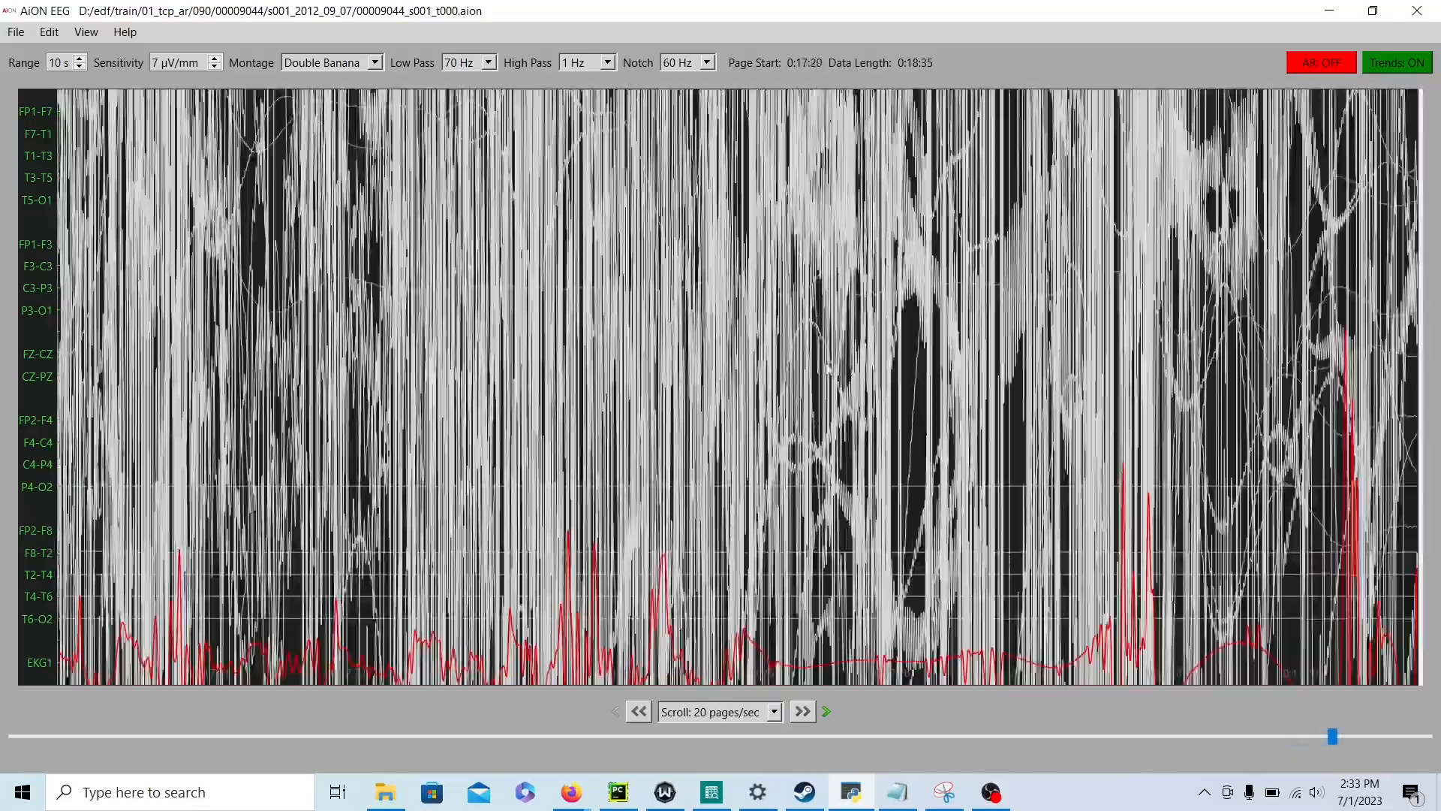
pyautogui.click(801, 710)
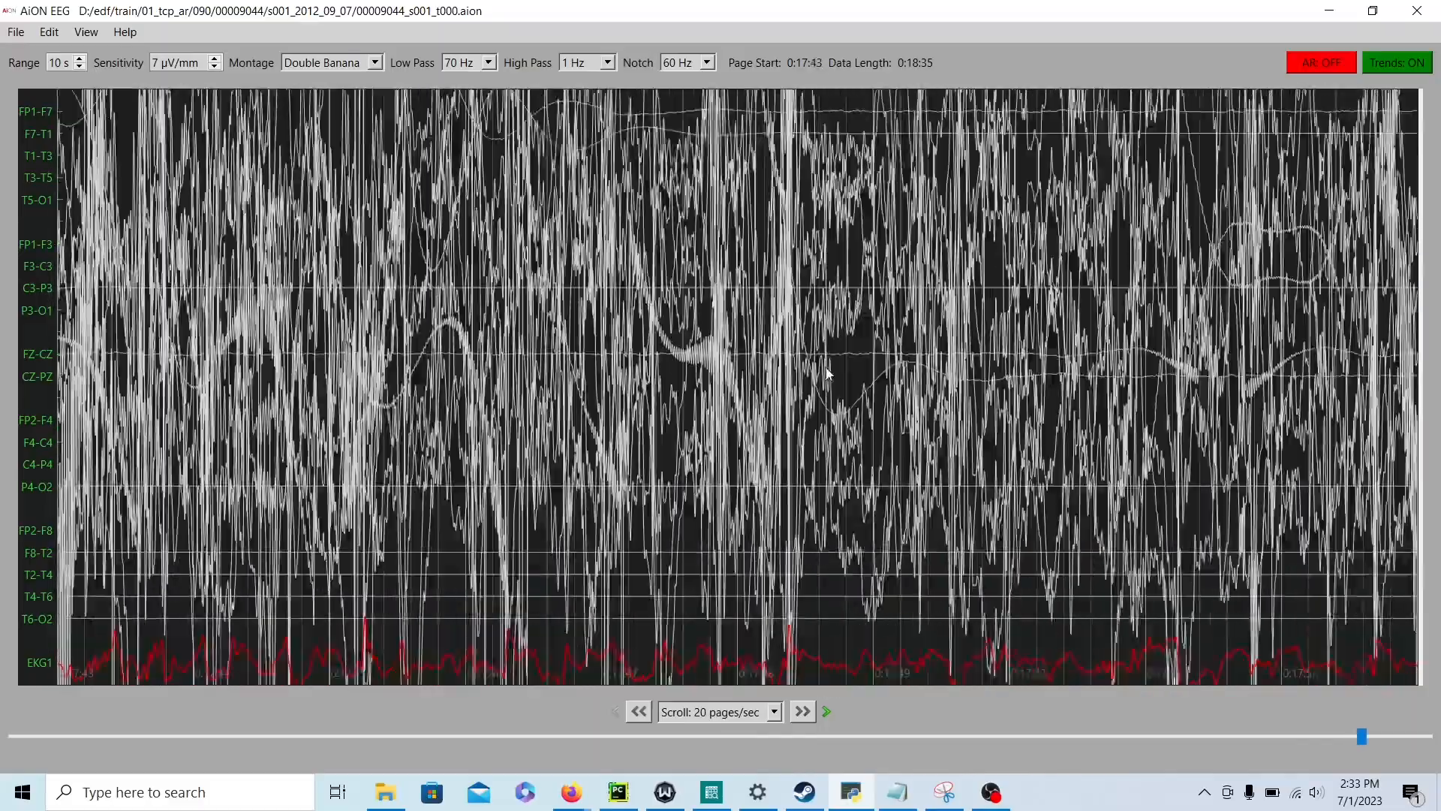
pyautogui.click(800, 710)
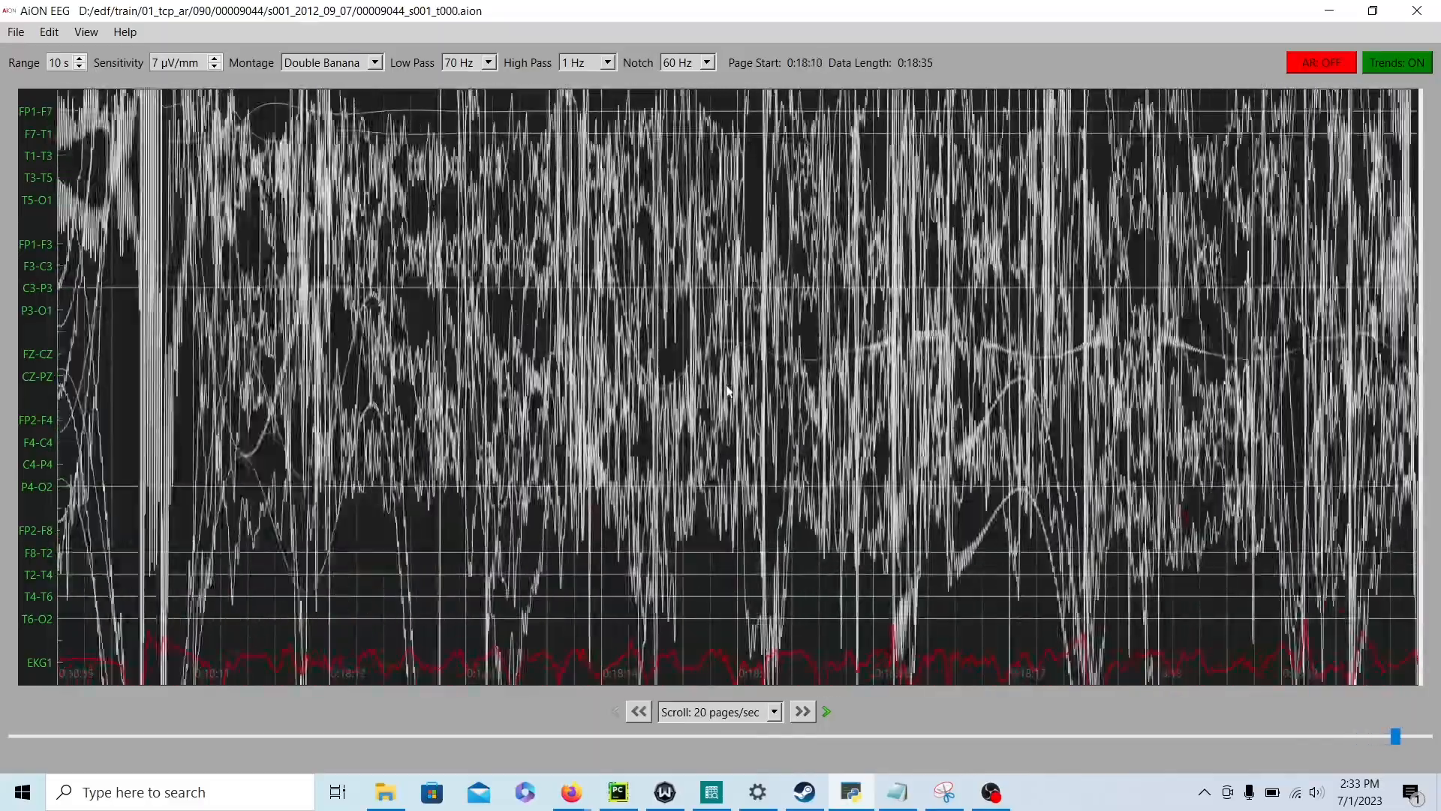
pyautogui.click(800, 710)
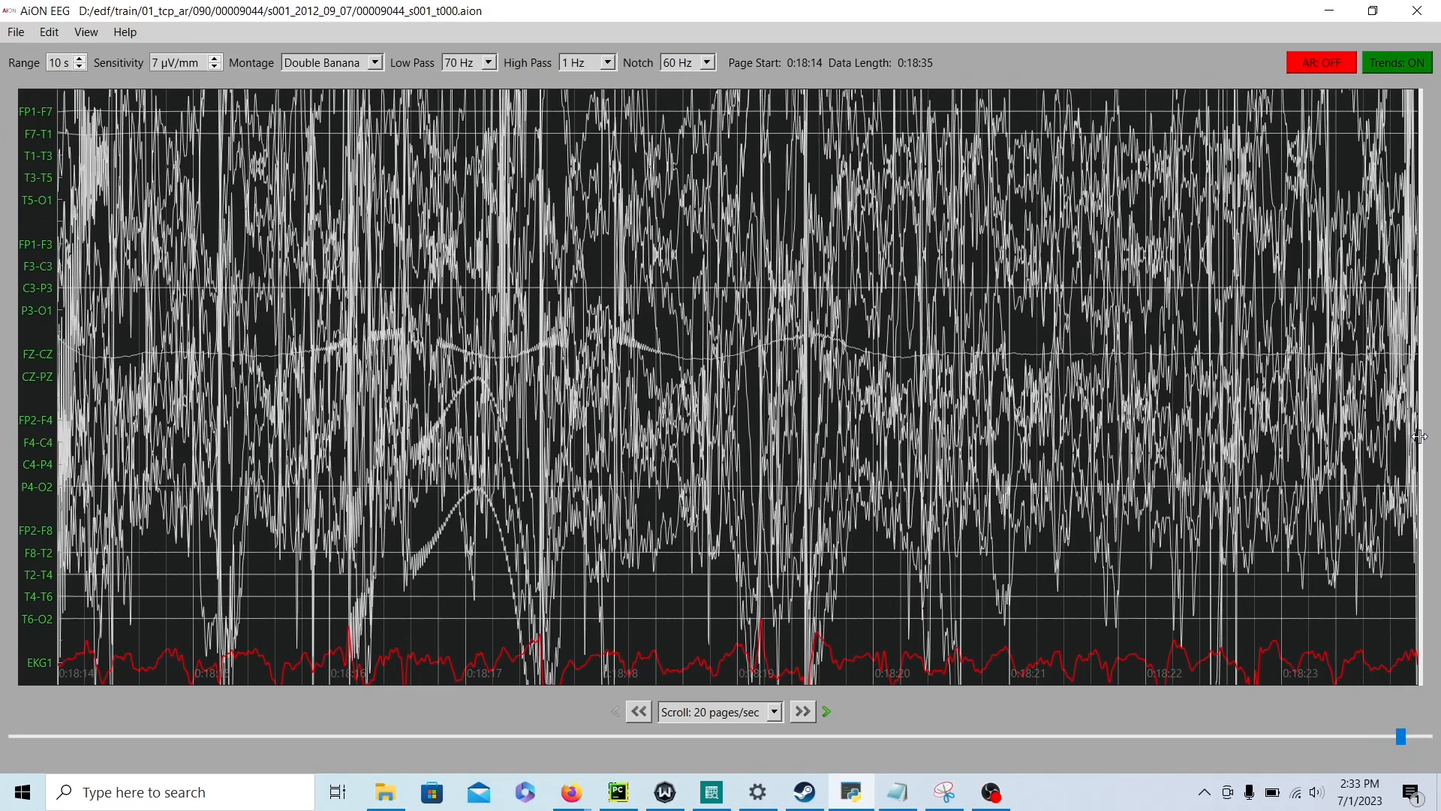
# Step: Toggle the Trends view to show the whole-record FFT spectrograms and amplitude margins
pyautogui.click(1396, 64)
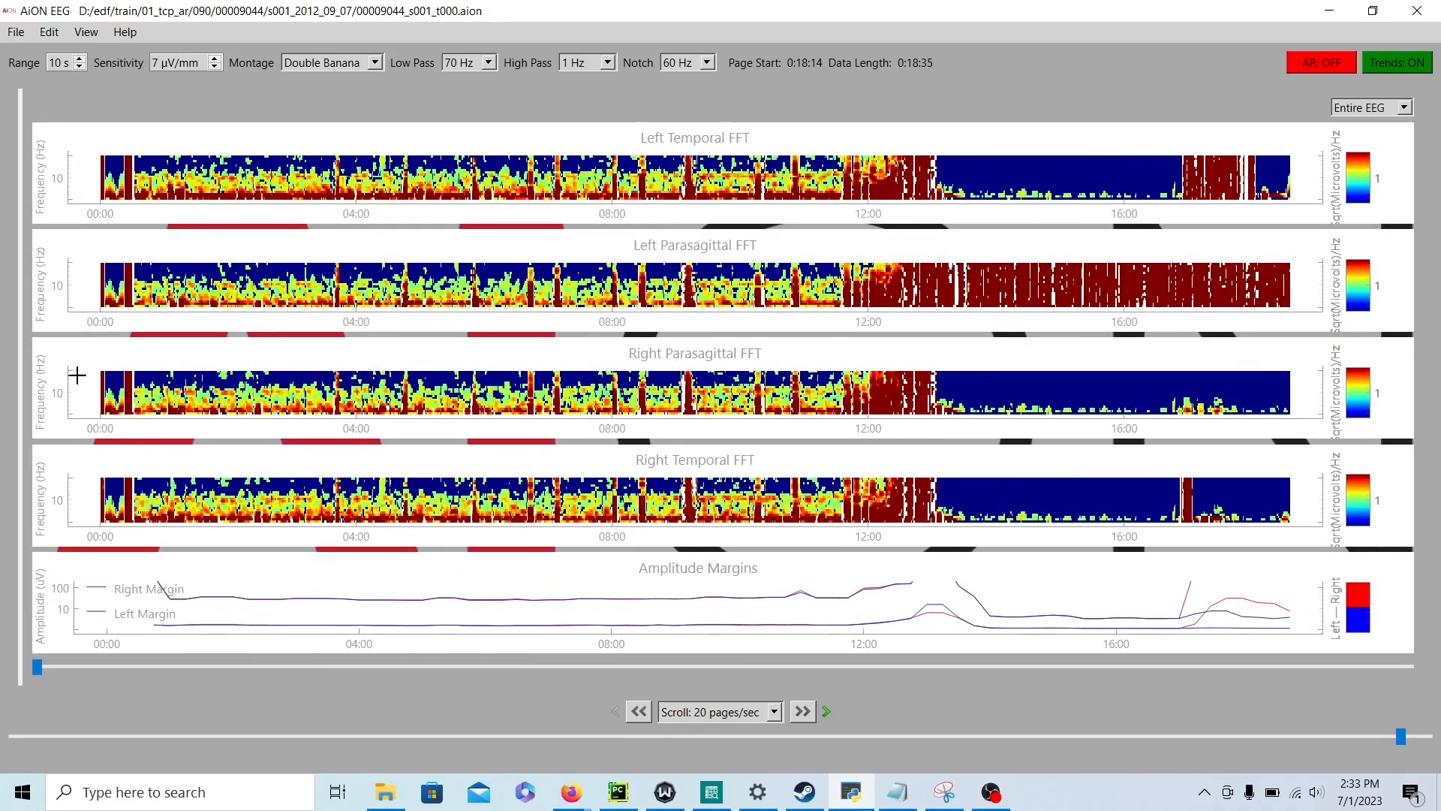
pyautogui.moveTo(391, 342)
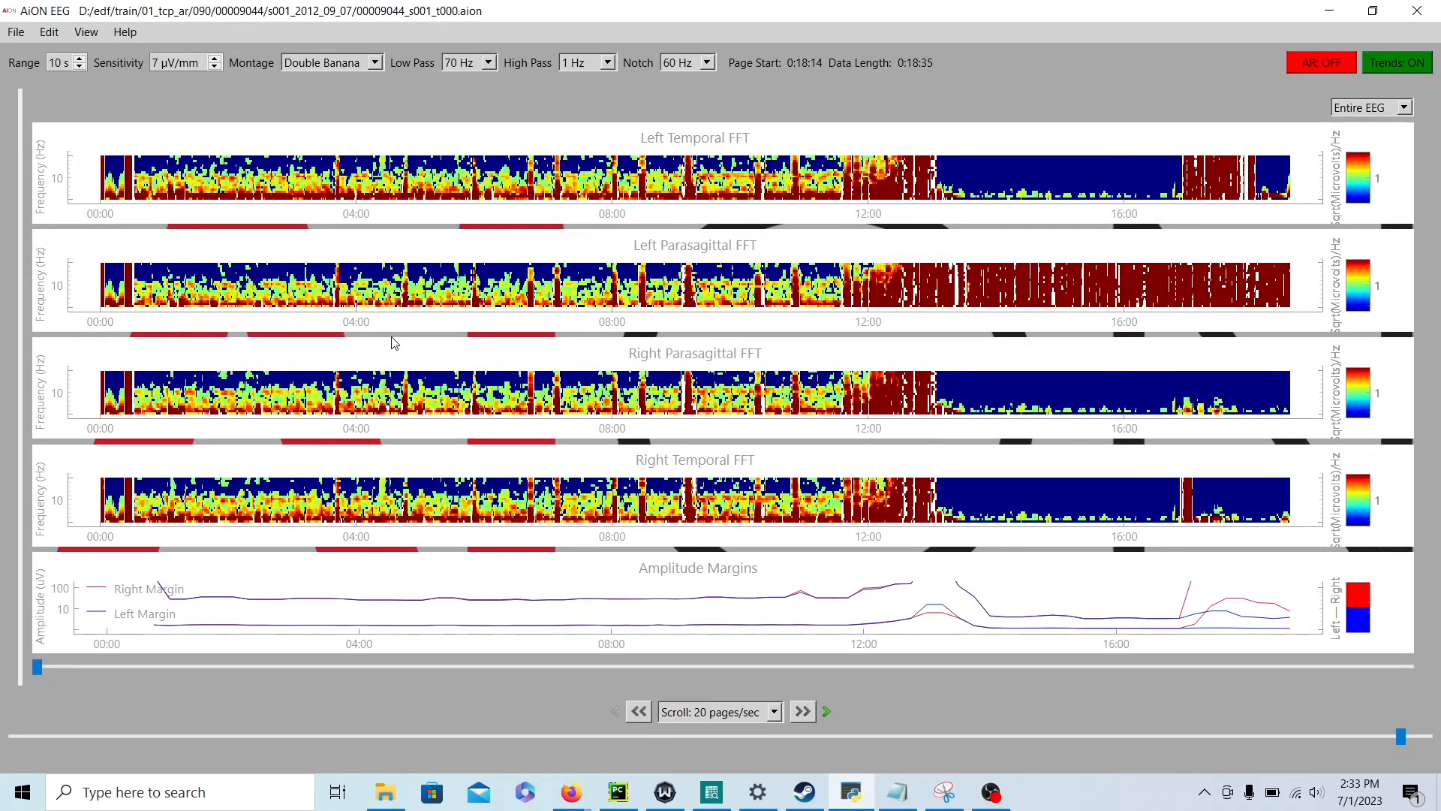
pyautogui.moveTo(71, 286)
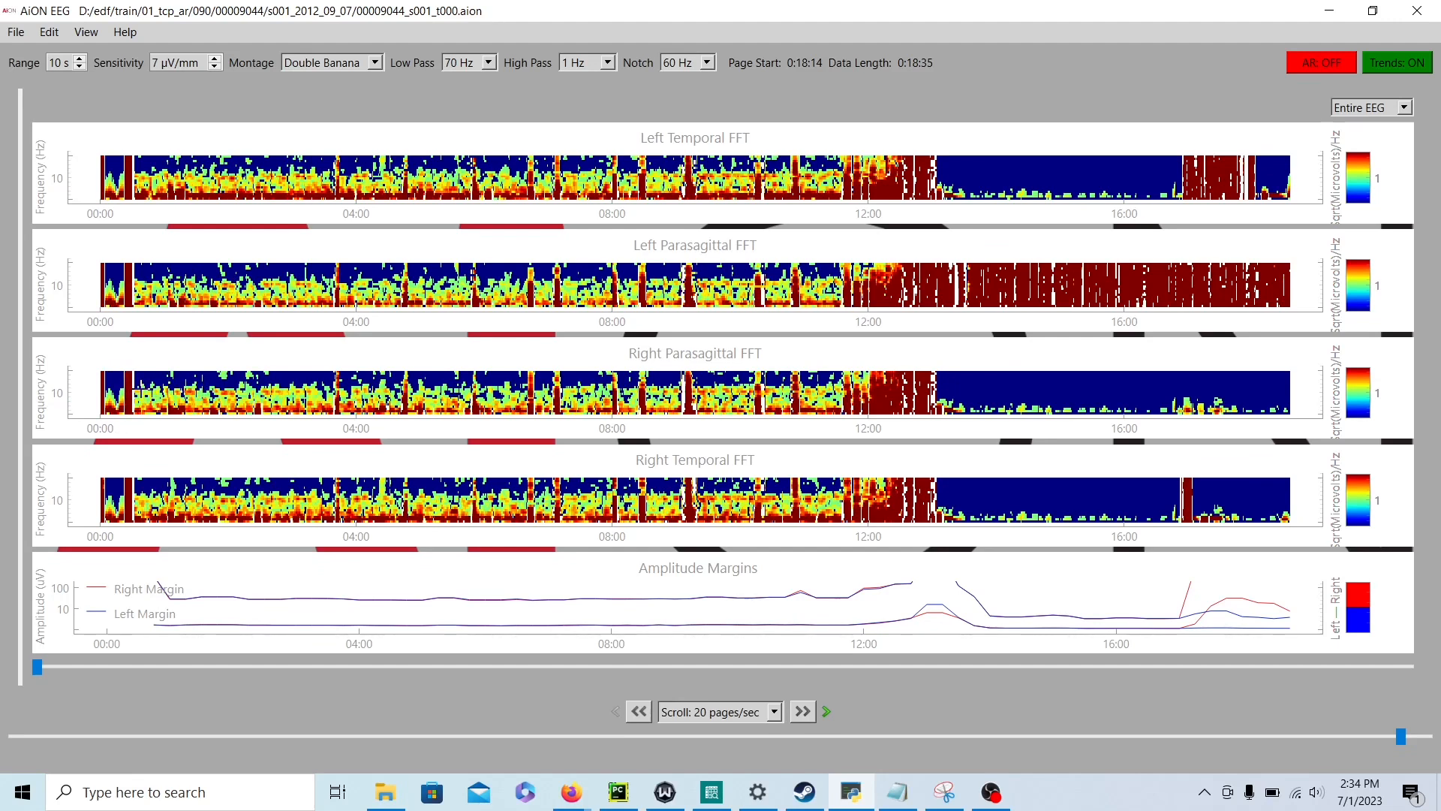
pyautogui.moveTo(333, 470)
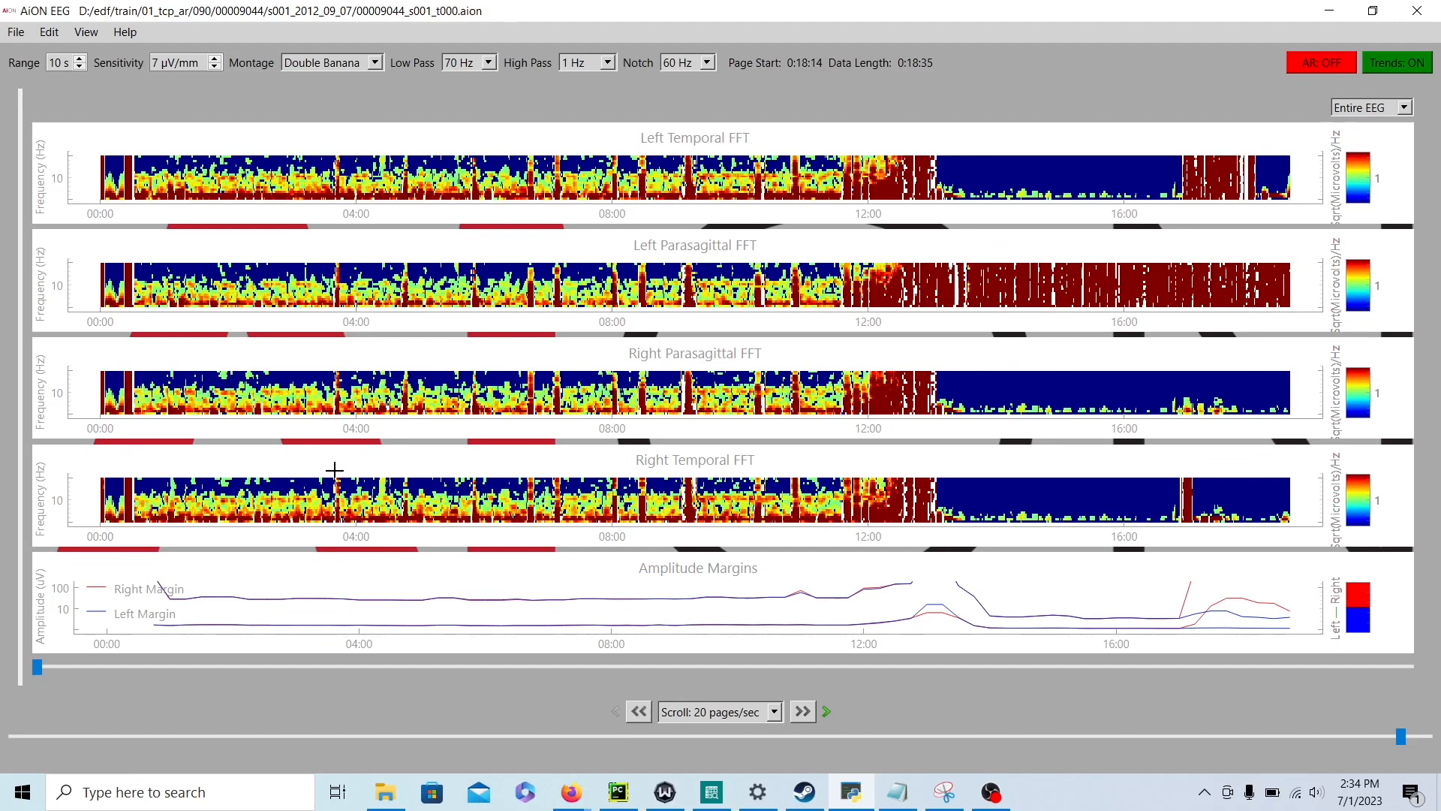
pyautogui.moveTo(338, 449)
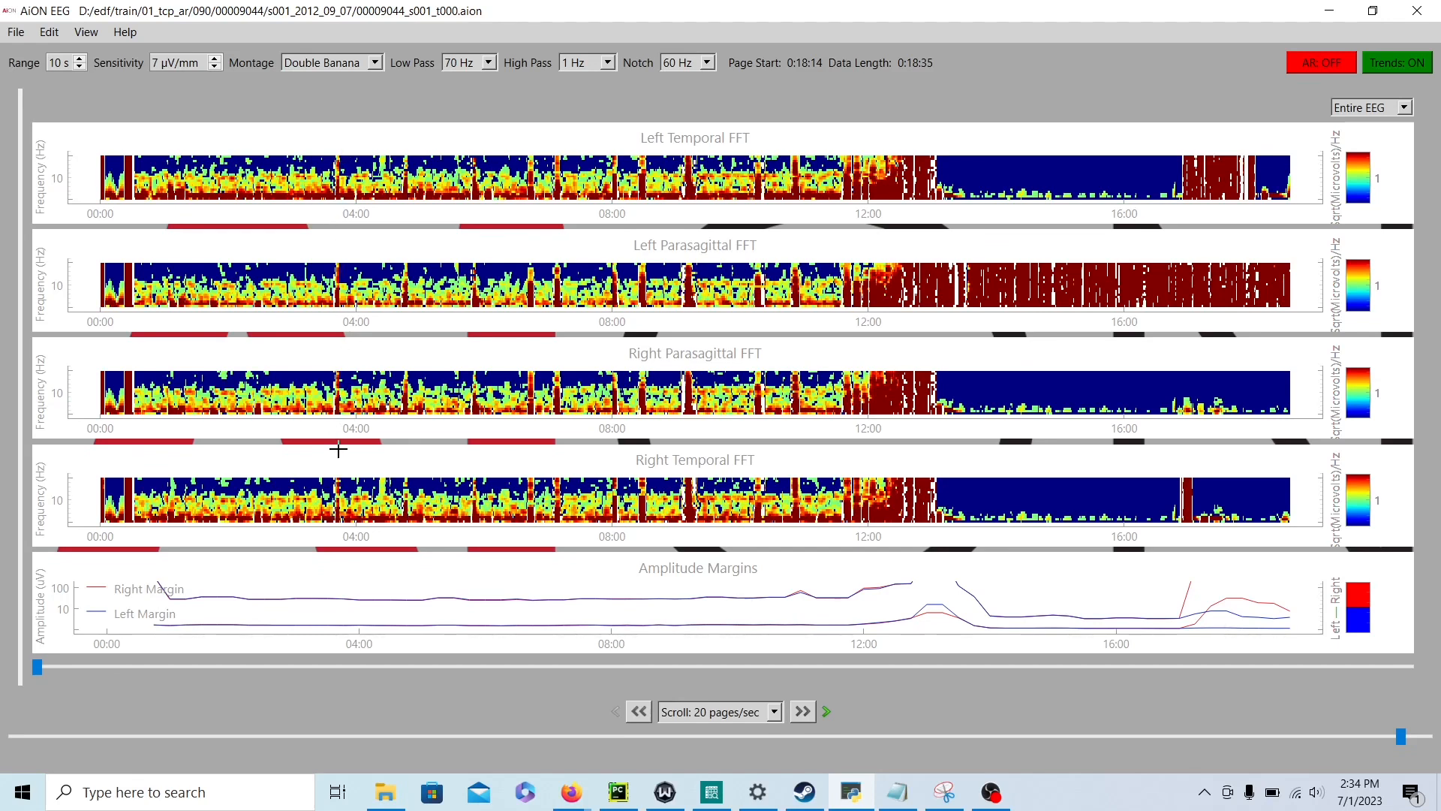
pyautogui.moveTo(413, 417)
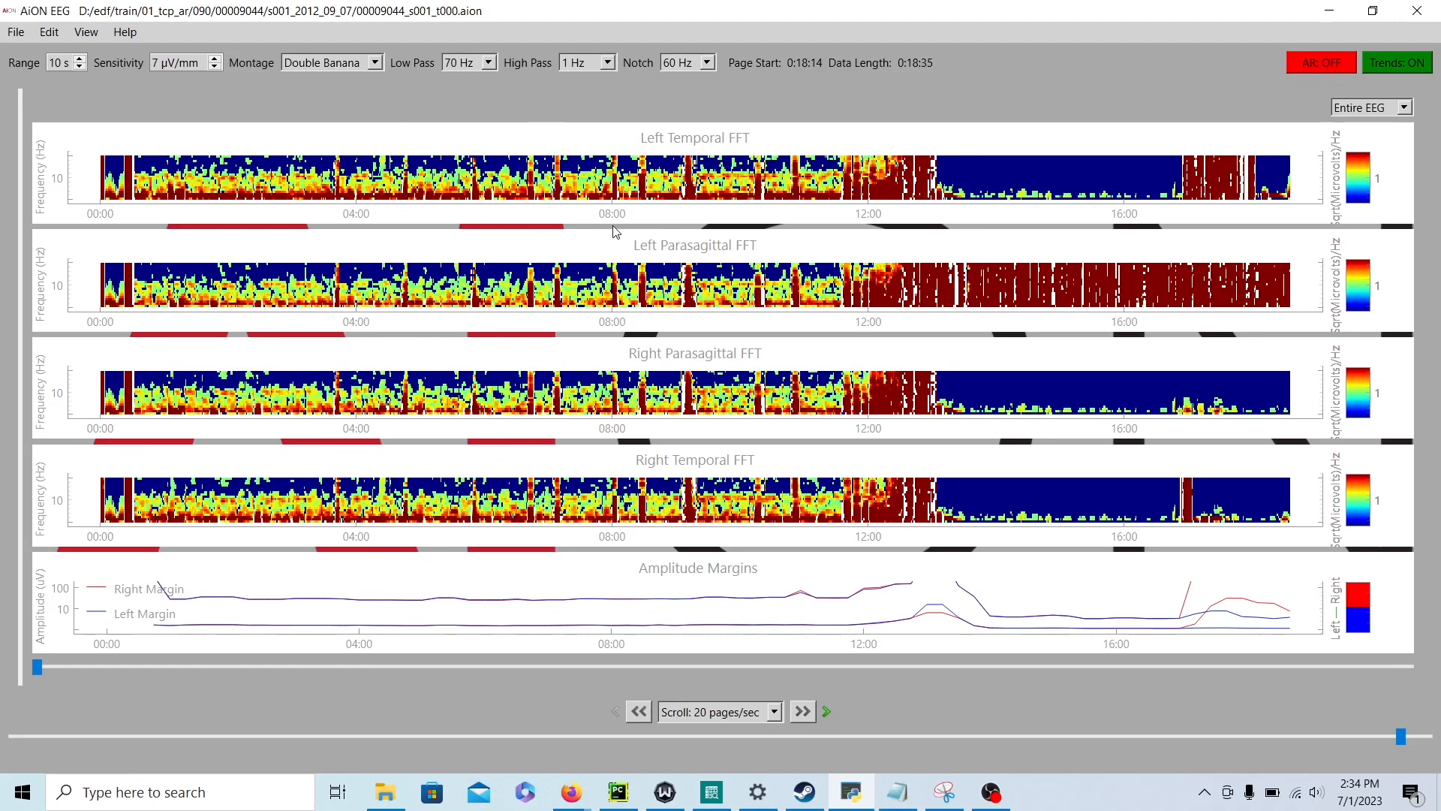
pyautogui.moveTo(686, 194)
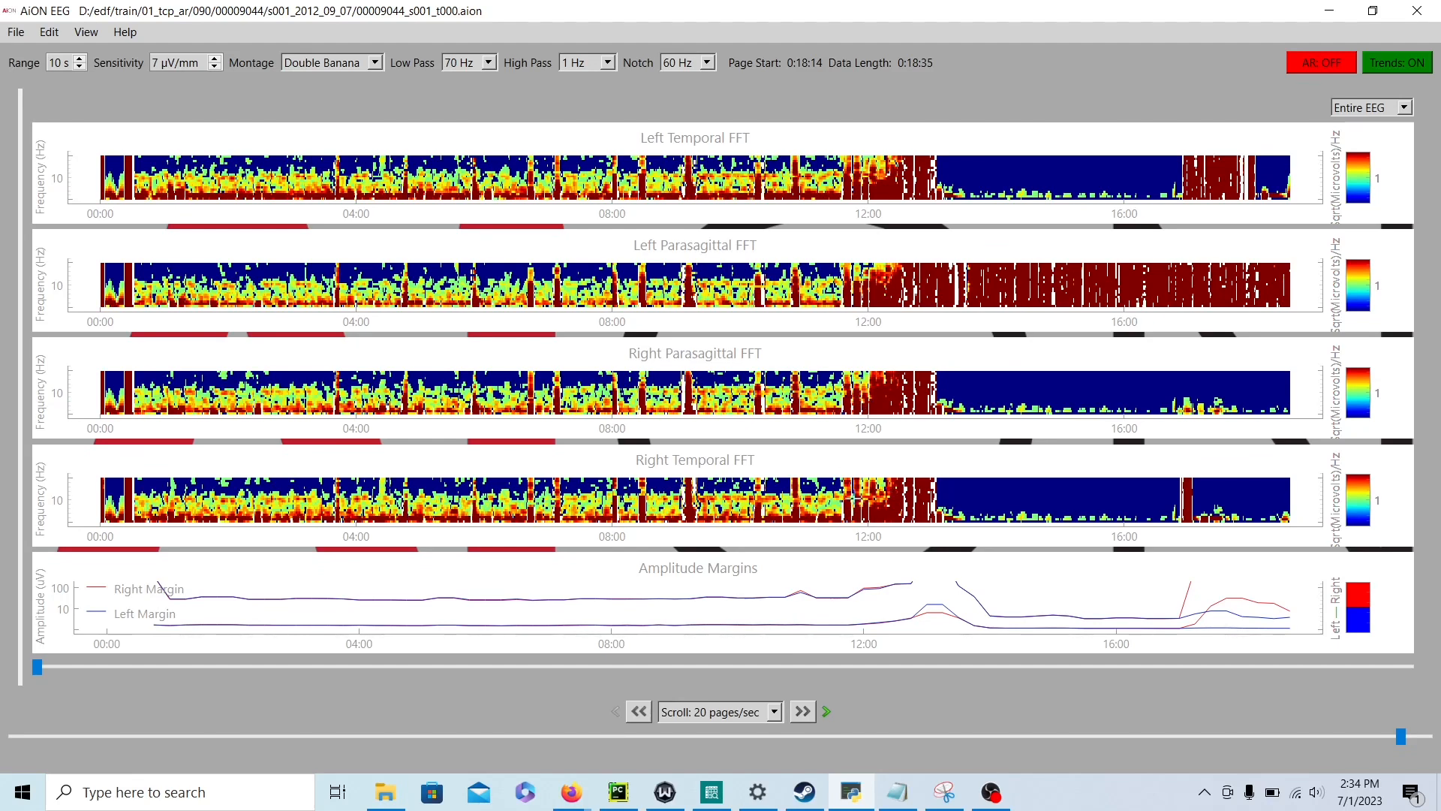
pyautogui.moveTo(893, 148)
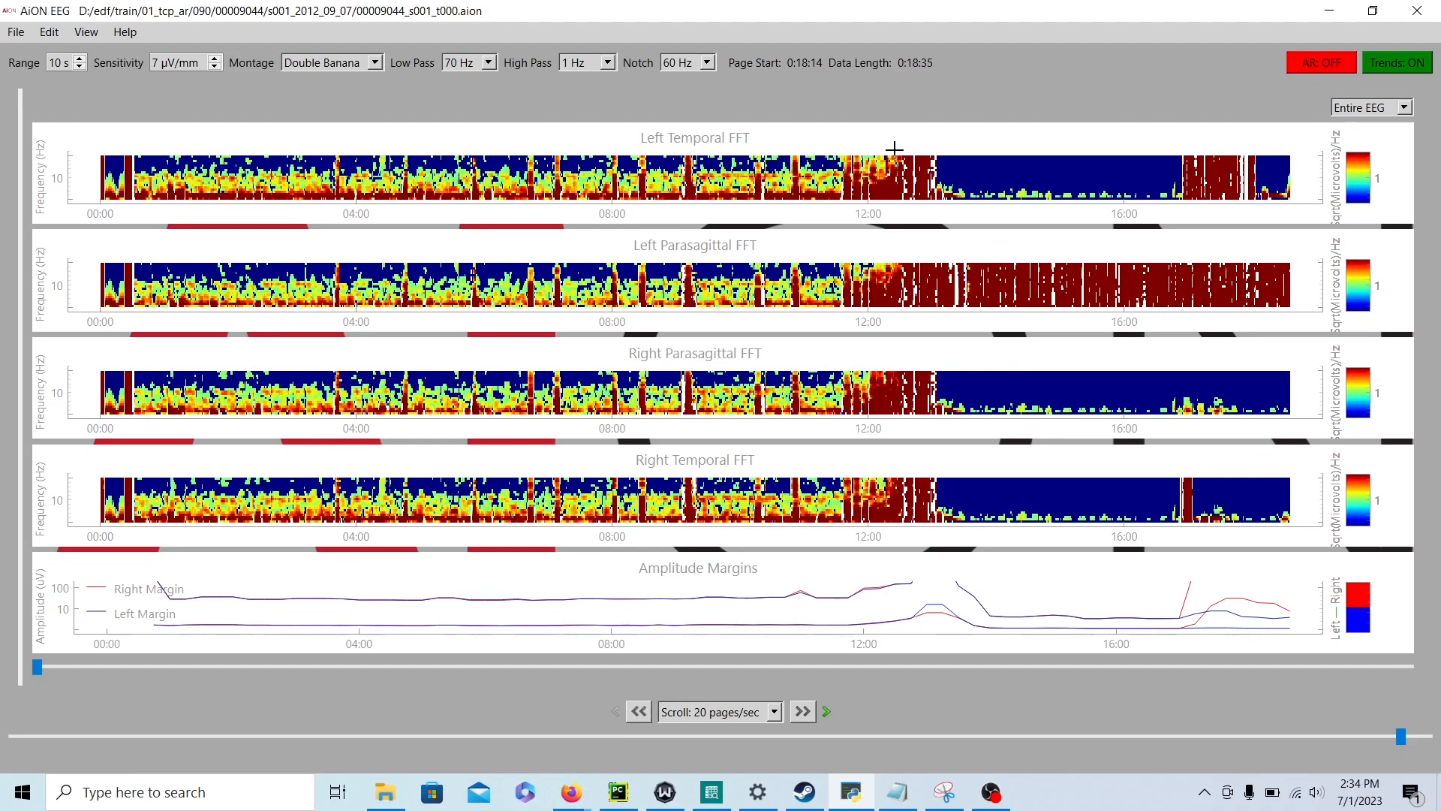
pyautogui.moveTo(893, 254)
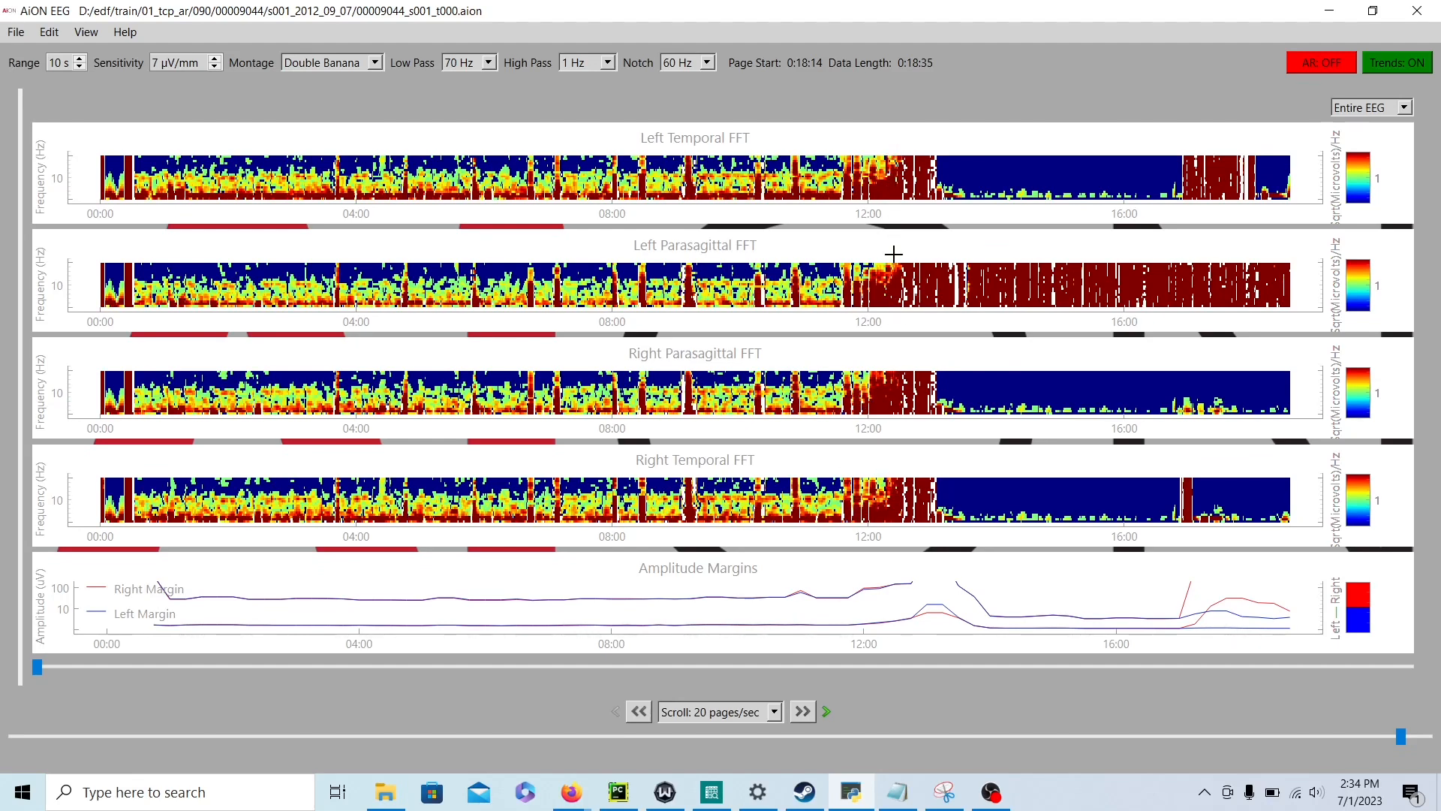
pyautogui.moveTo(897, 530)
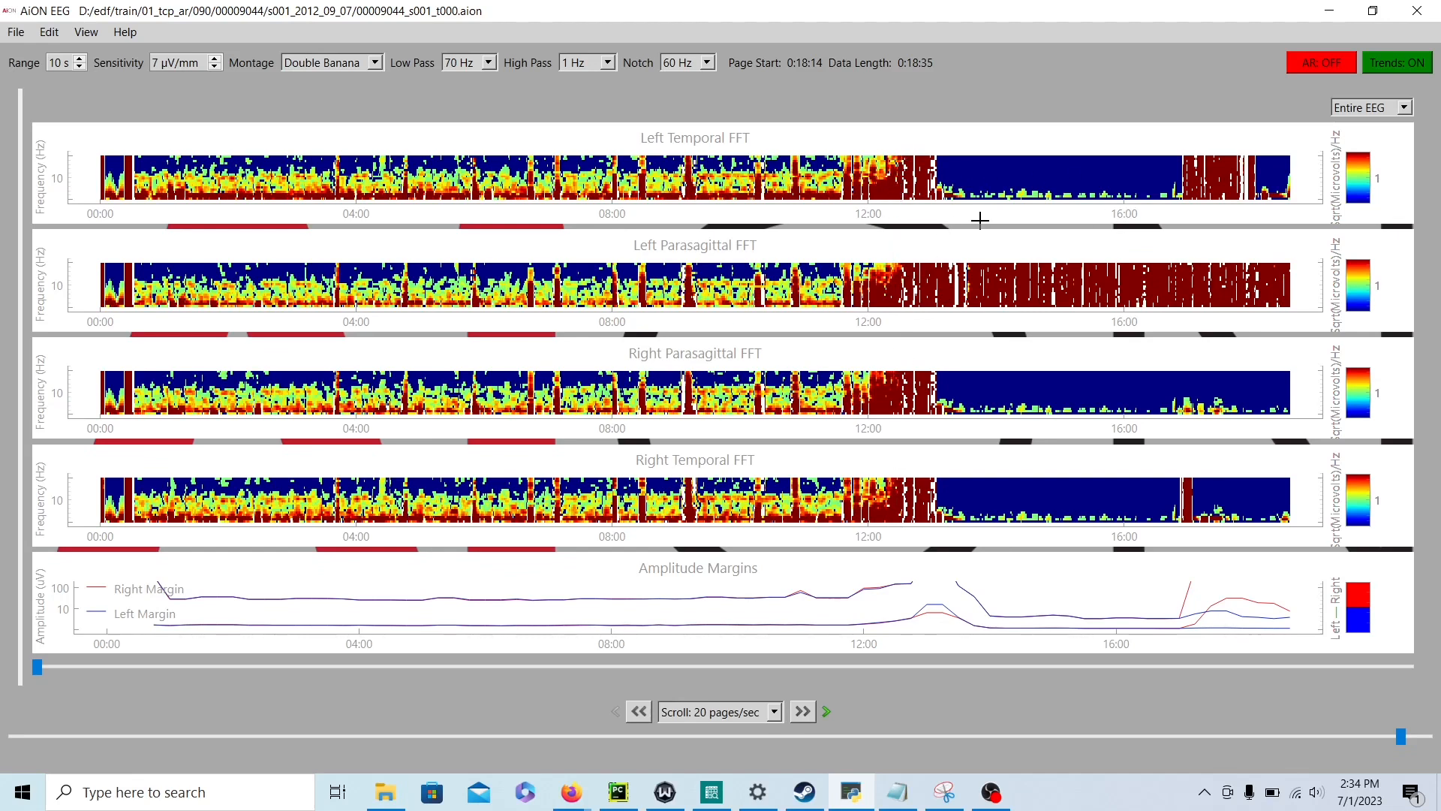
pyautogui.moveTo(1099, 113)
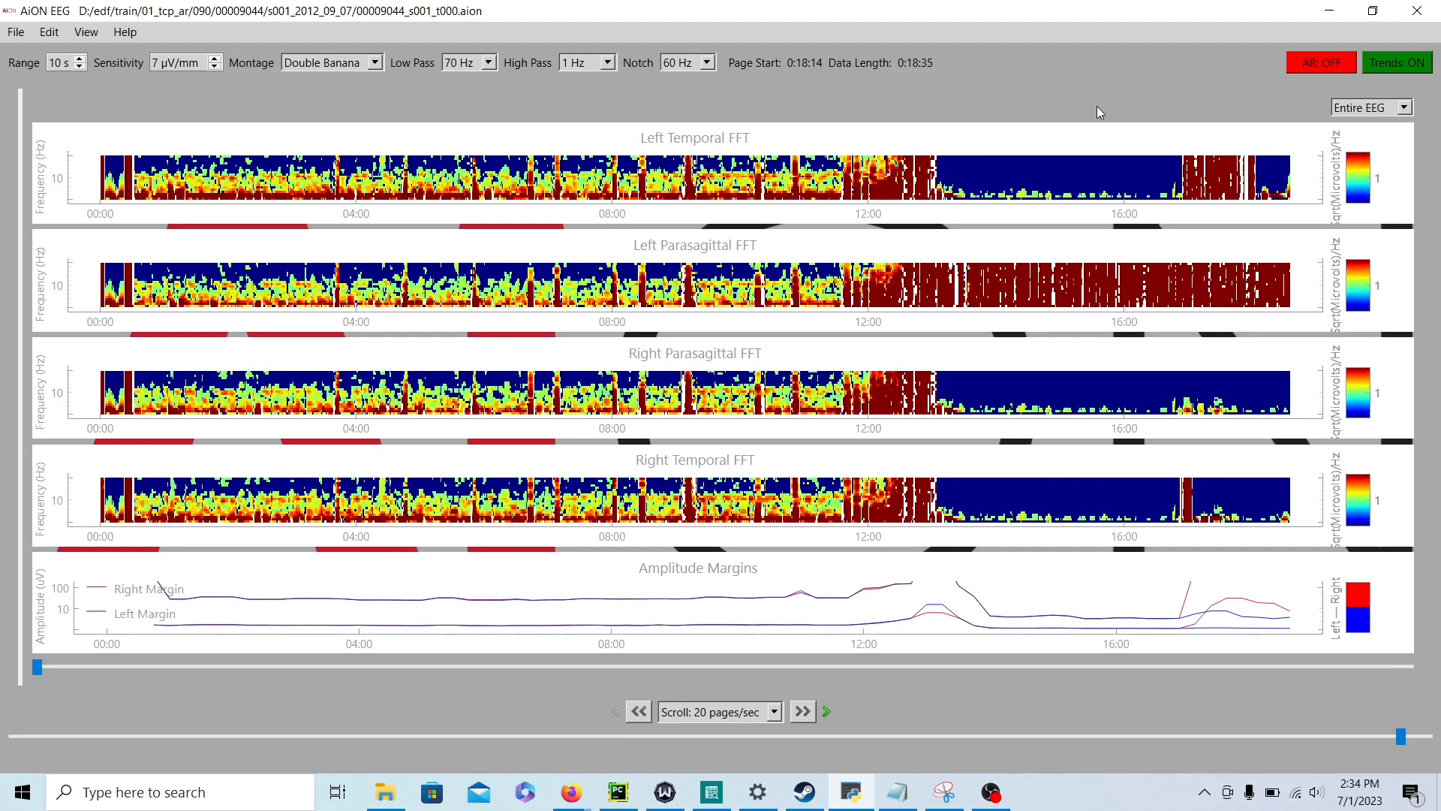
pyautogui.moveTo(956, 175)
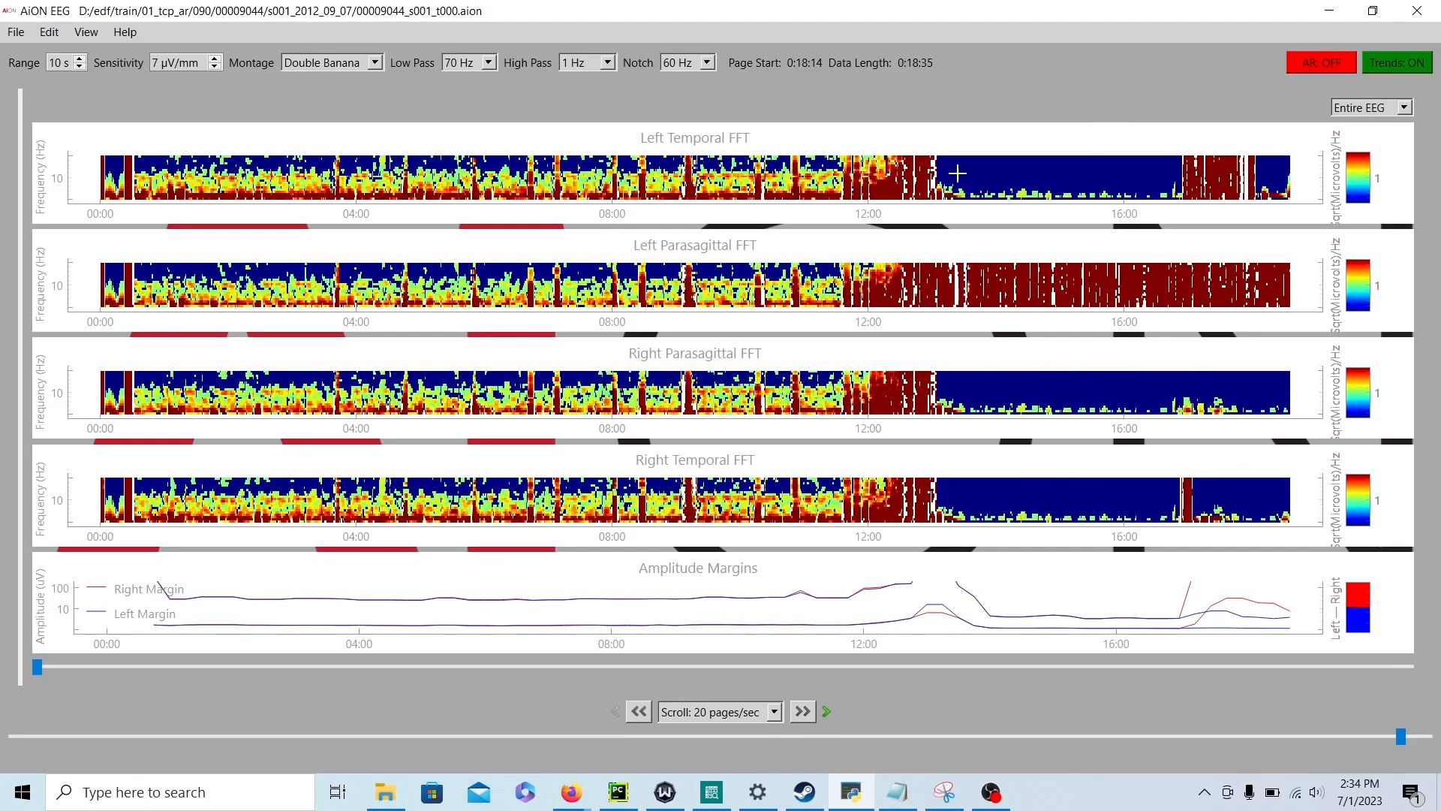
pyautogui.moveTo(854, 327)
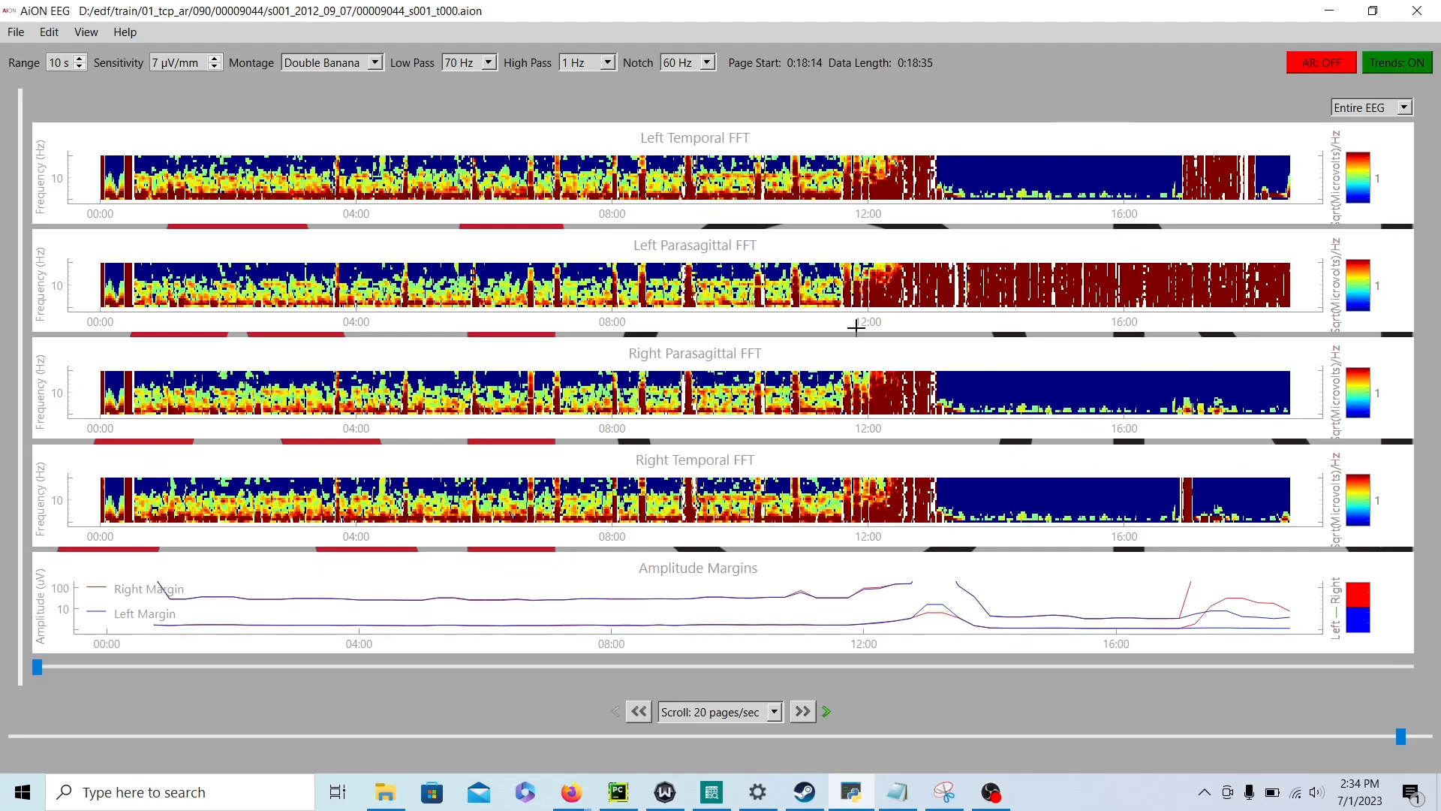
pyautogui.moveTo(26, 434)
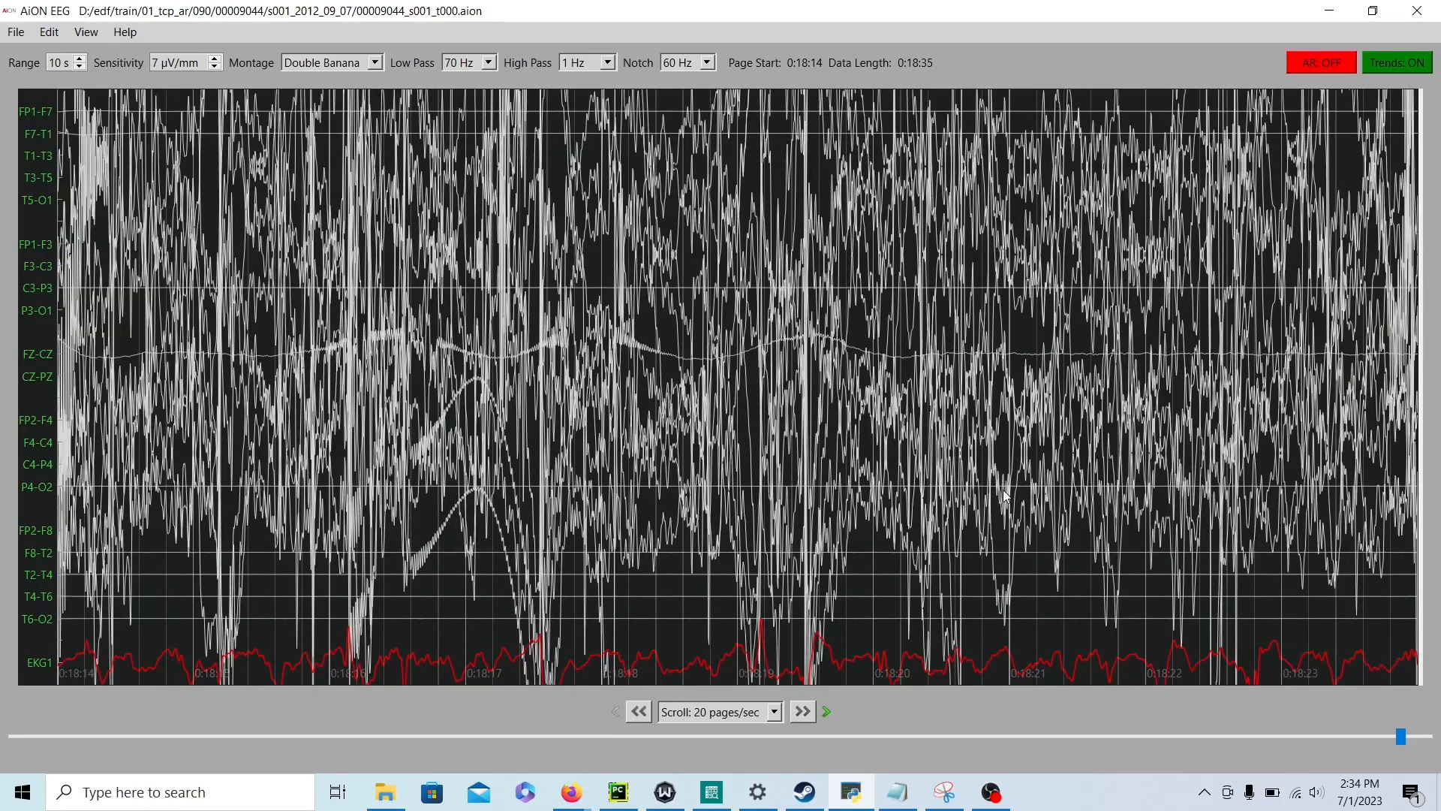
# Step: Page through the interictal burst pages from about 0:08:49 to 0:11:13
pyautogui.click(637, 711)
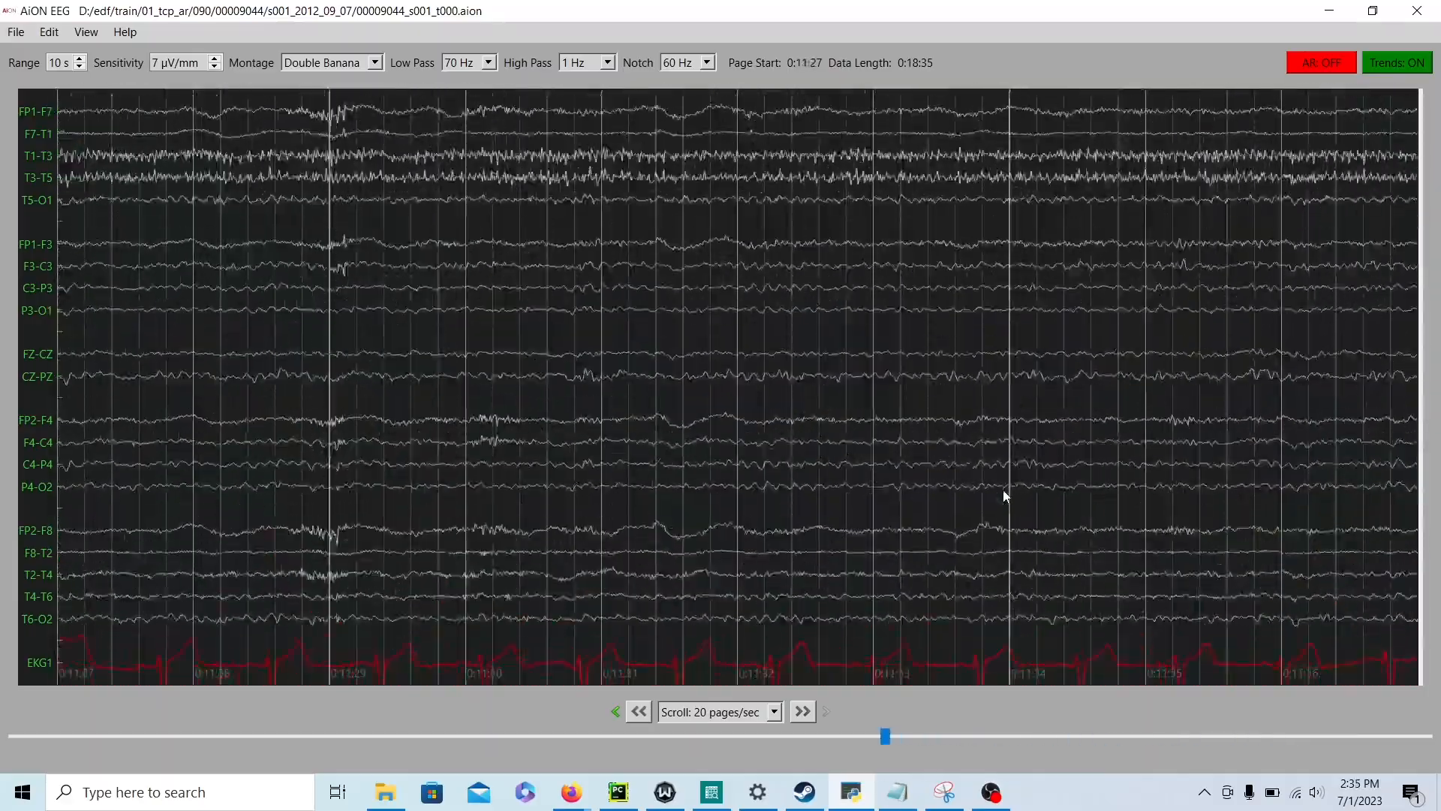
pyautogui.click(637, 712)
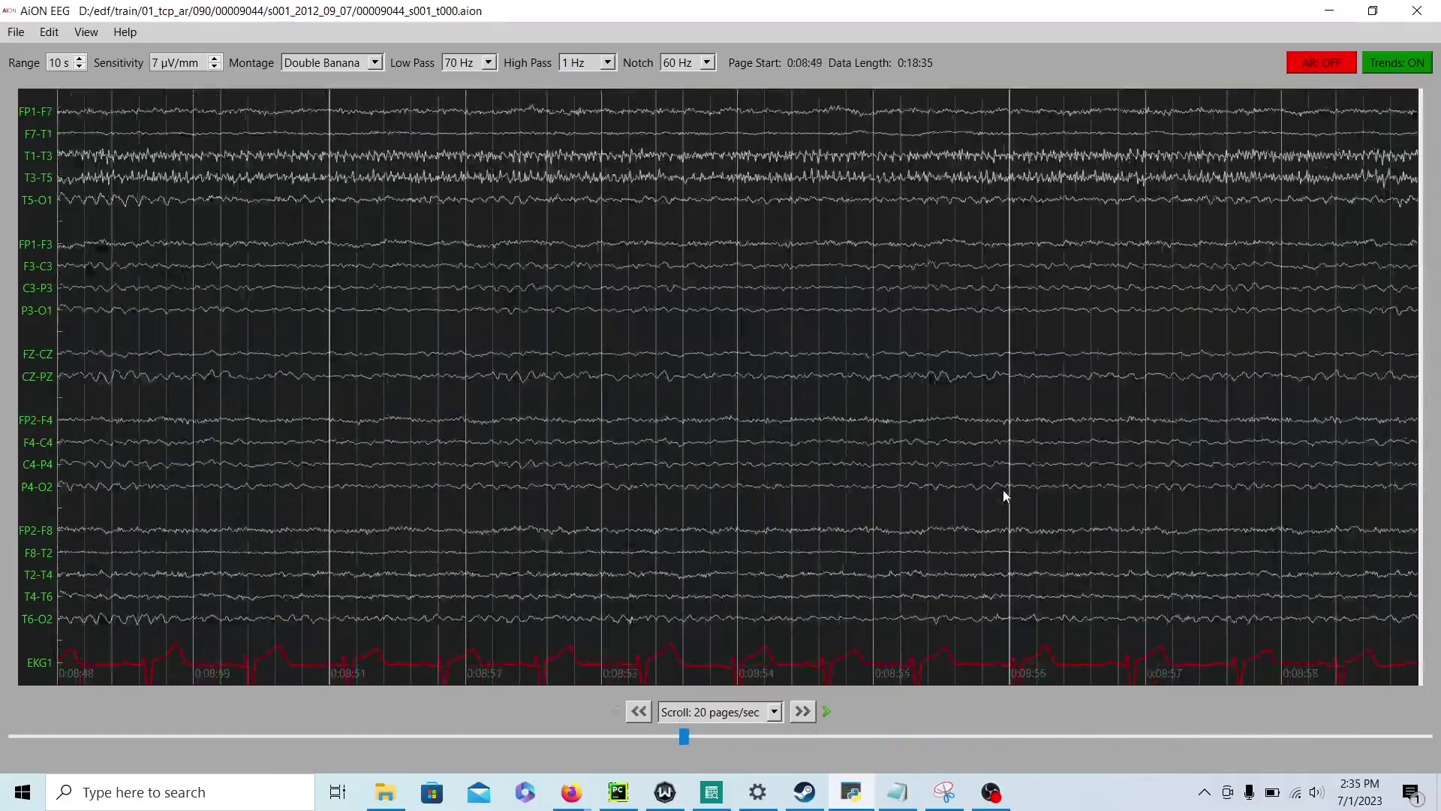
pyautogui.click(800, 710)
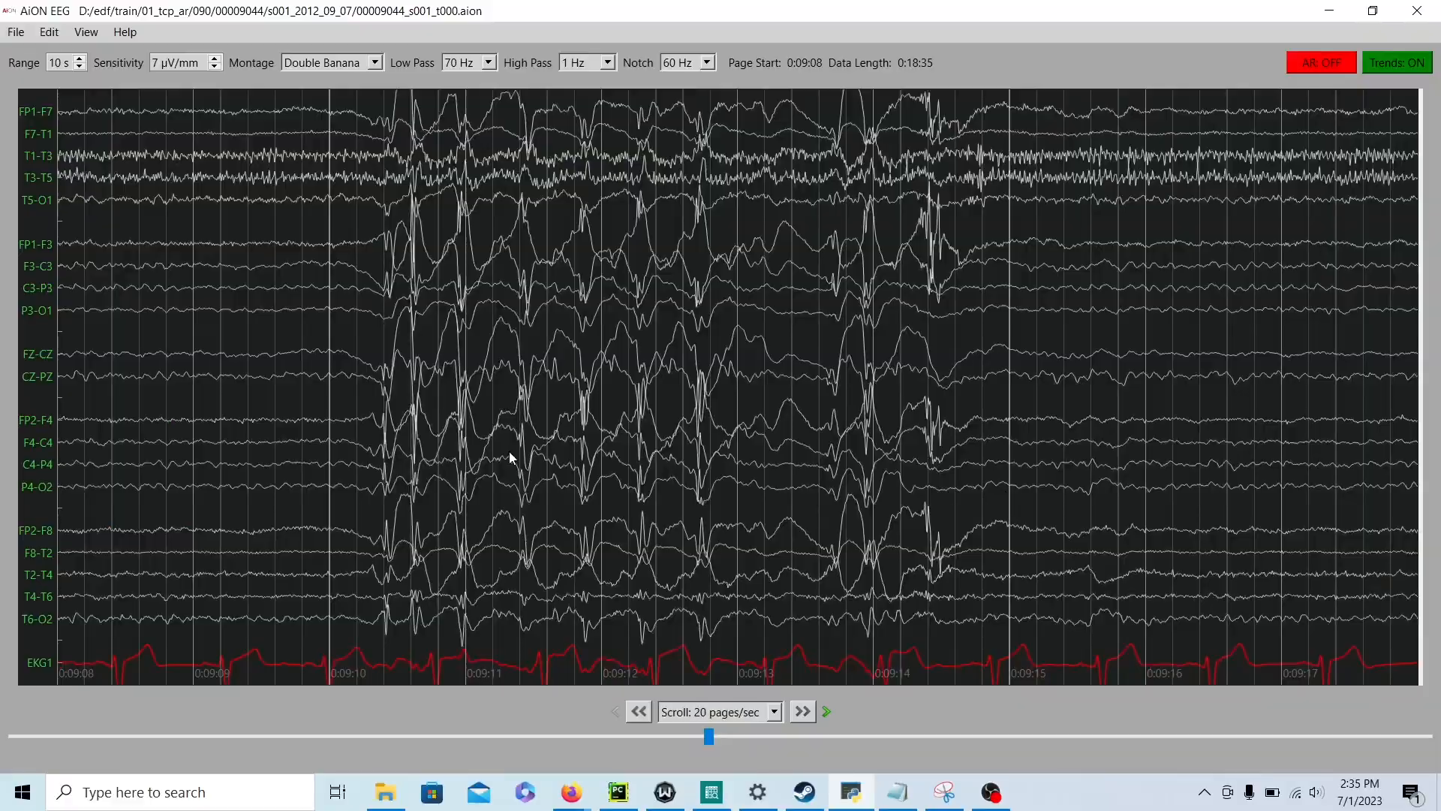
pyautogui.click(800, 710)
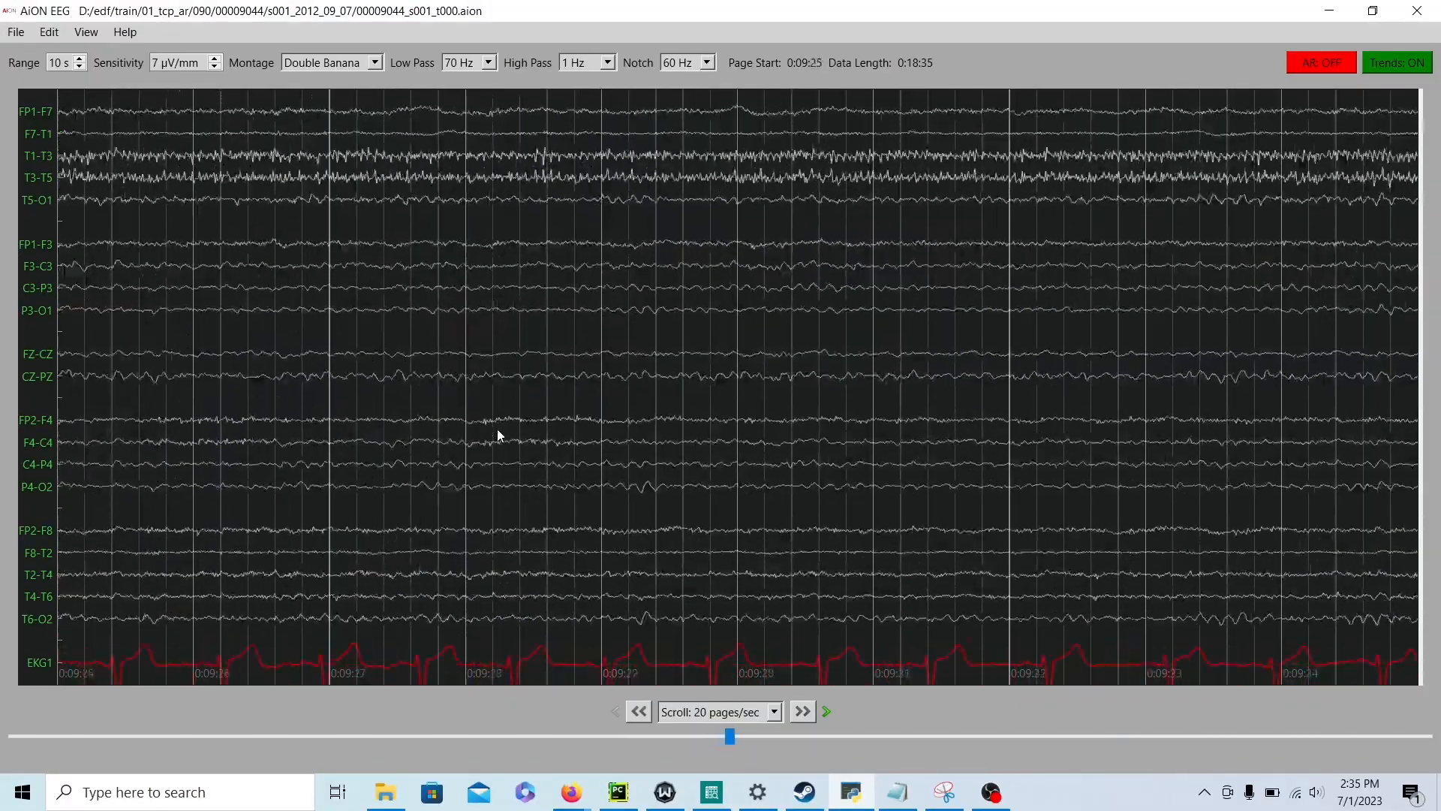
pyautogui.click(800, 710)
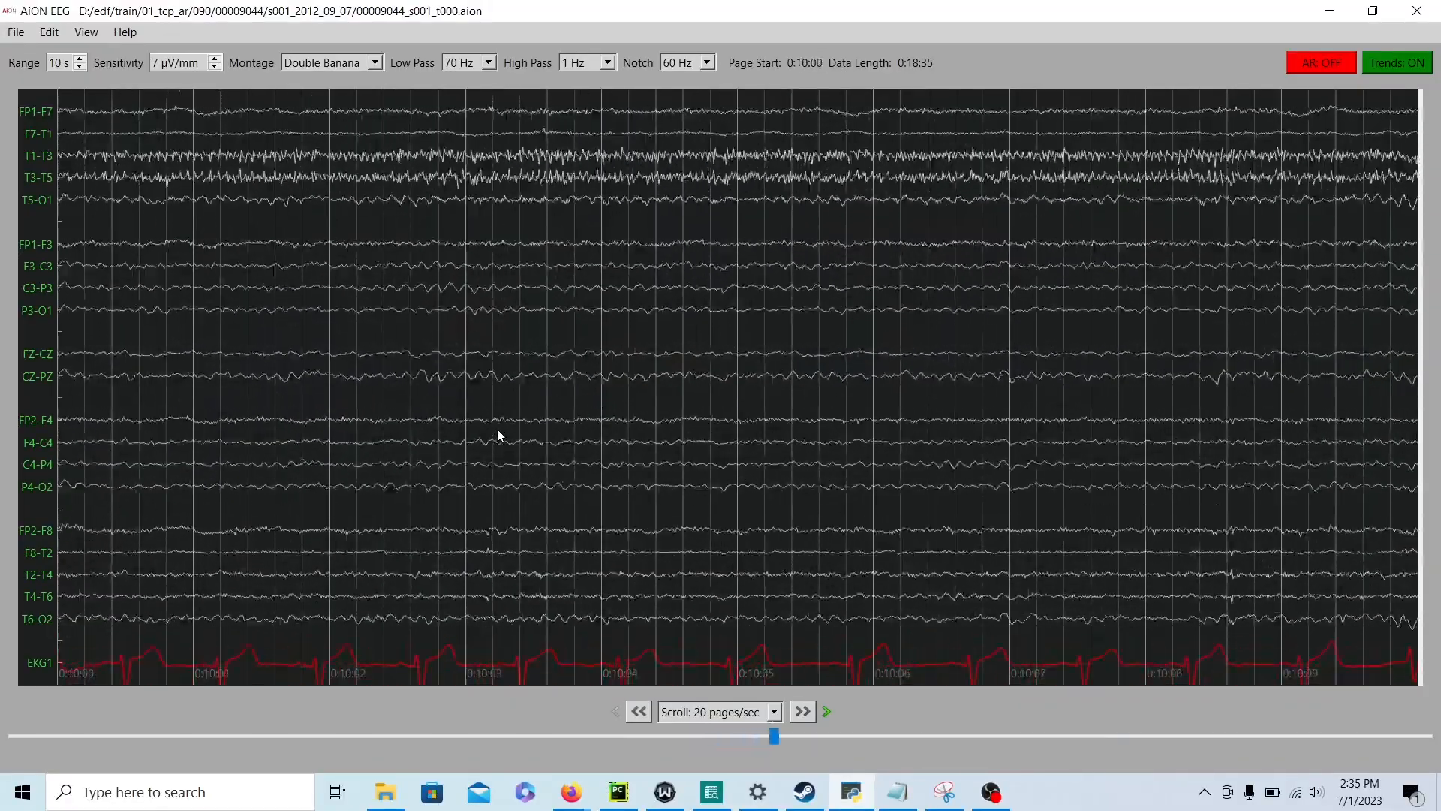
pyautogui.click(800, 710)
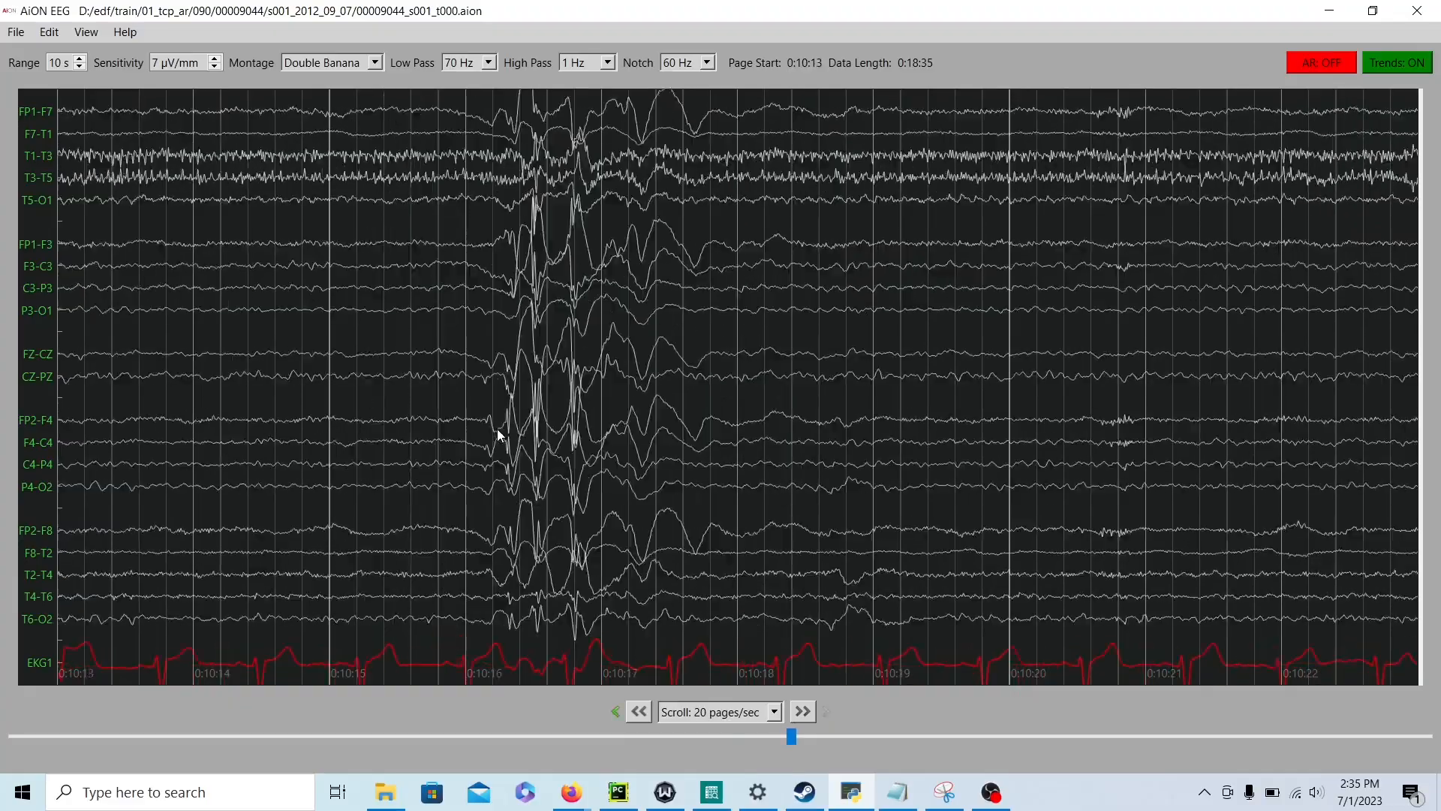
pyautogui.click(800, 710)
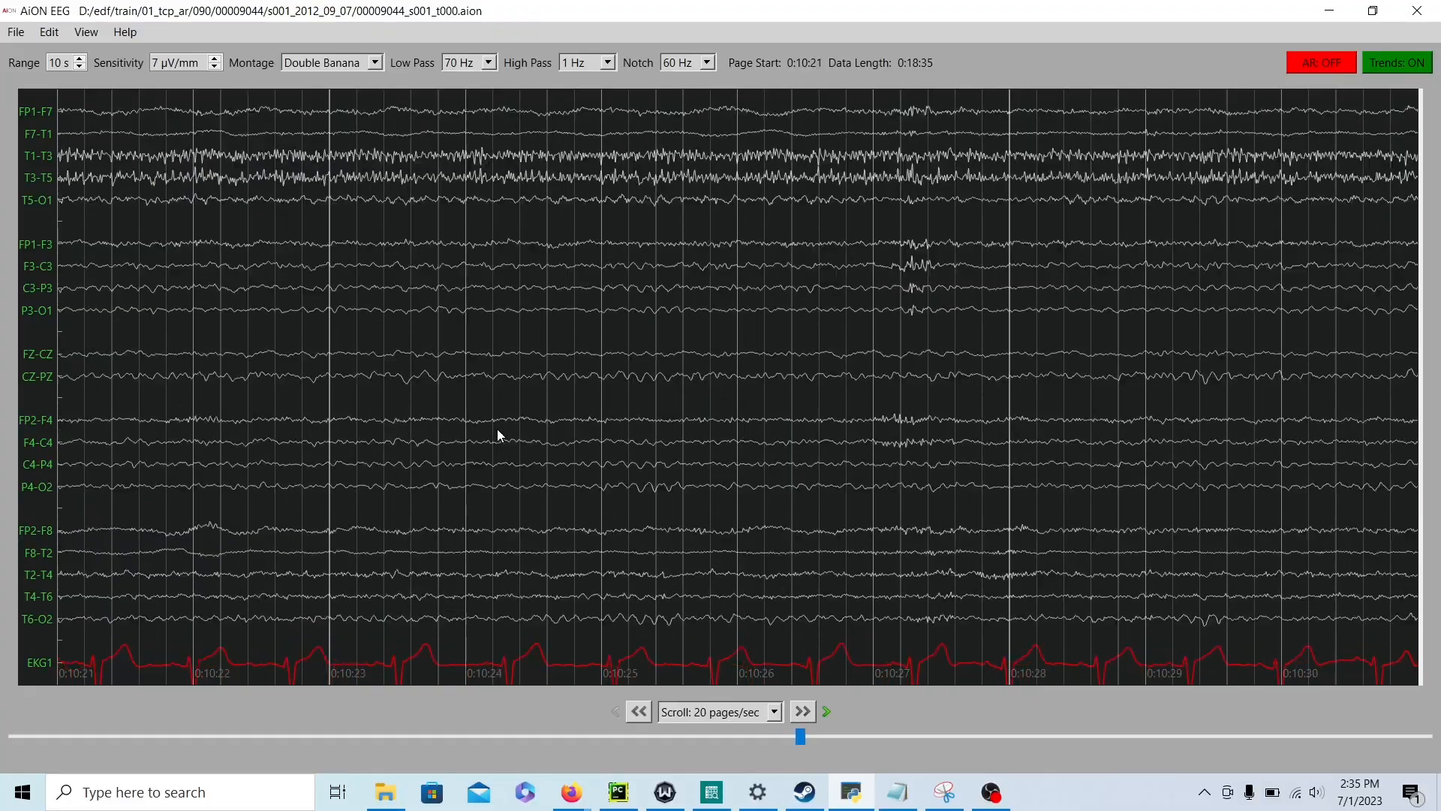
pyautogui.click(800, 710)
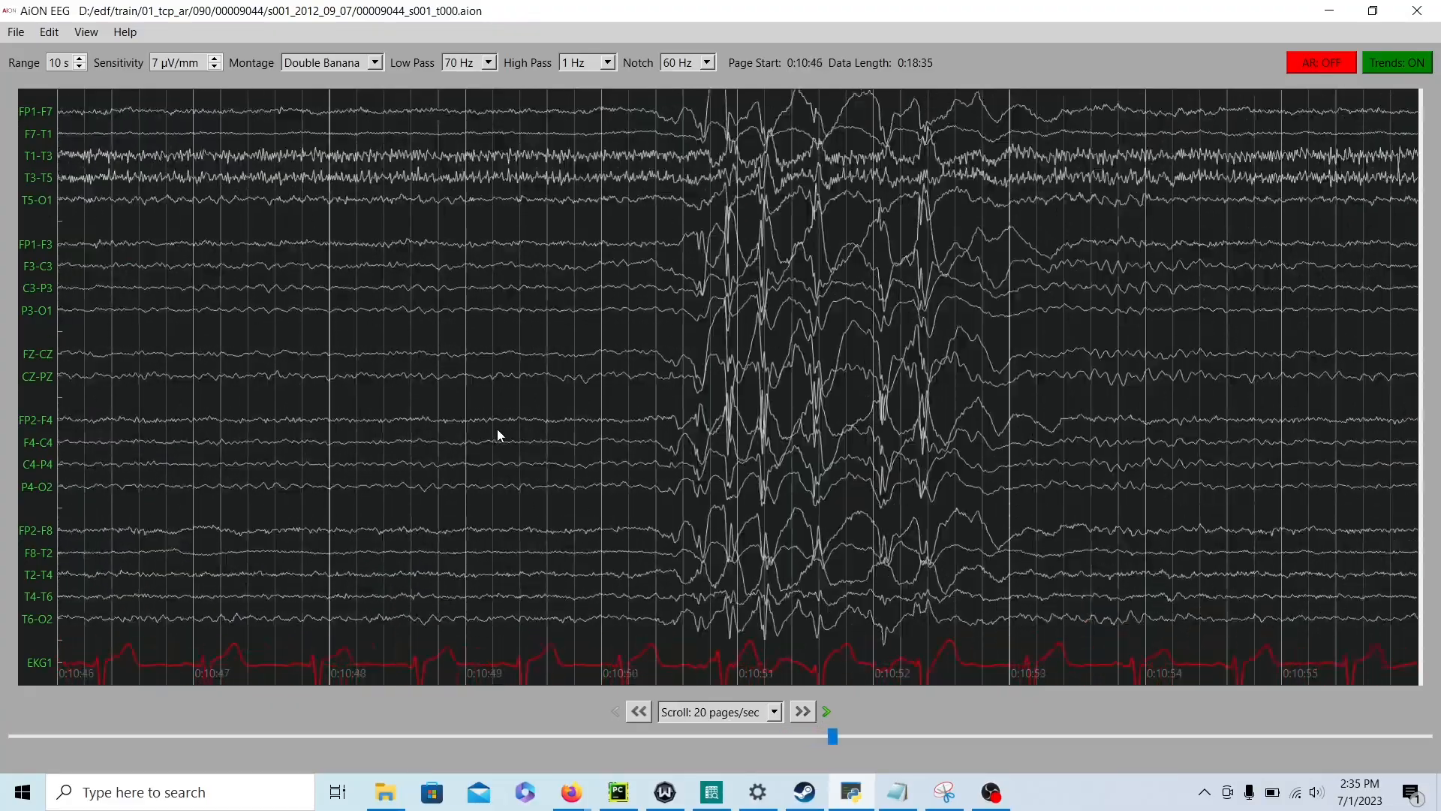
pyautogui.click(800, 710)
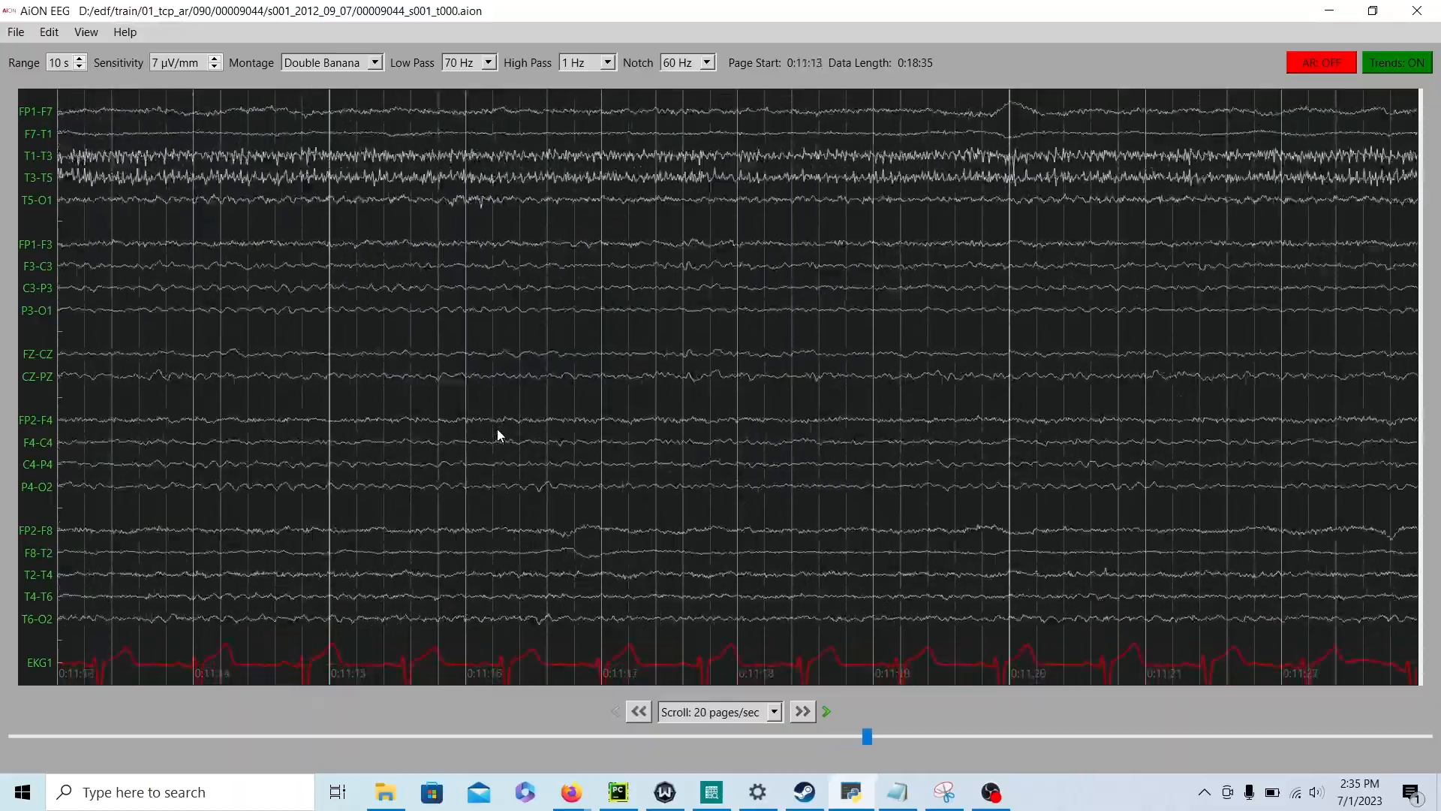
# Step: Page through the seizure from onset at 0:12:05 to the clipped ictal artifact at 0:12:58
pyautogui.click(801, 710)
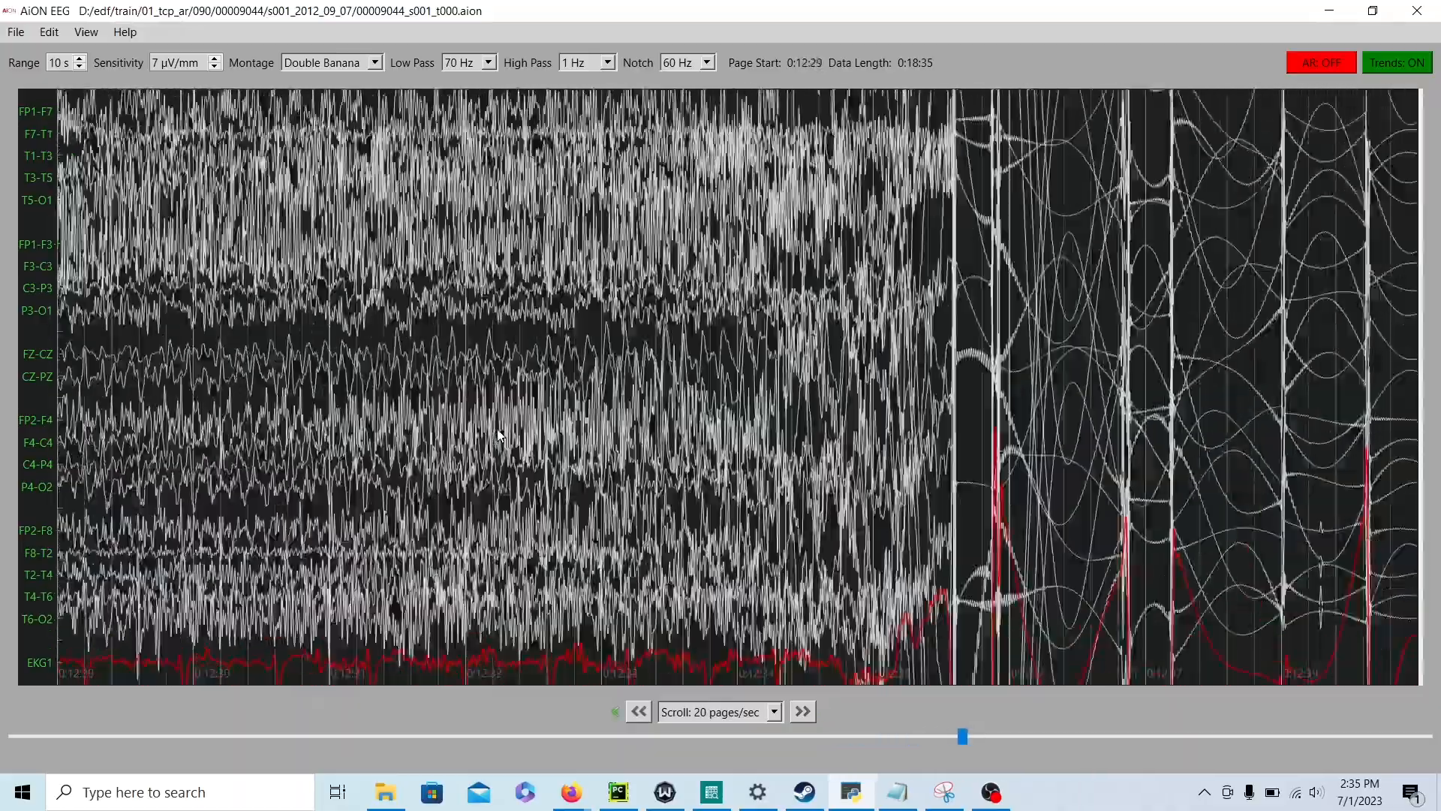
pyautogui.click(638, 712)
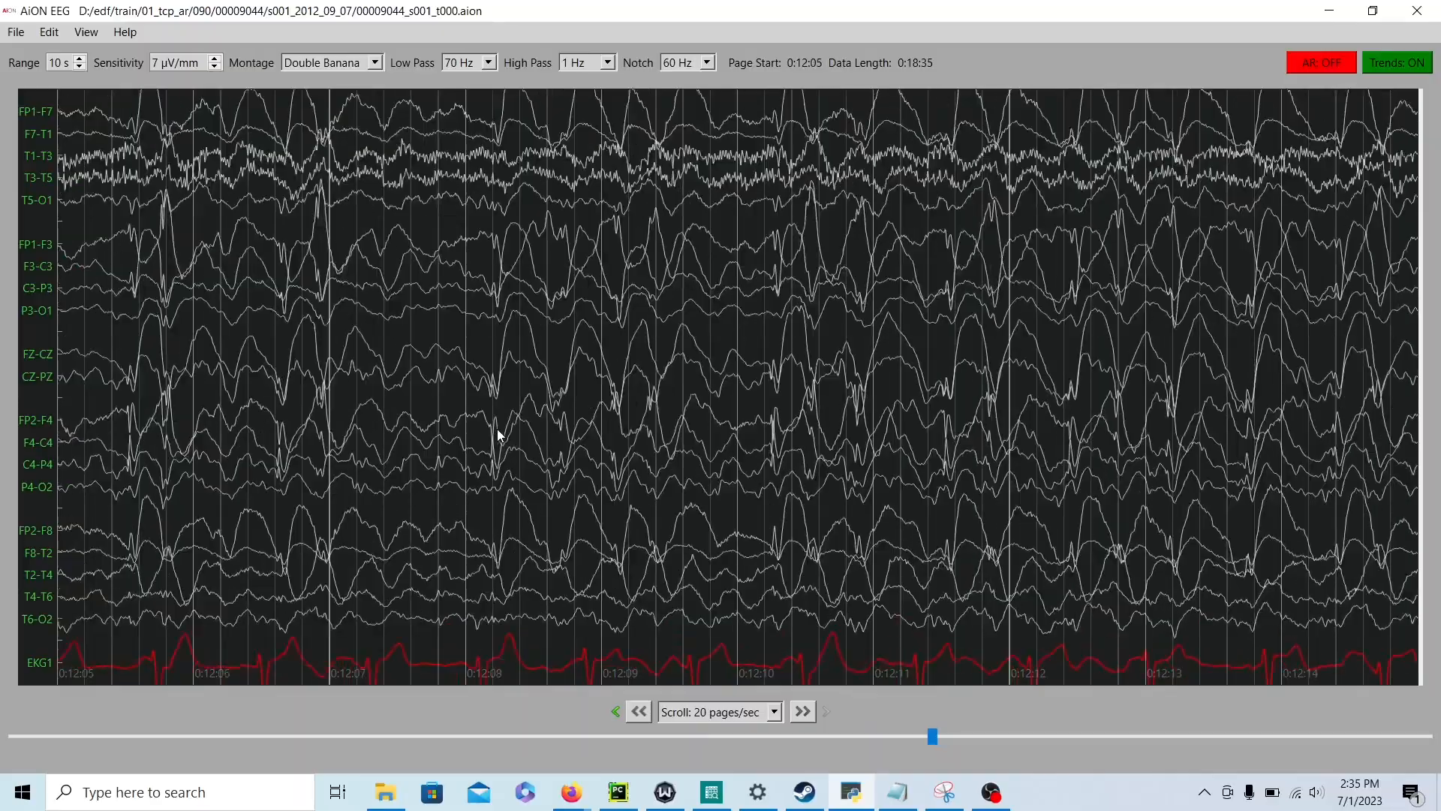
pyautogui.click(801, 710)
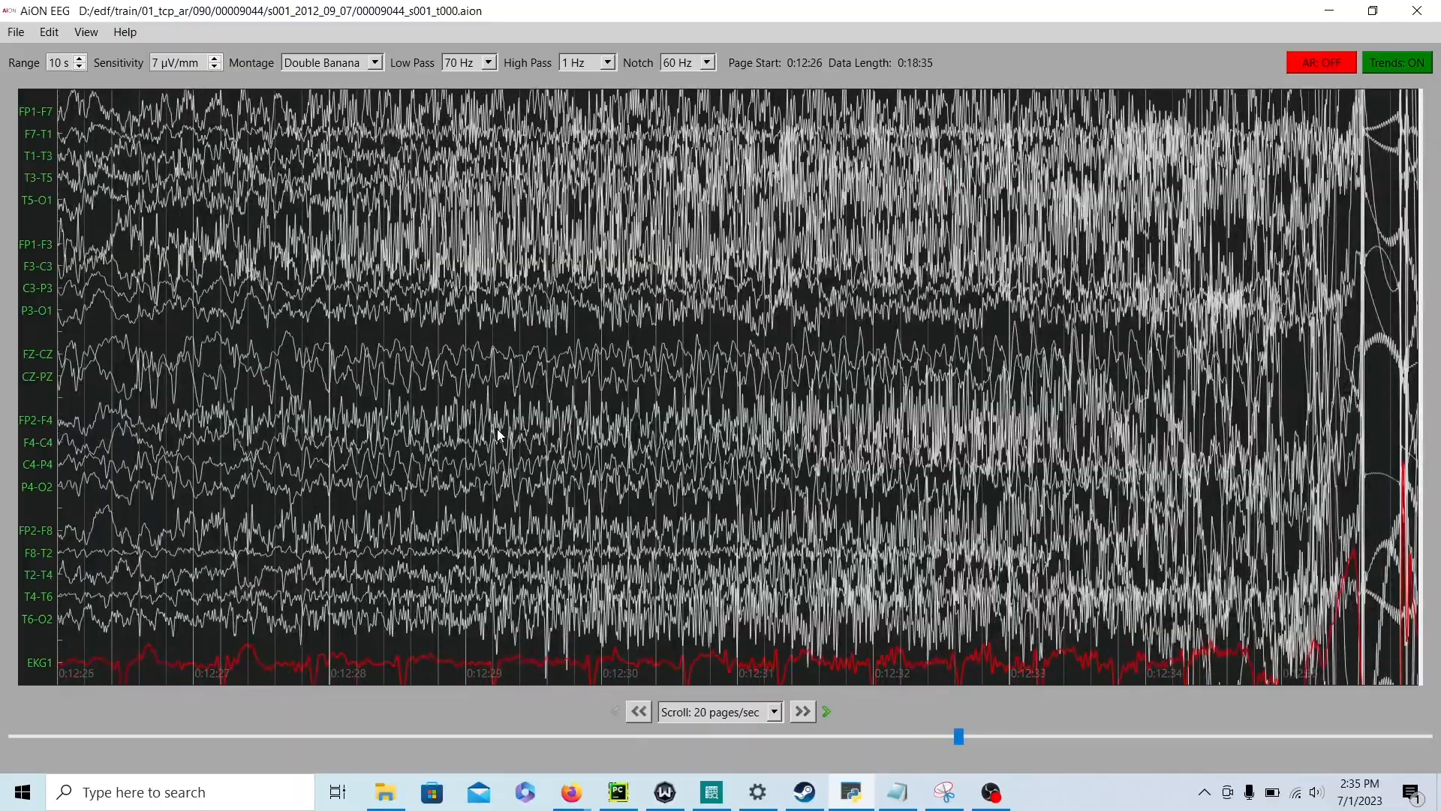
pyautogui.click(800, 710)
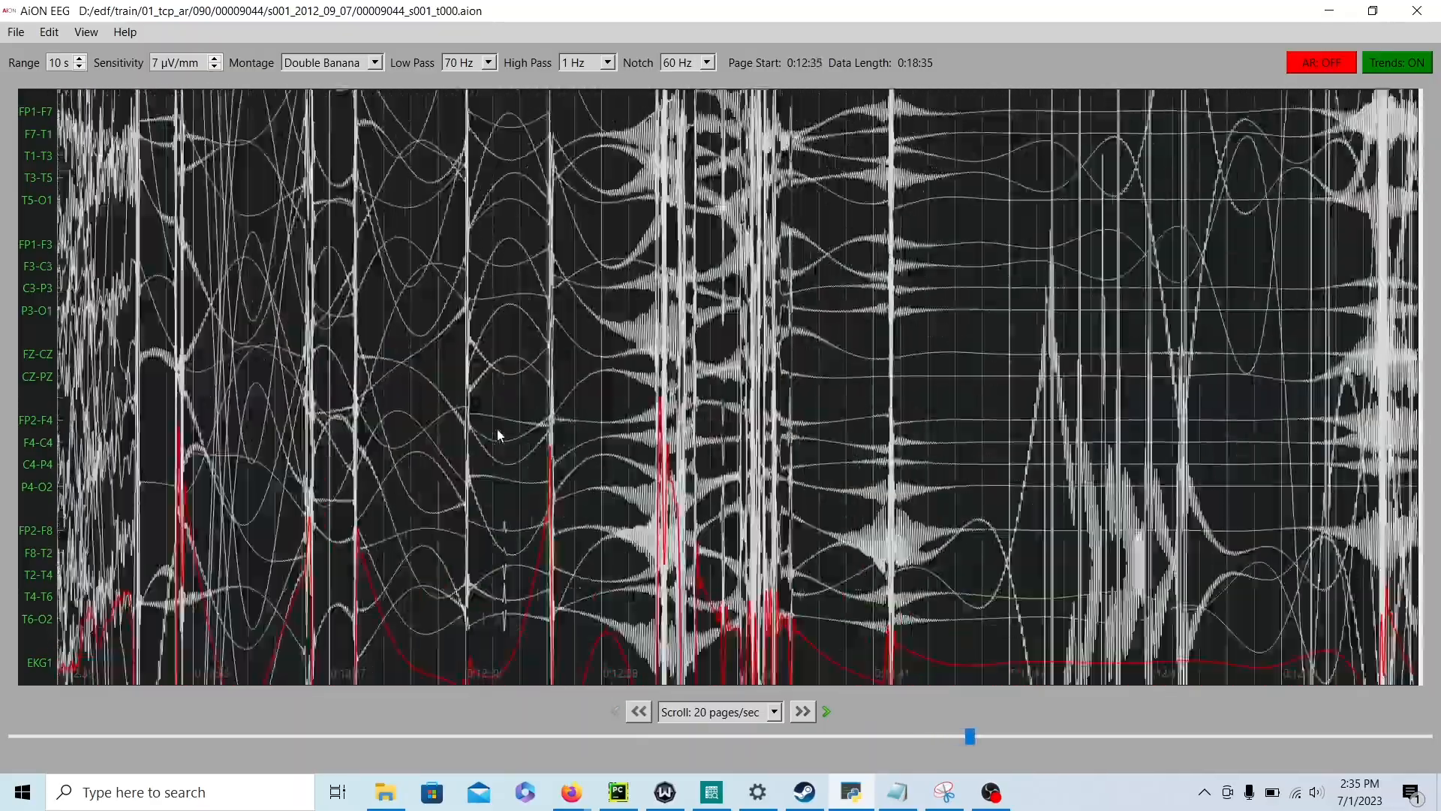
pyautogui.click(800, 710)
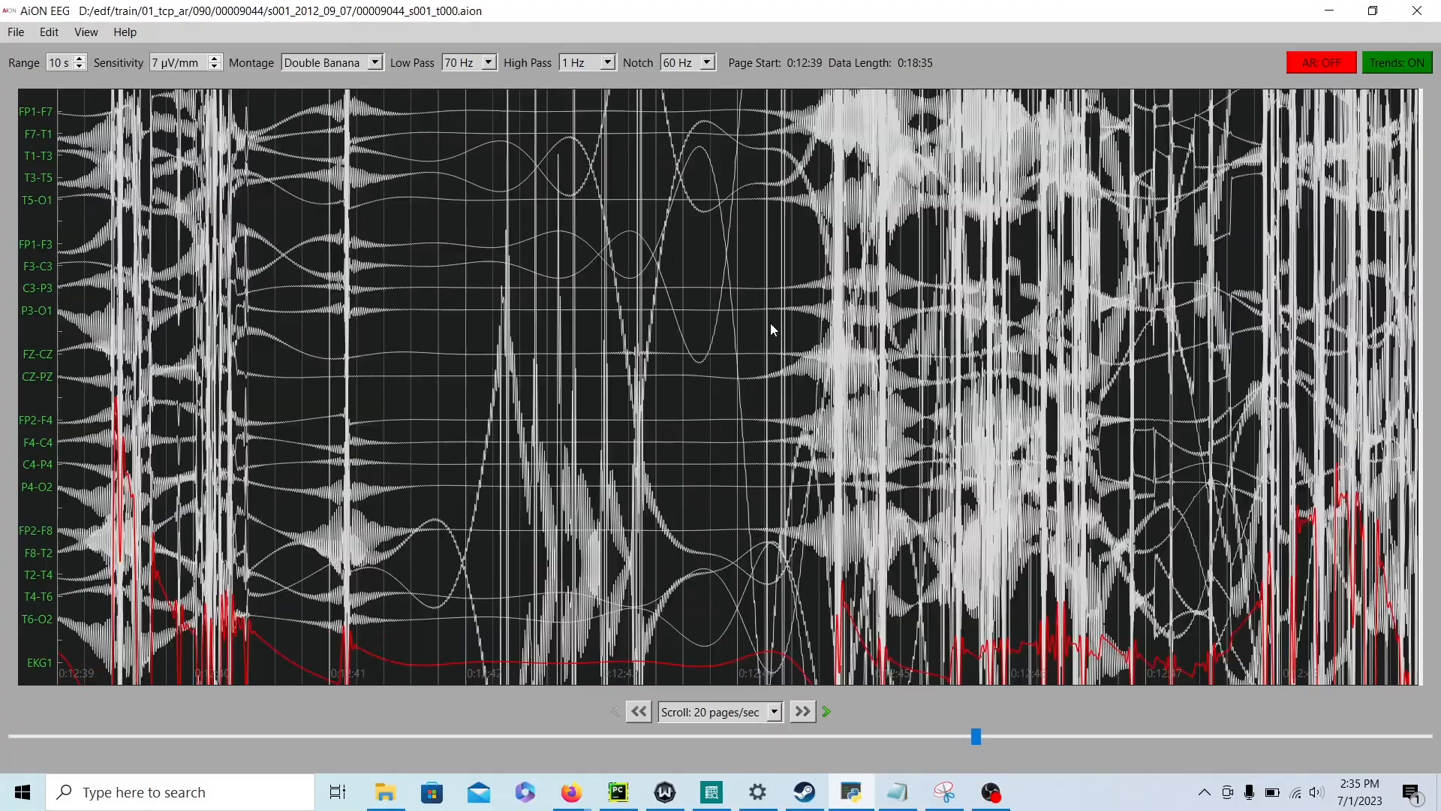
pyautogui.click(800, 710)
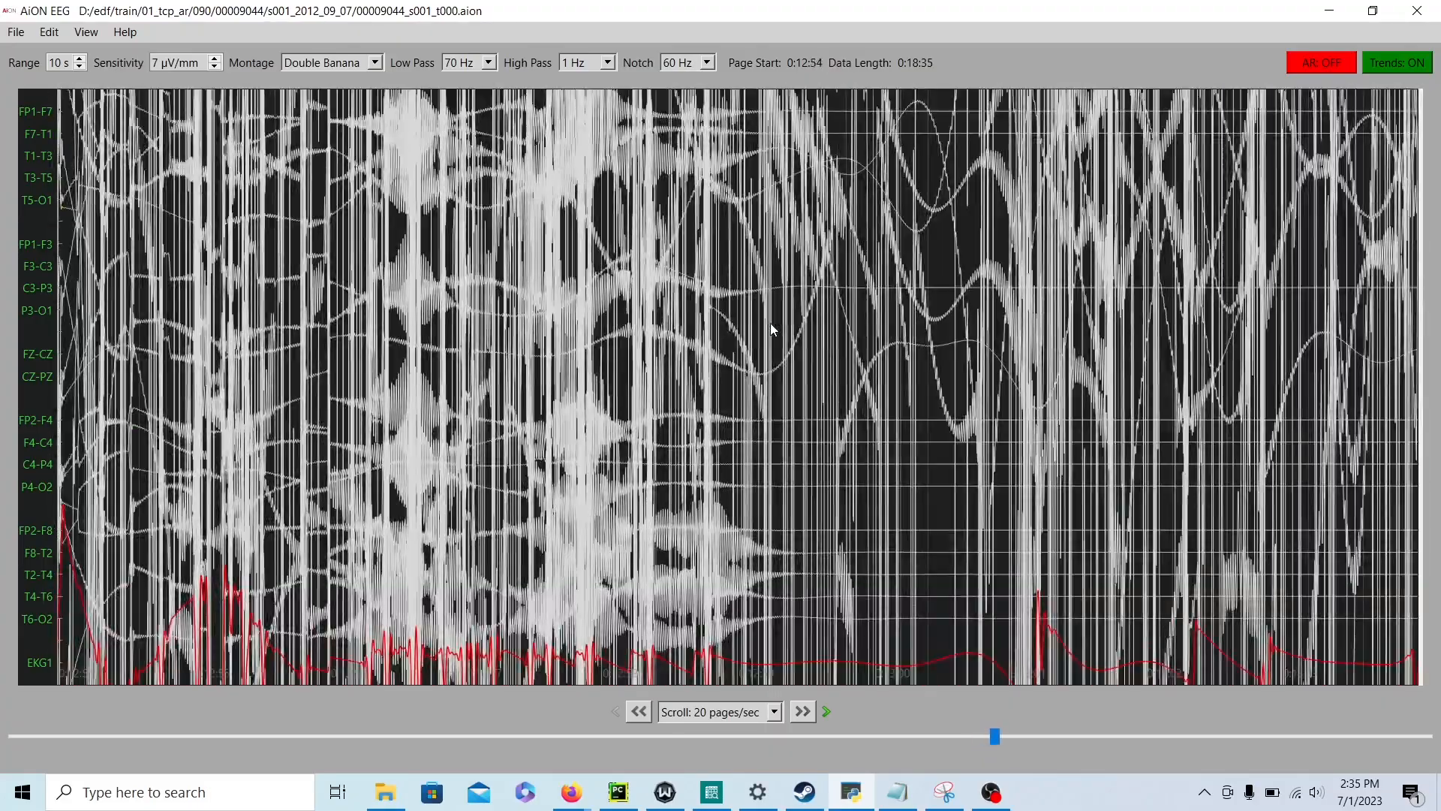
pyautogui.click(800, 710)
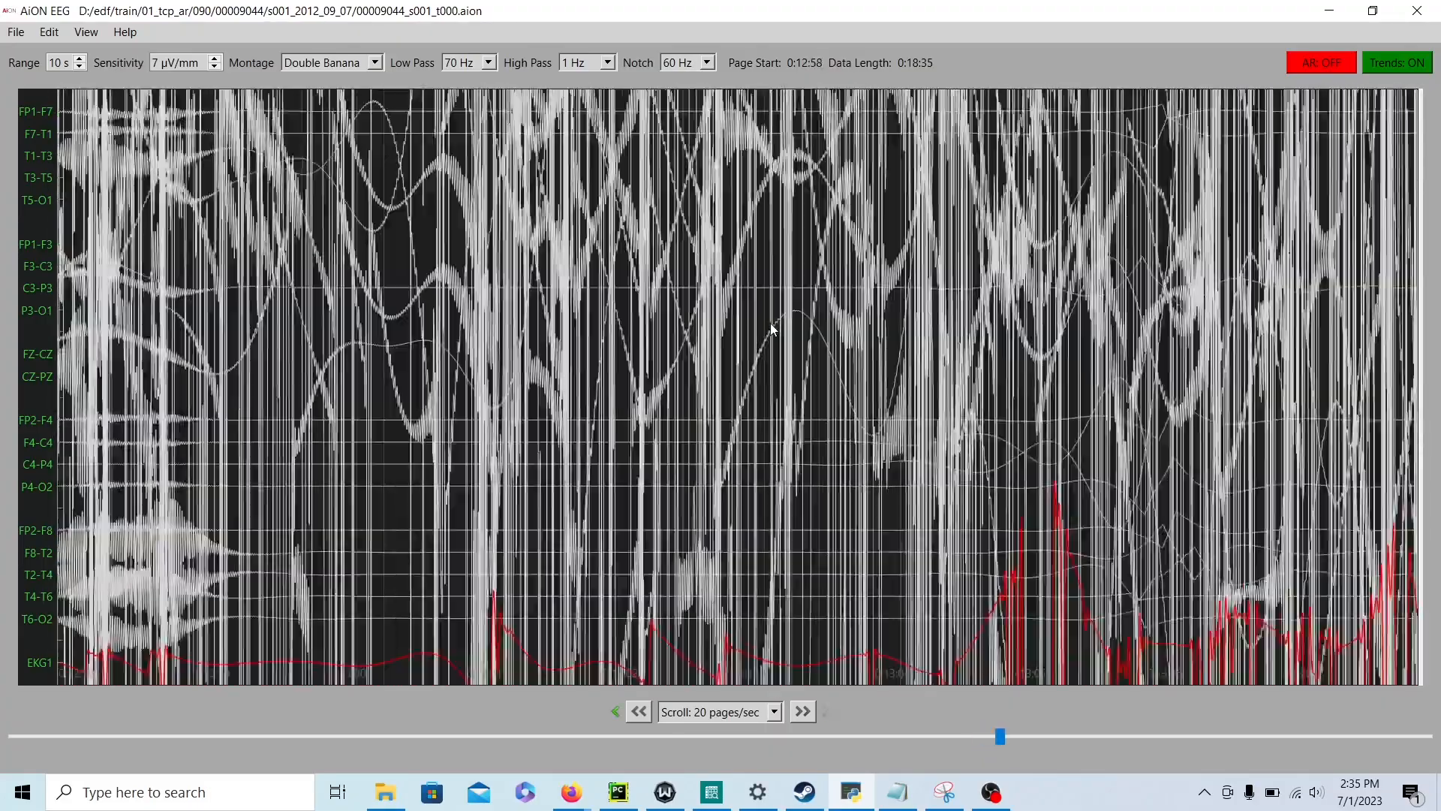